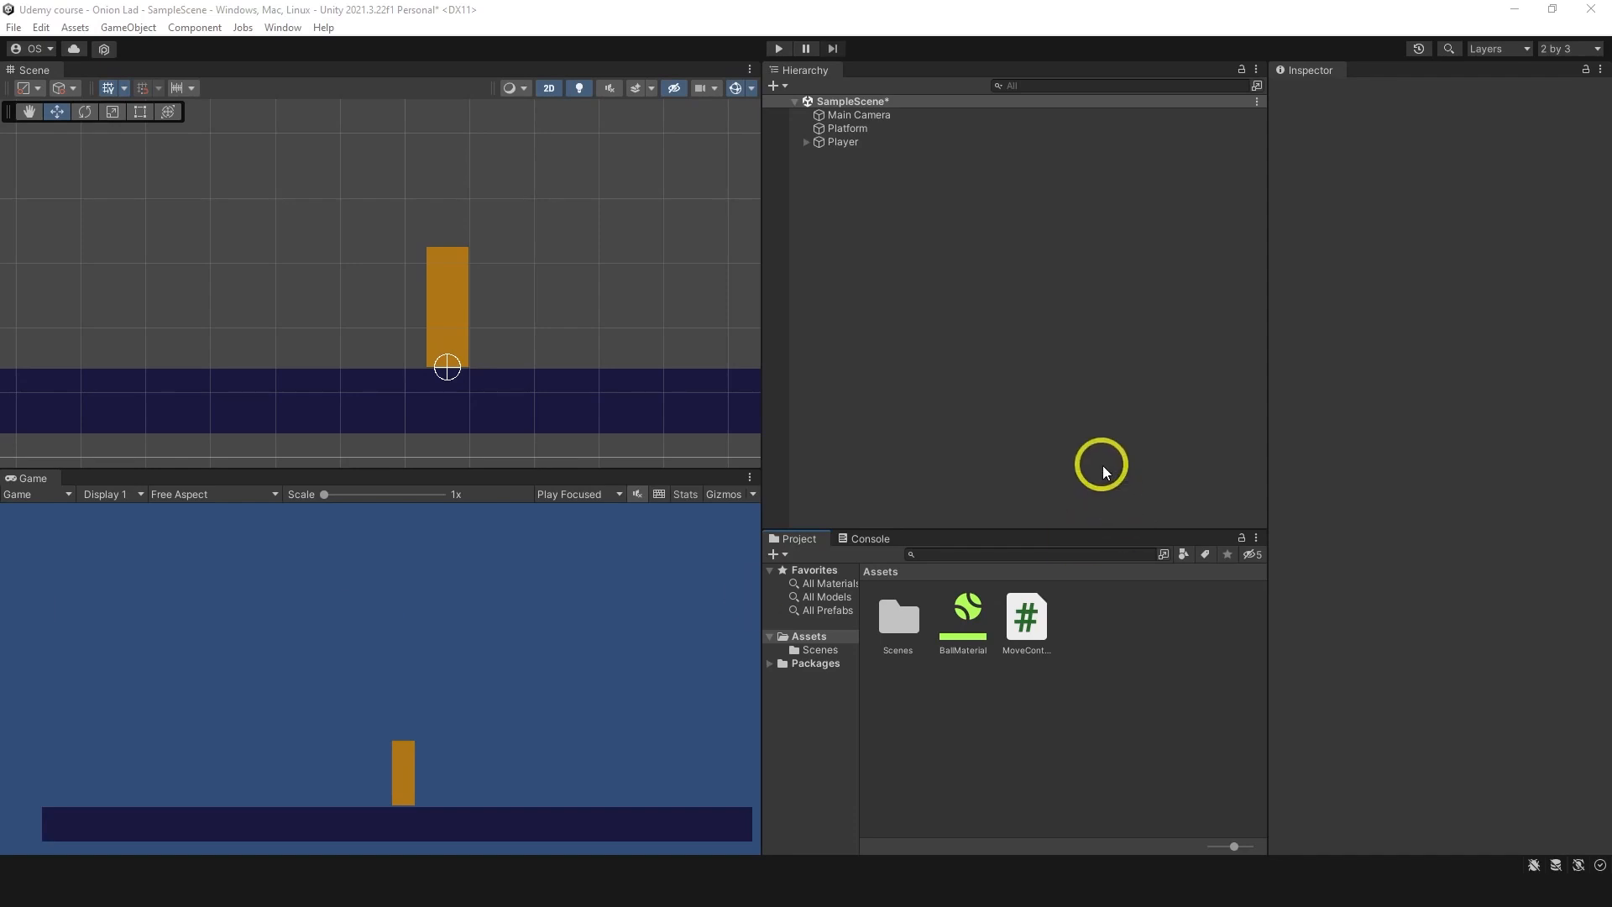
mouse_move(915, 455)
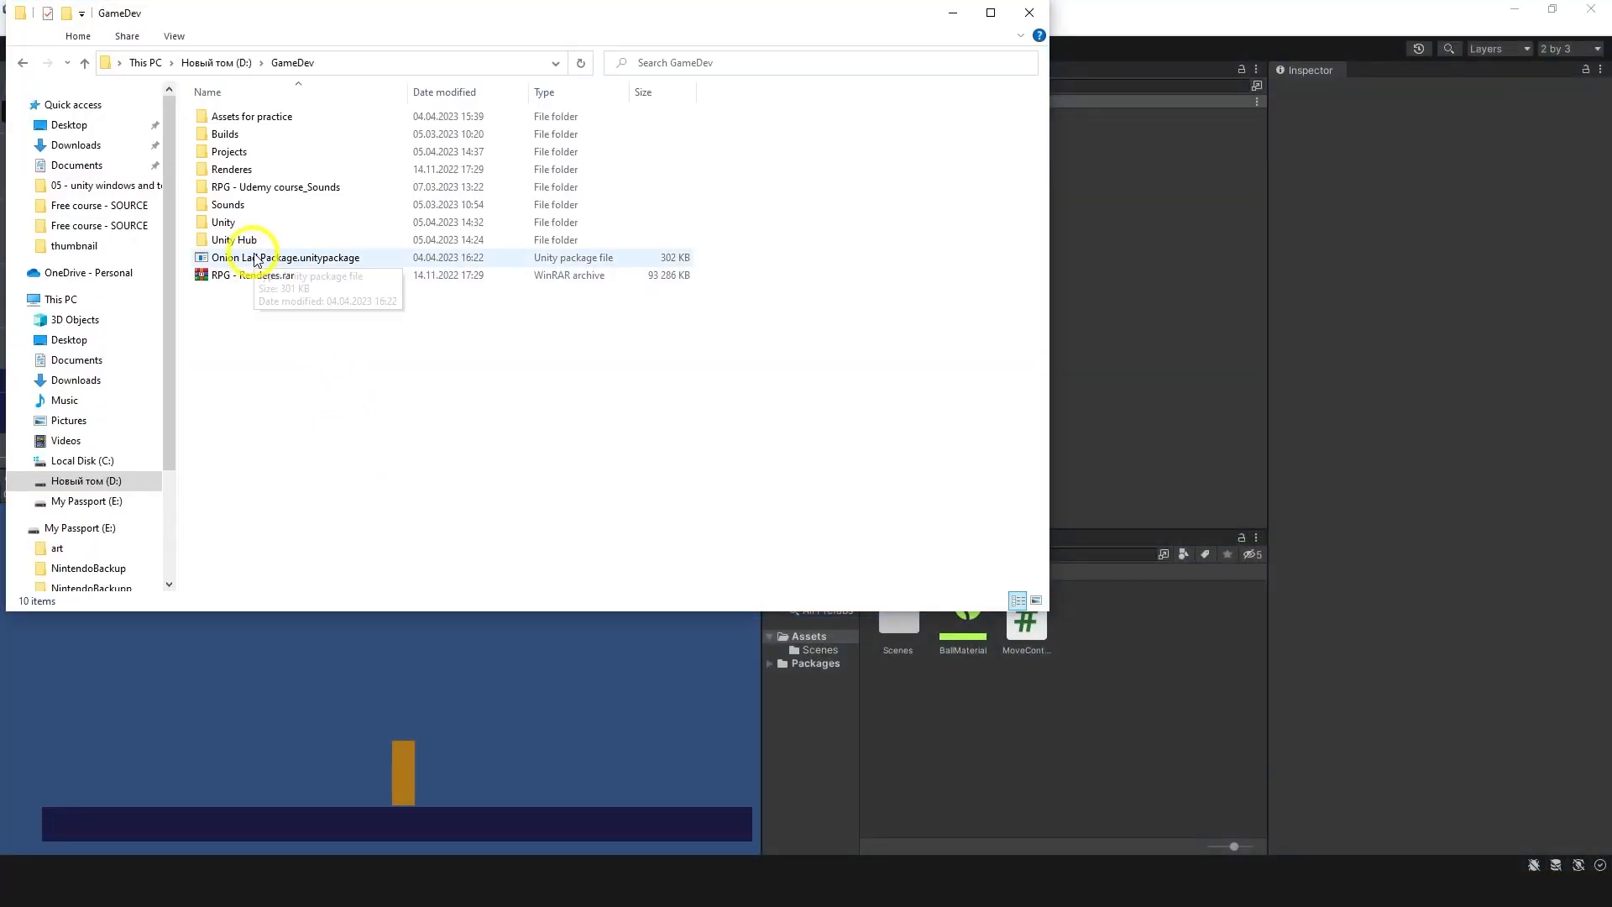
Step: Import Onion Lad Package.unitypackage into the project with all its graphics folders
left_click(286, 257)
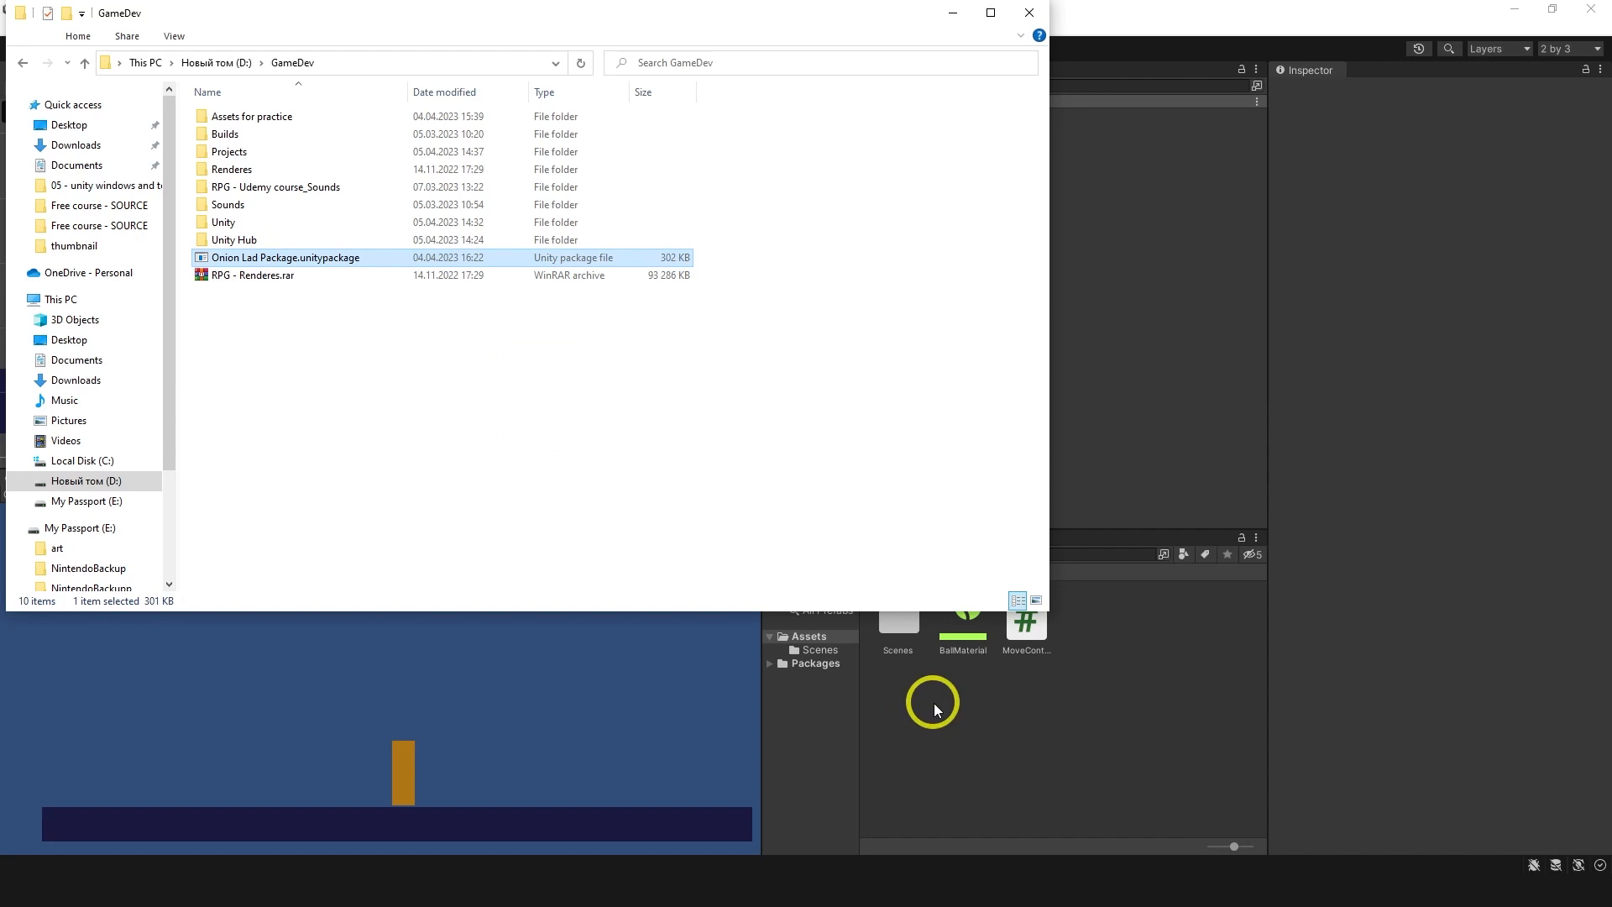
double_click(285, 257)
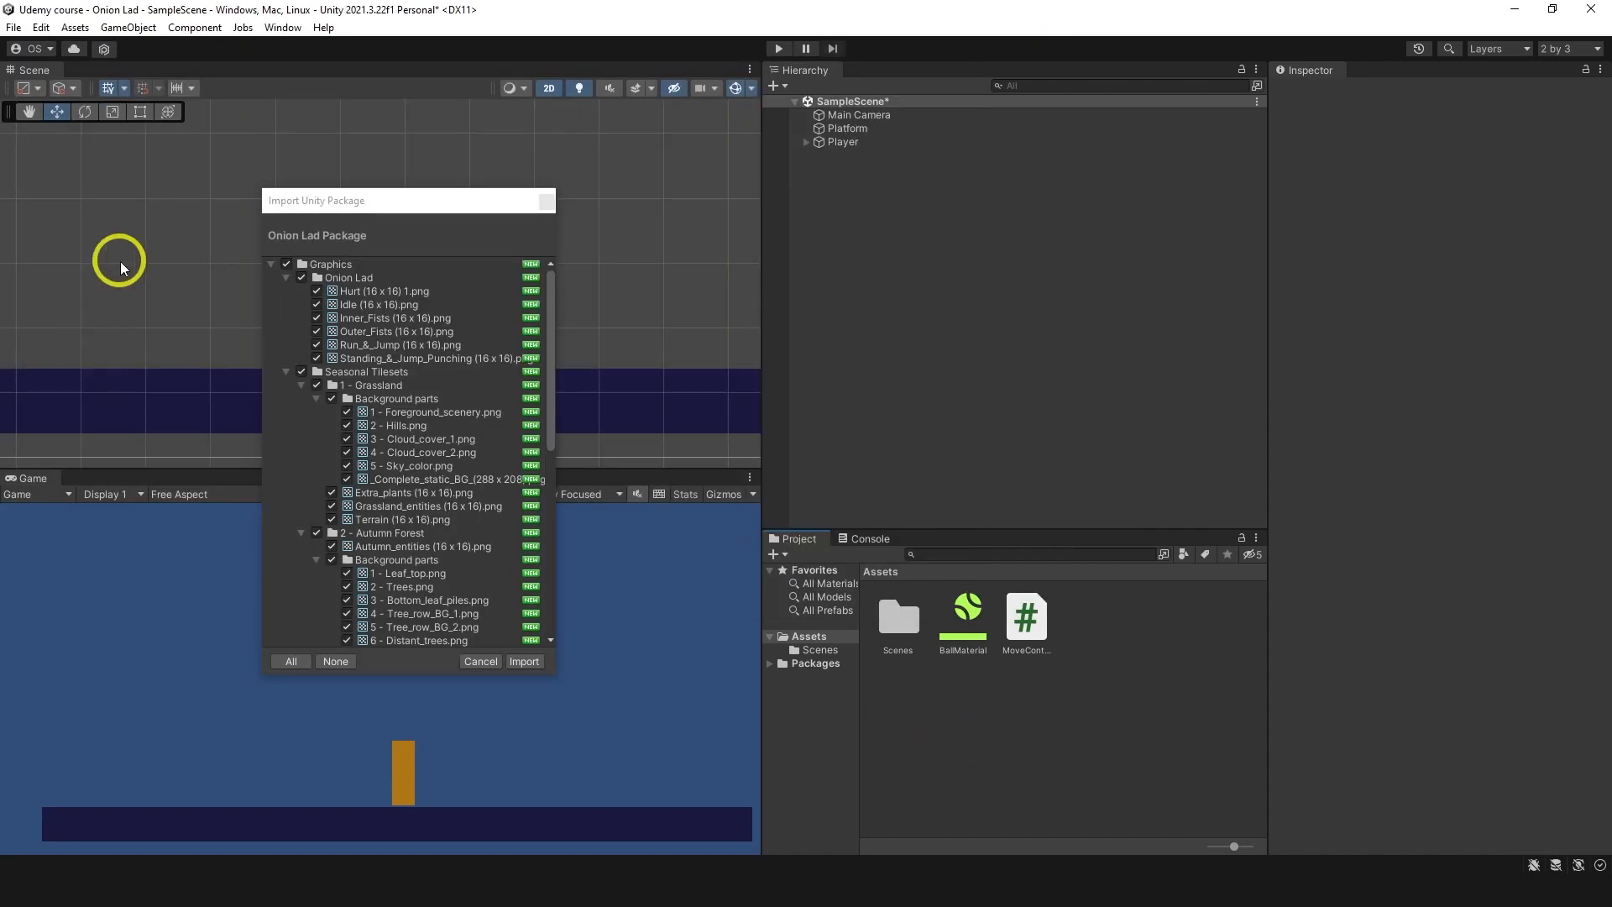
left_click(289, 277)
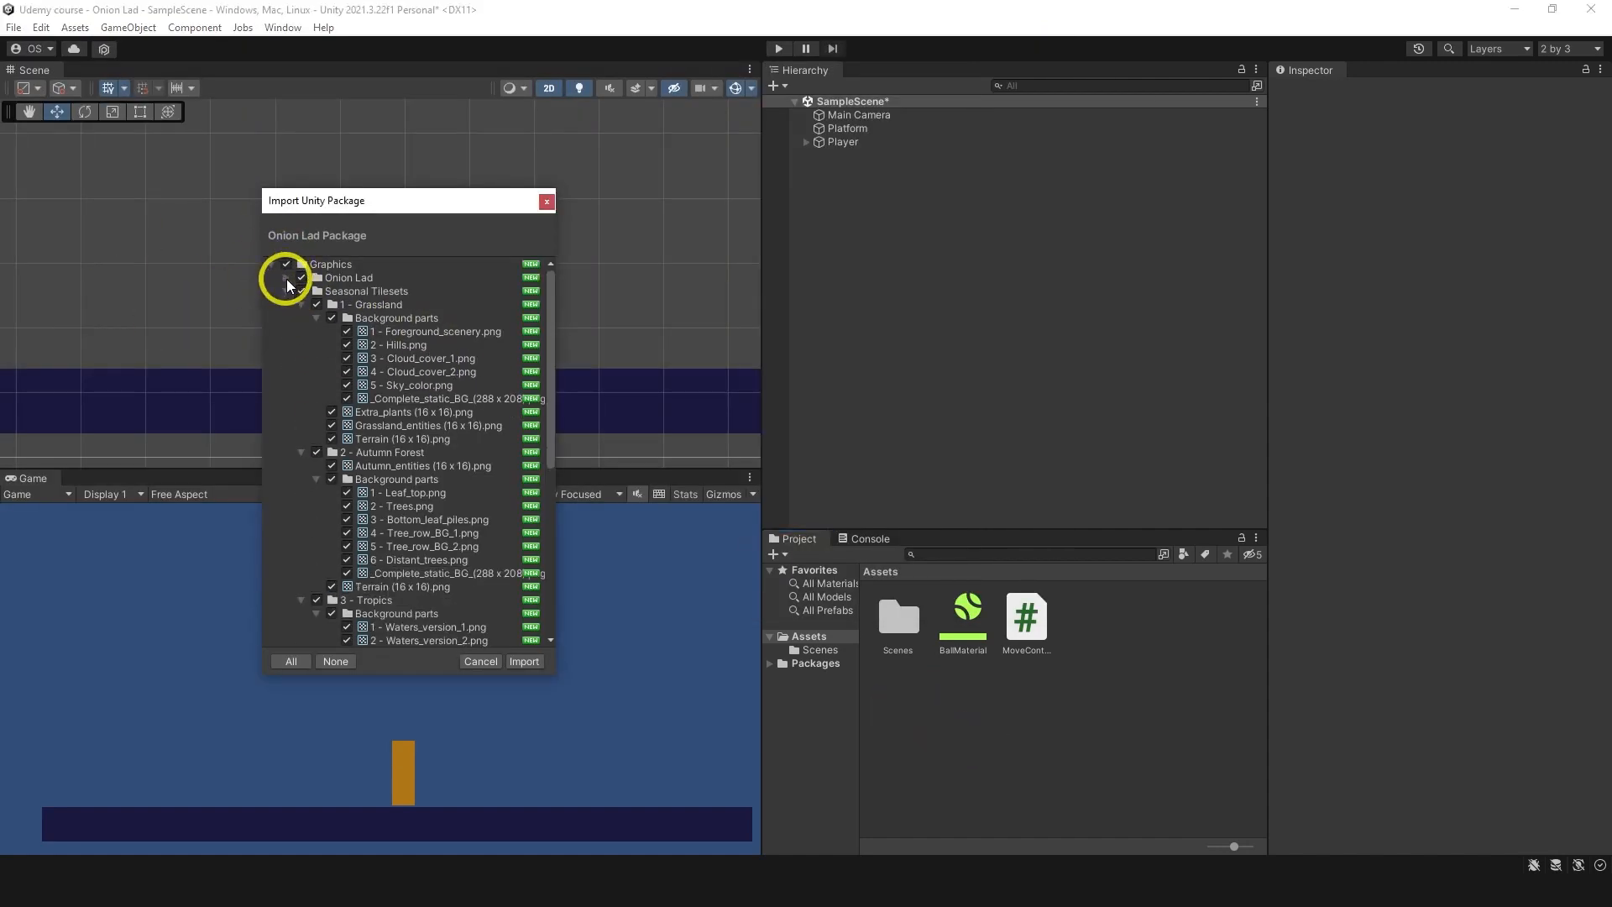
left_click(300, 277)
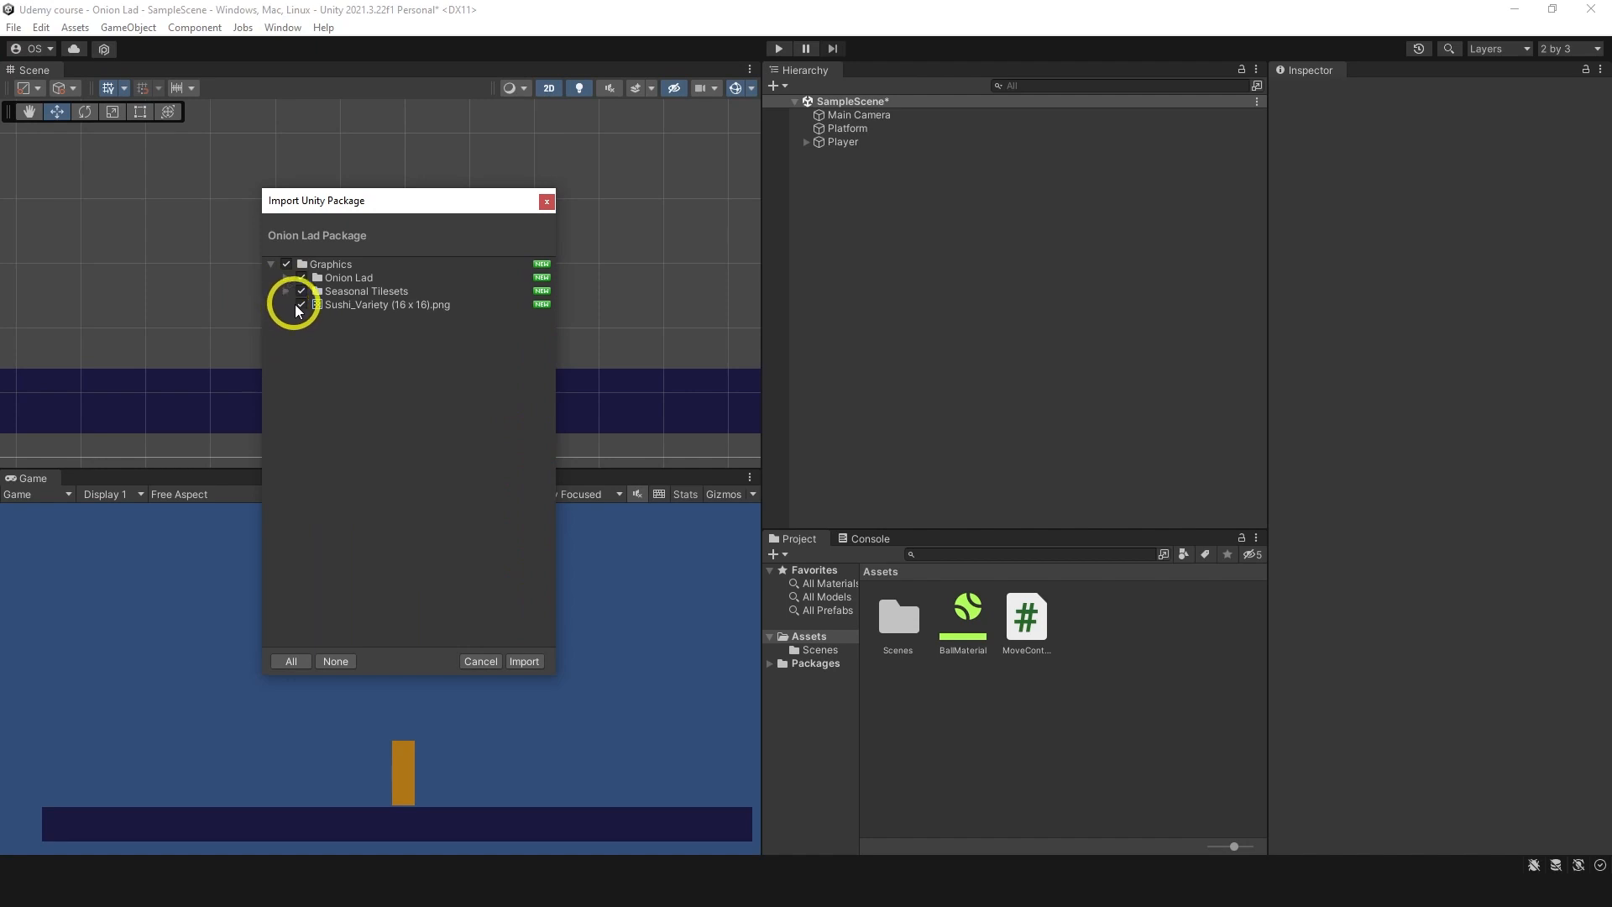
left_click(331, 264)
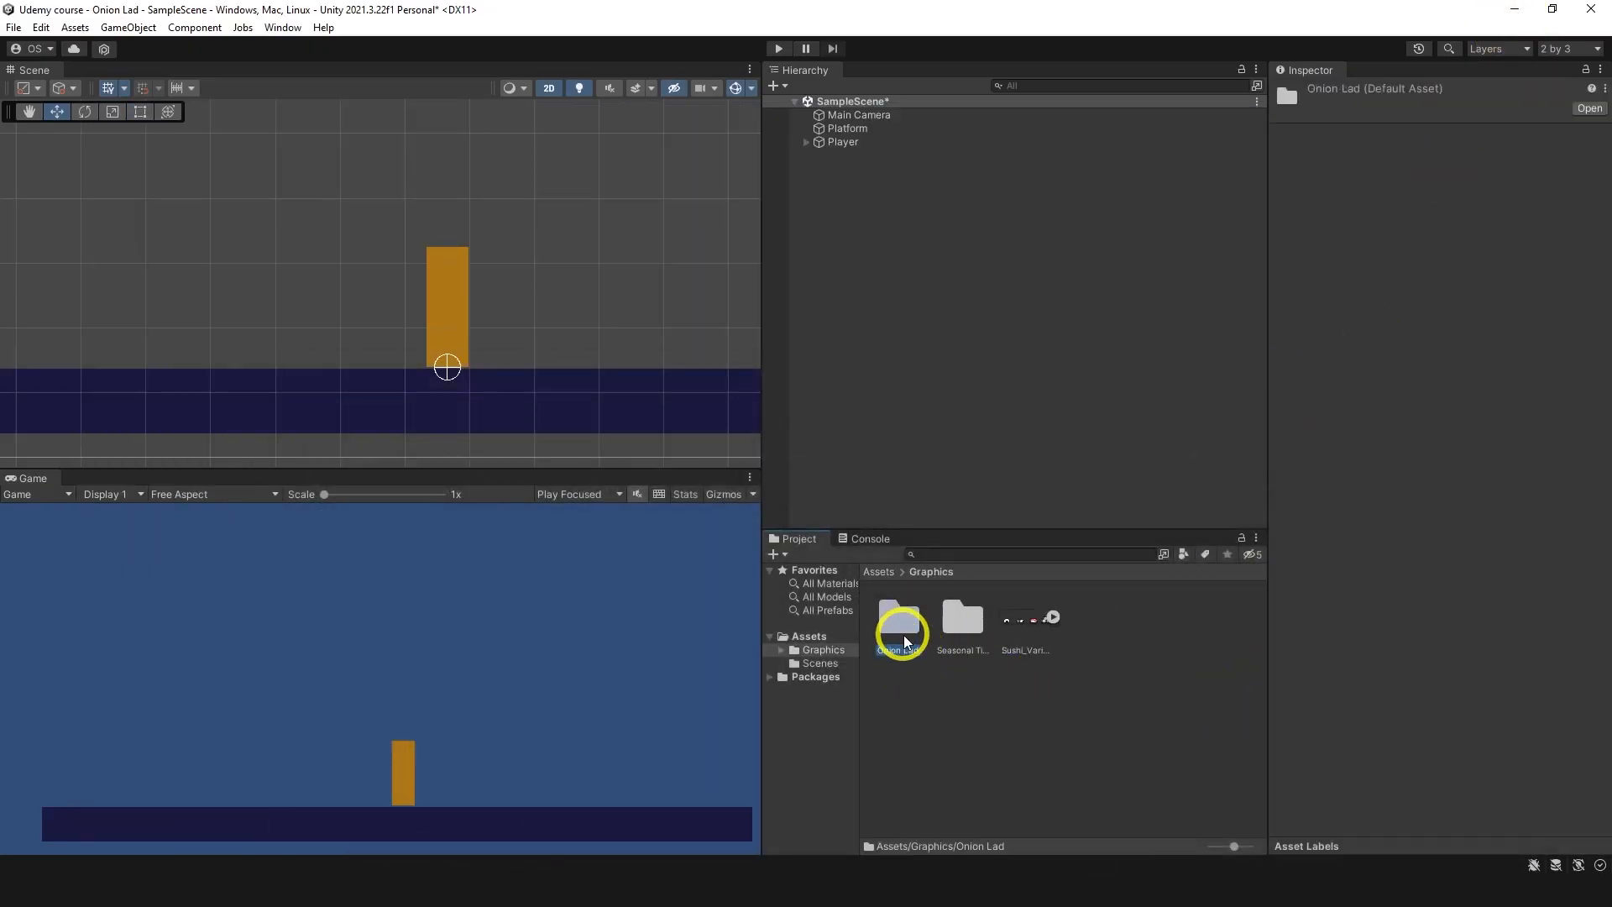
Step: Browse the Graphics and Seasonal Tilesets folders, ending in Assets/Graphics/Onion Lad
double_click(900, 630)
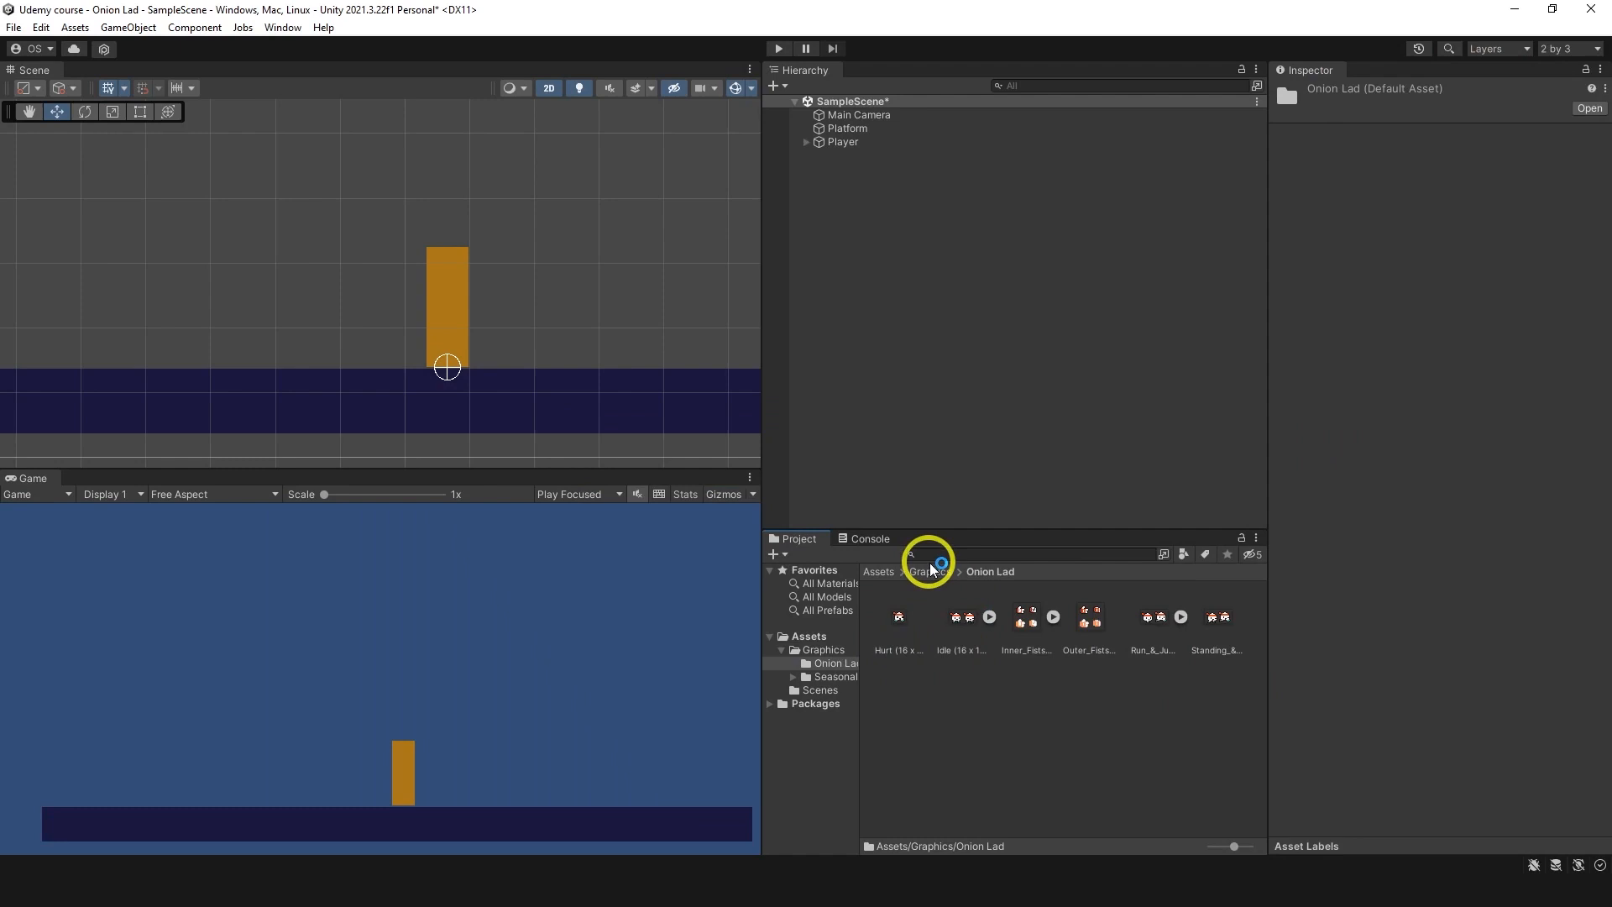
left_click(927, 571)
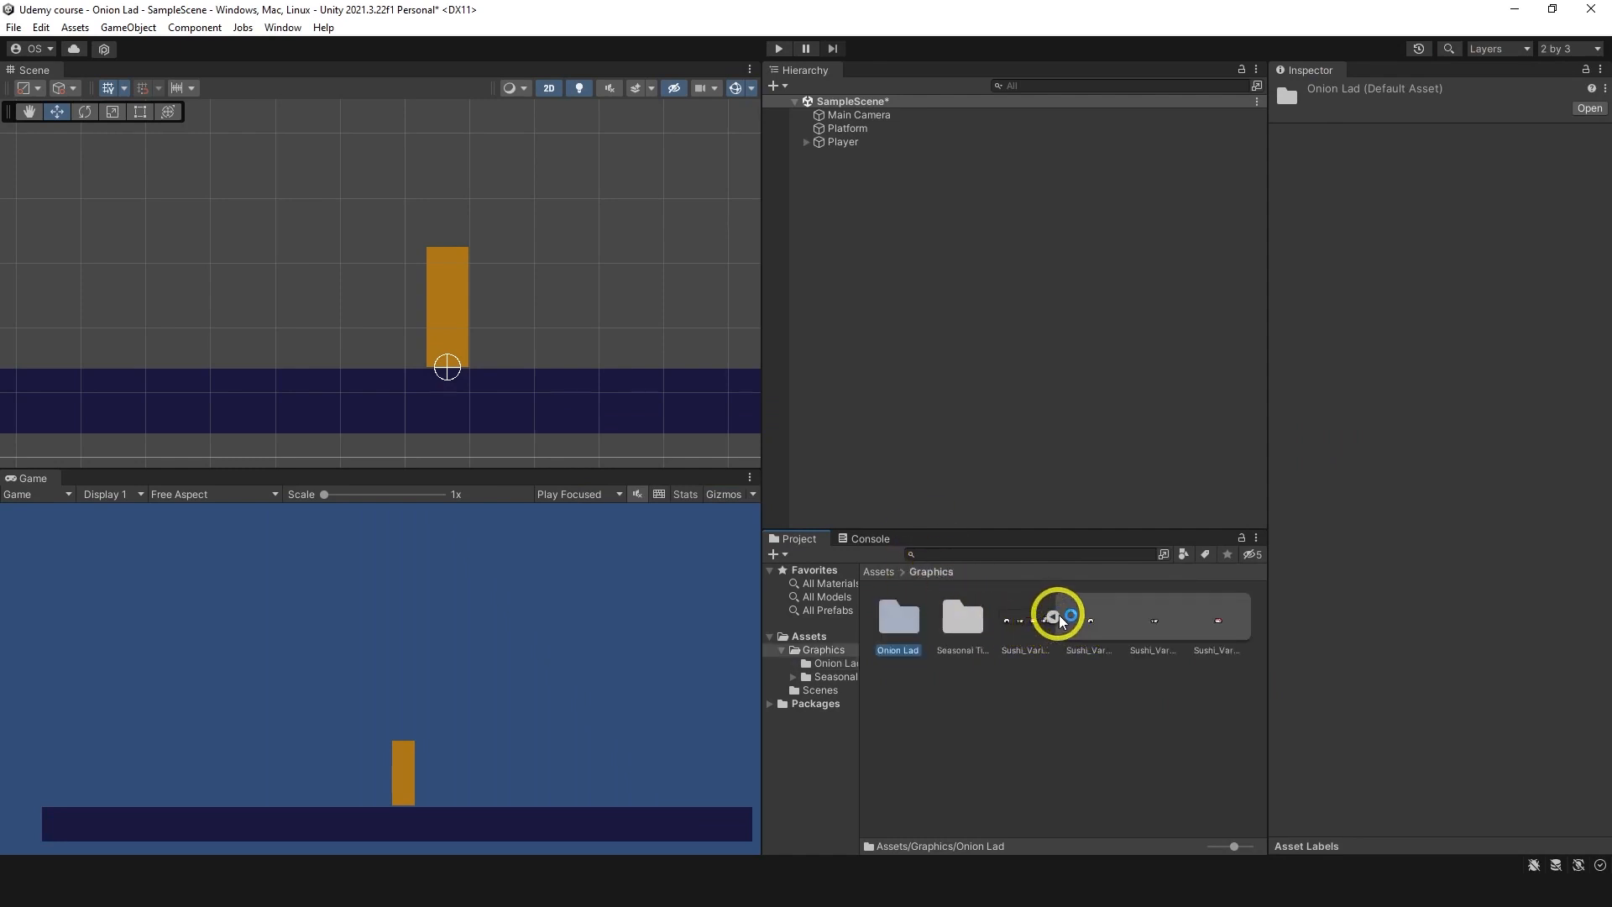
left_click(961, 617)
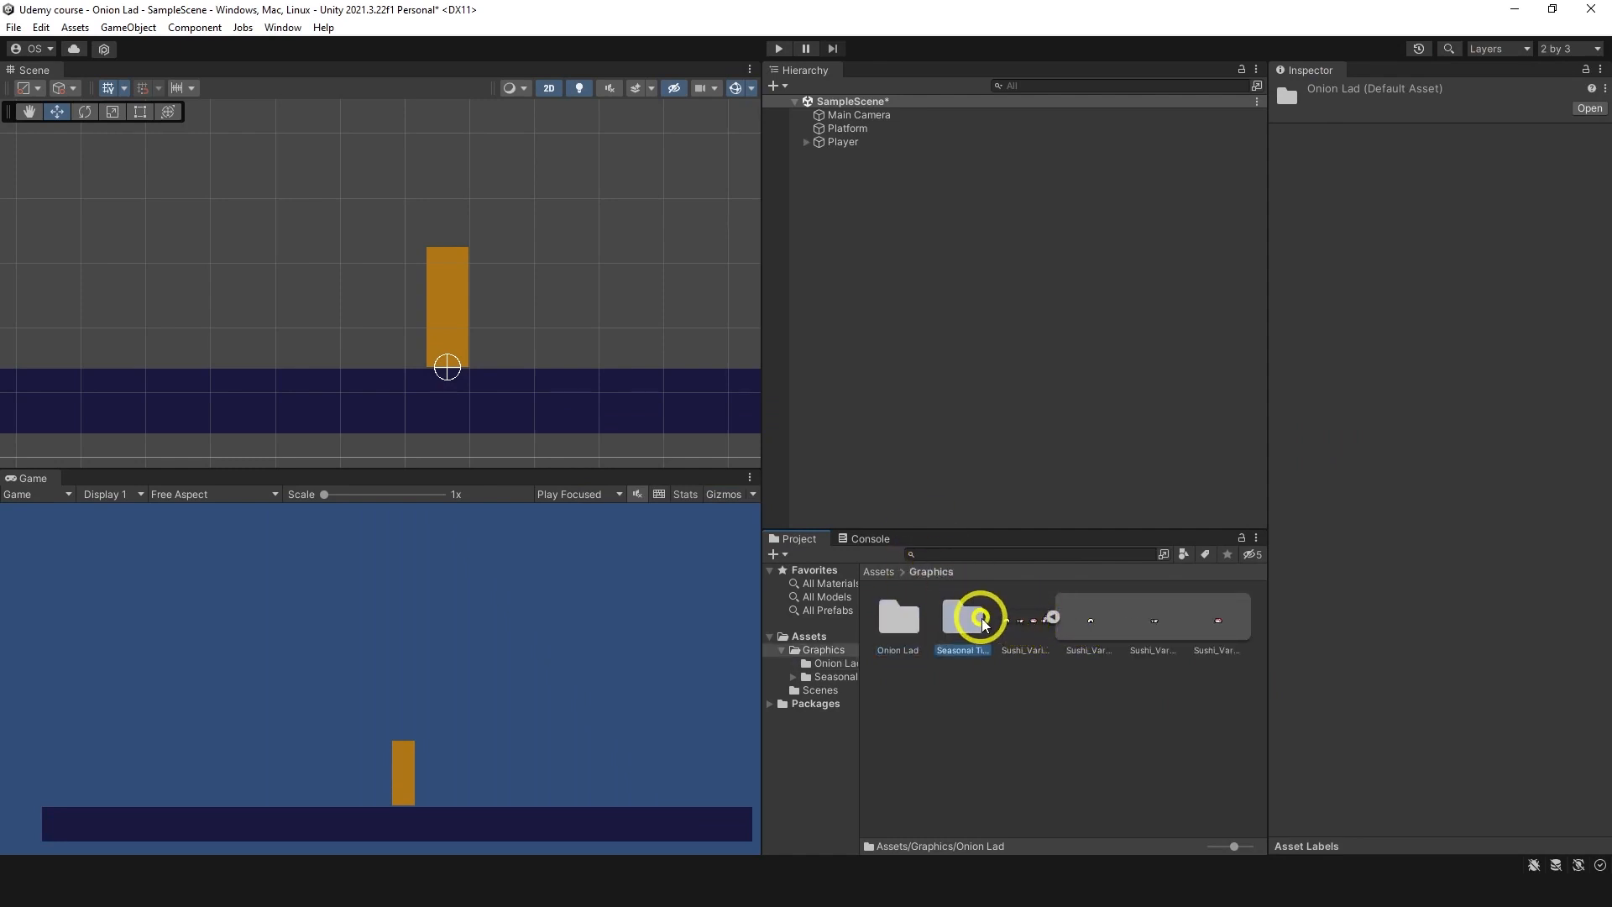
double_click(960, 617)
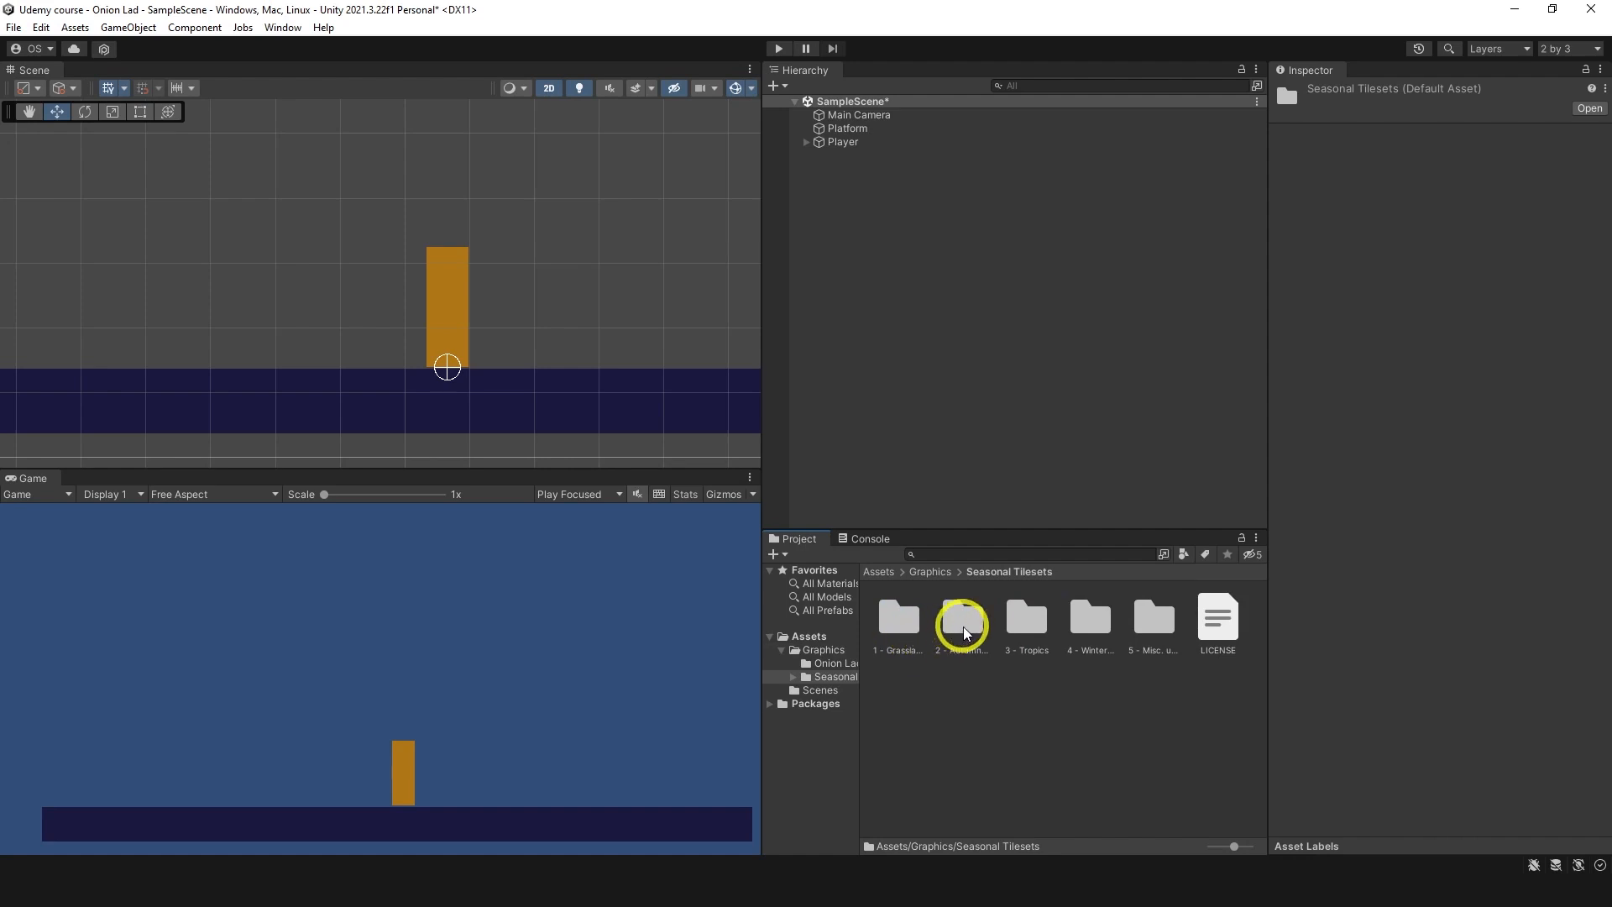
double_click(960, 618)
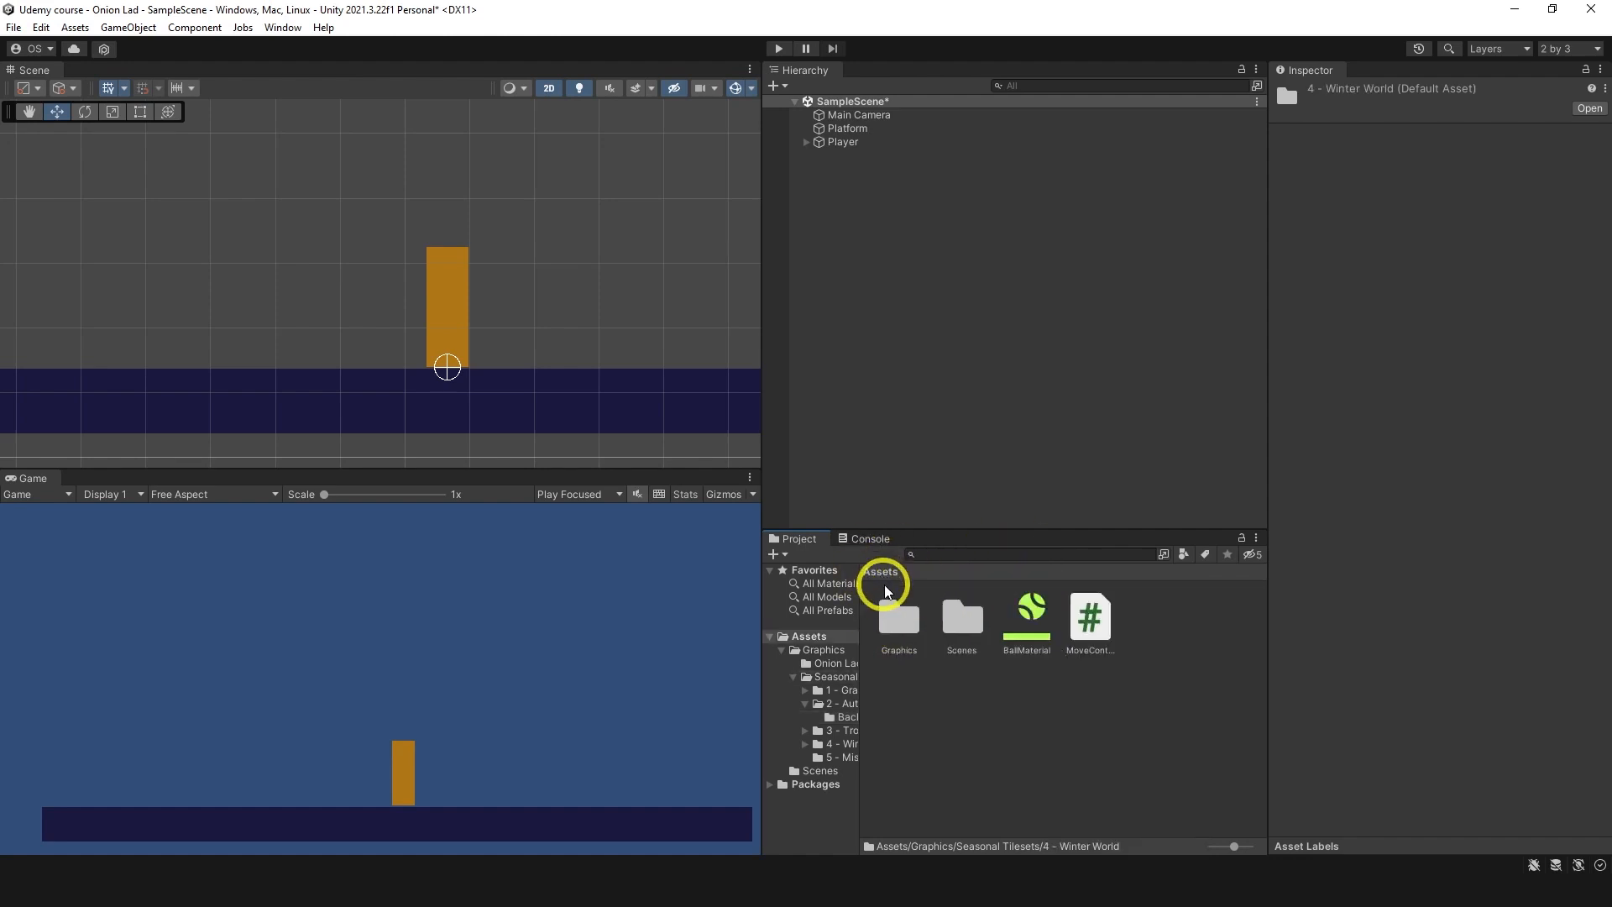
mouse_move(984, 592)
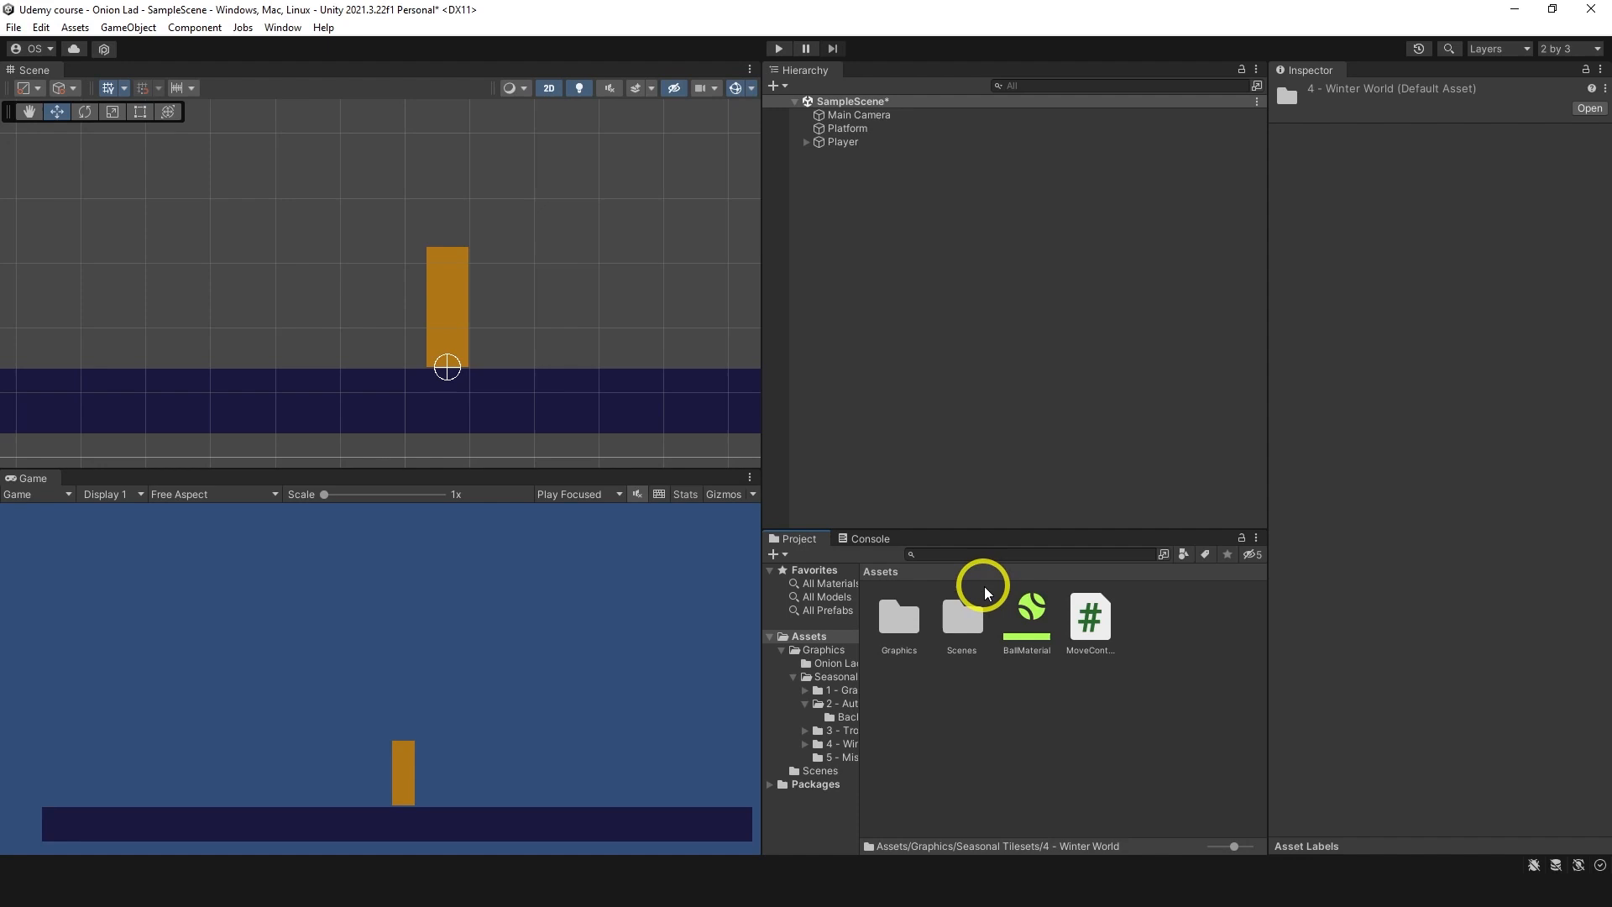
left_click(897, 616)
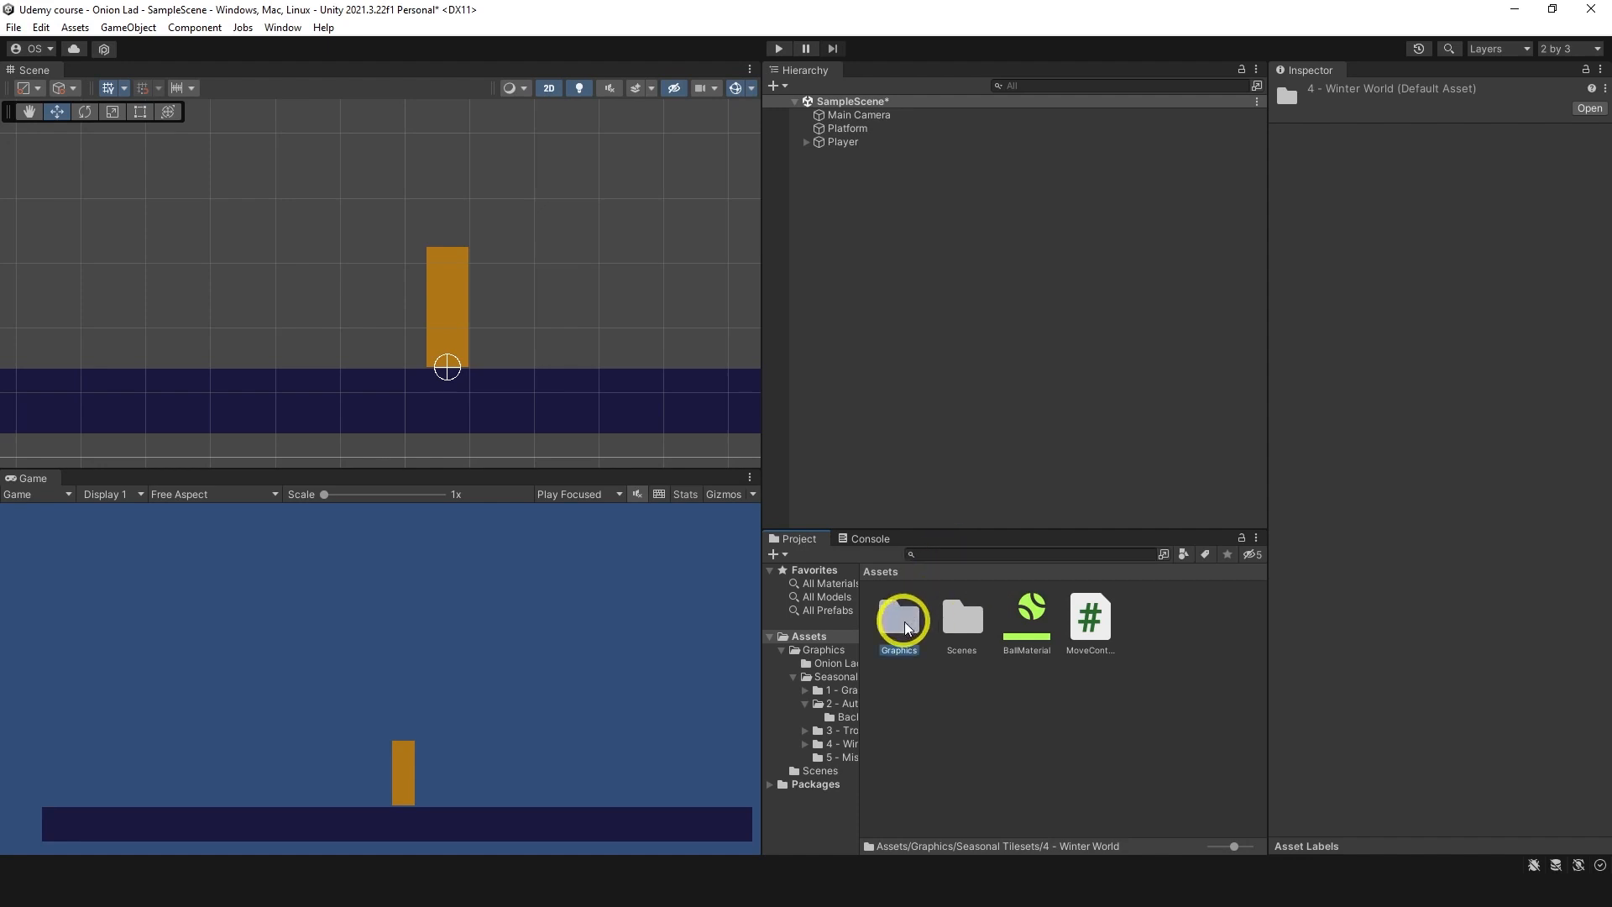
double_click(900, 618)
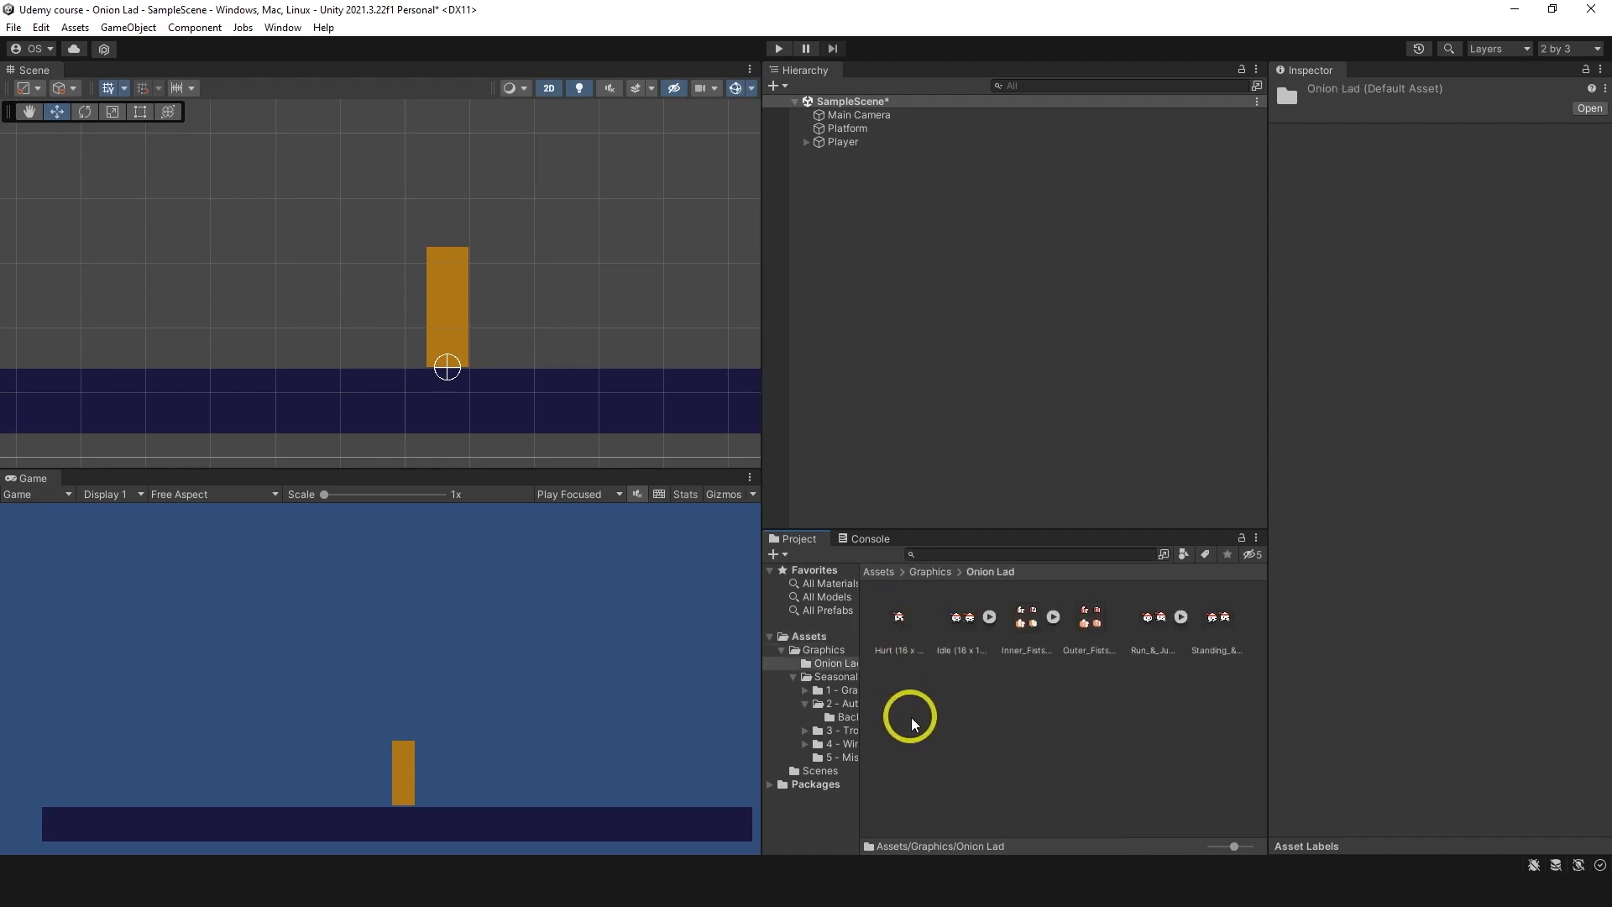
Step: Set the Idle (16 x 16) sprite sheet to Multiple sprite mode and start the Sprite Editor
left_click(896, 617)
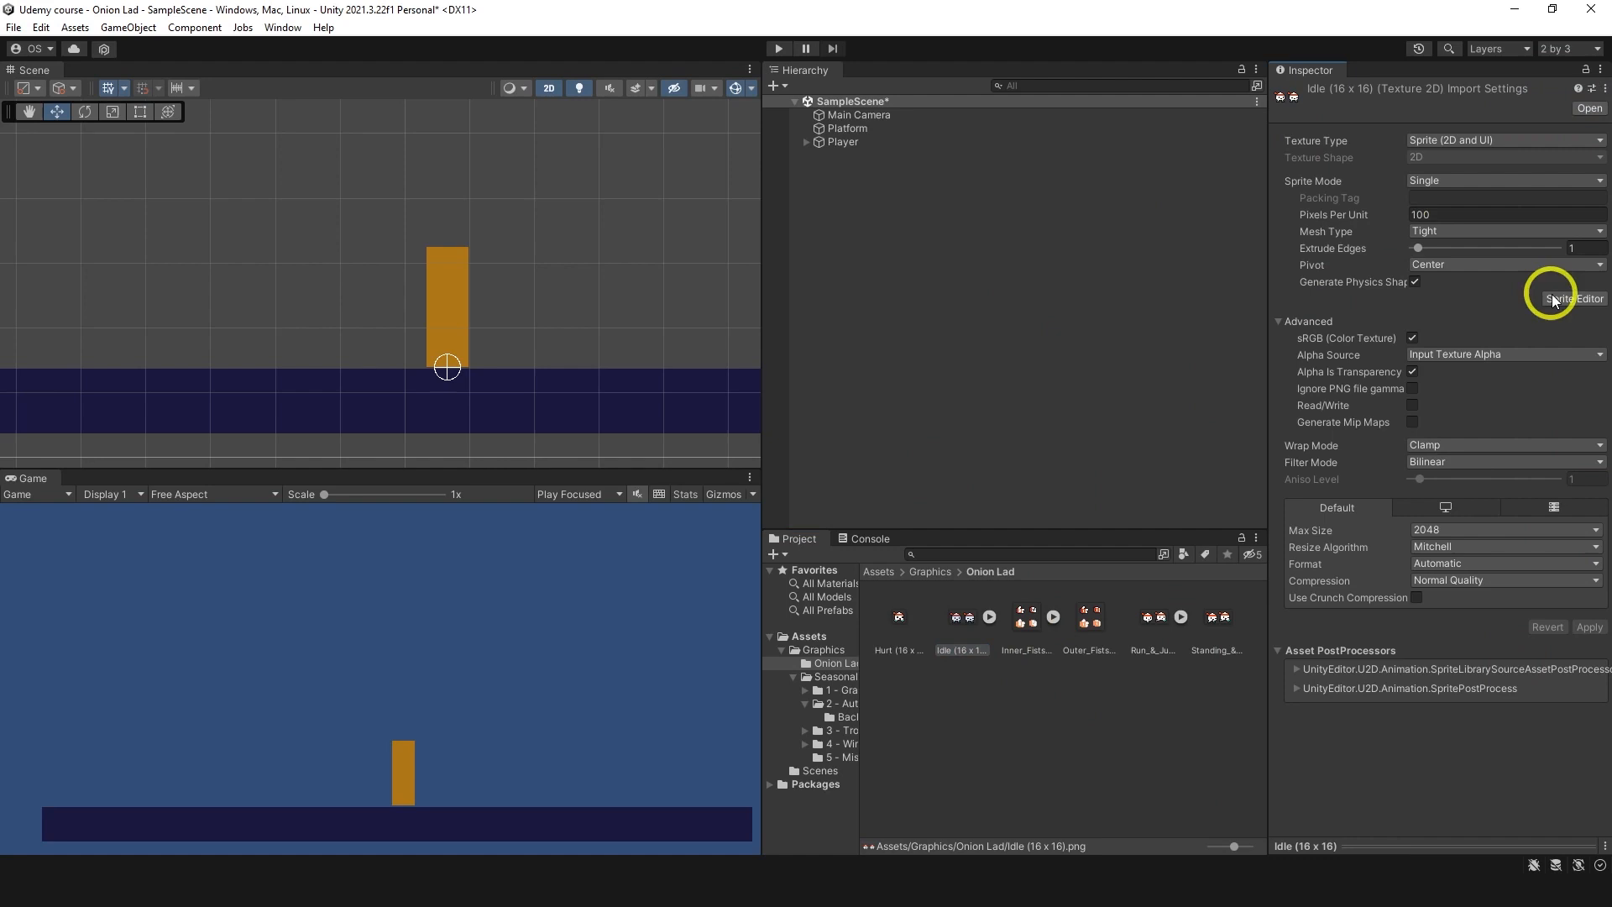
left_click(961, 616)
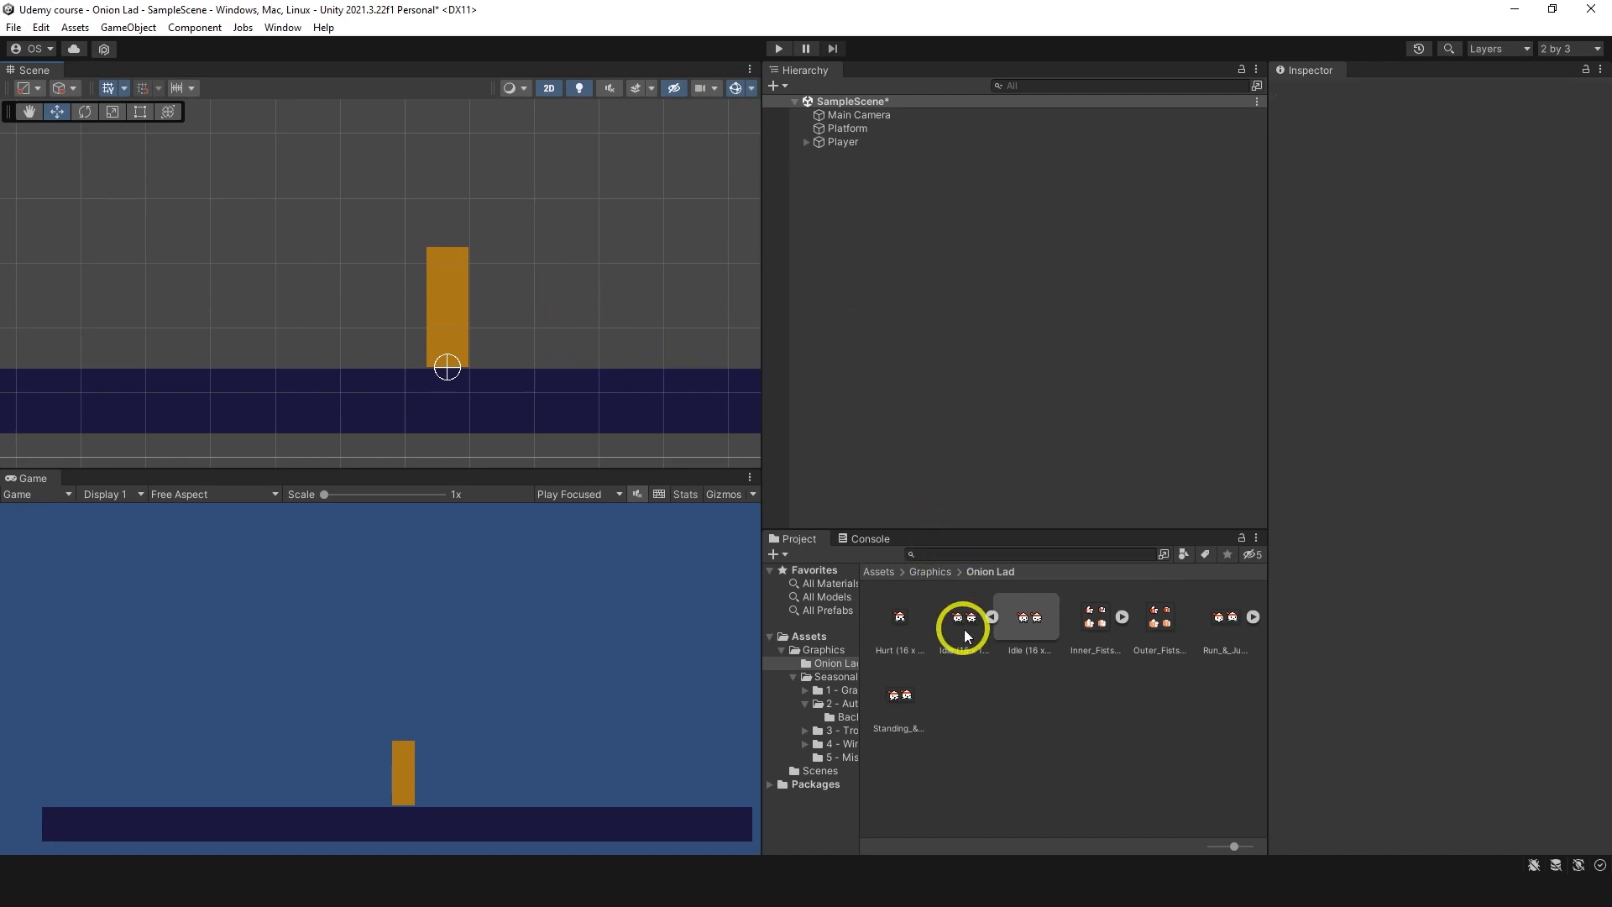
left_click(962, 617)
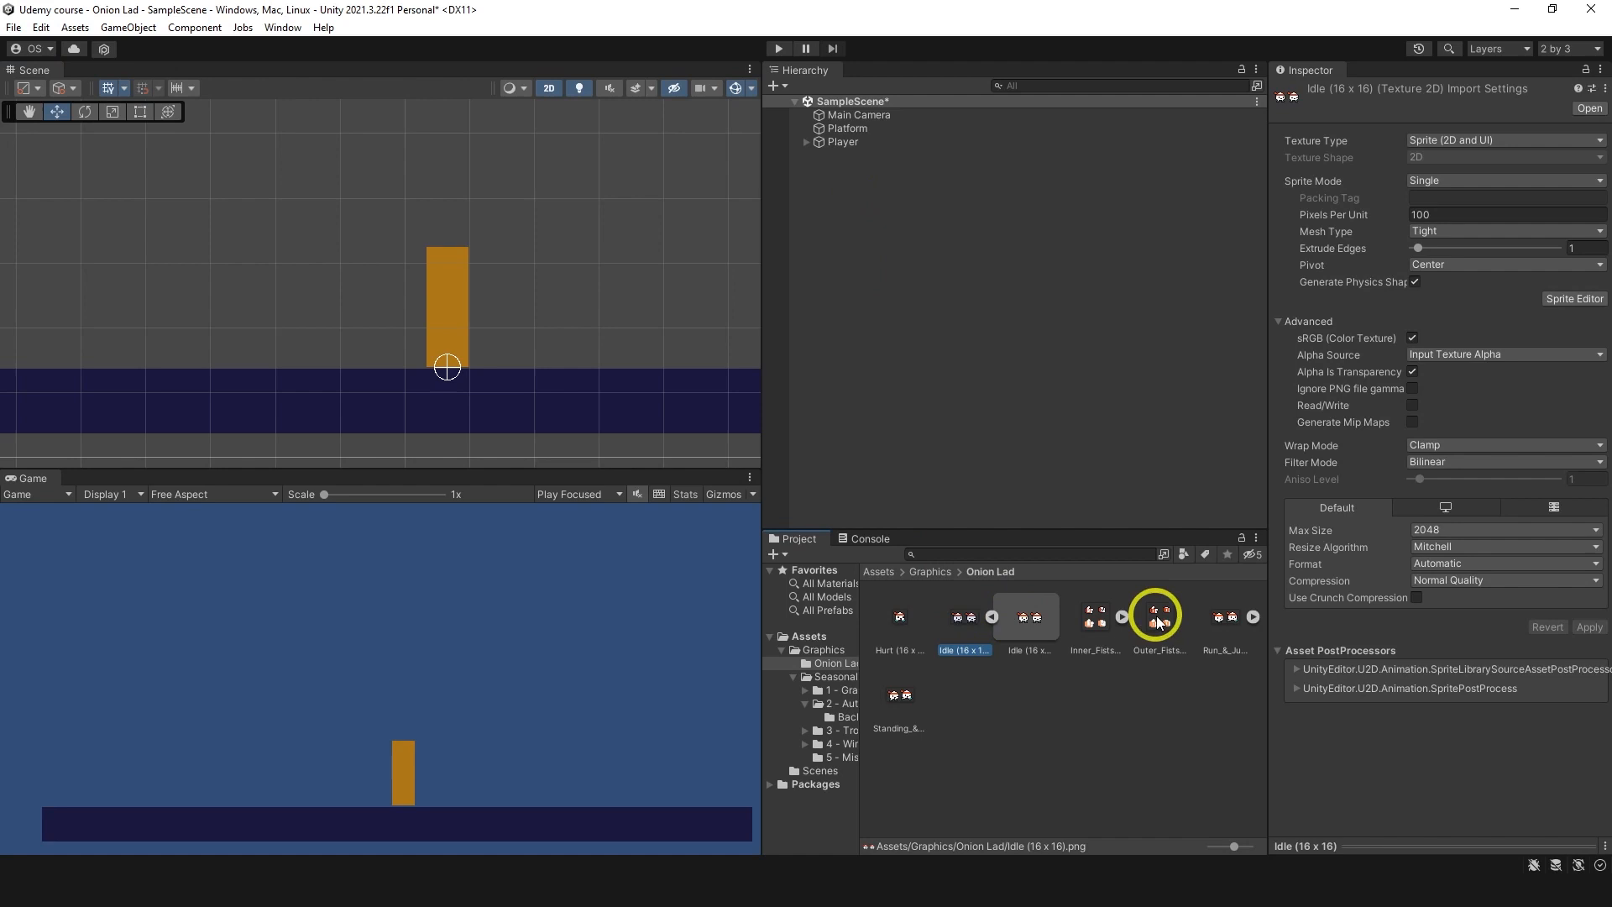
left_click(1501, 181)
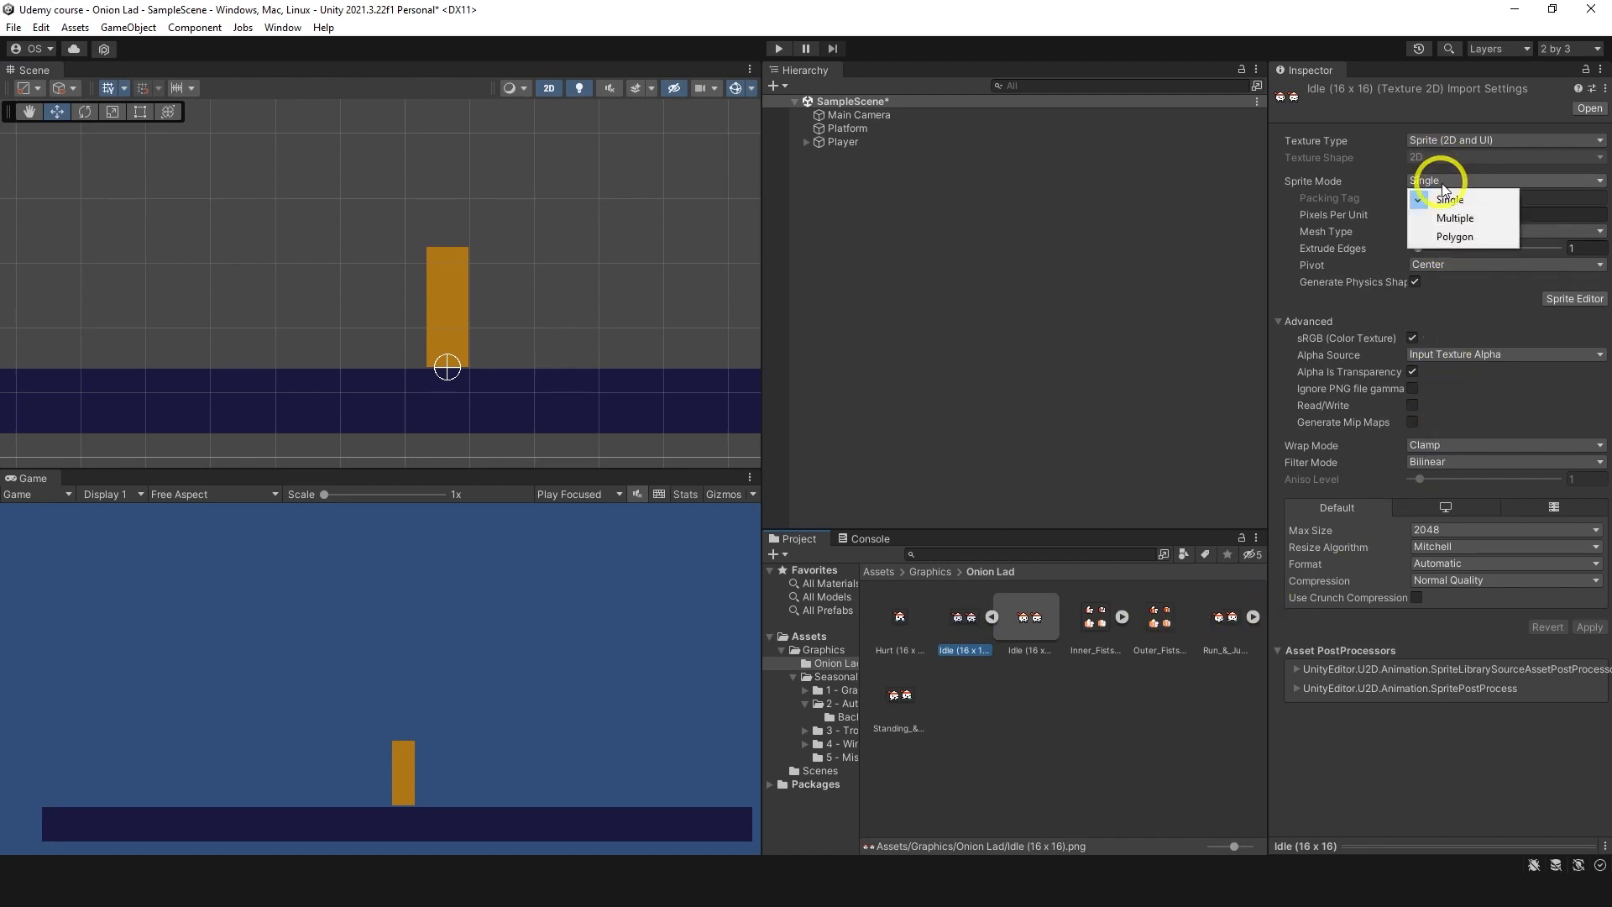
left_click(1454, 219)
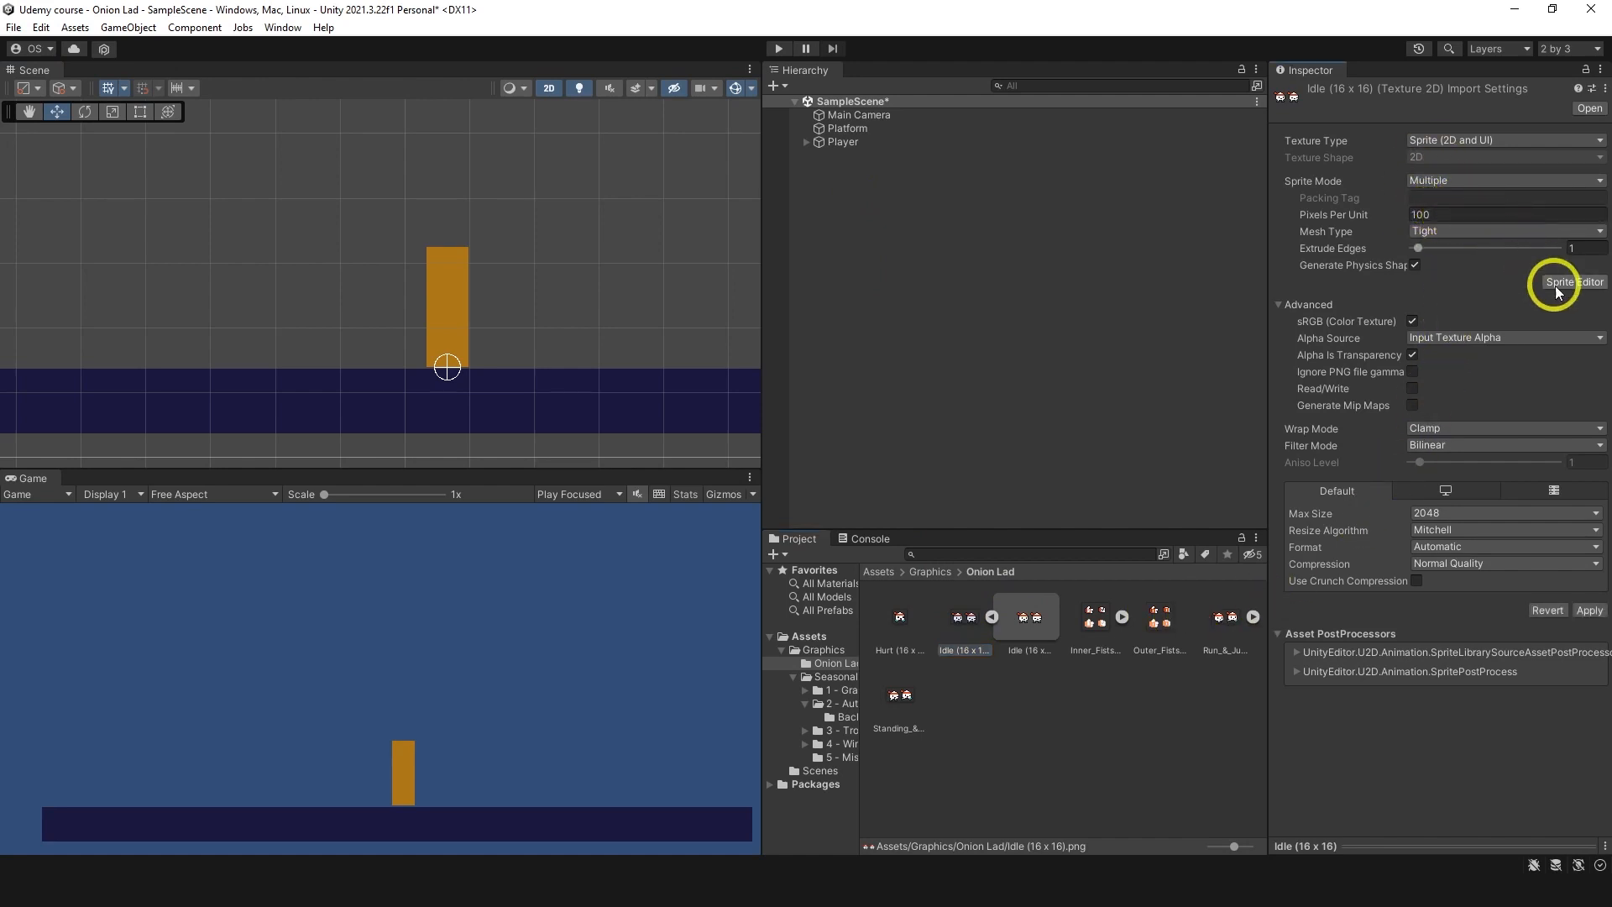
left_click(1573, 282)
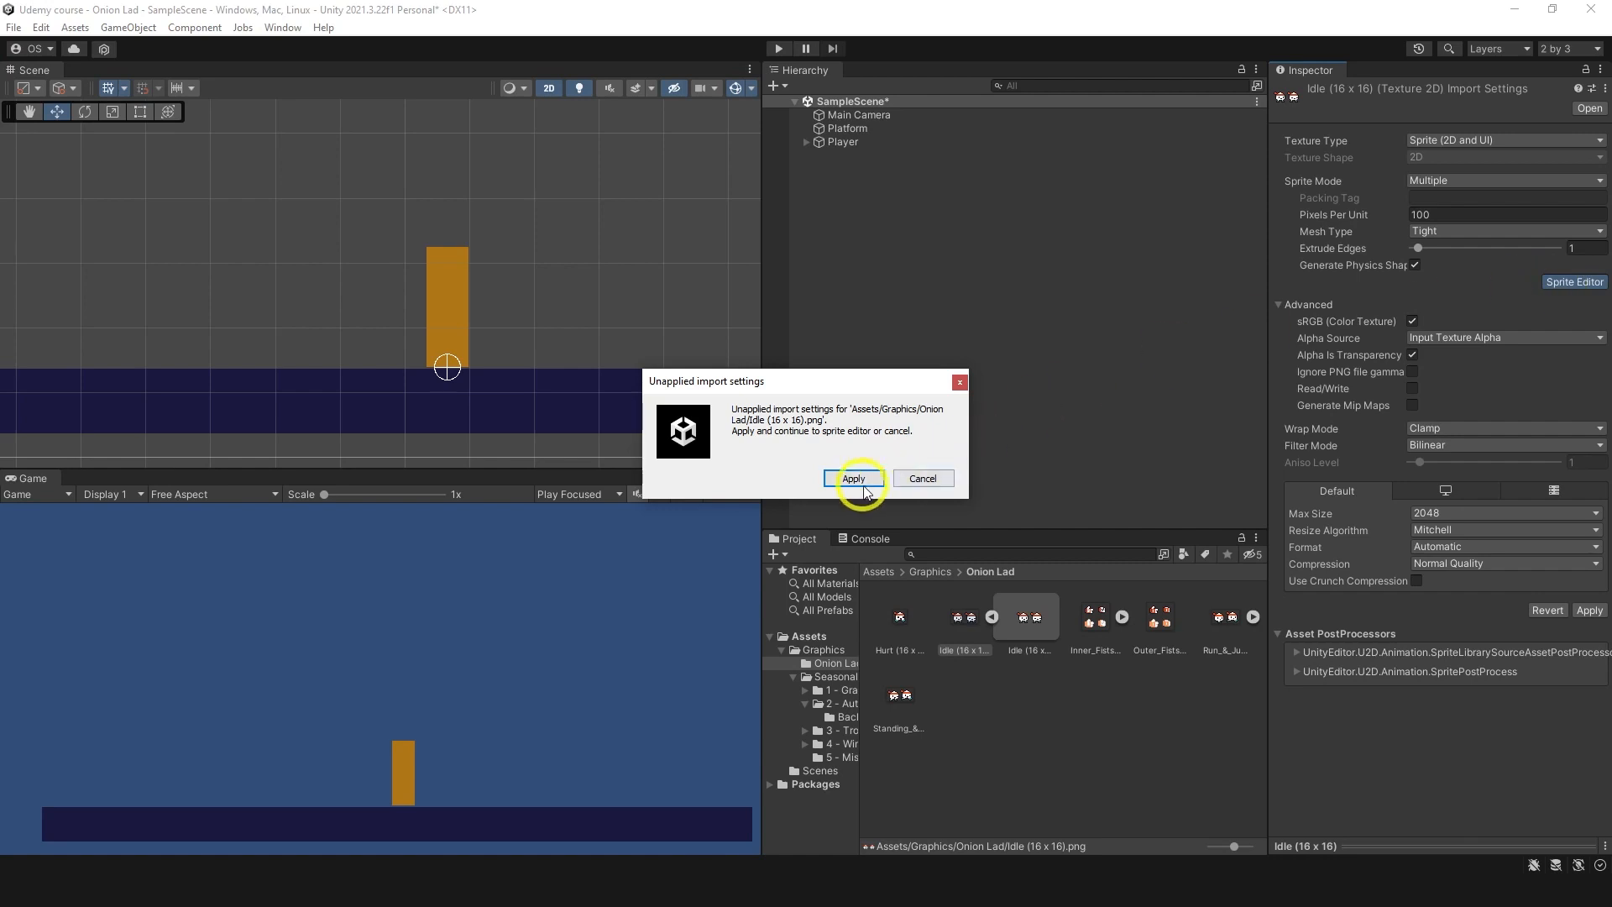
Step: Apply import settings and slice the Idle sheet by Grid By Cell Size at 16x16
left_click(853, 479)
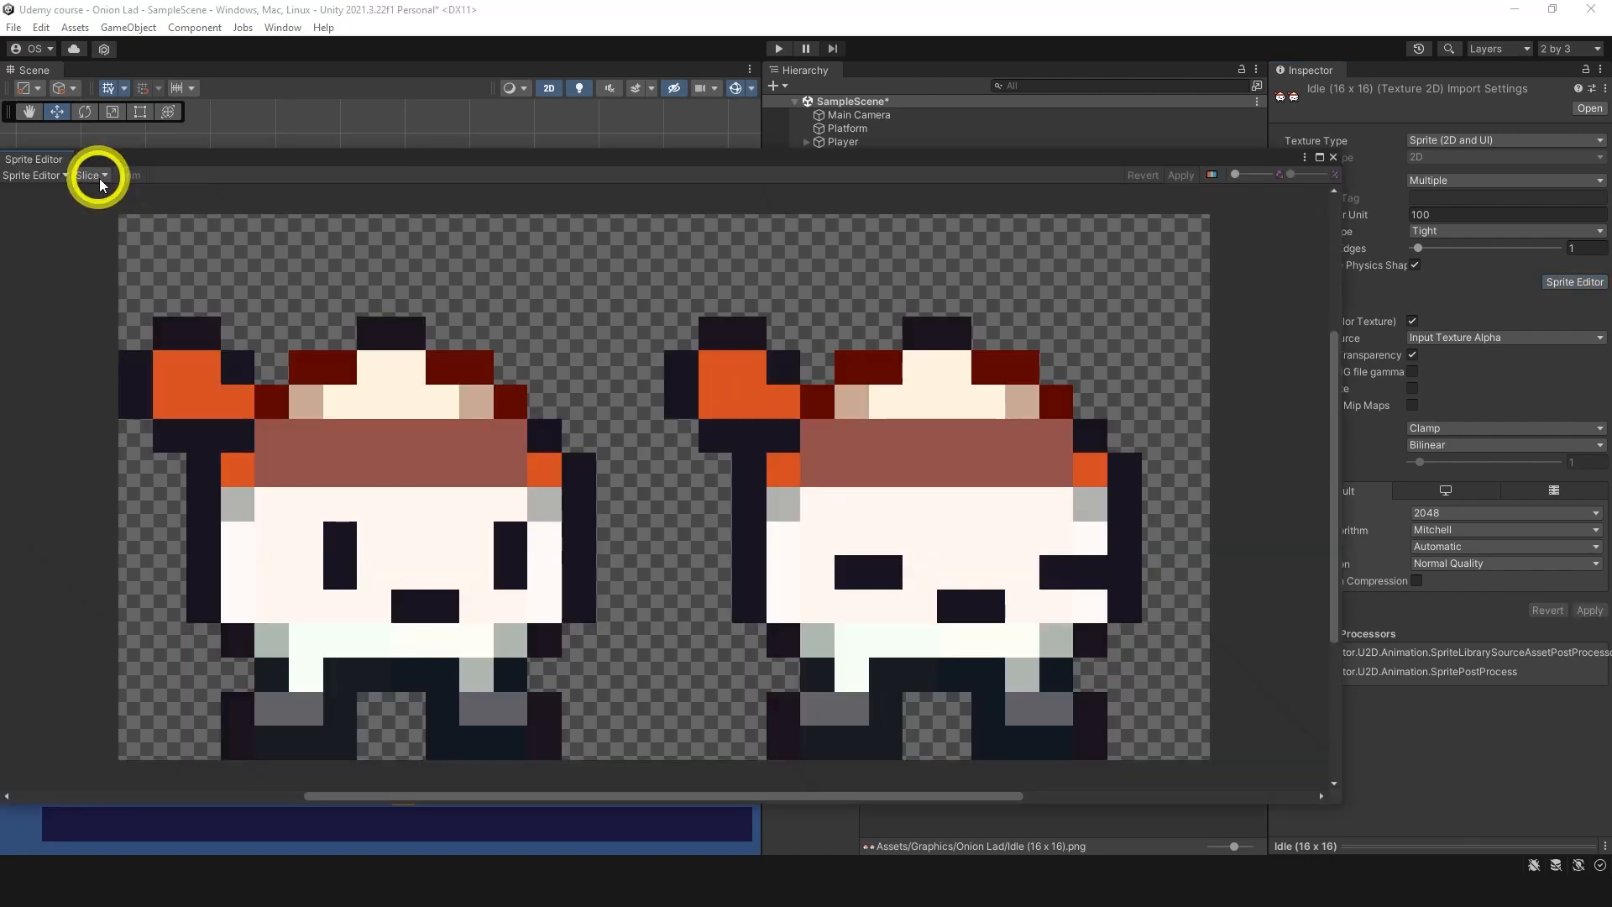
left_click(91, 175)
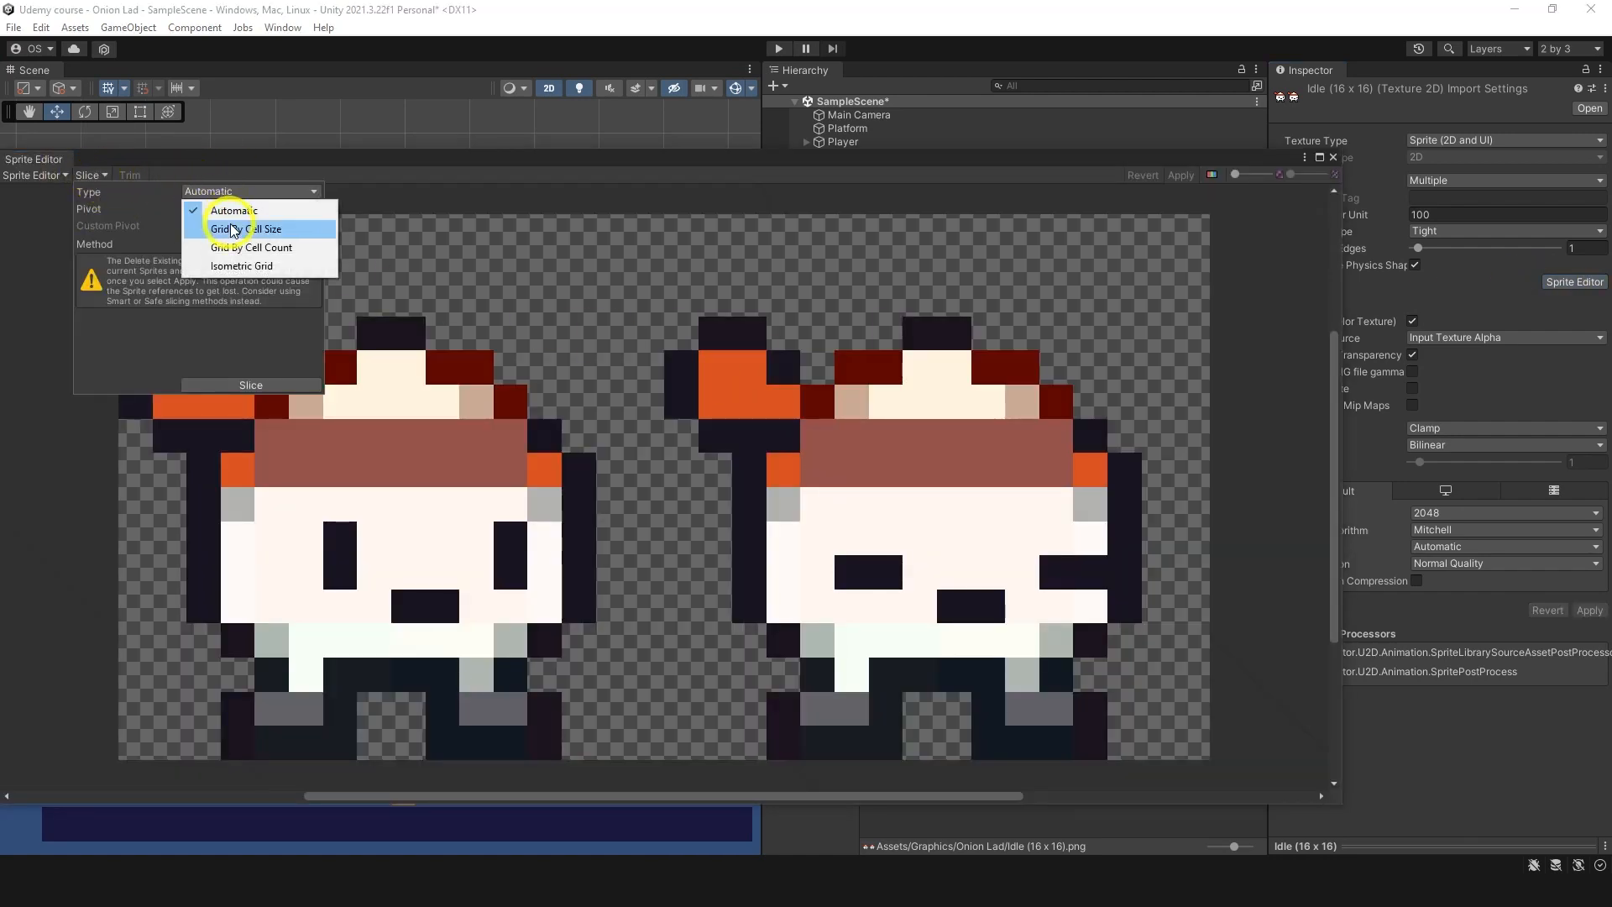
left_click(236, 228)
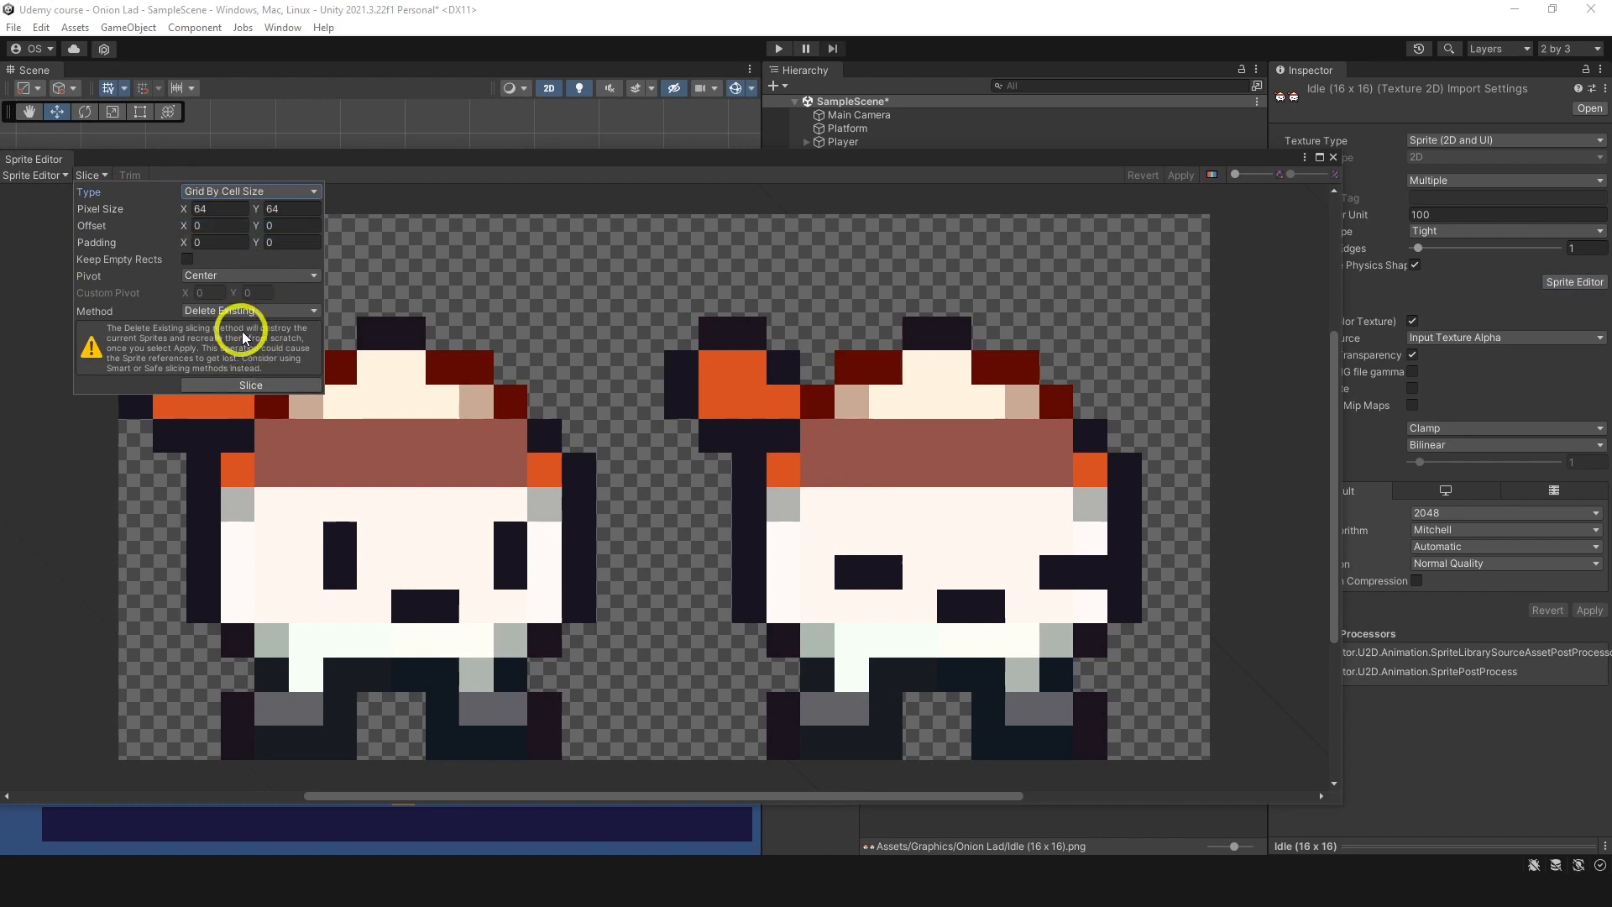
type("16")
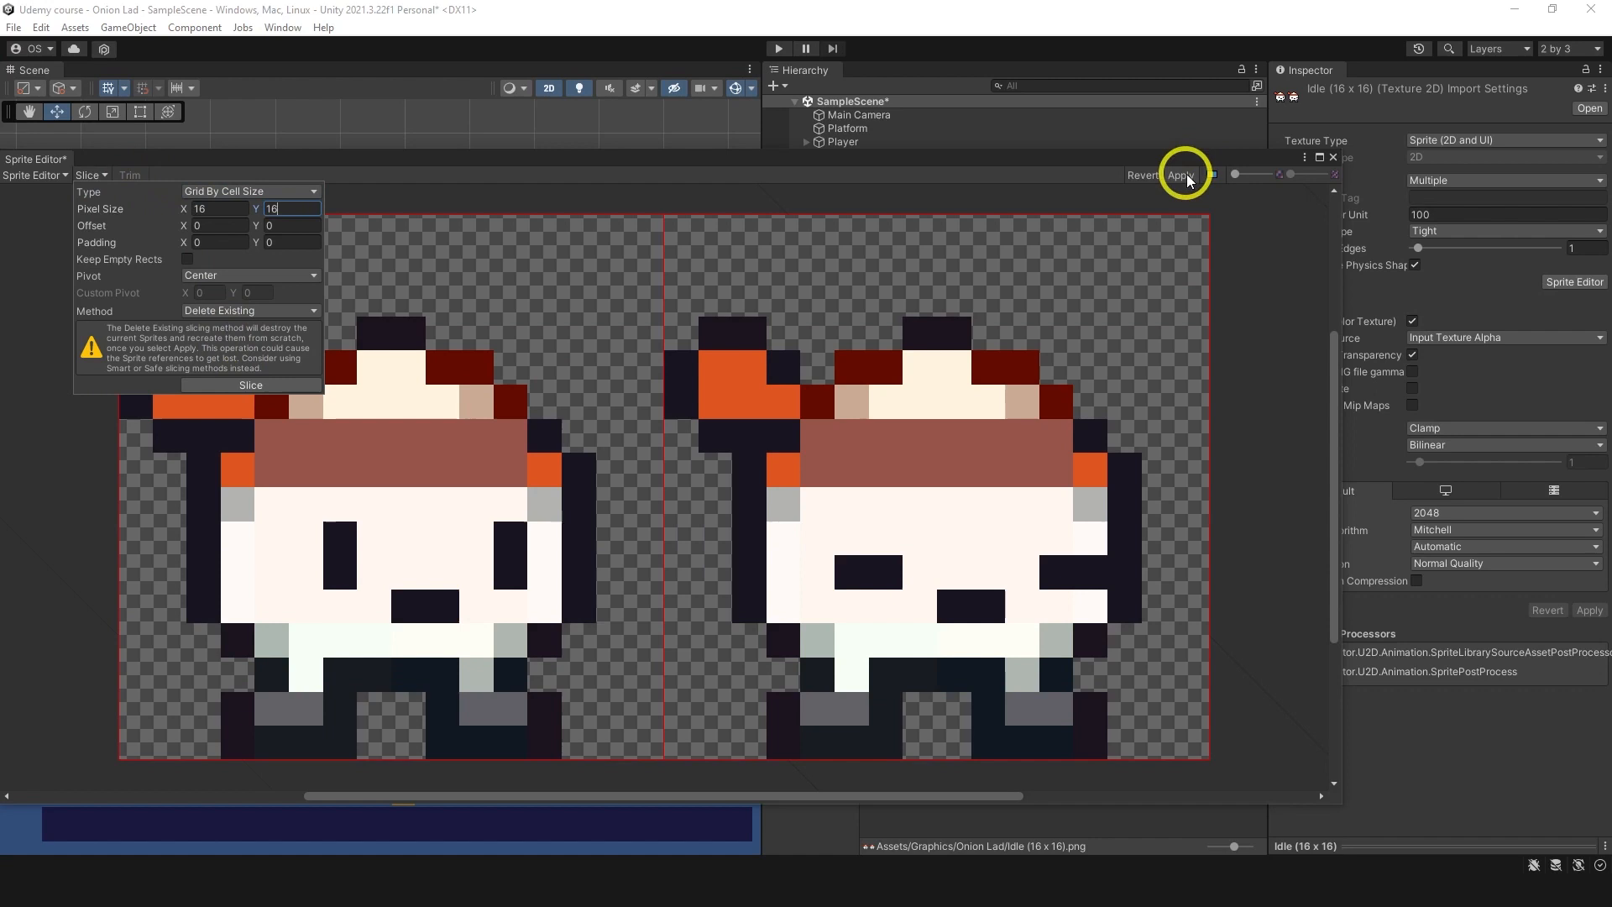
left_click(1182, 173)
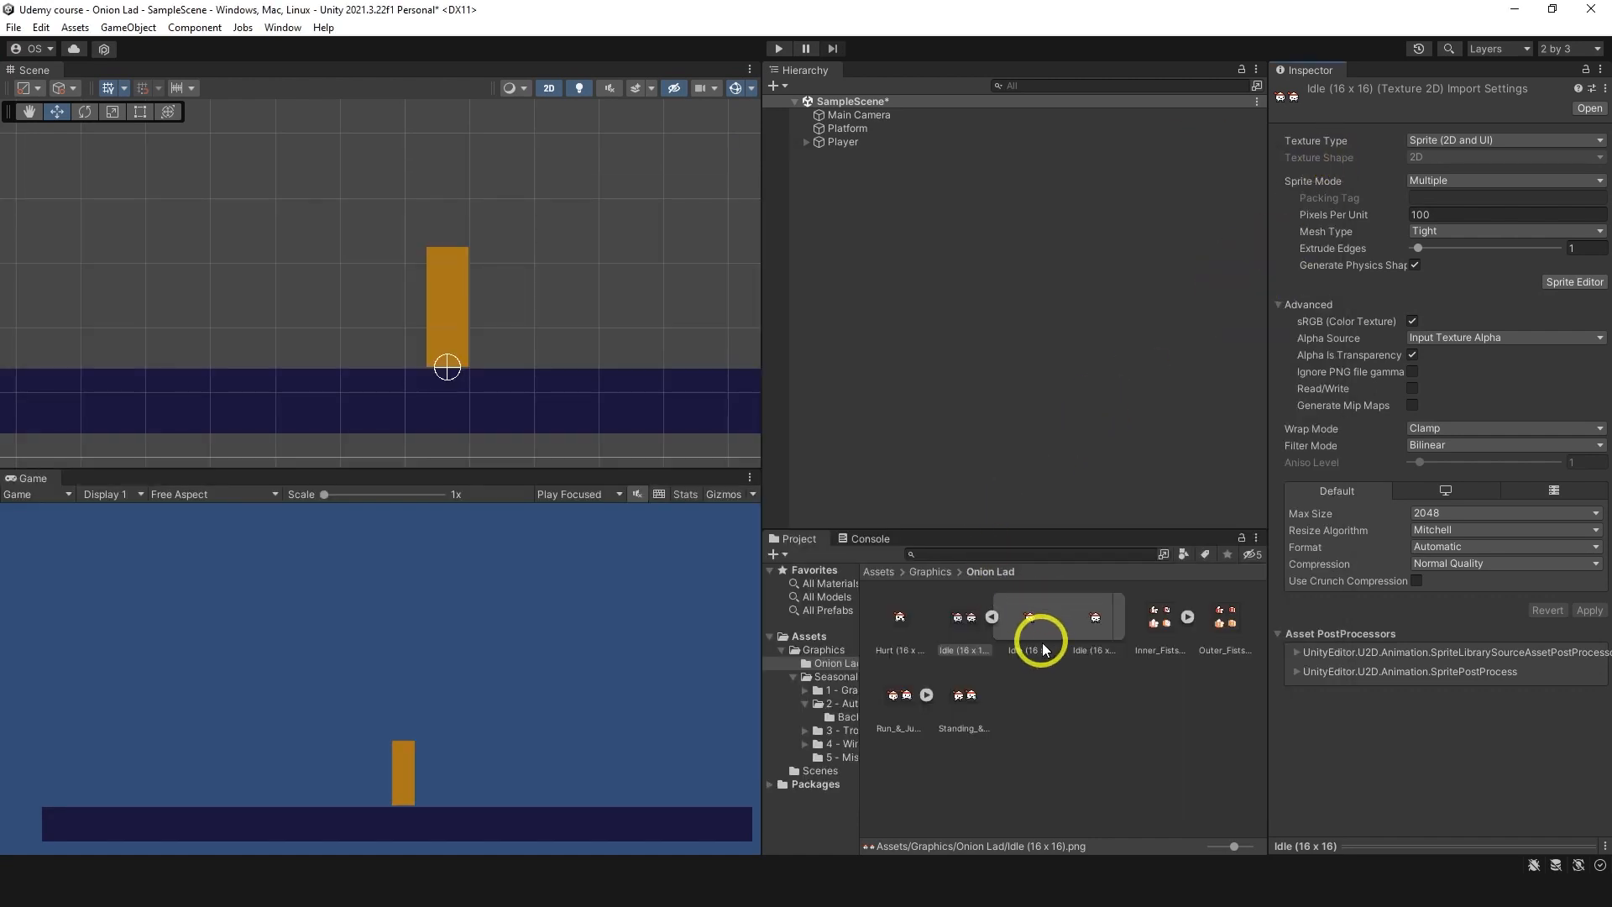
Step: Test an Idle frame in the scene, set the sheet to 16 pixels per unit with point filtering, then select the extra Idle object
left_click_drag(1041, 638, 651, 432)
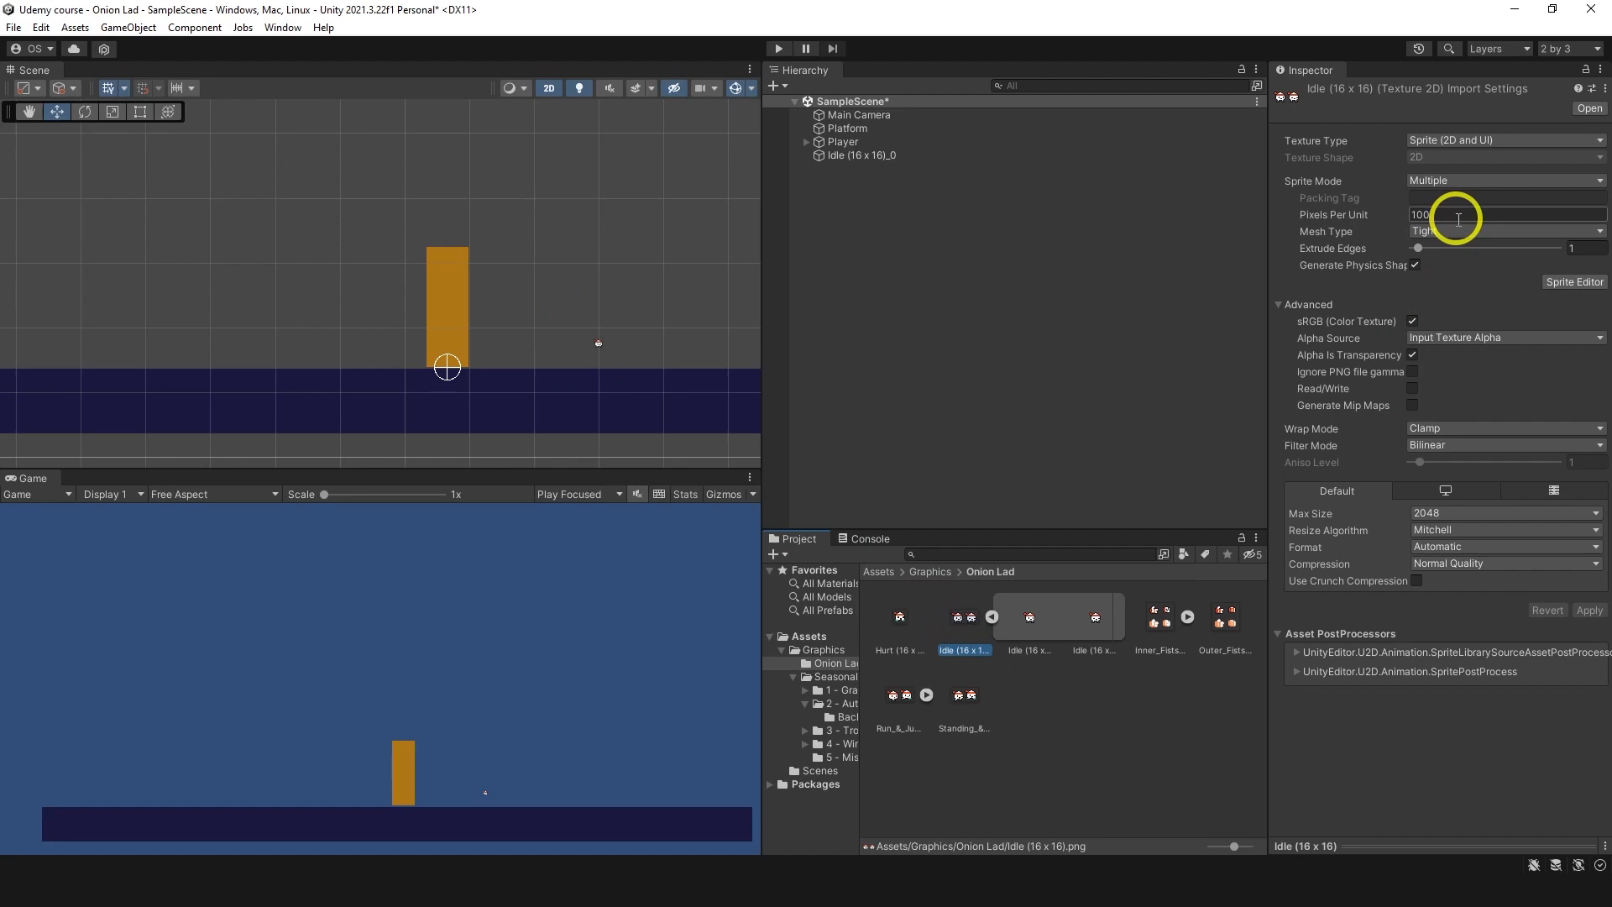
type("16")
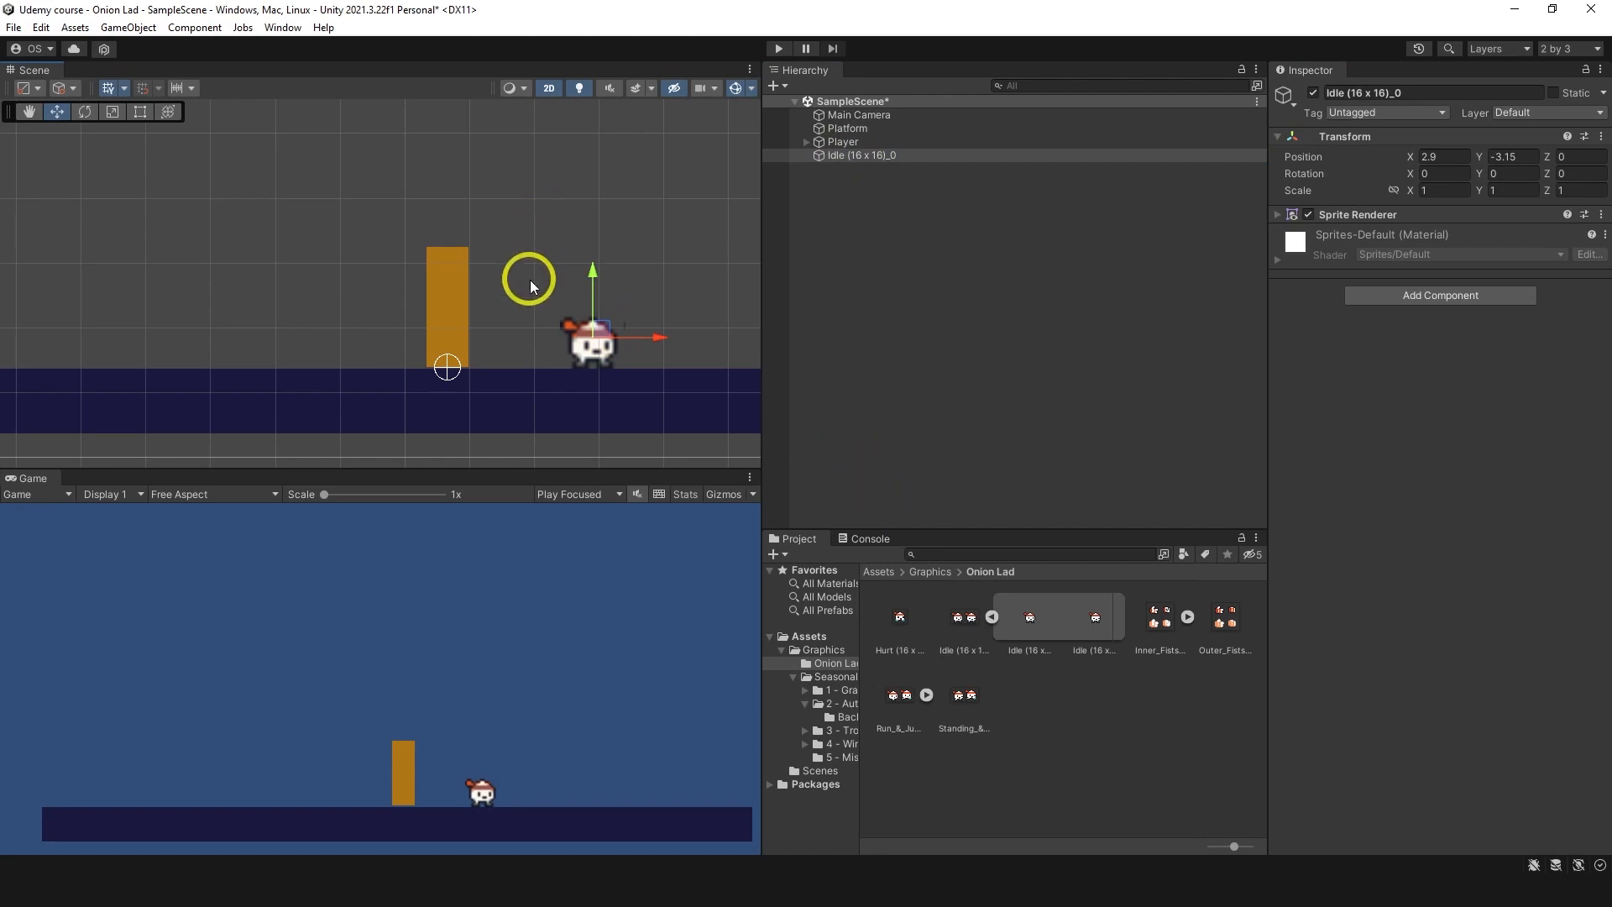
left_click(964, 617)
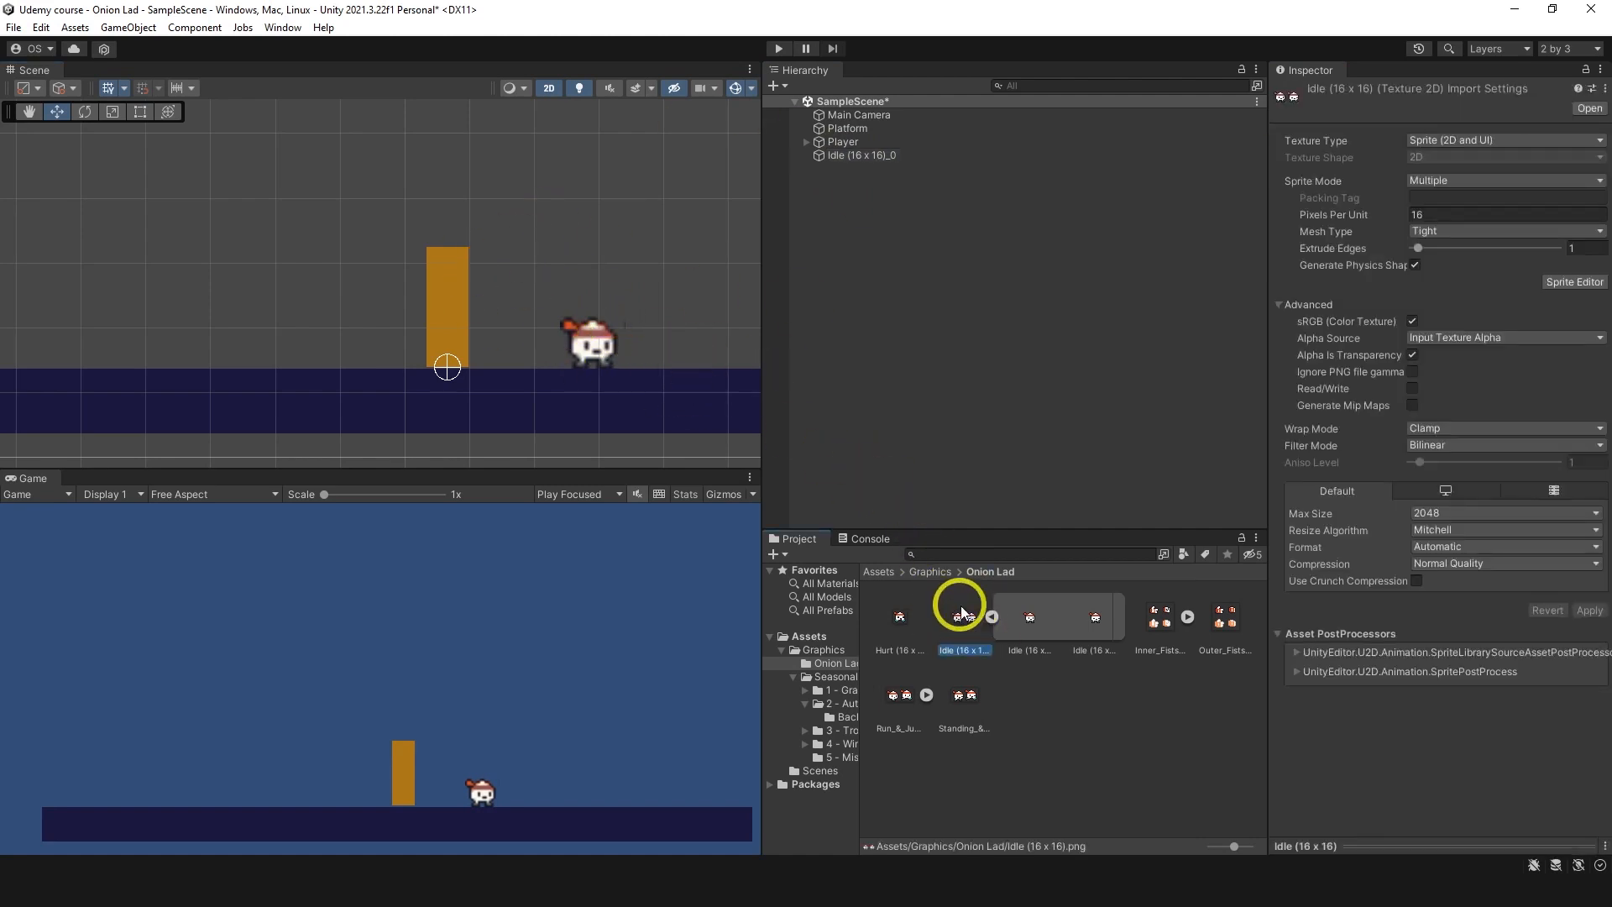
left_click(1502, 562)
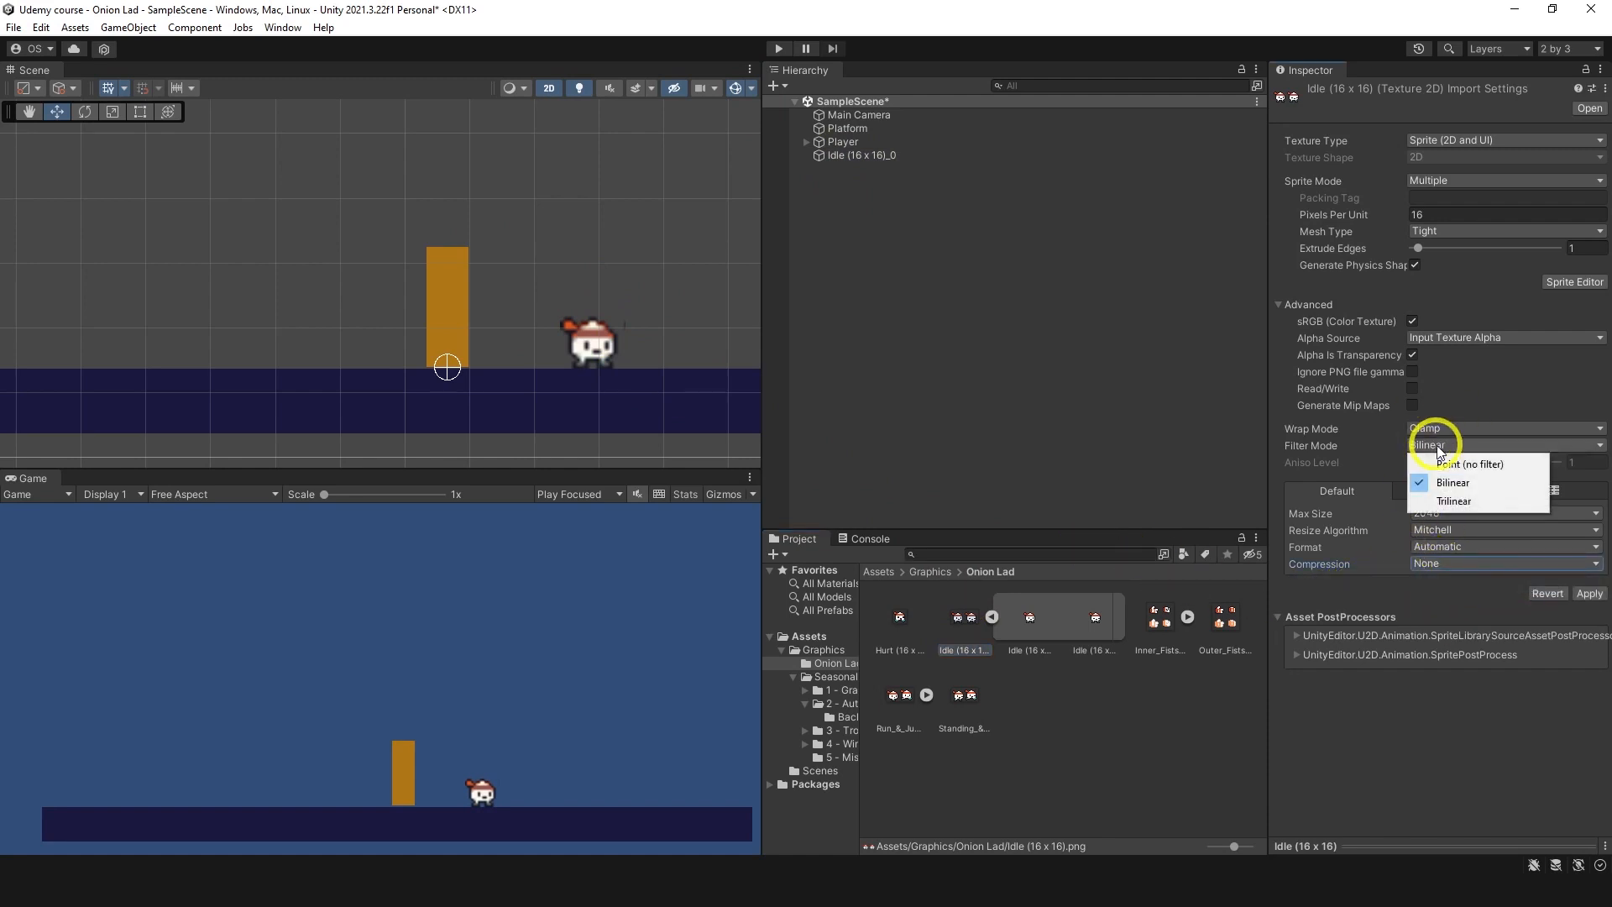
left_click(1471, 463)
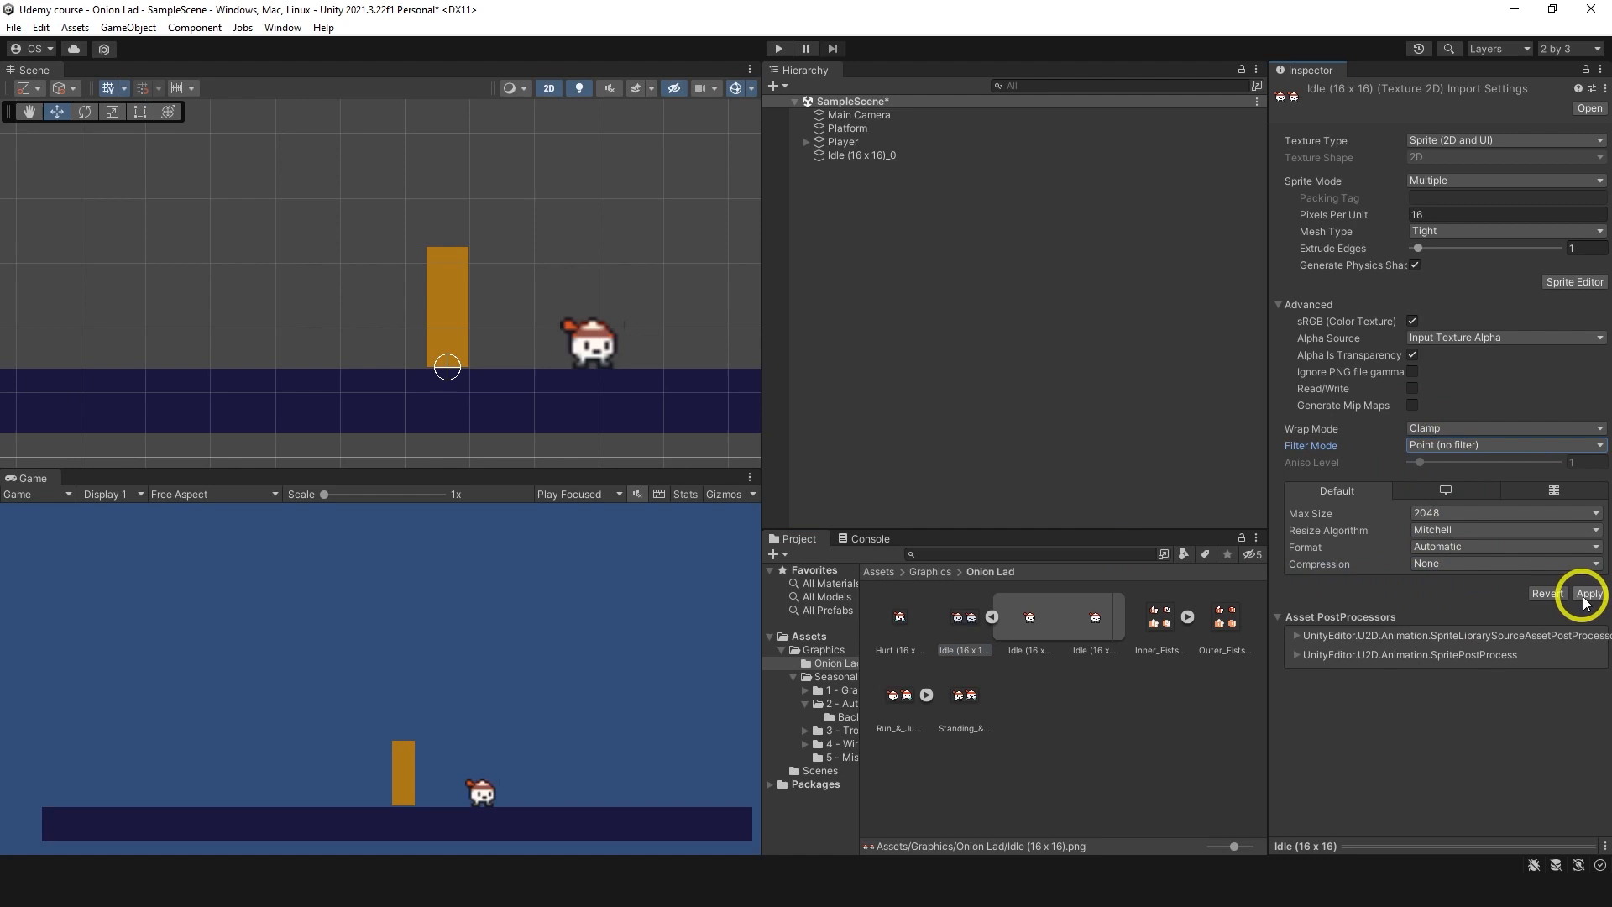
left_click(1588, 592)
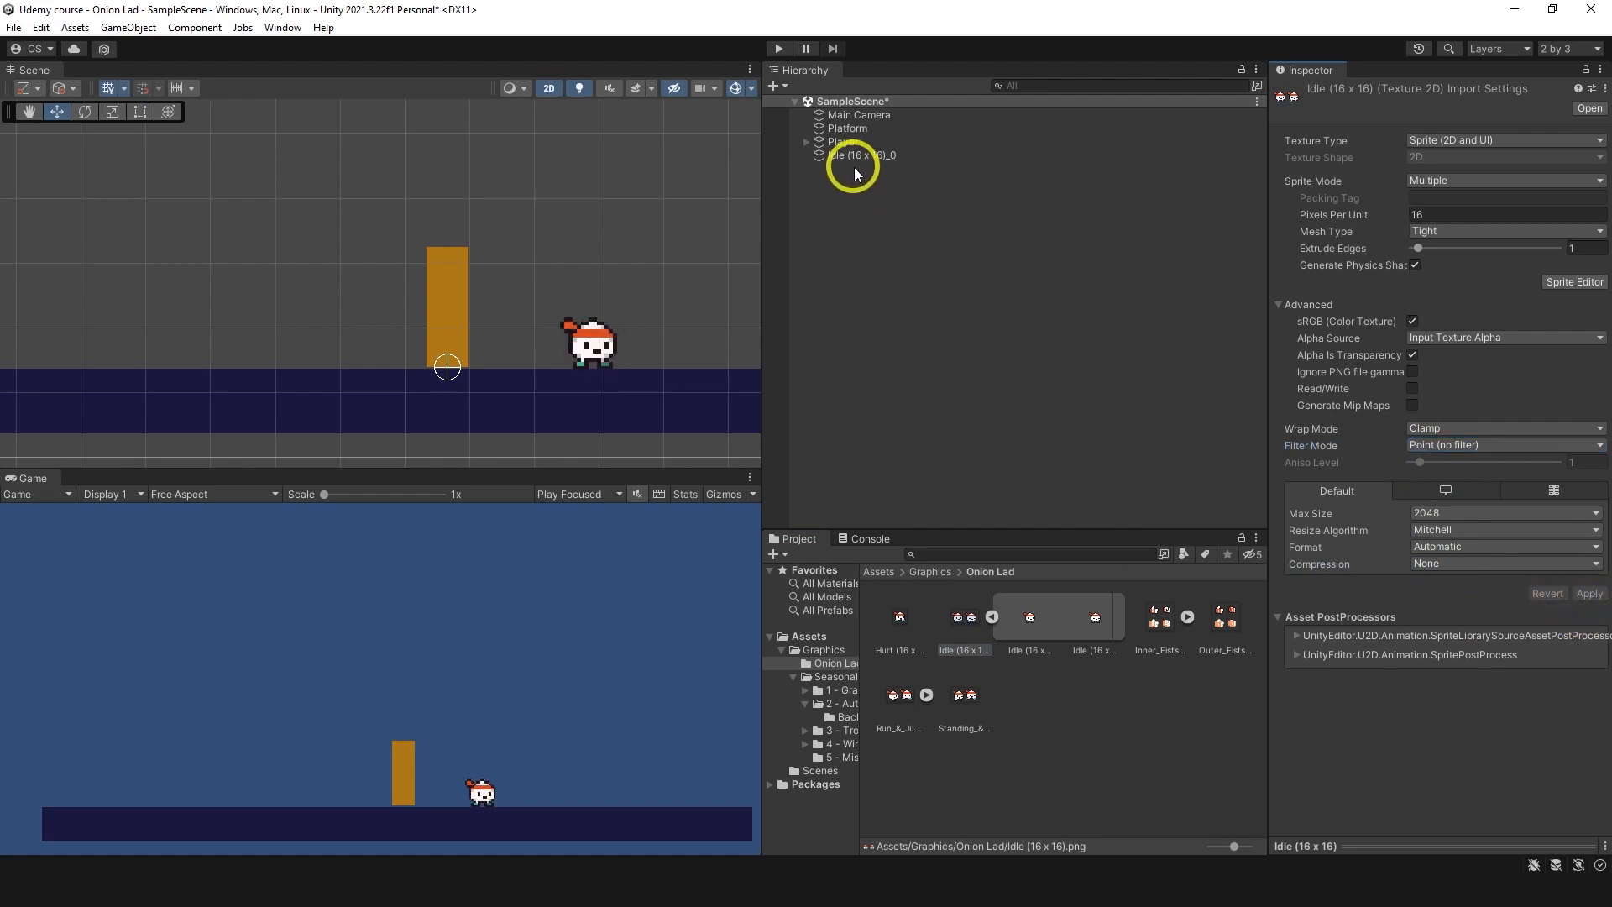
left_click(861, 155)
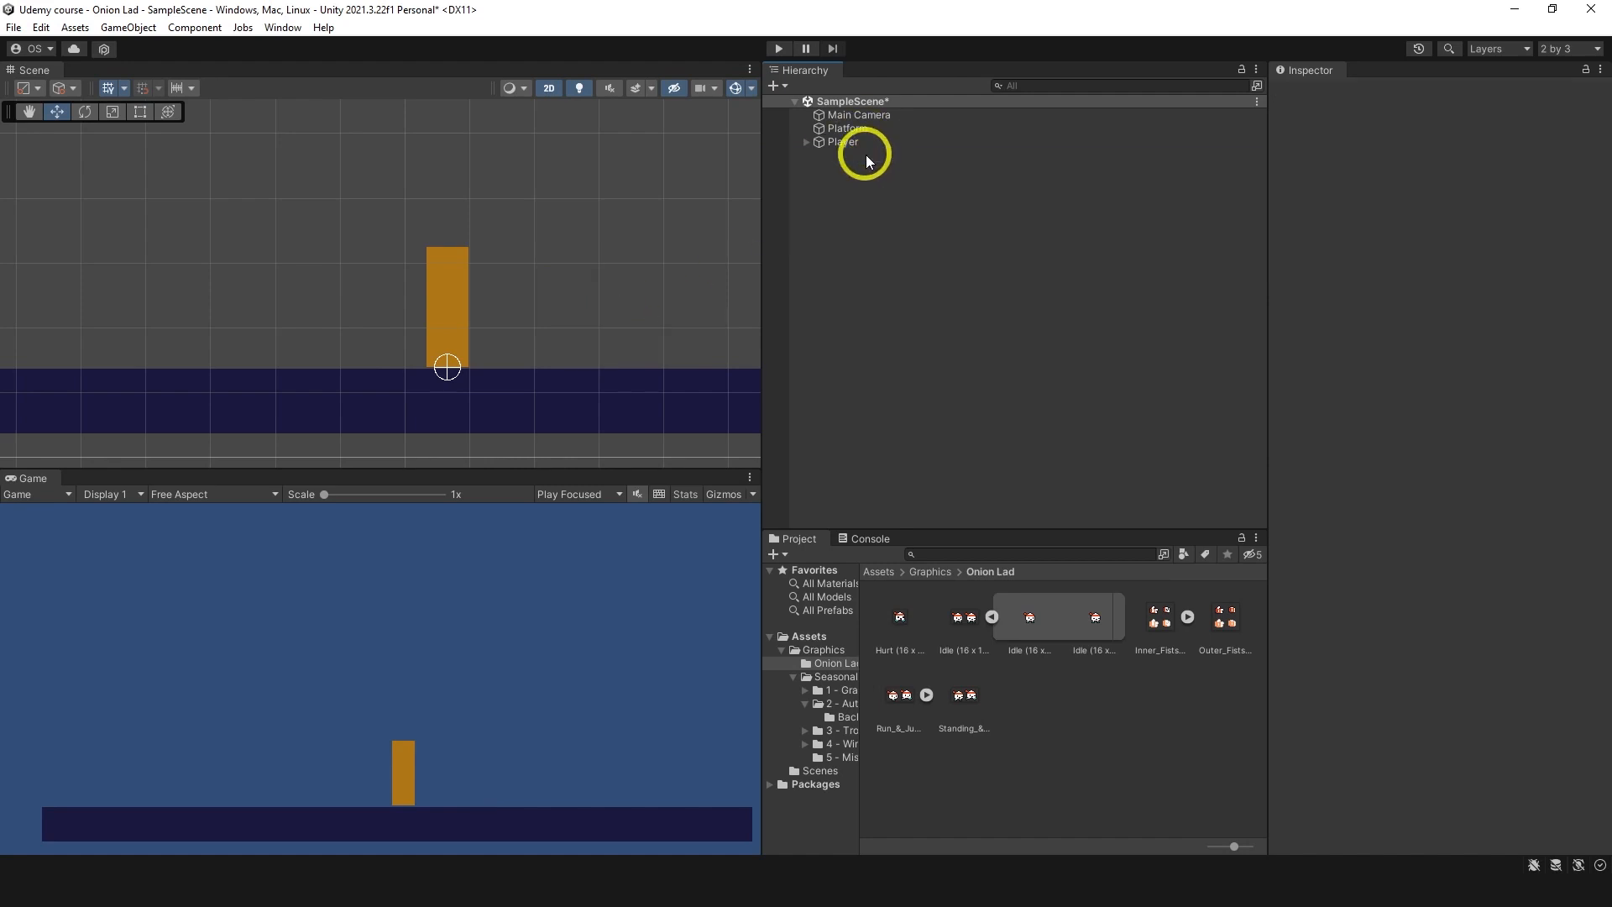
Step: Give Player the Idle_0 sprite, reset its Transform, place it on the platform with white tint
left_click(841, 141)
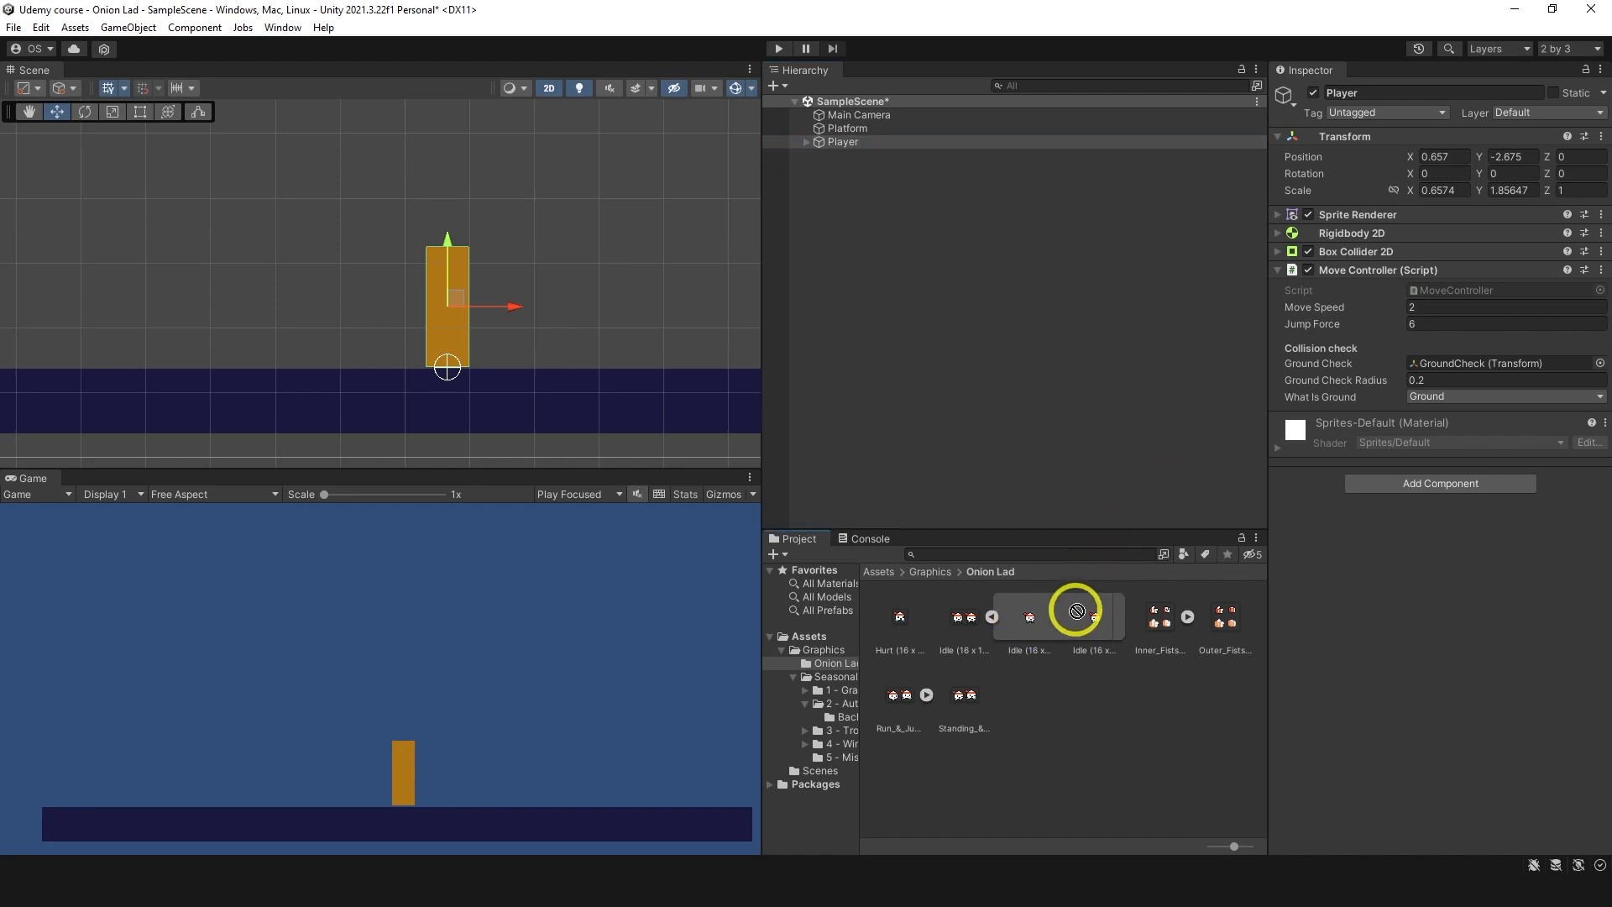
left_click(1278, 213)
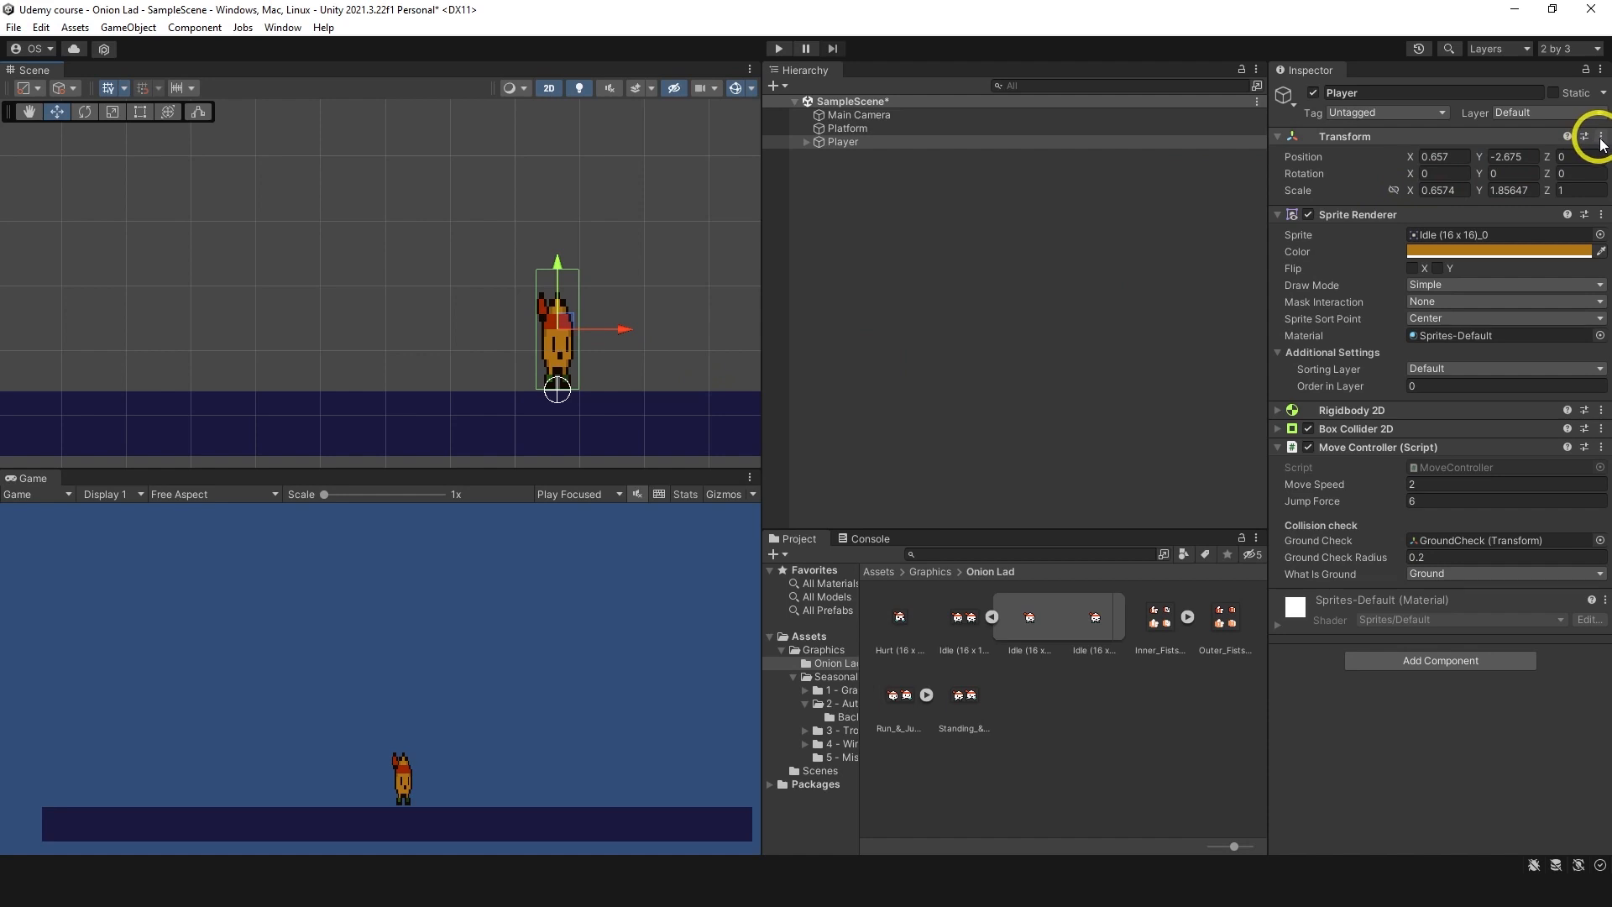
left_click(1601, 136)
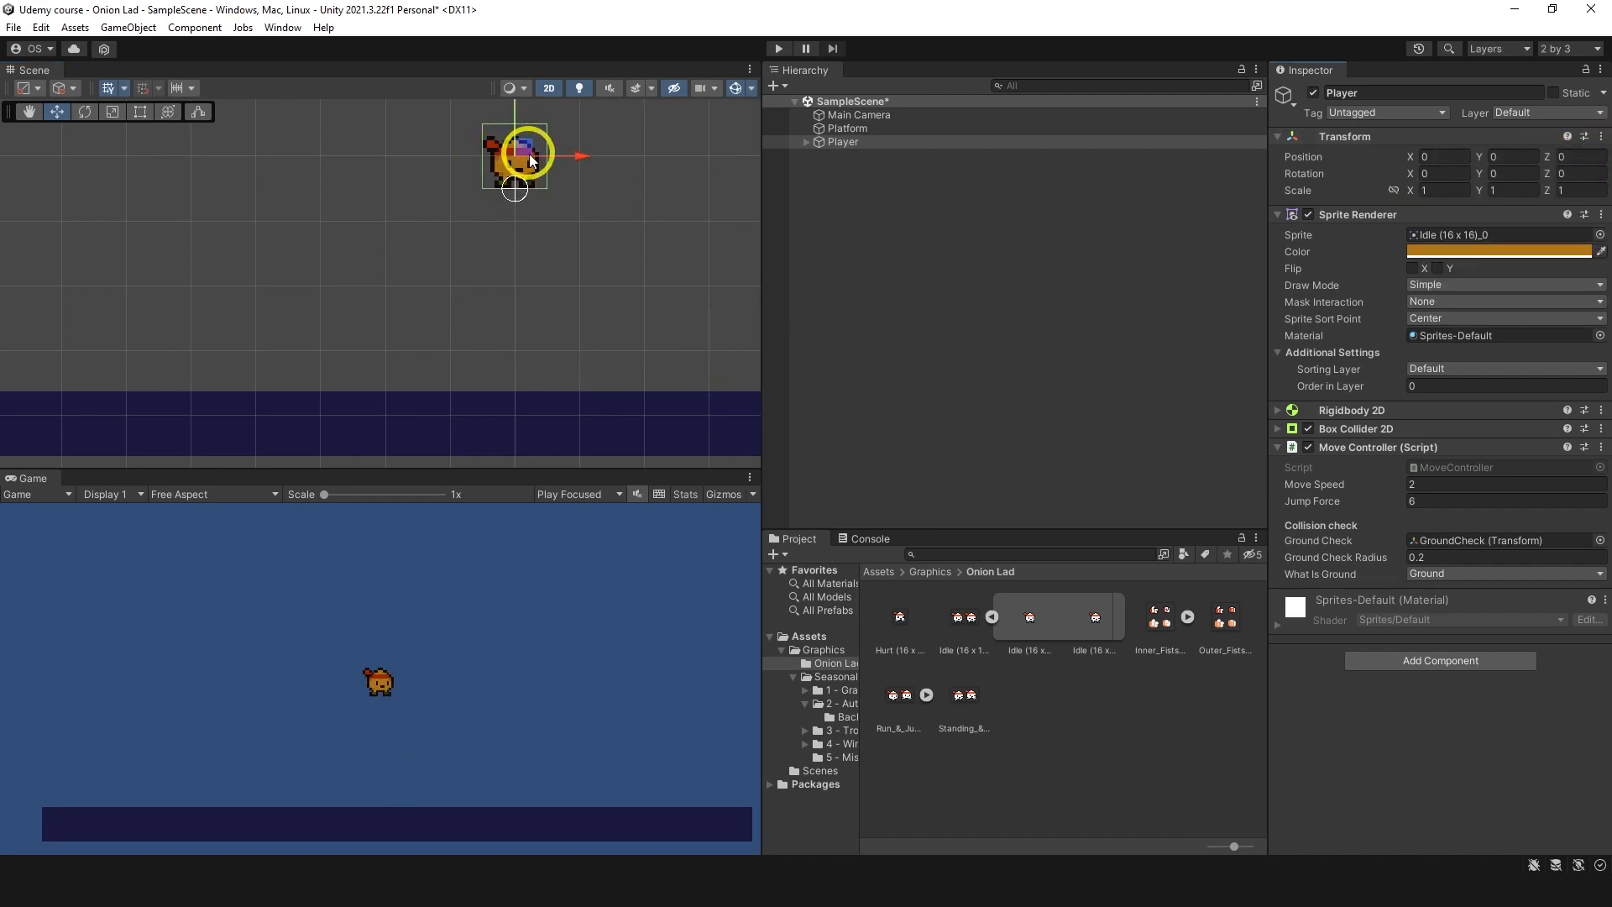
left_click_drag(524, 154, 544, 345)
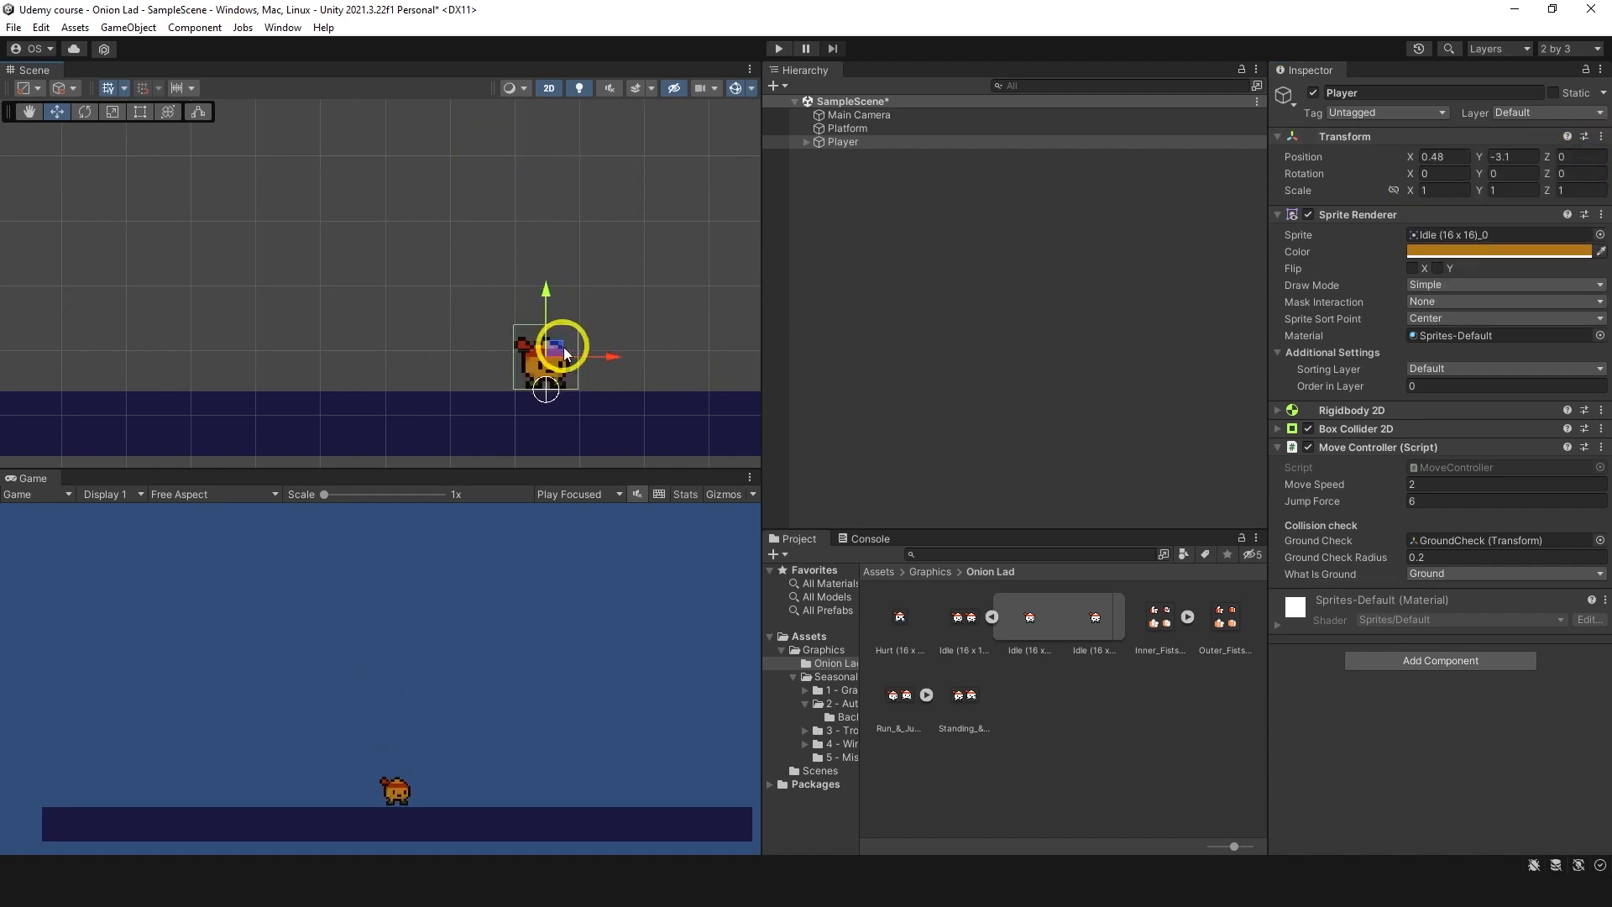
left_click(1496, 250)
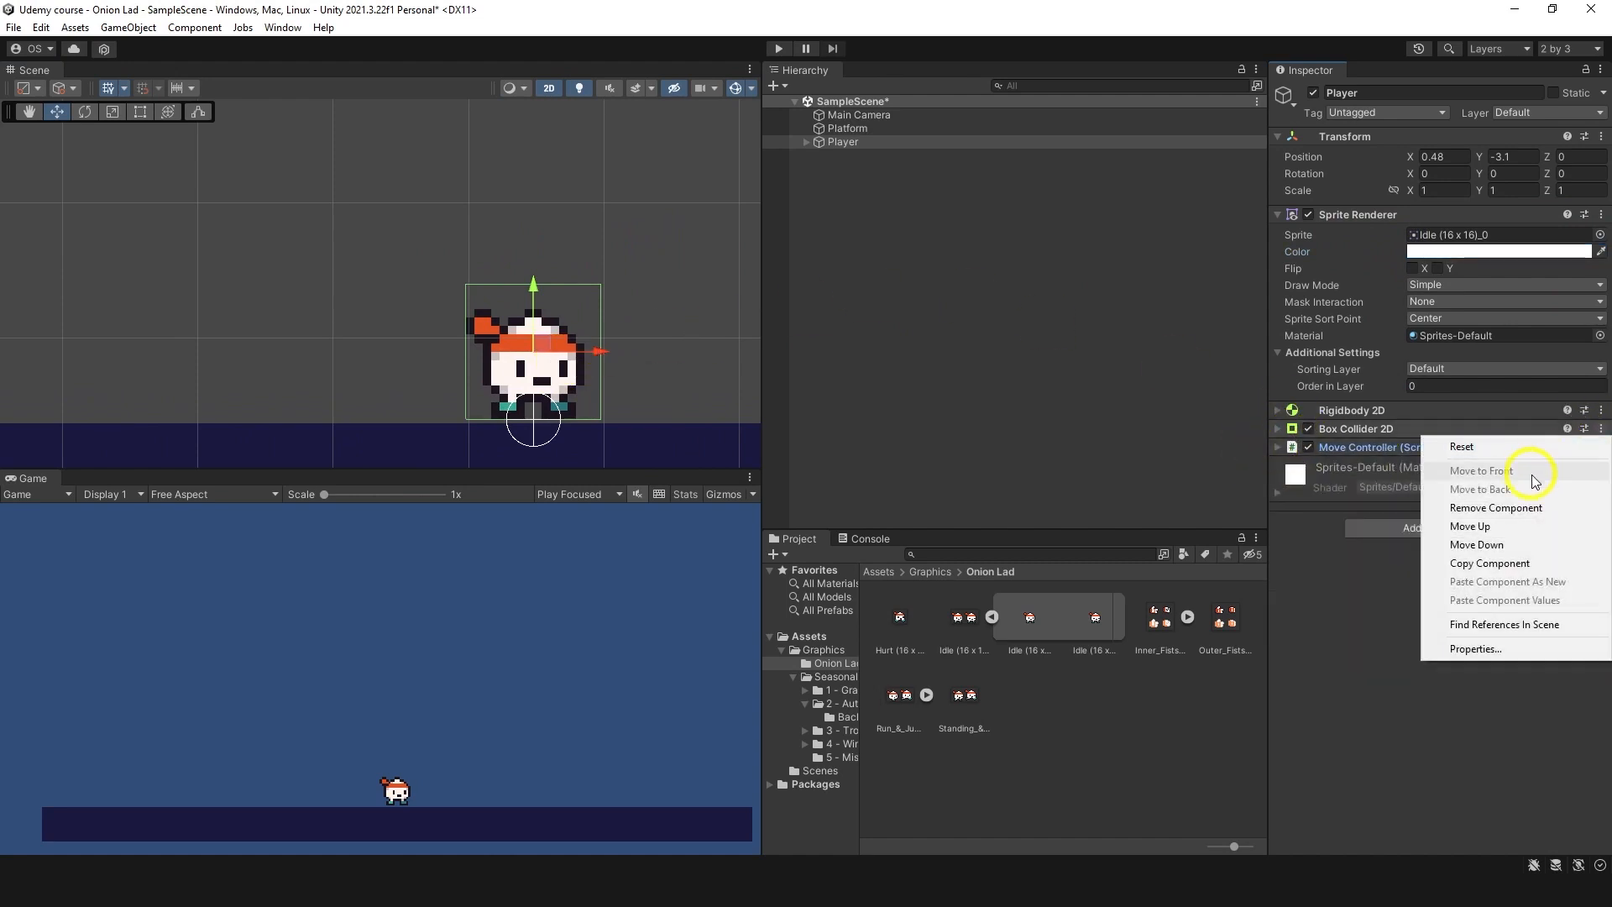
Step: Swap Player's Box Collider 2D for a Capsule Collider 2D fitted to the sprite's width and head
left_click(1439, 509)
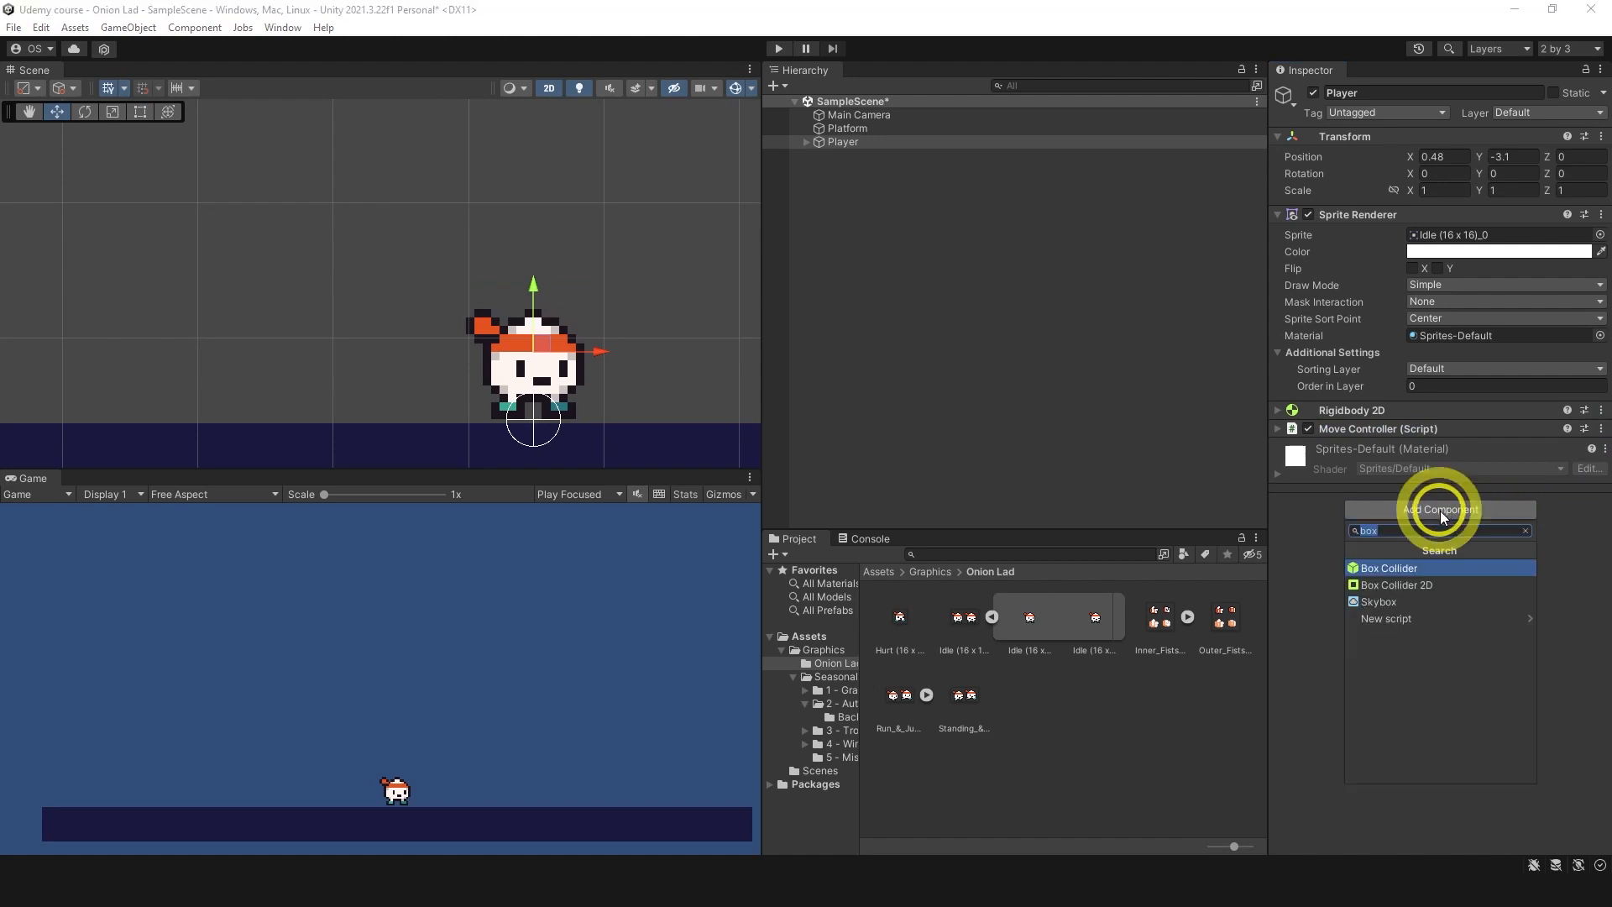
type("capsule")
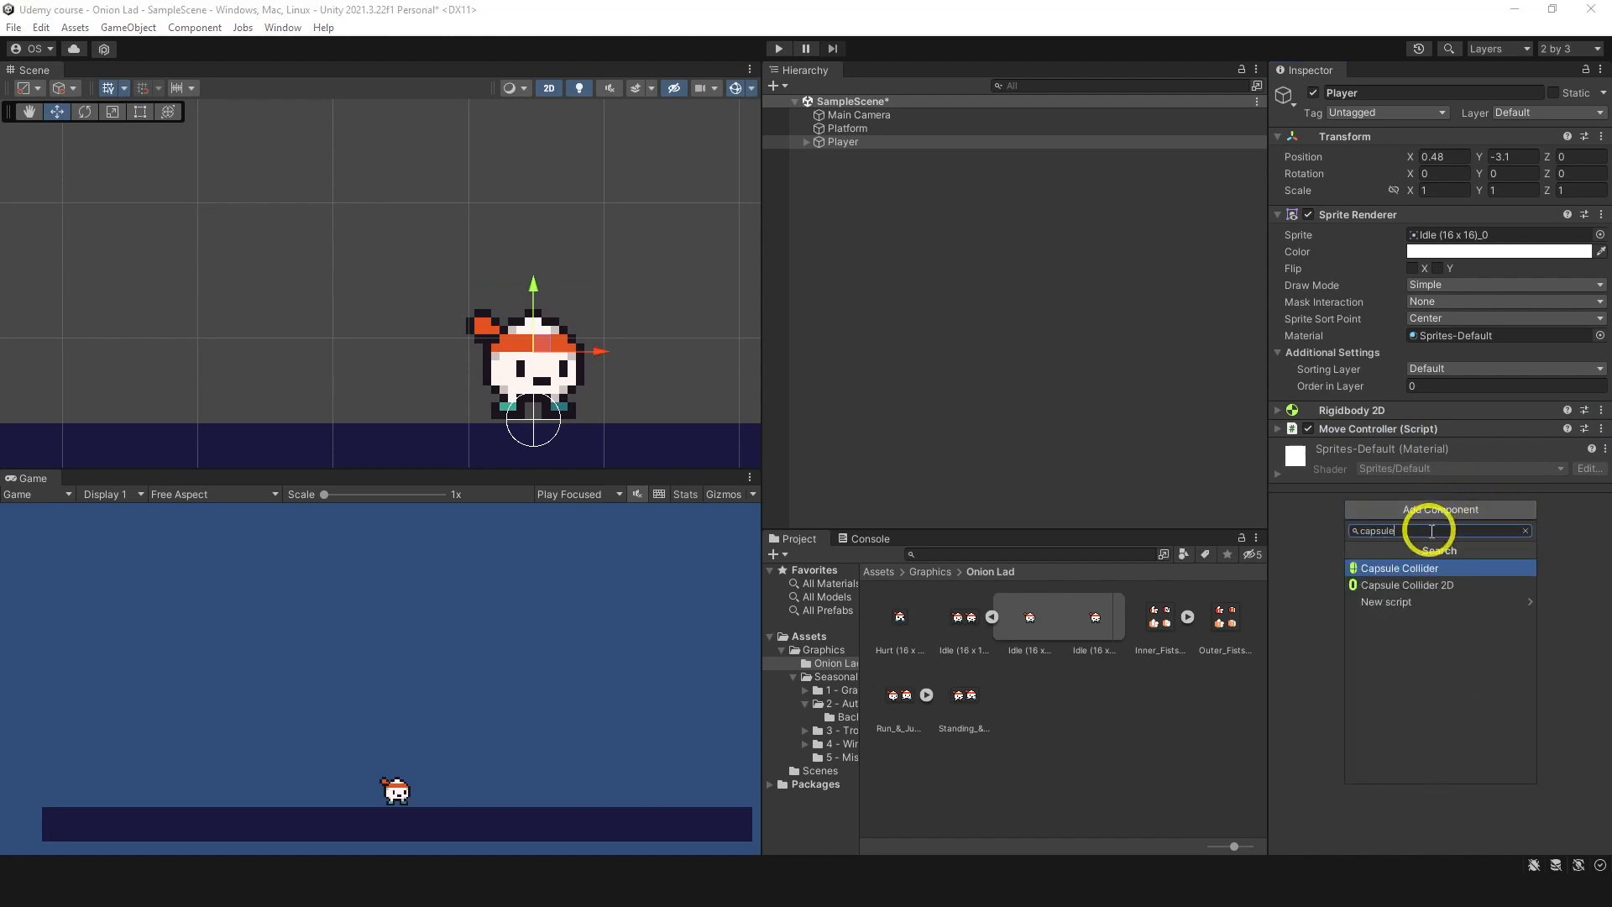
left_click(1407, 584)
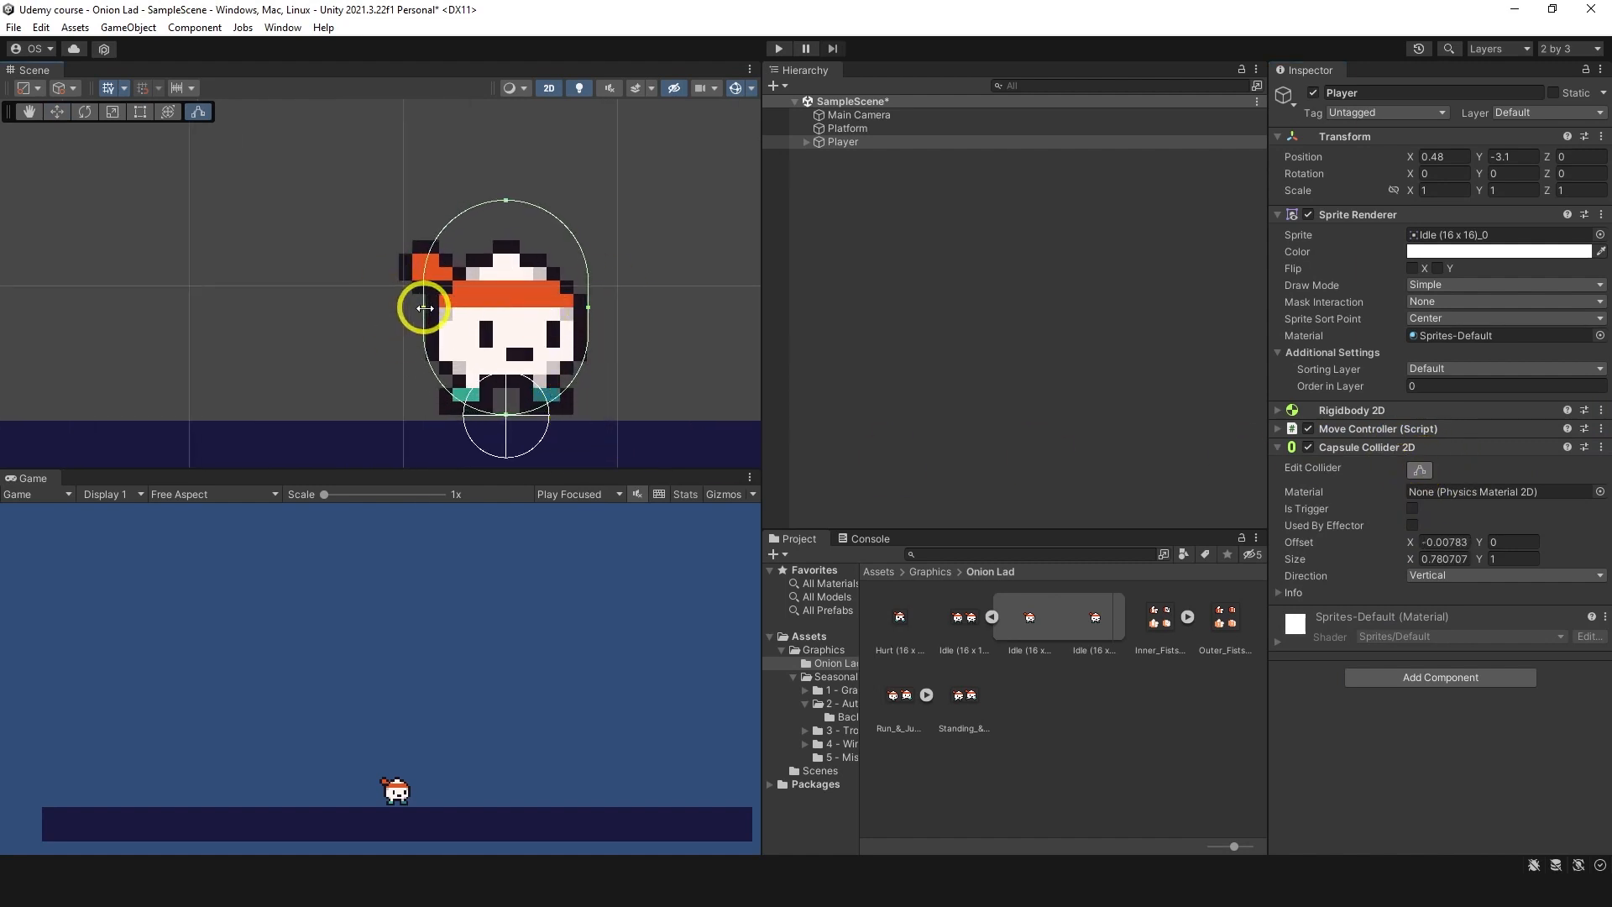
left_click_drag(423, 309, 510, 231)
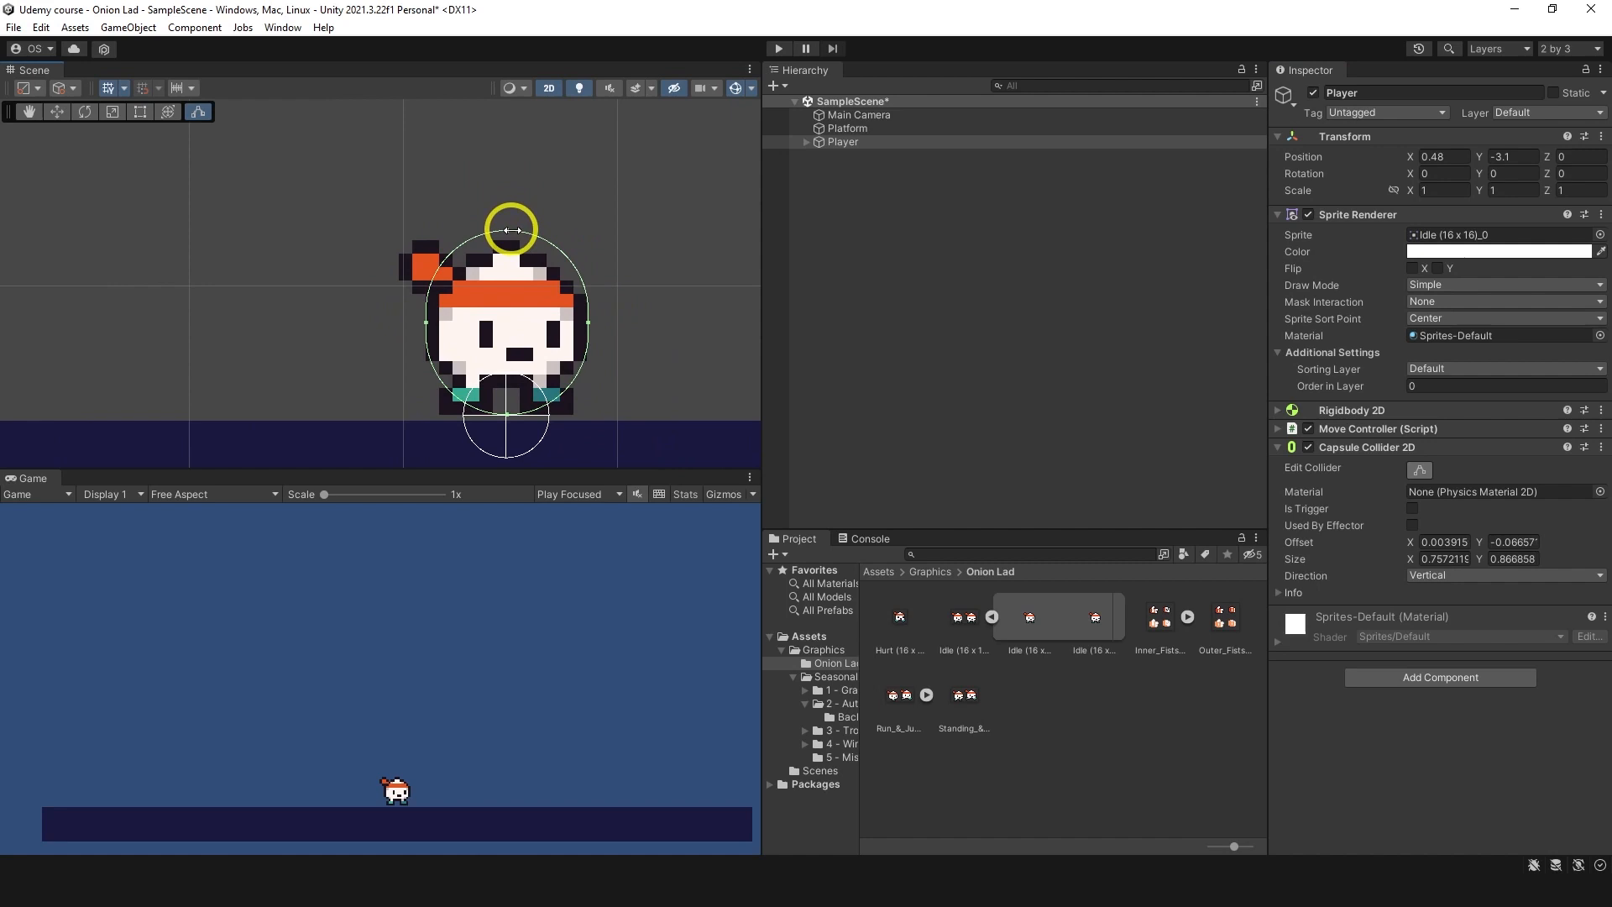
left_click_drag(512, 228, 704, 286)
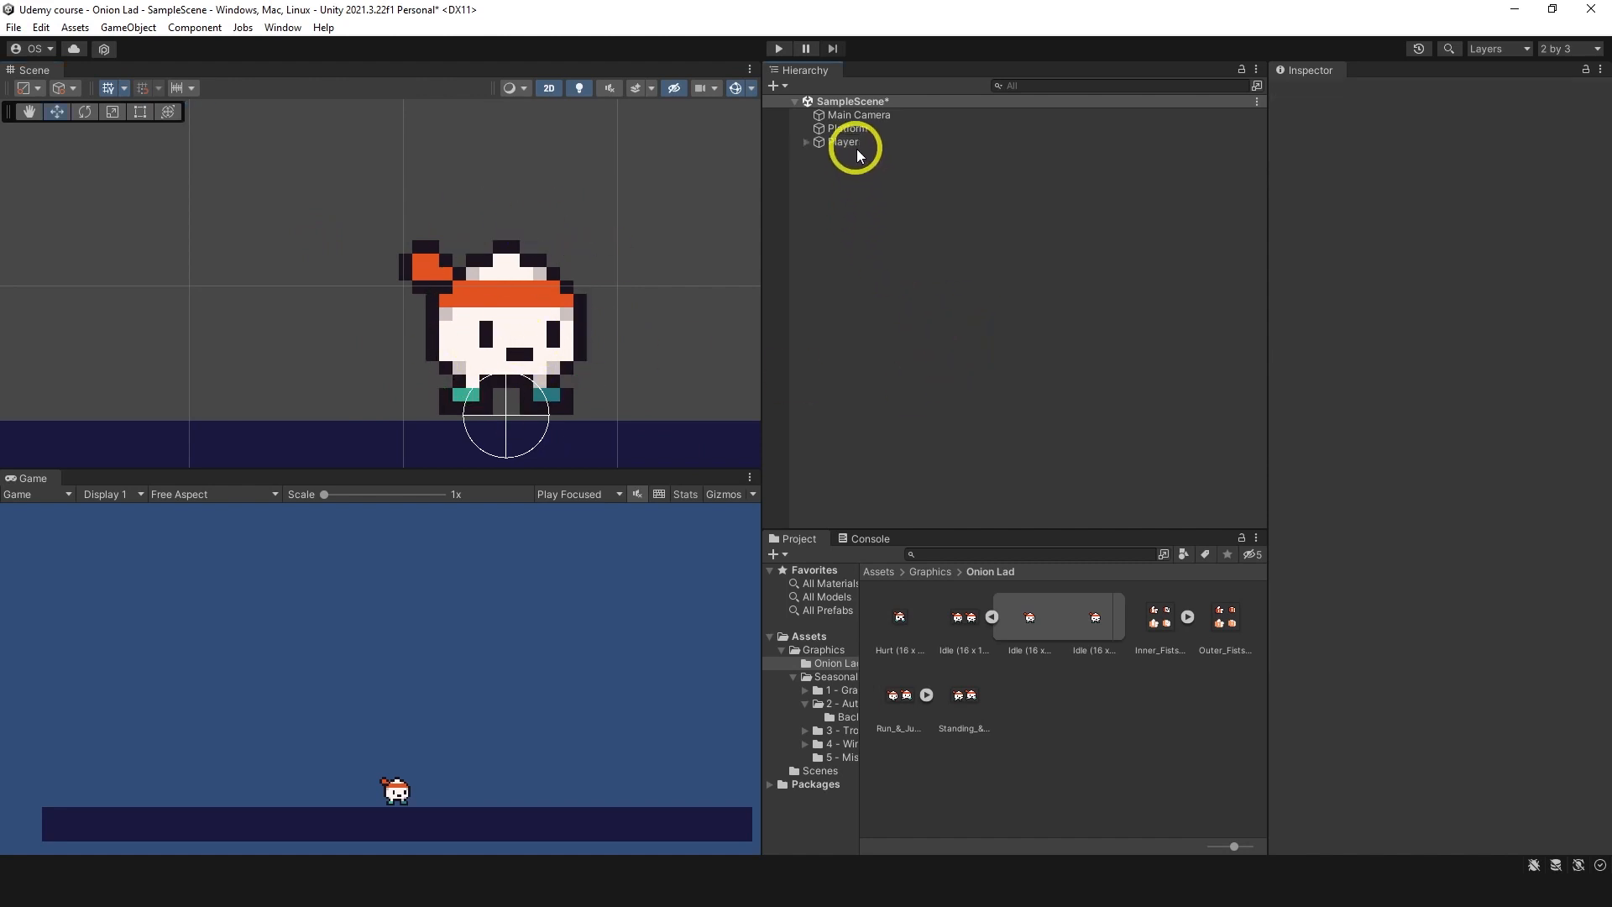
left_click(843, 141)
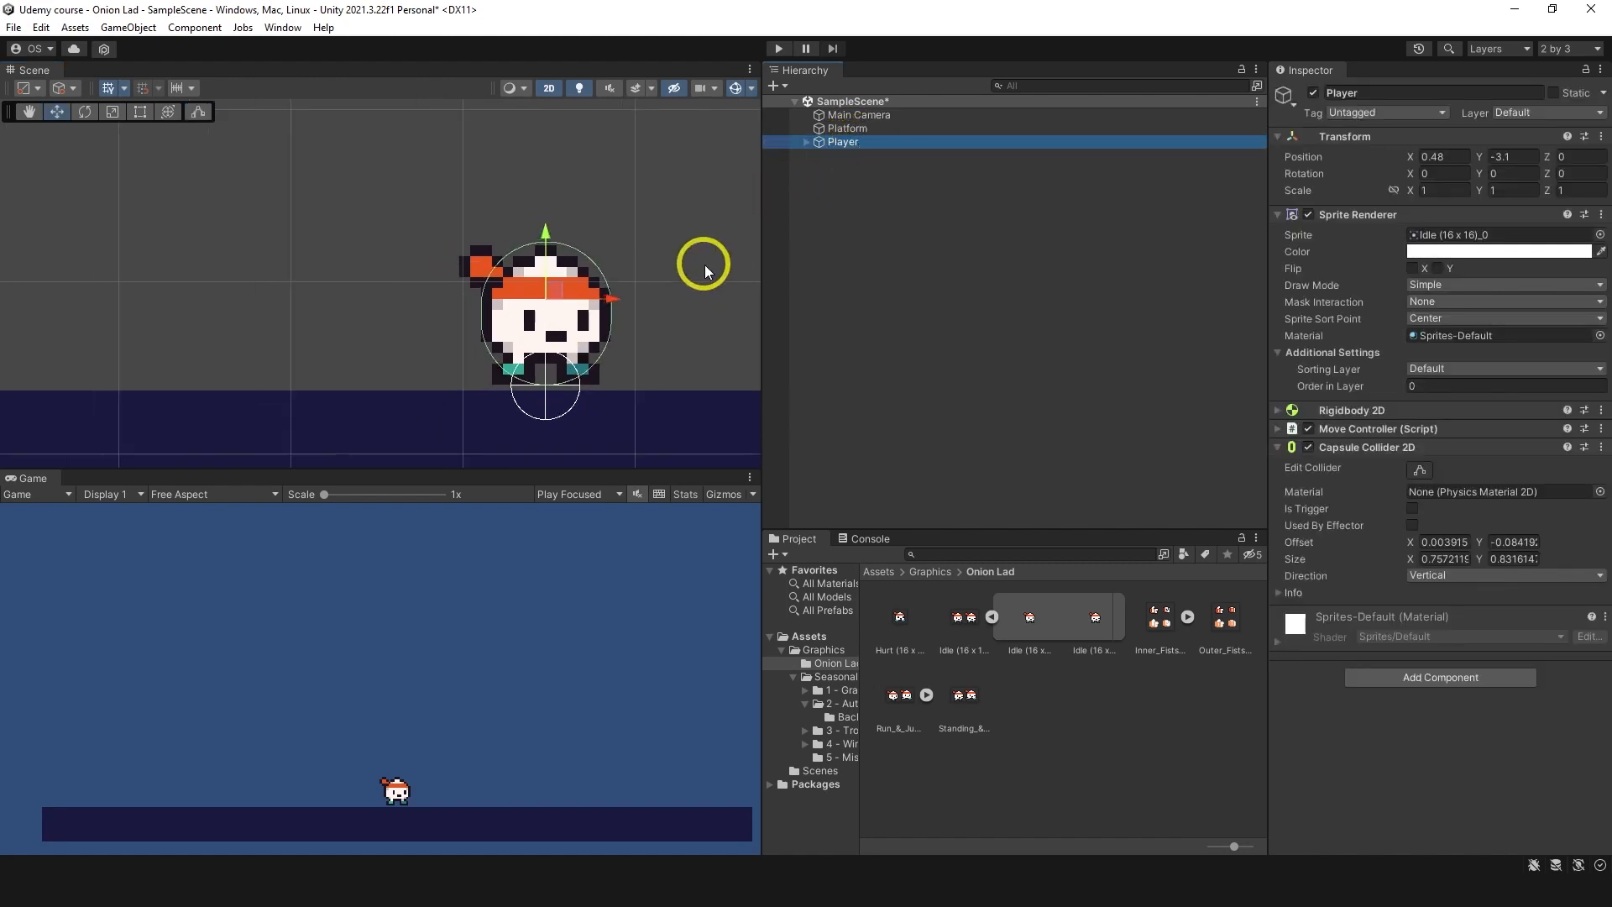
scroll("down", 3)
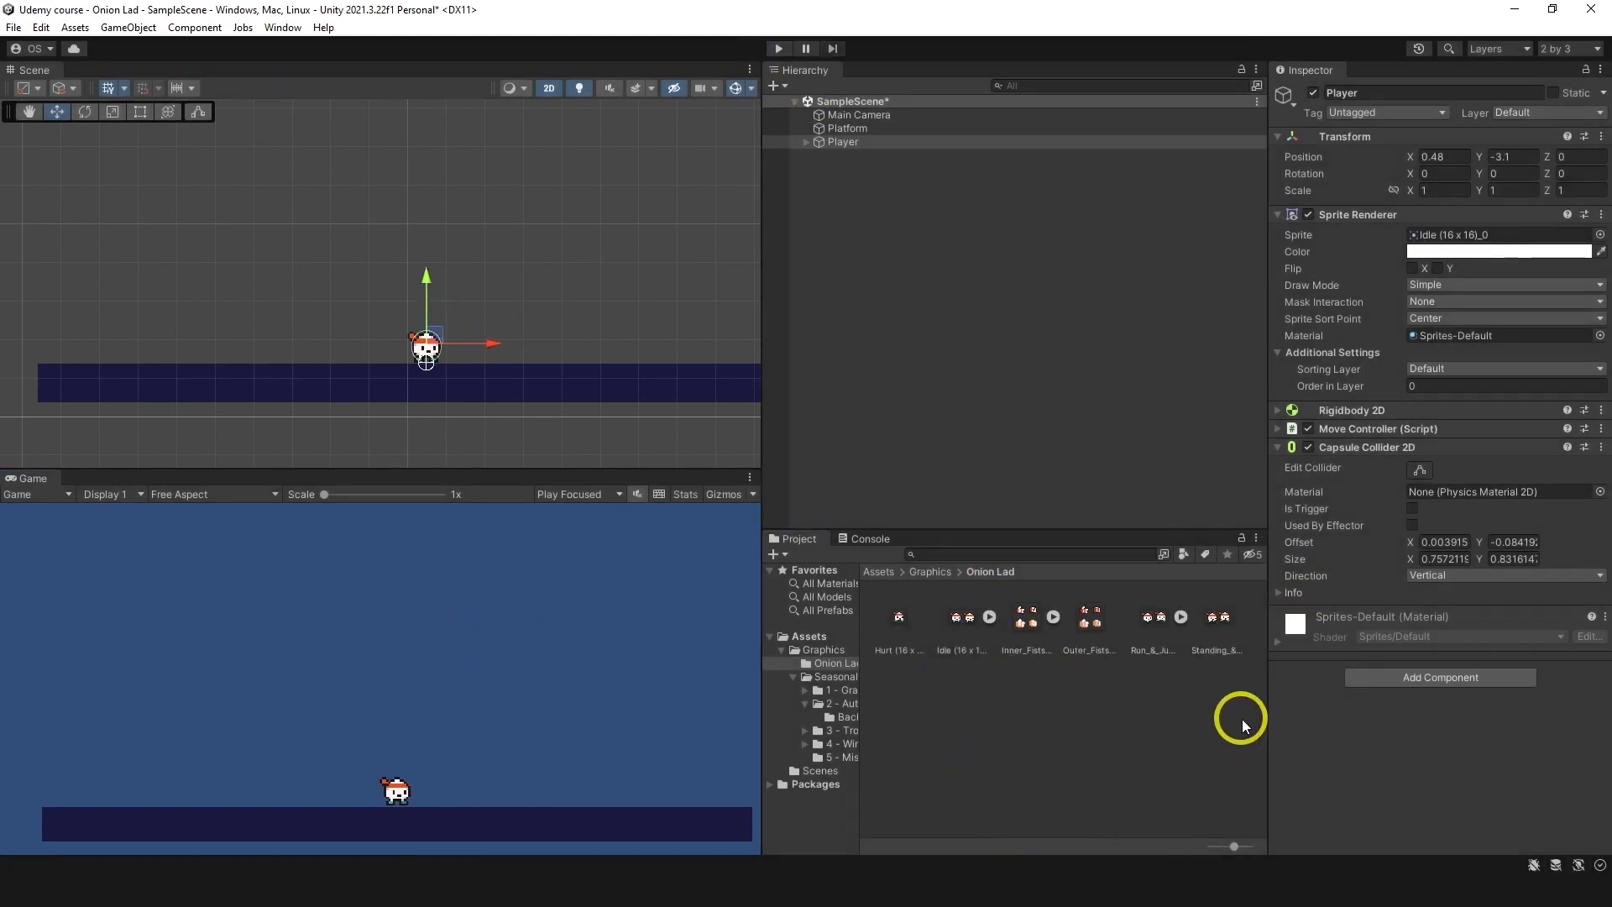
left_click(960, 616)
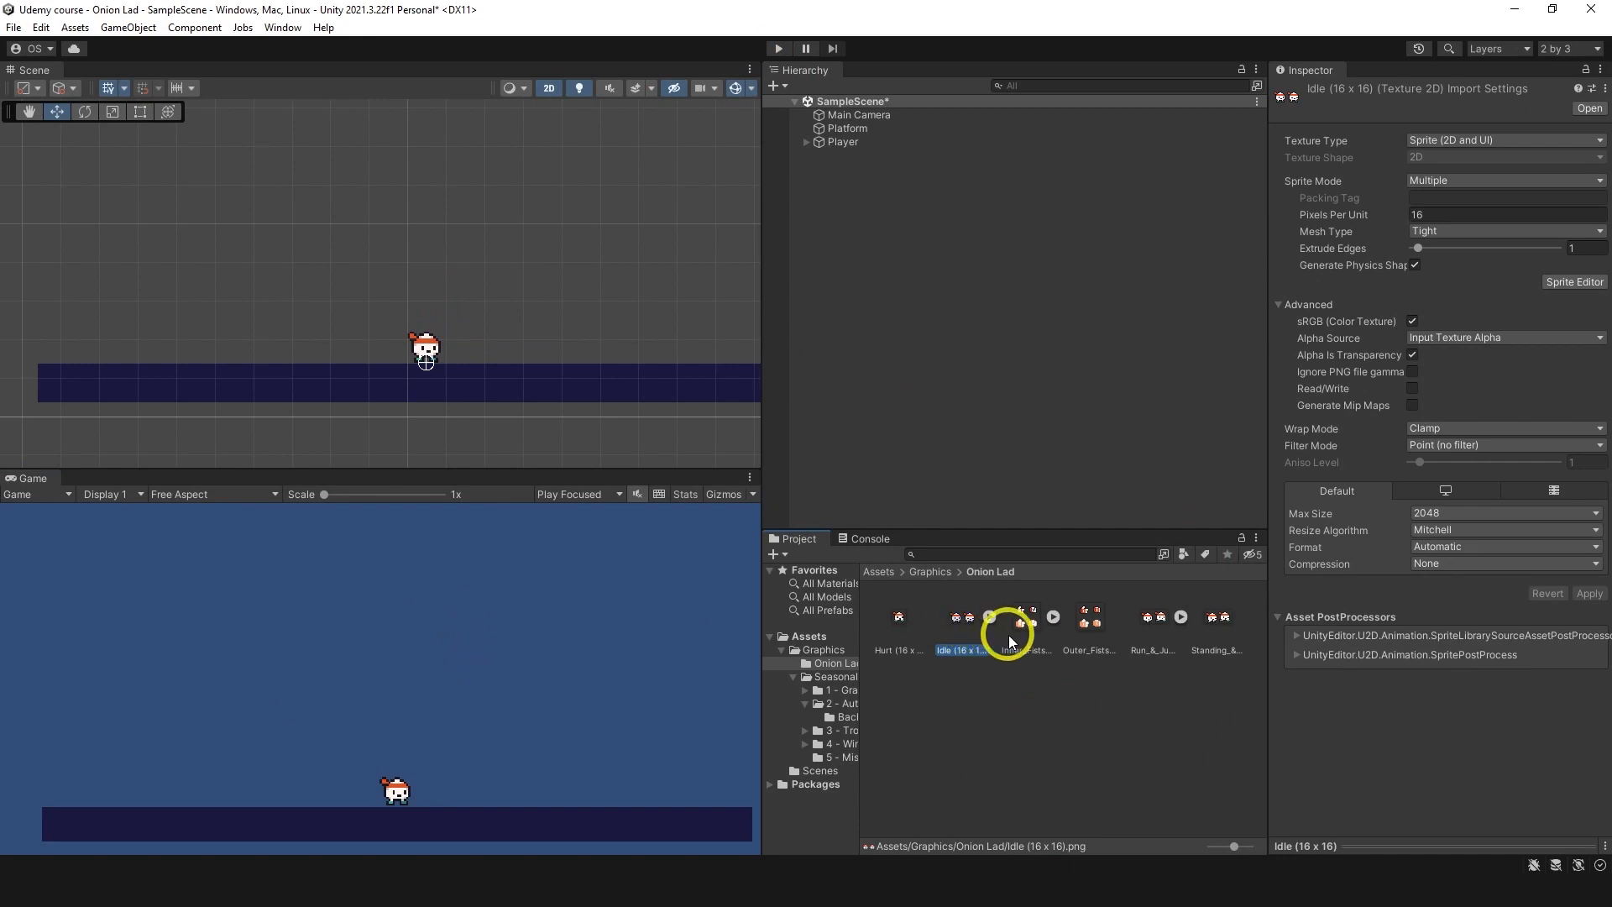
left_click(1024, 617)
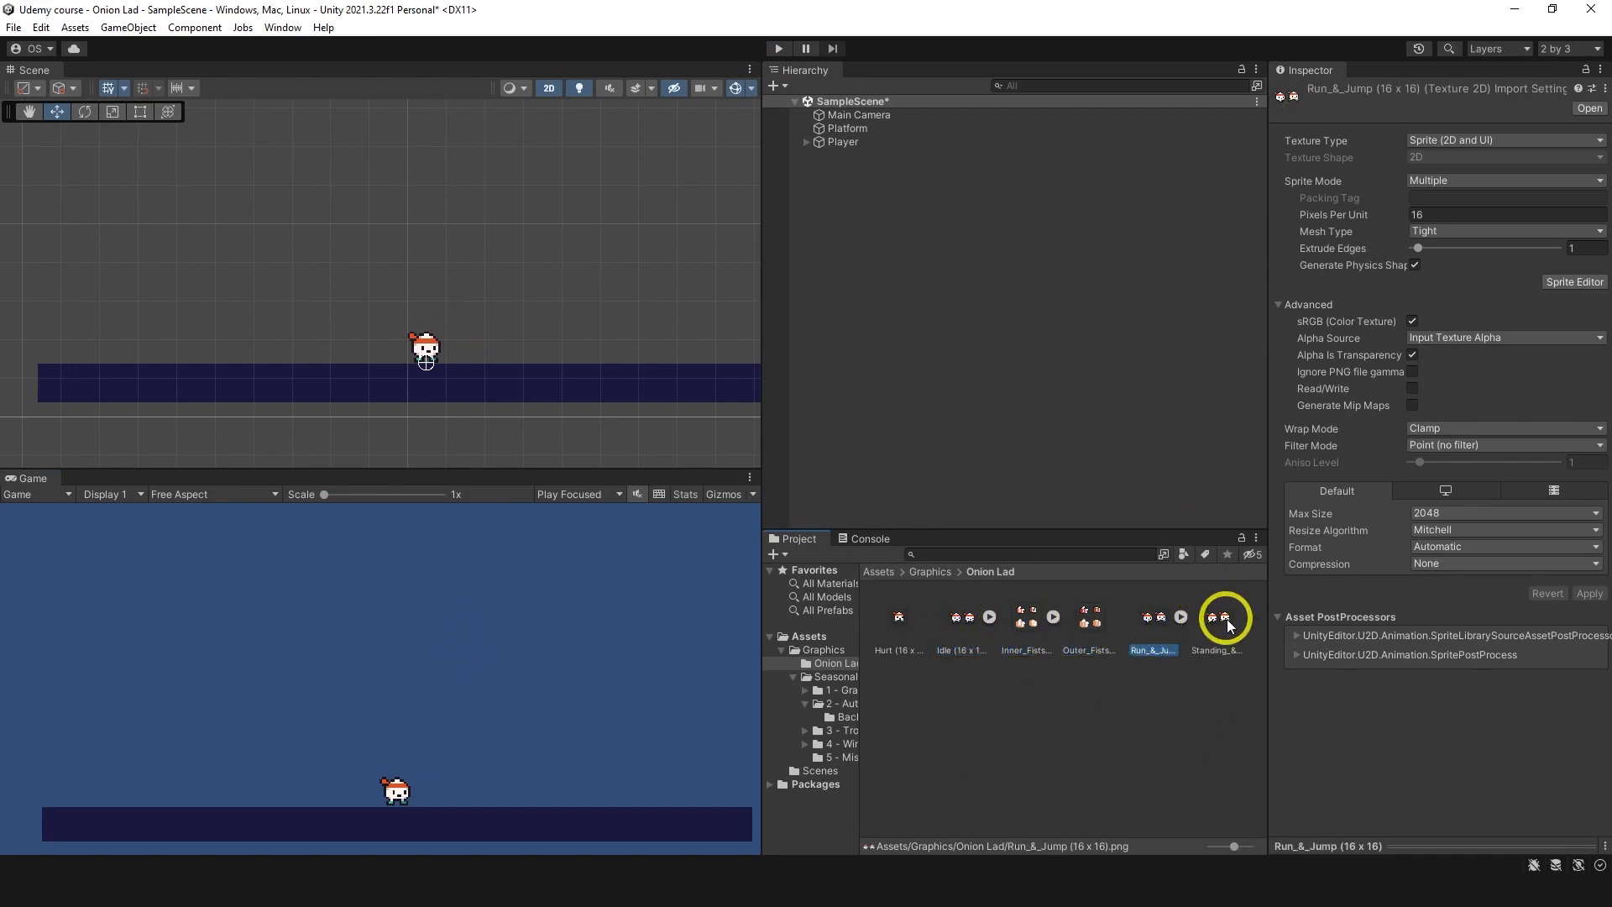
left_click(1215, 617)
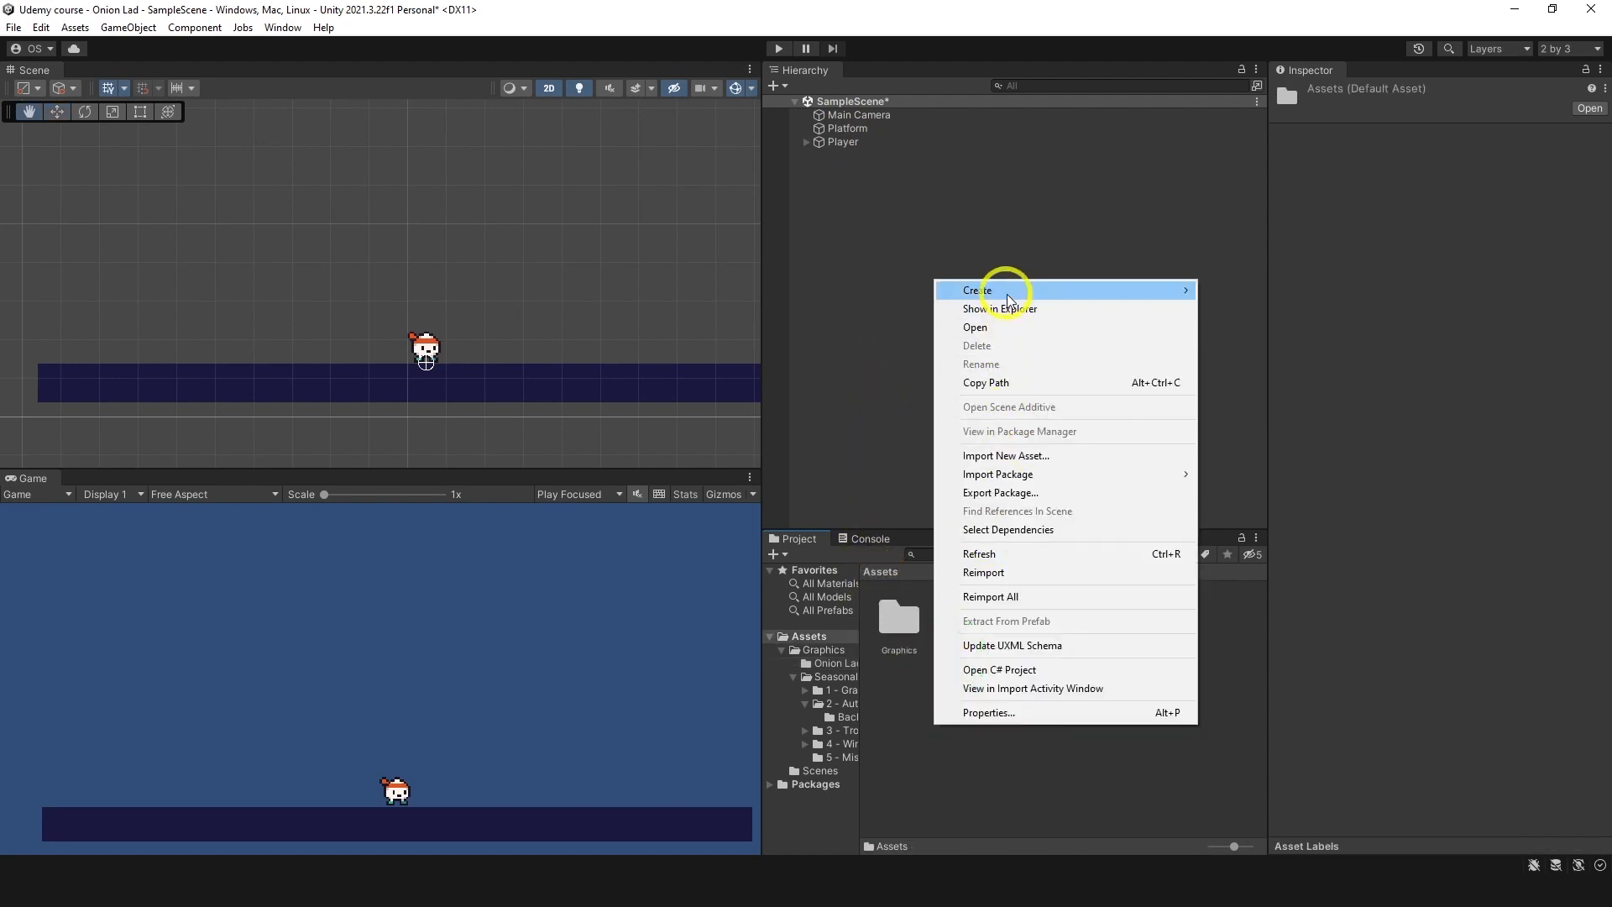
Step: Create an Animation folder with a Player_AC animator controller and assign it to Player's Animator
left_click(972, 290)
type("Animation")
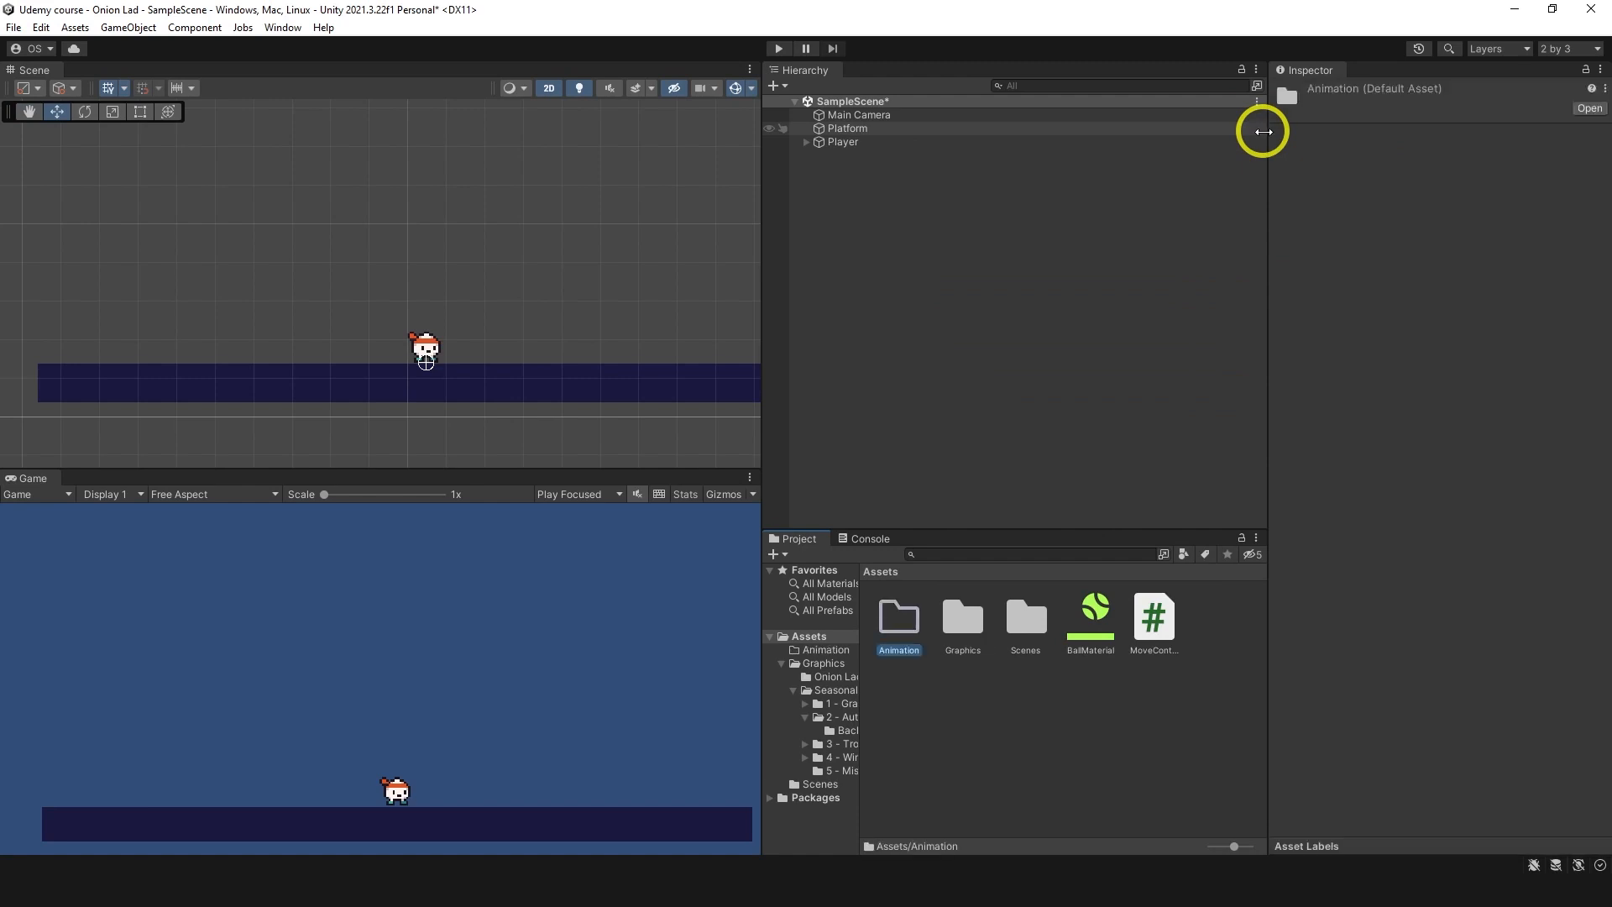
double_click(897, 620)
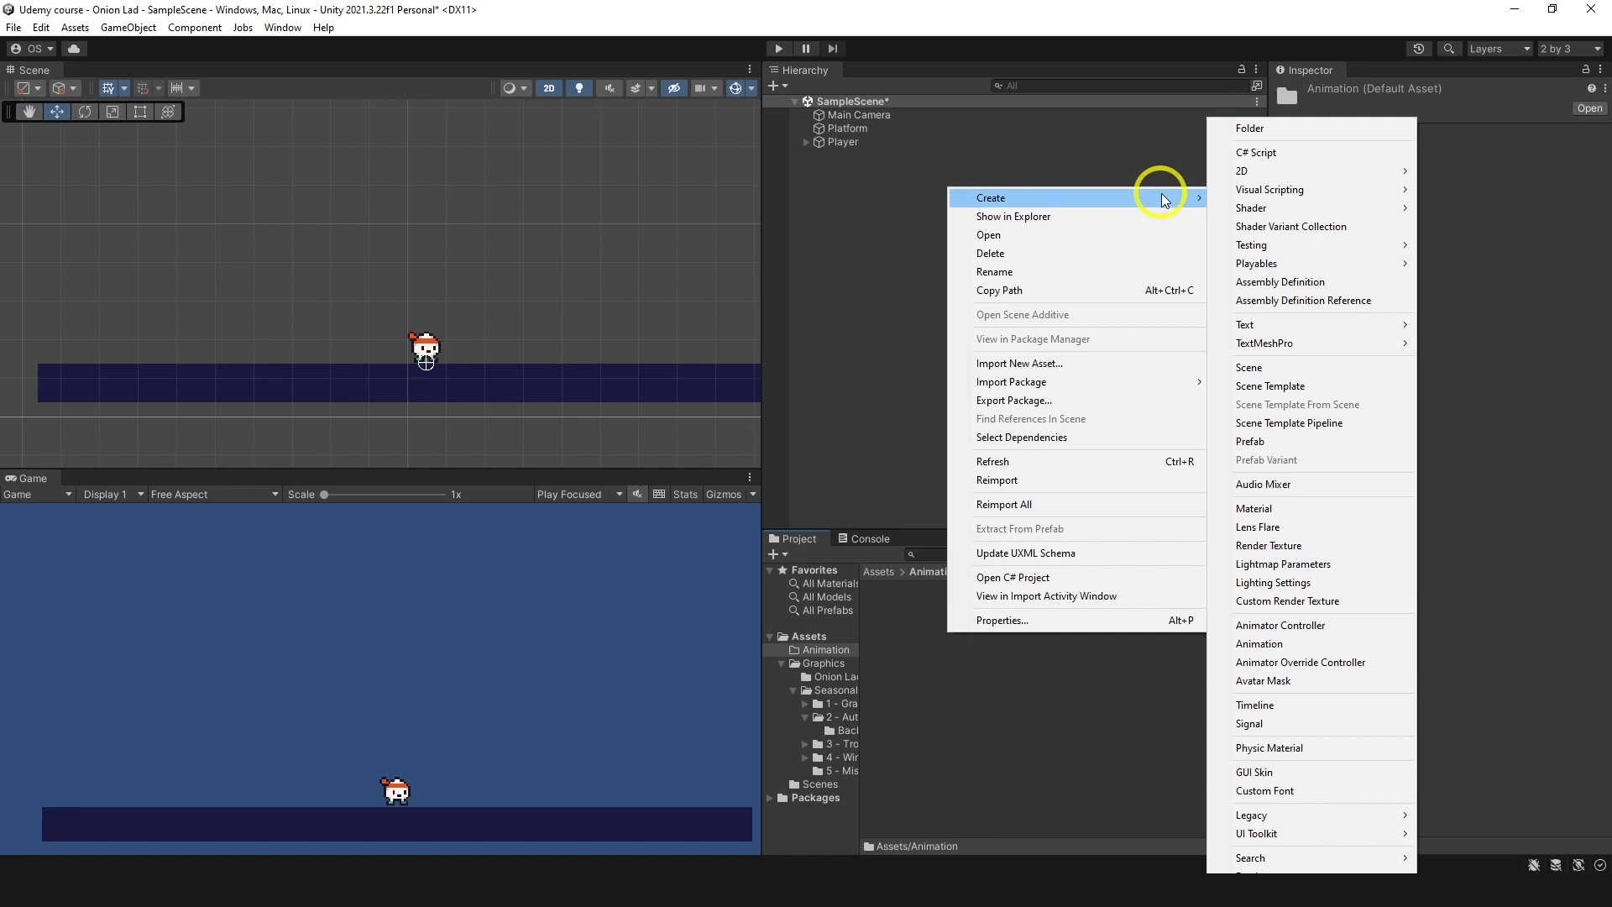
left_click(1279, 624)
type("Player_AC")
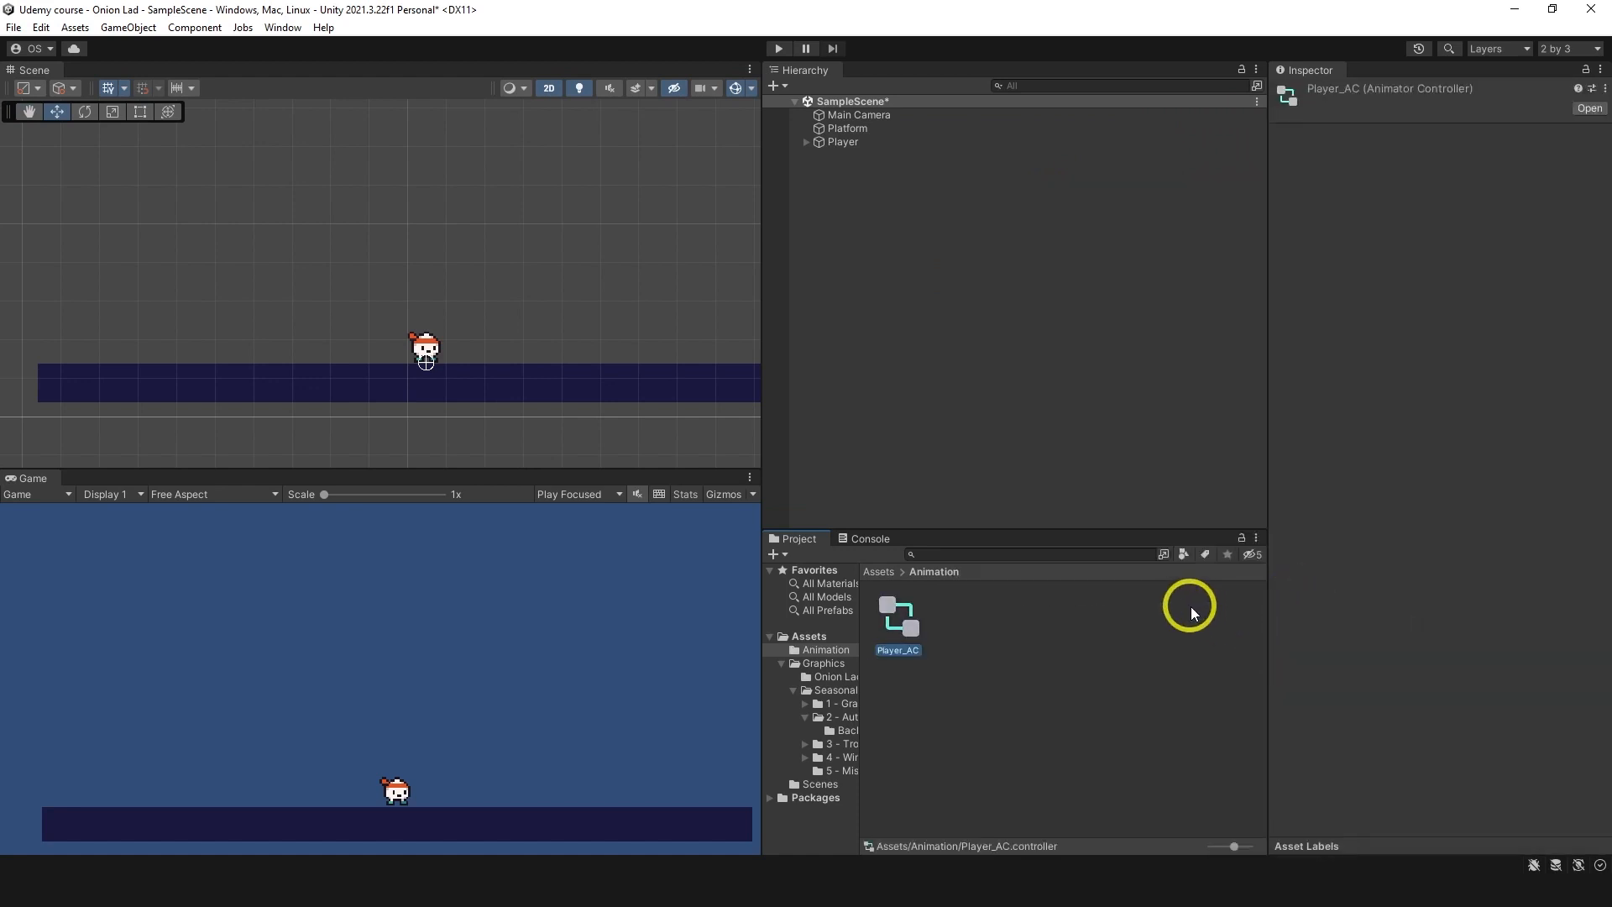
left_click(842, 141)
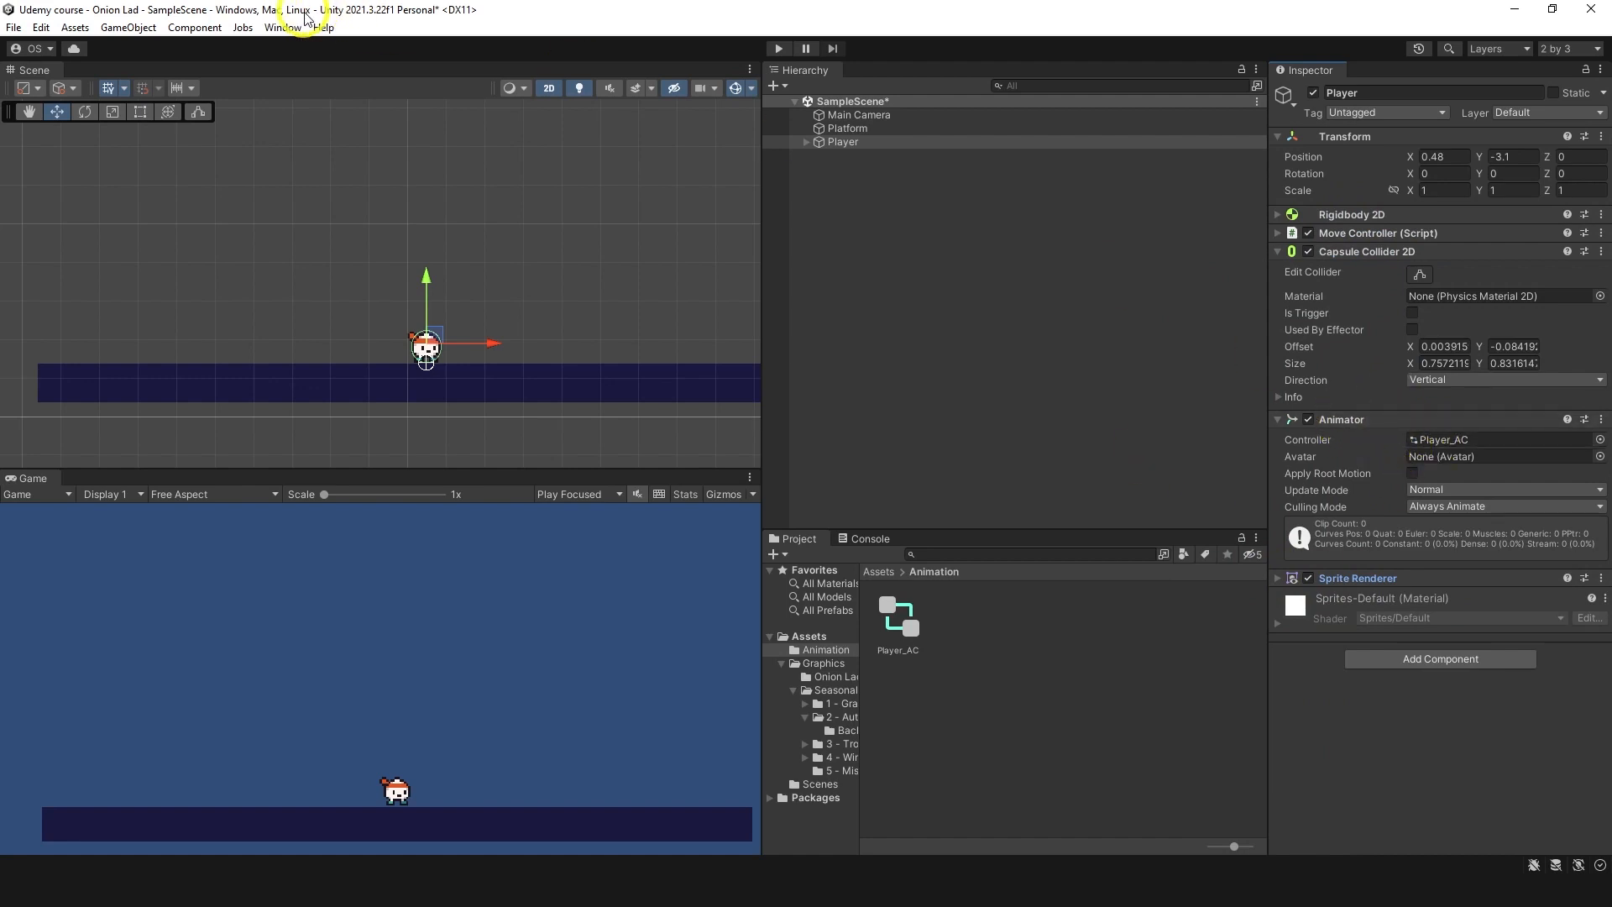
Step: Dock the Animator and Animation windows via Window > Animation, returning to the Scene view
left_click(282, 27)
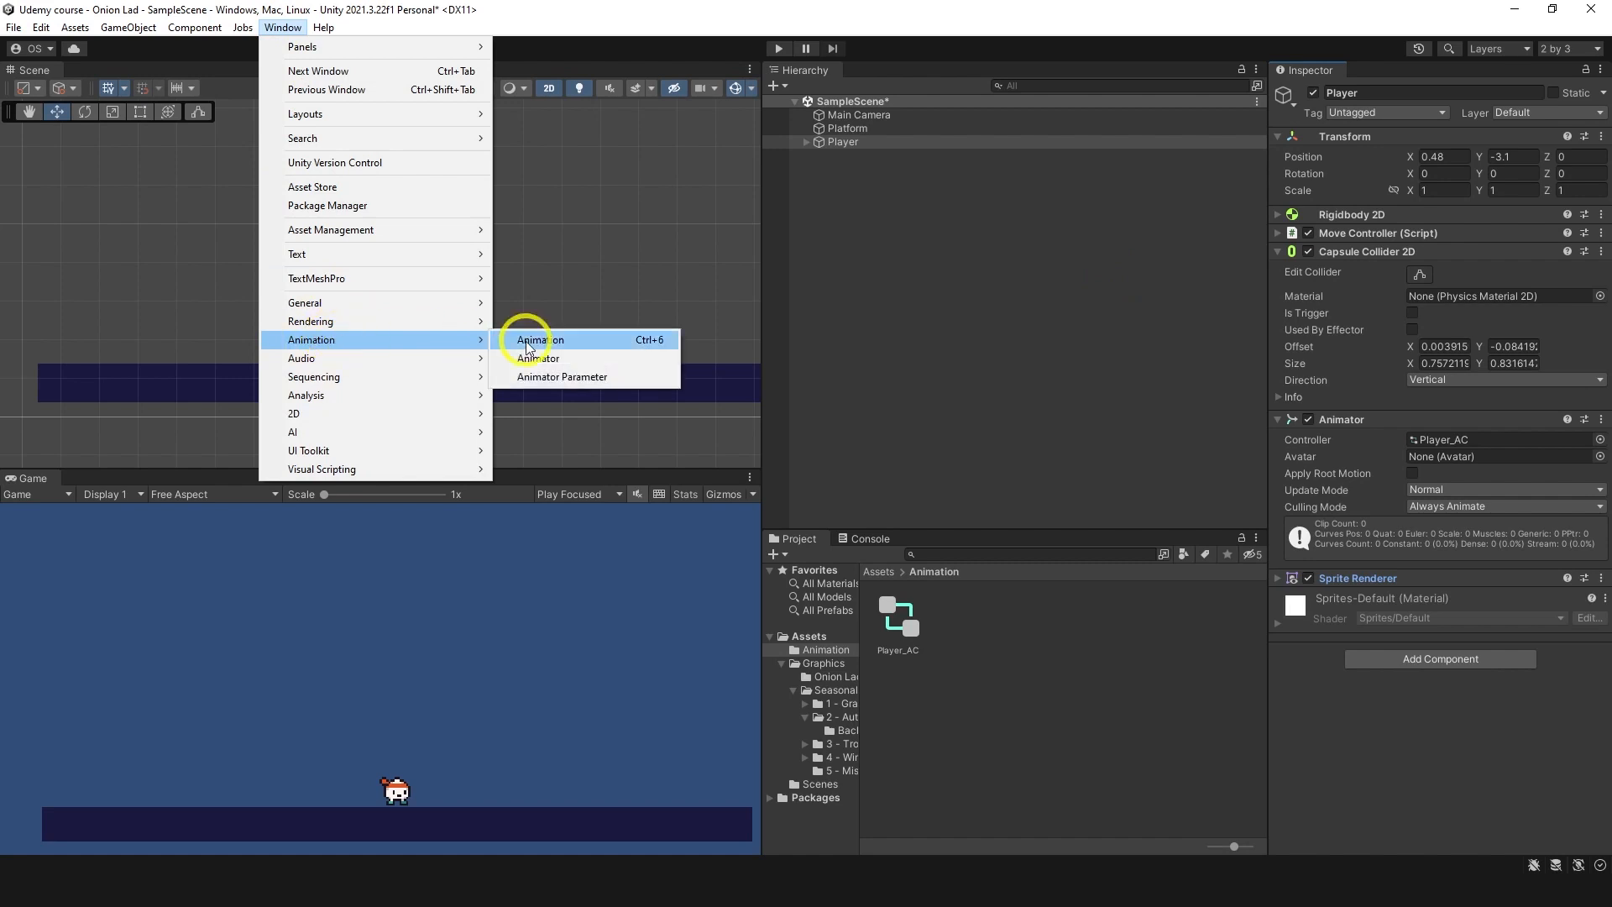
left_click(537, 357)
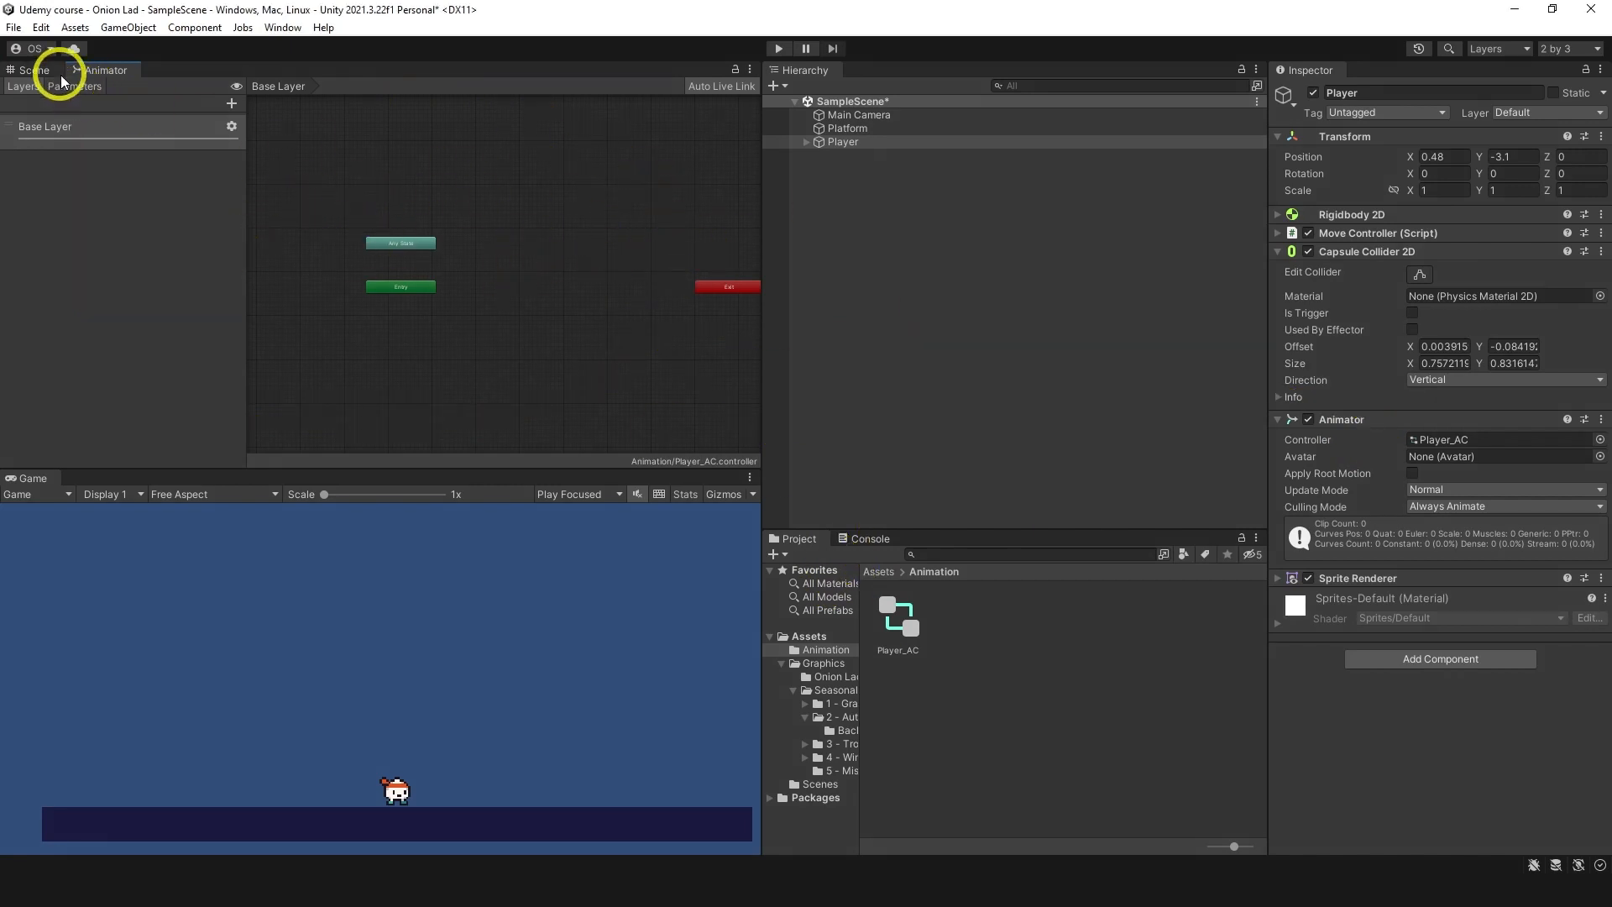
left_click(282, 26)
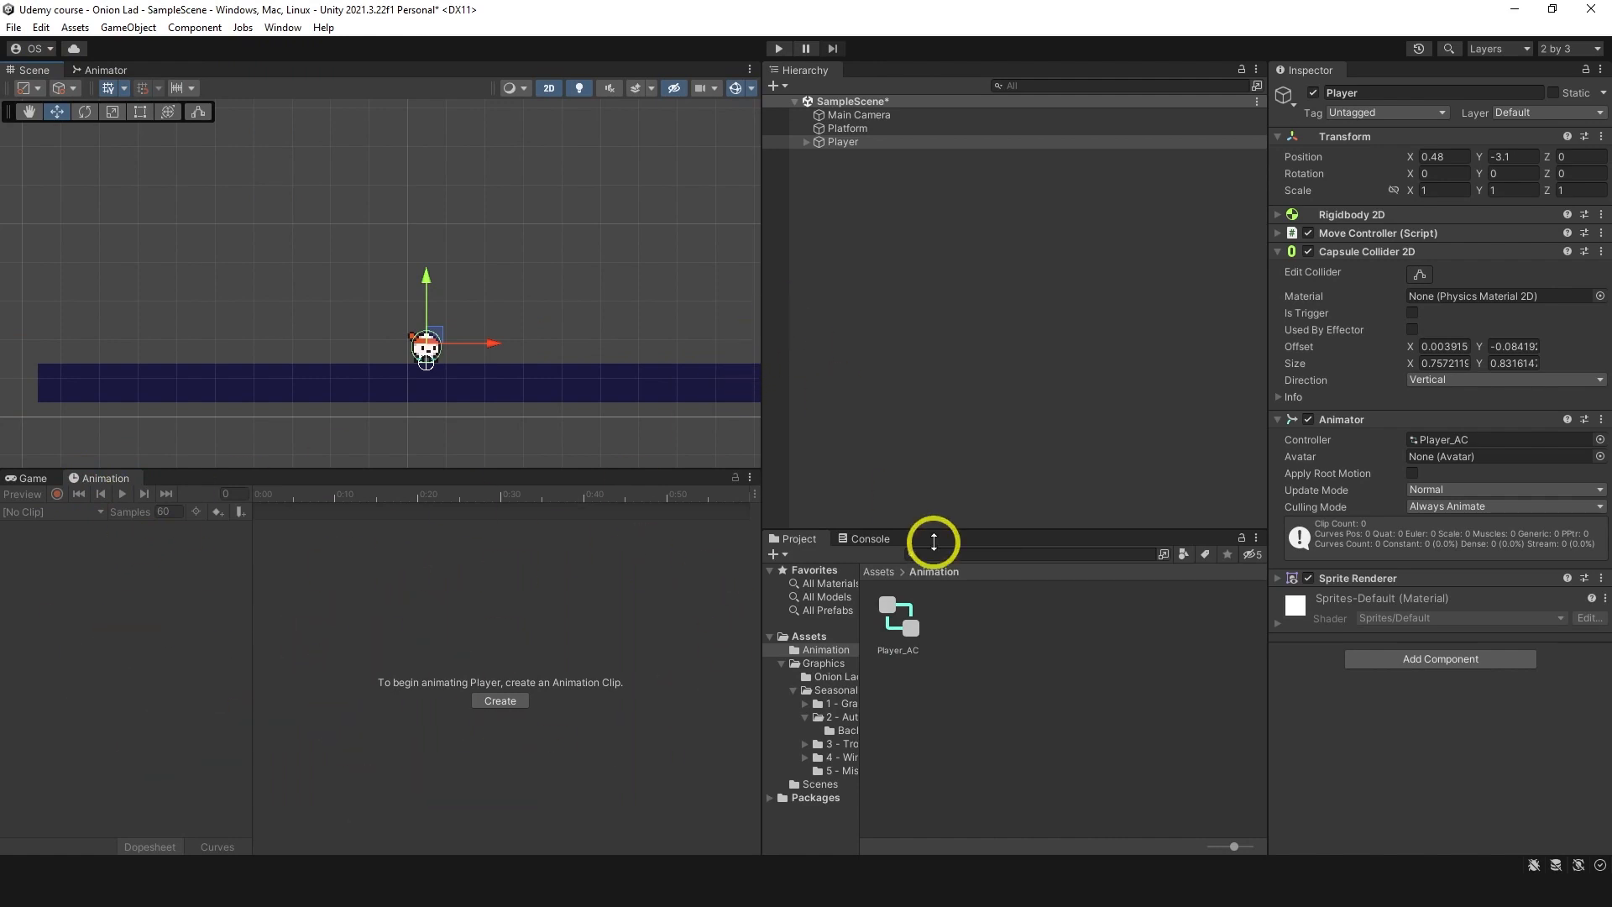
mouse_move(885, 573)
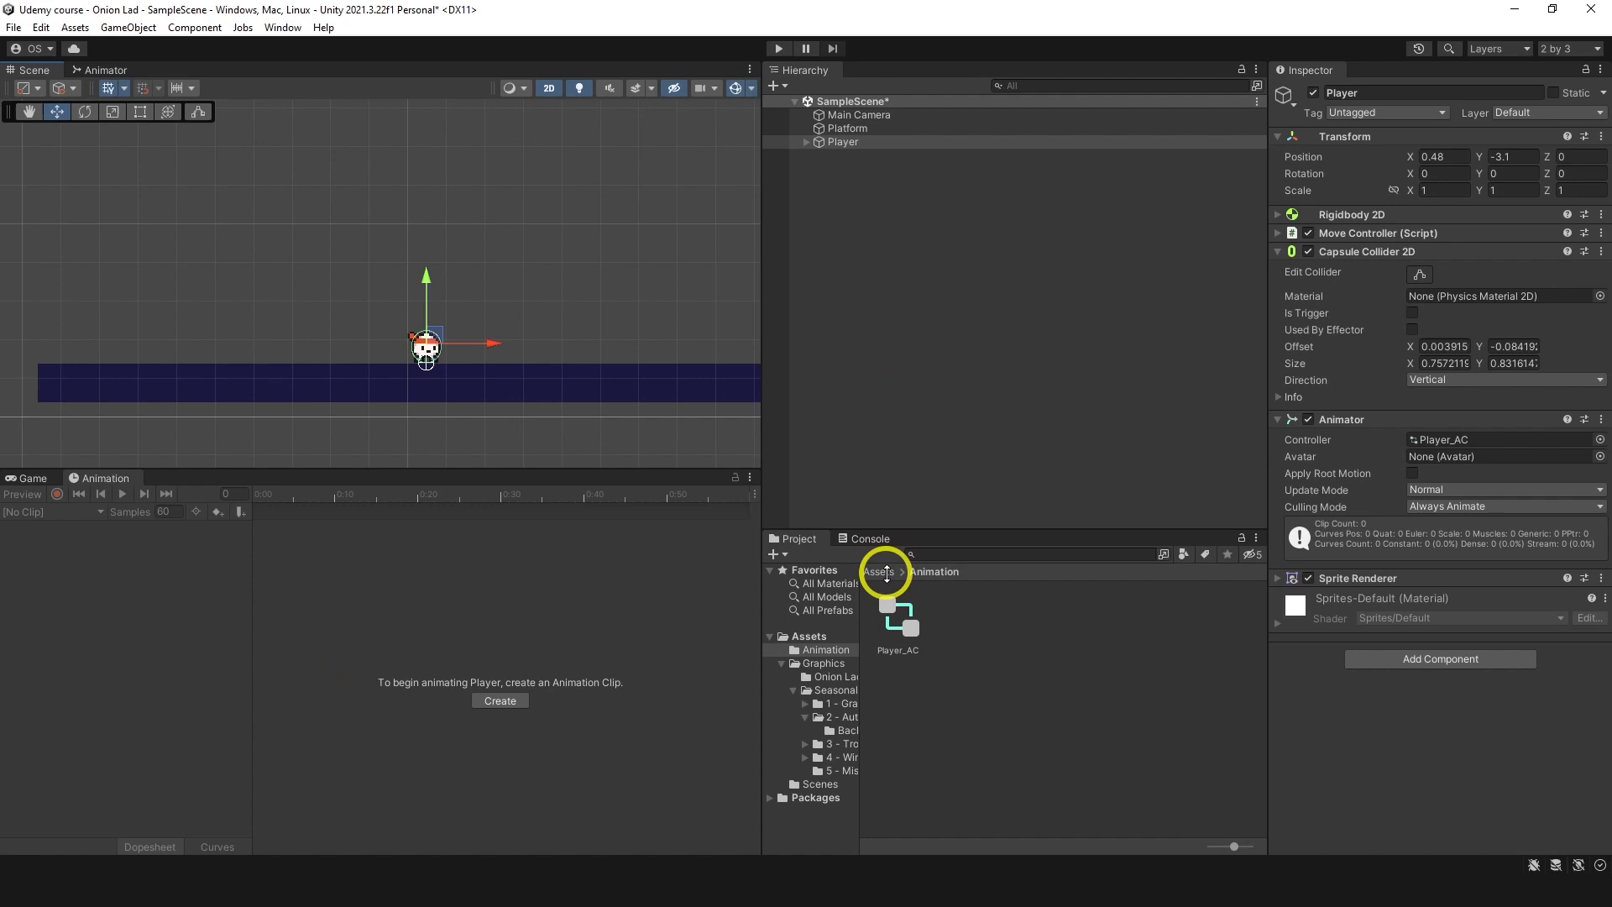
left_click(500, 700)
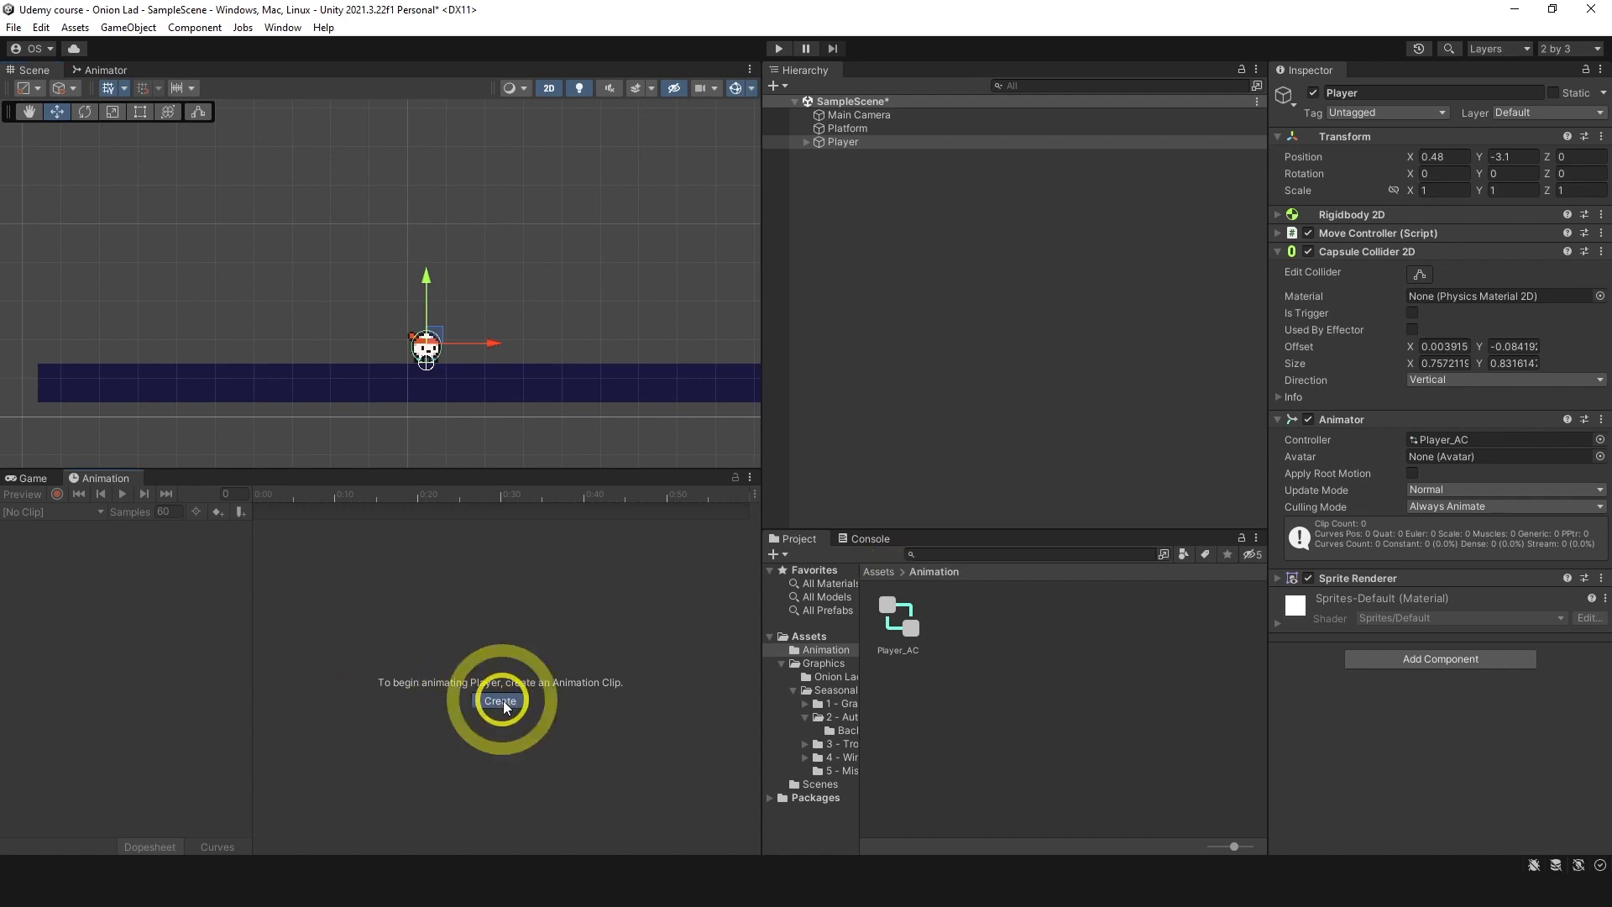
Step: Save a new playerIdle clip into Assets/Animation from the Animation window
left_click(501, 700)
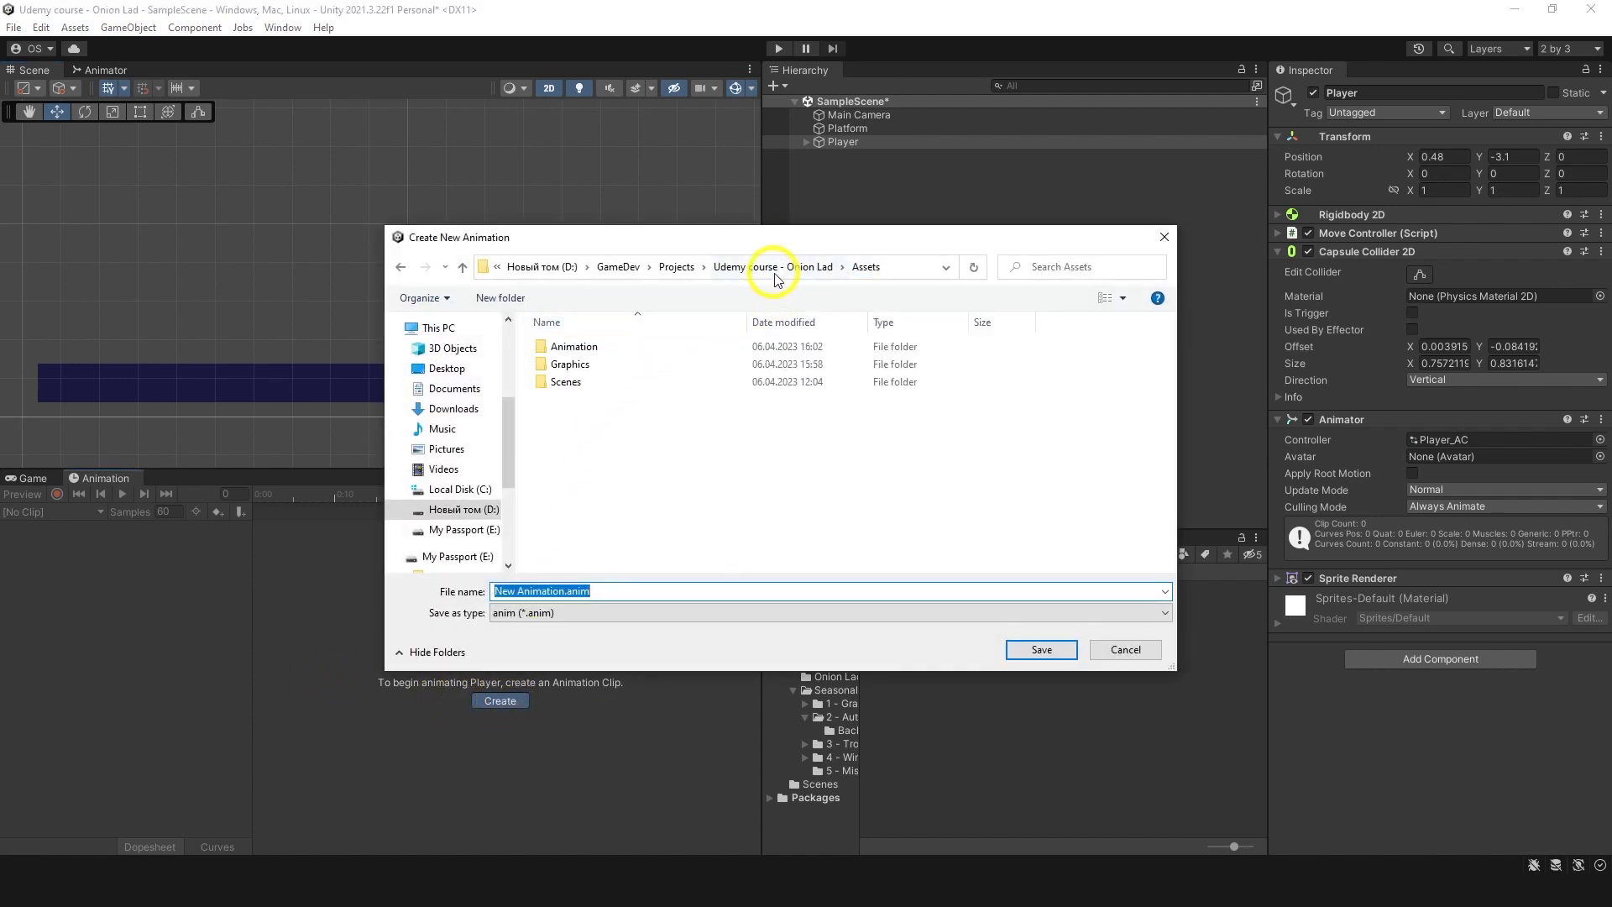
double_click(574, 346)
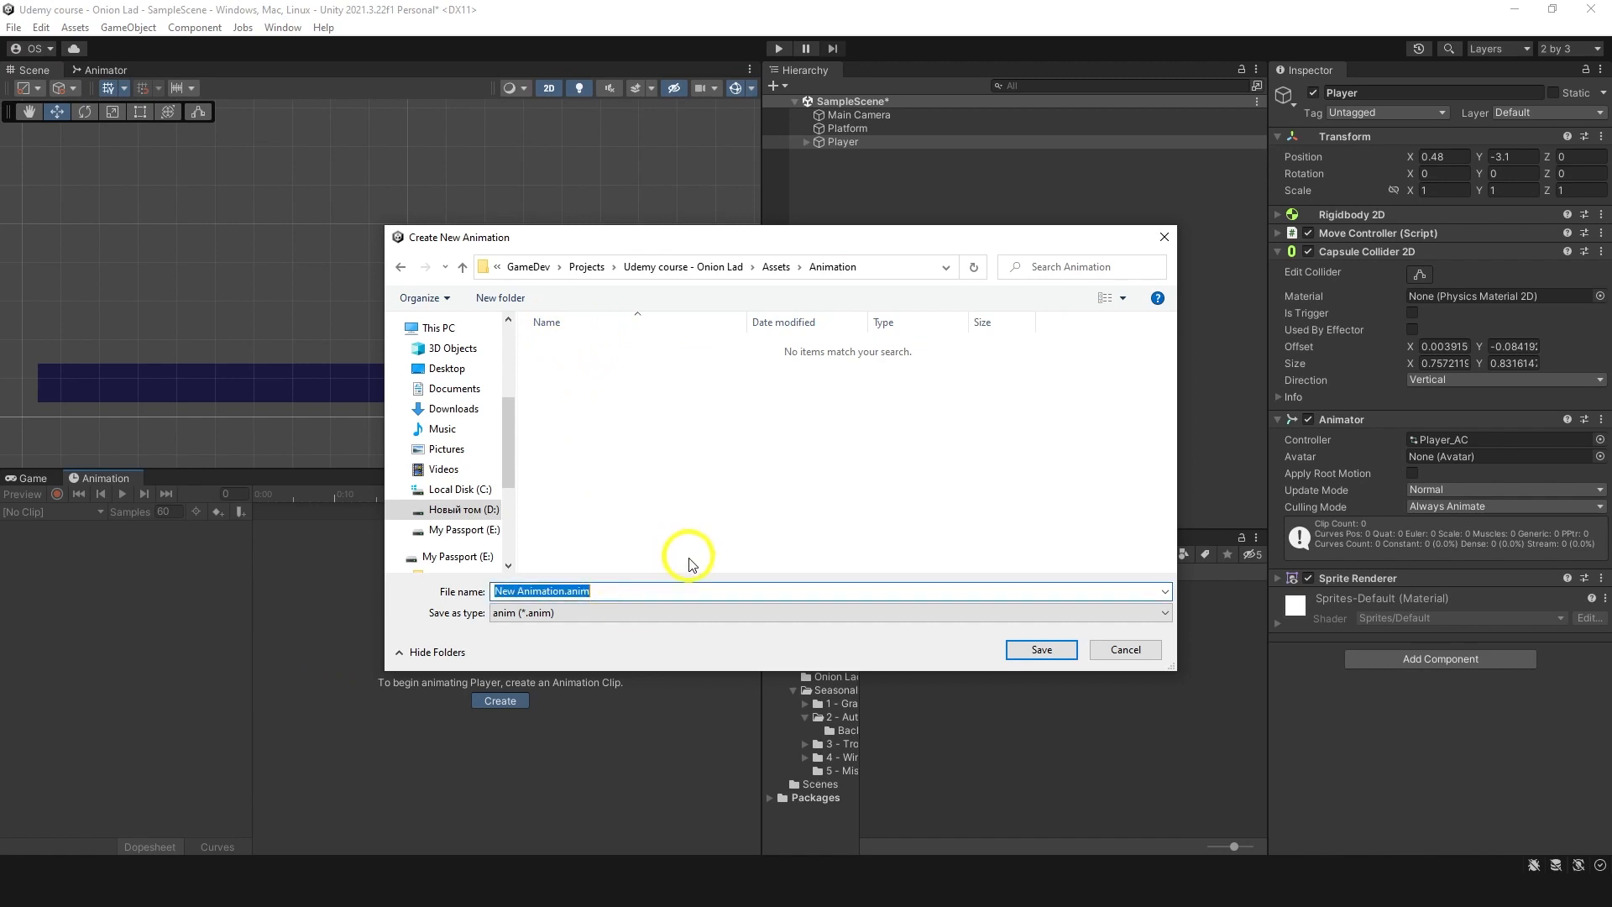
type("p")
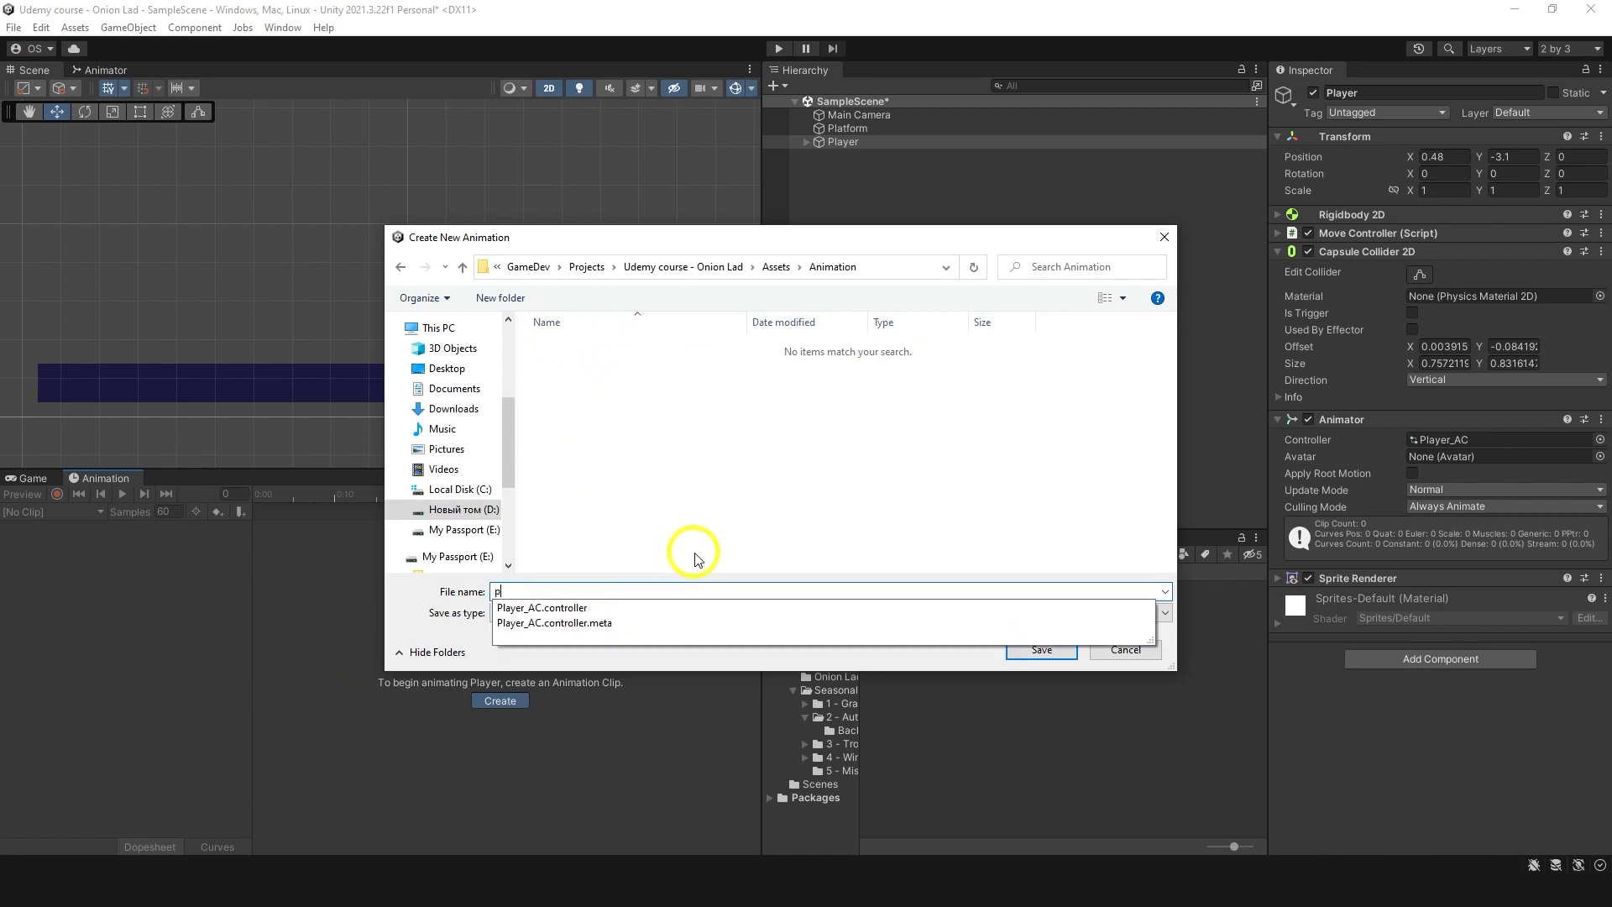
type("layeridle")
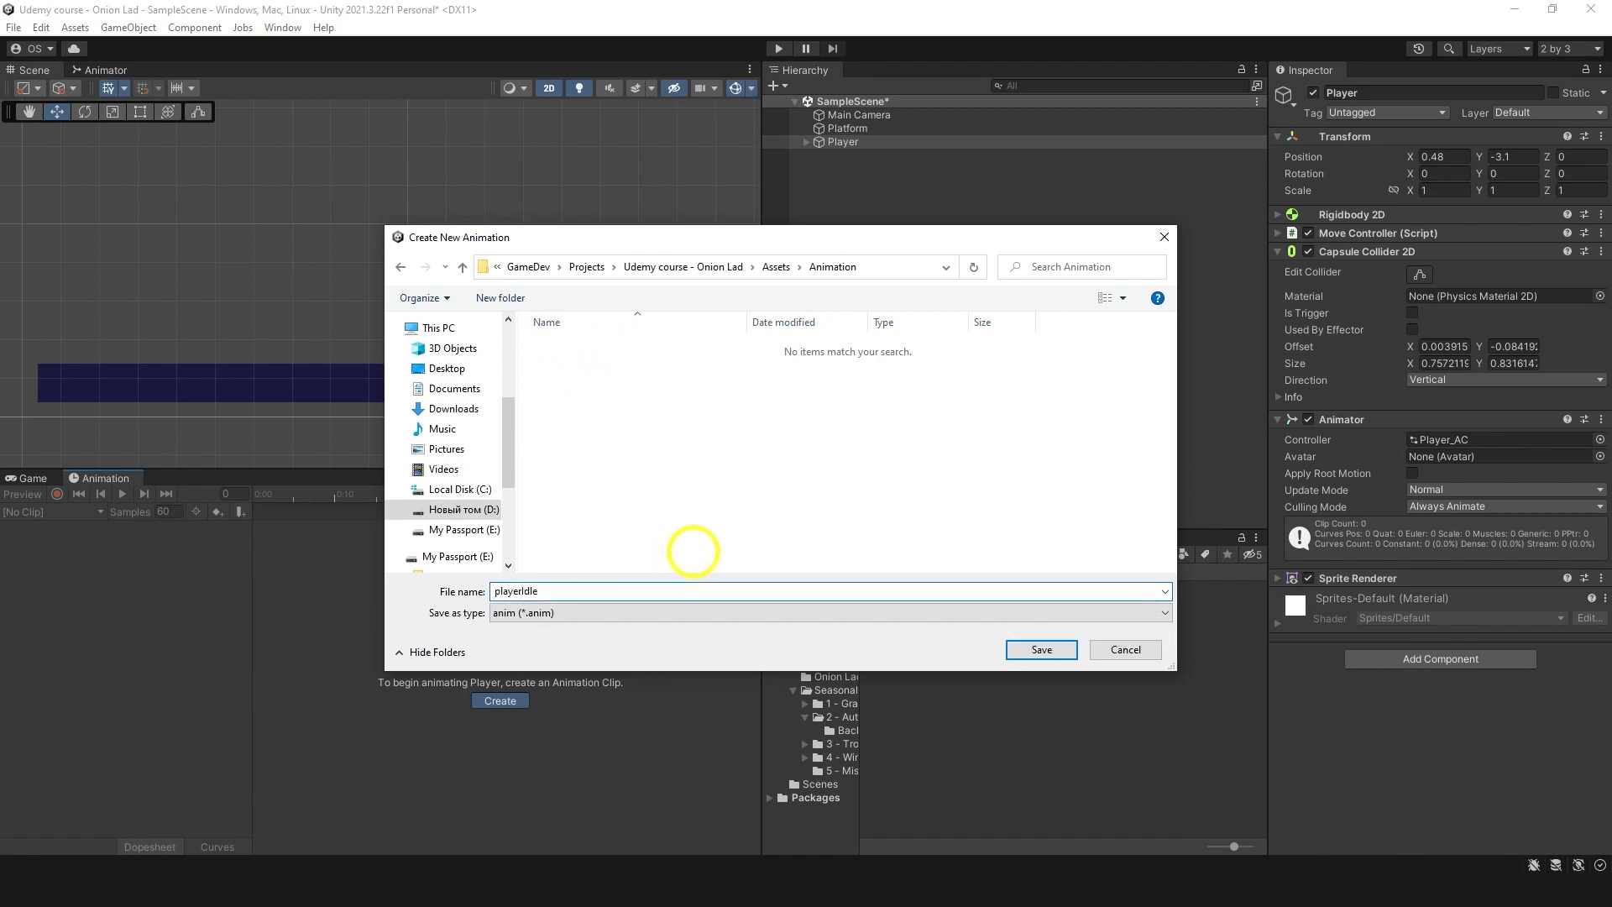
left_click(1040, 648)
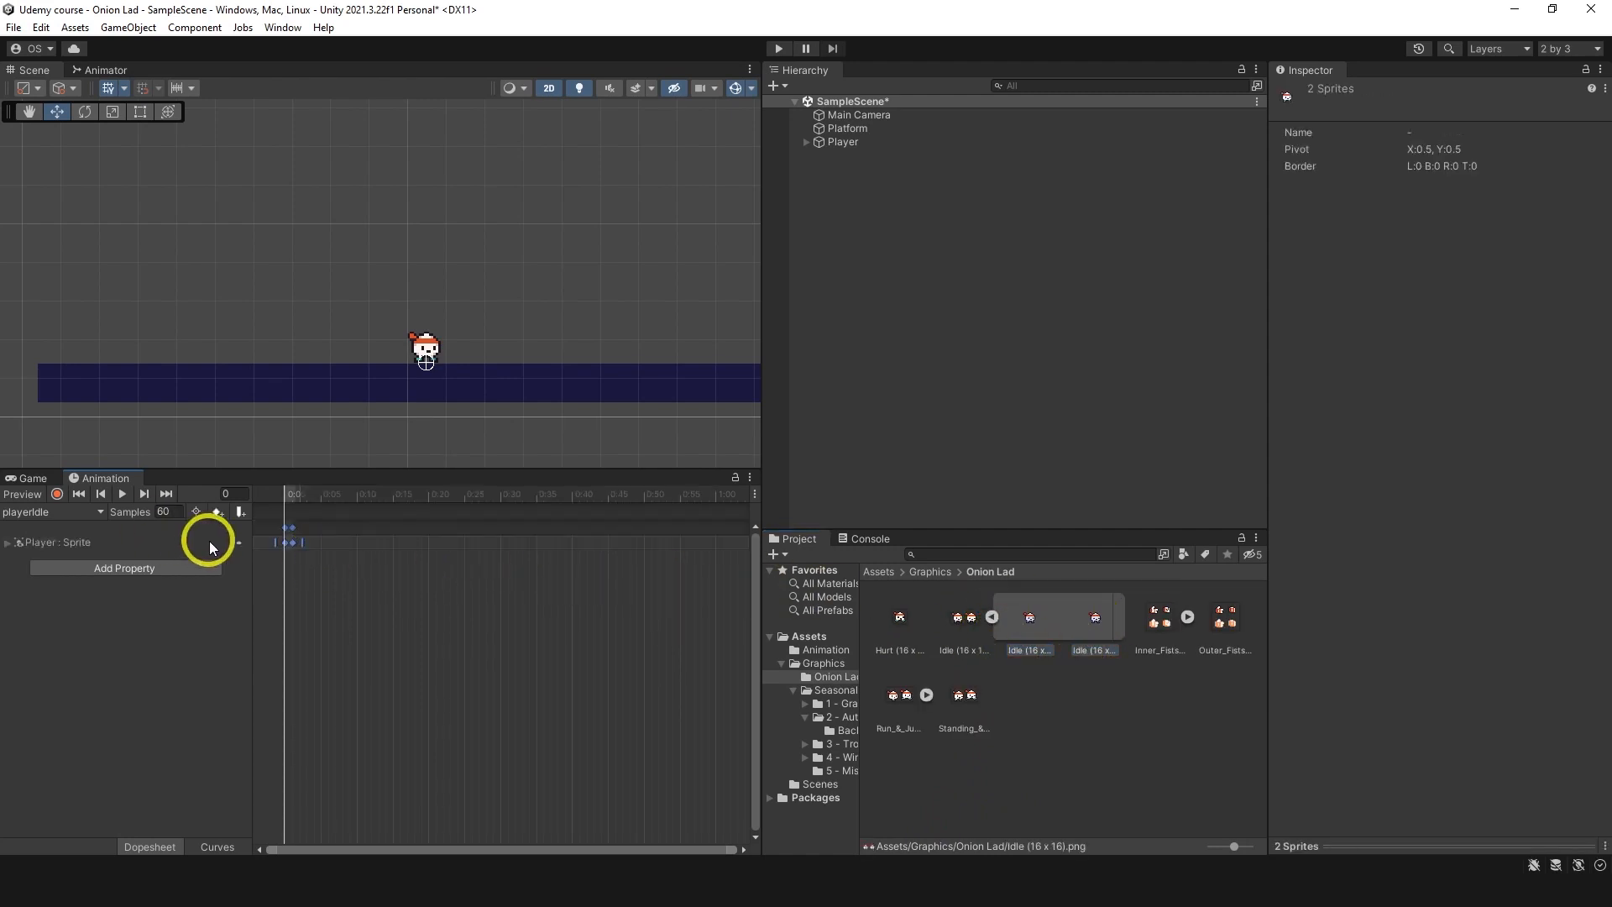
Step: Lower the playerIdle clip's Samples rate so its two keyframes loop slower, previewing before and after
left_click(121, 494)
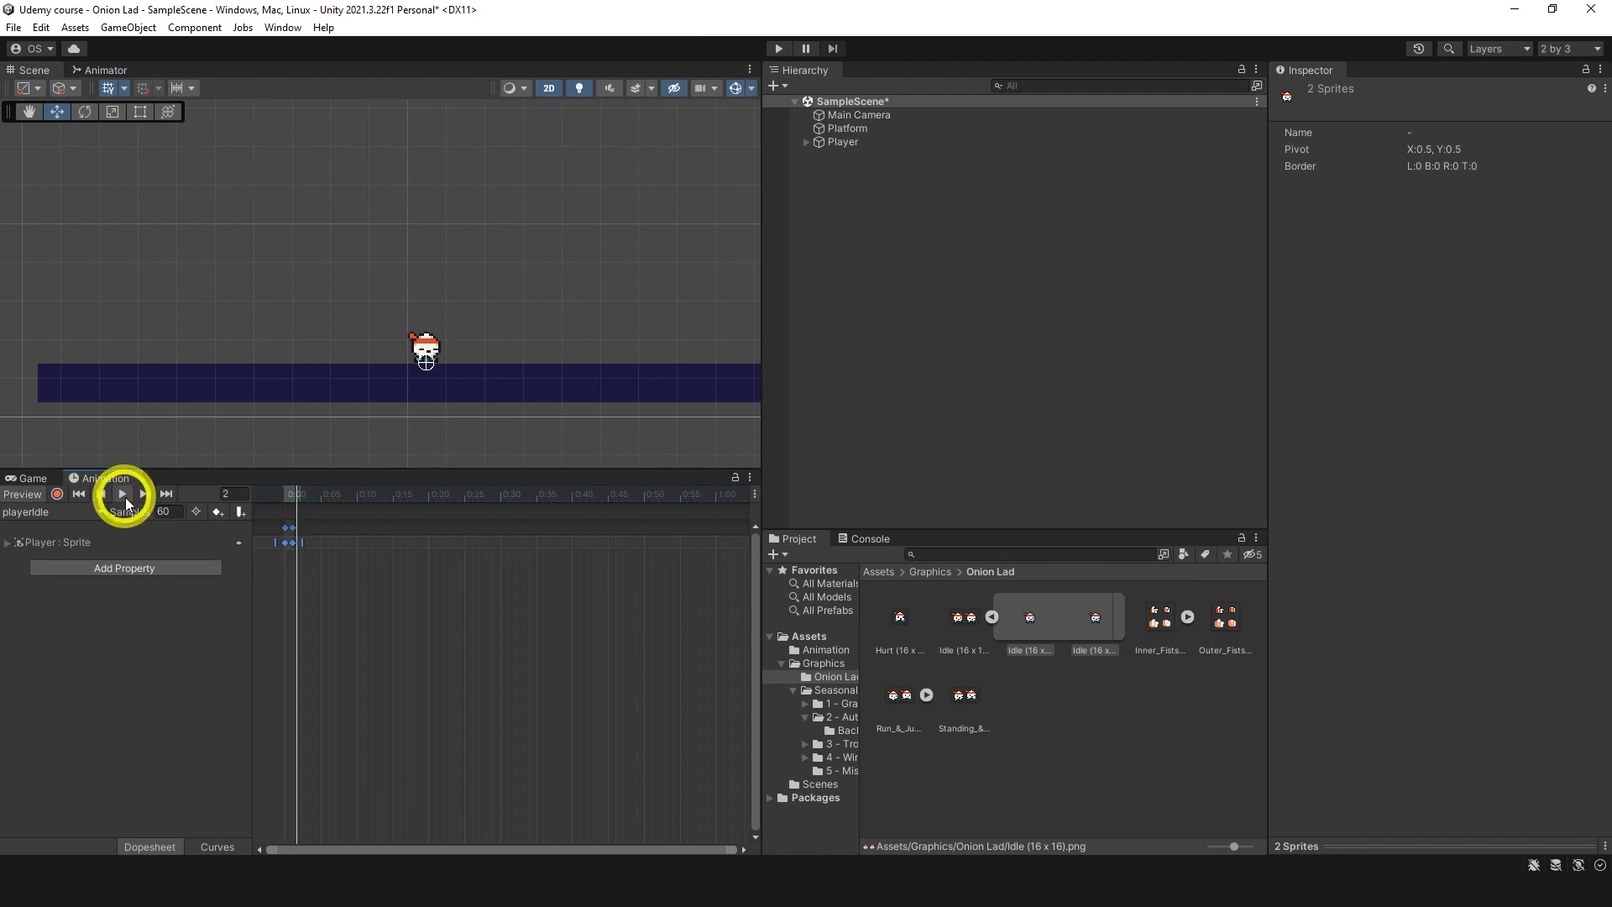
left_click(121, 494)
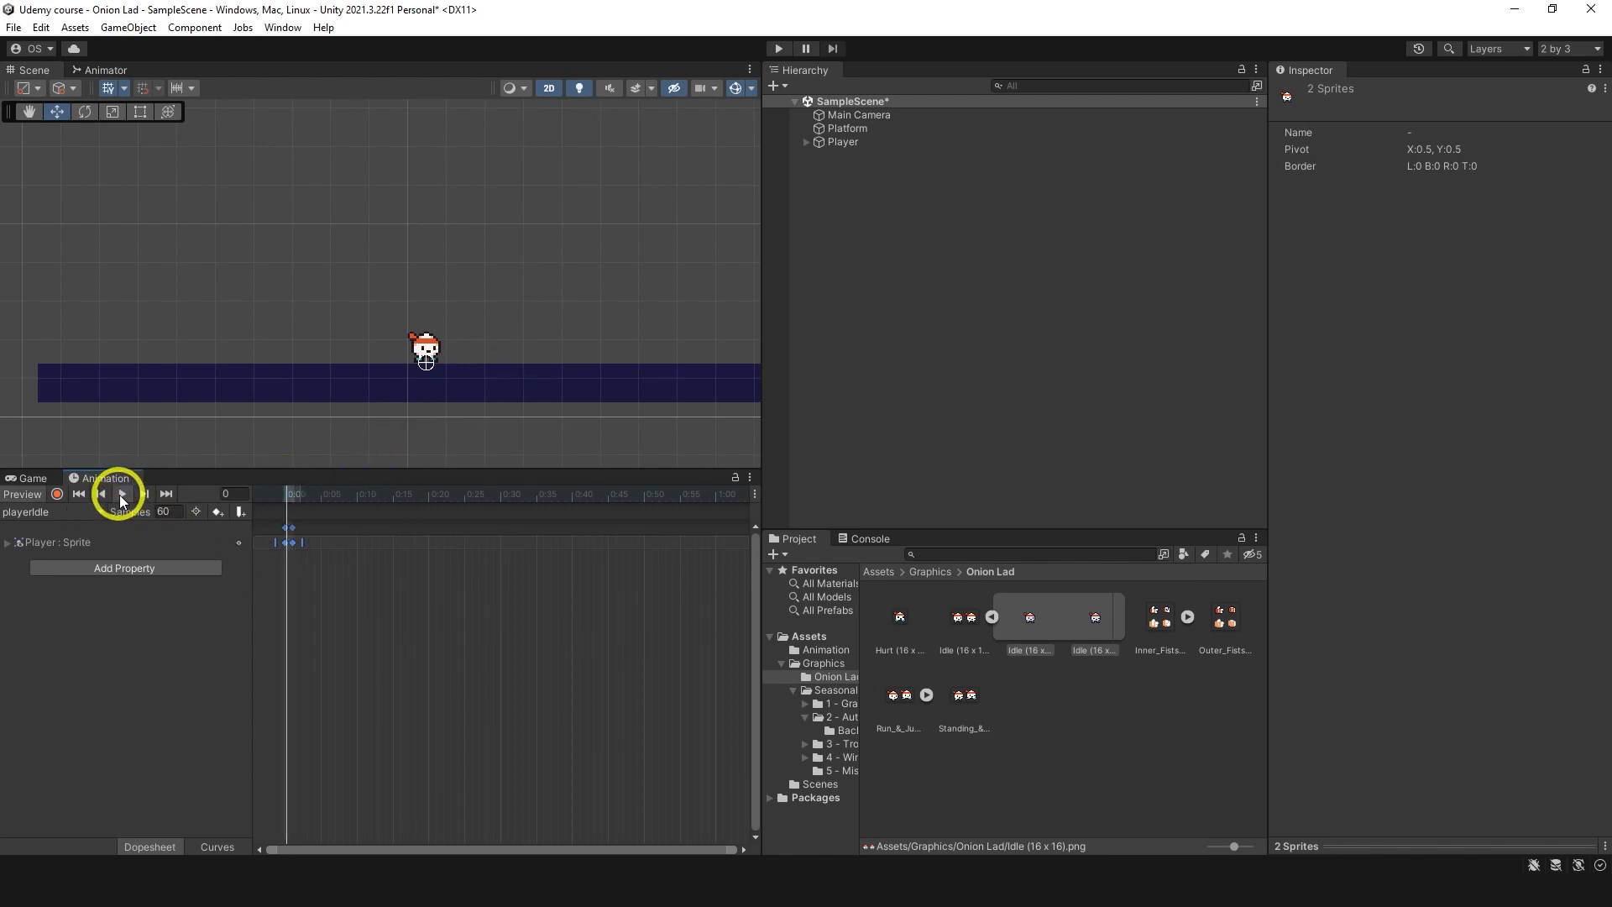
left_click(120, 494)
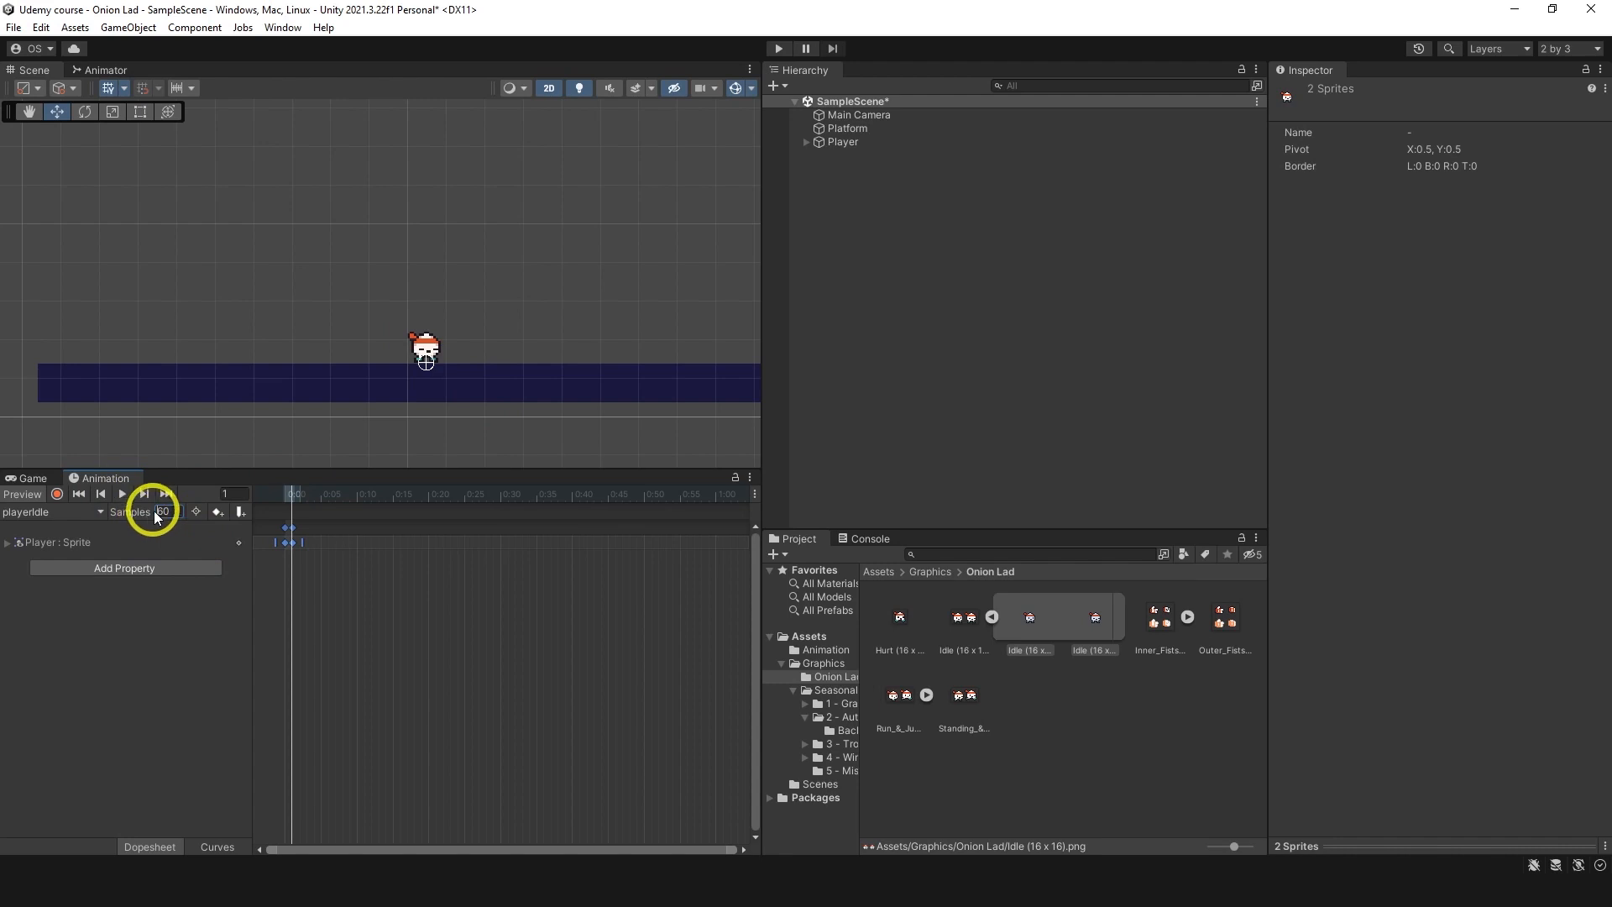
left_click(749, 479)
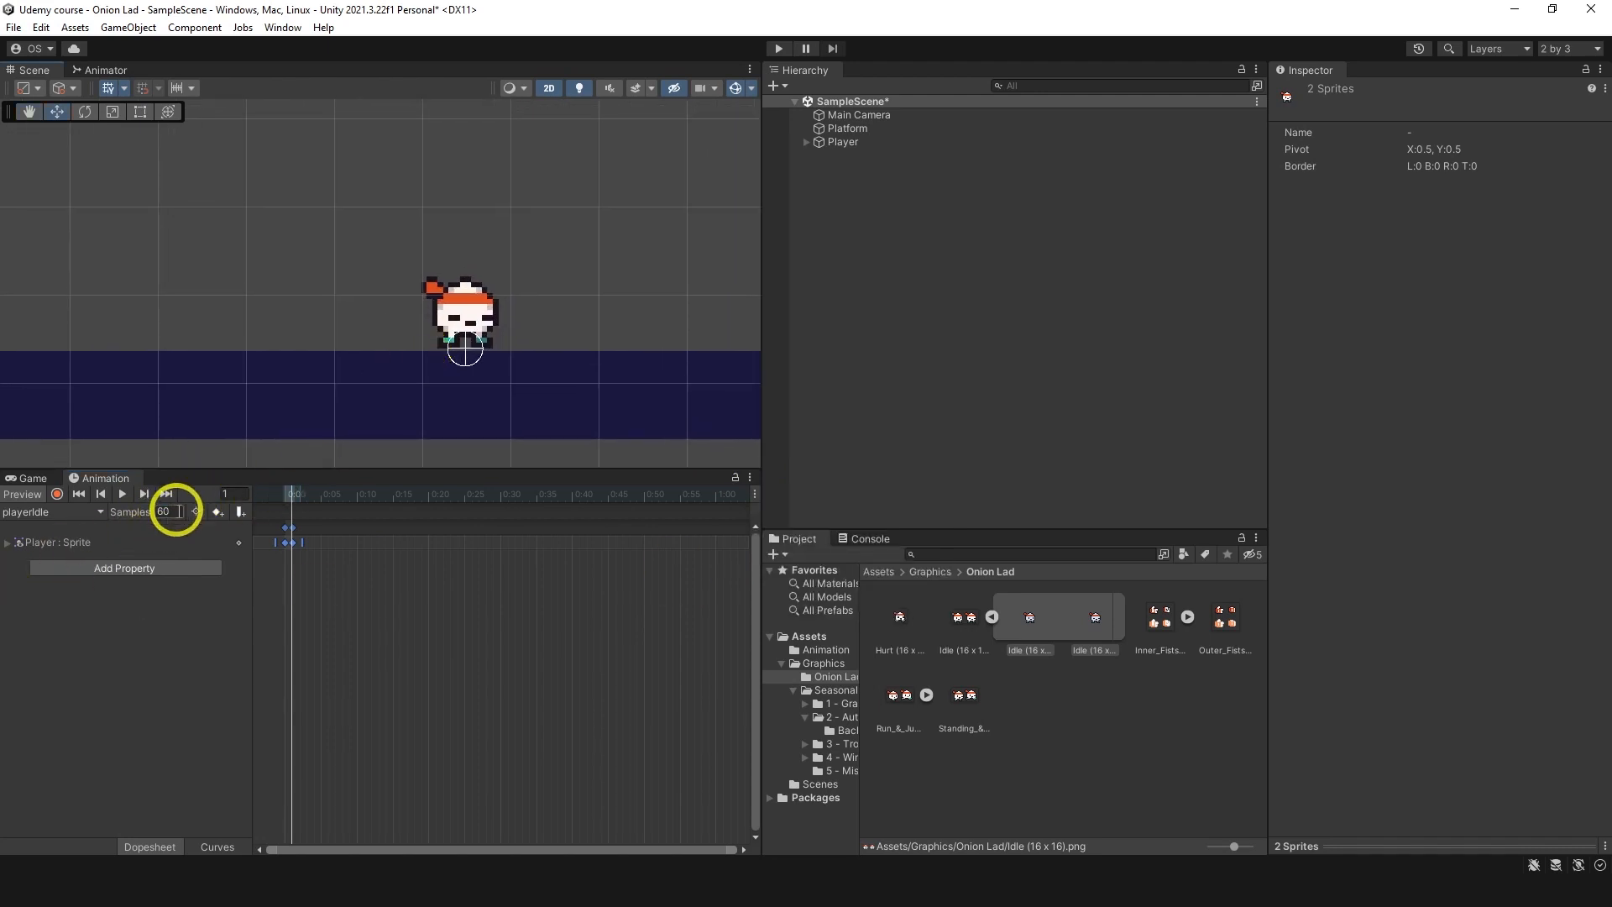
left_click(166, 513)
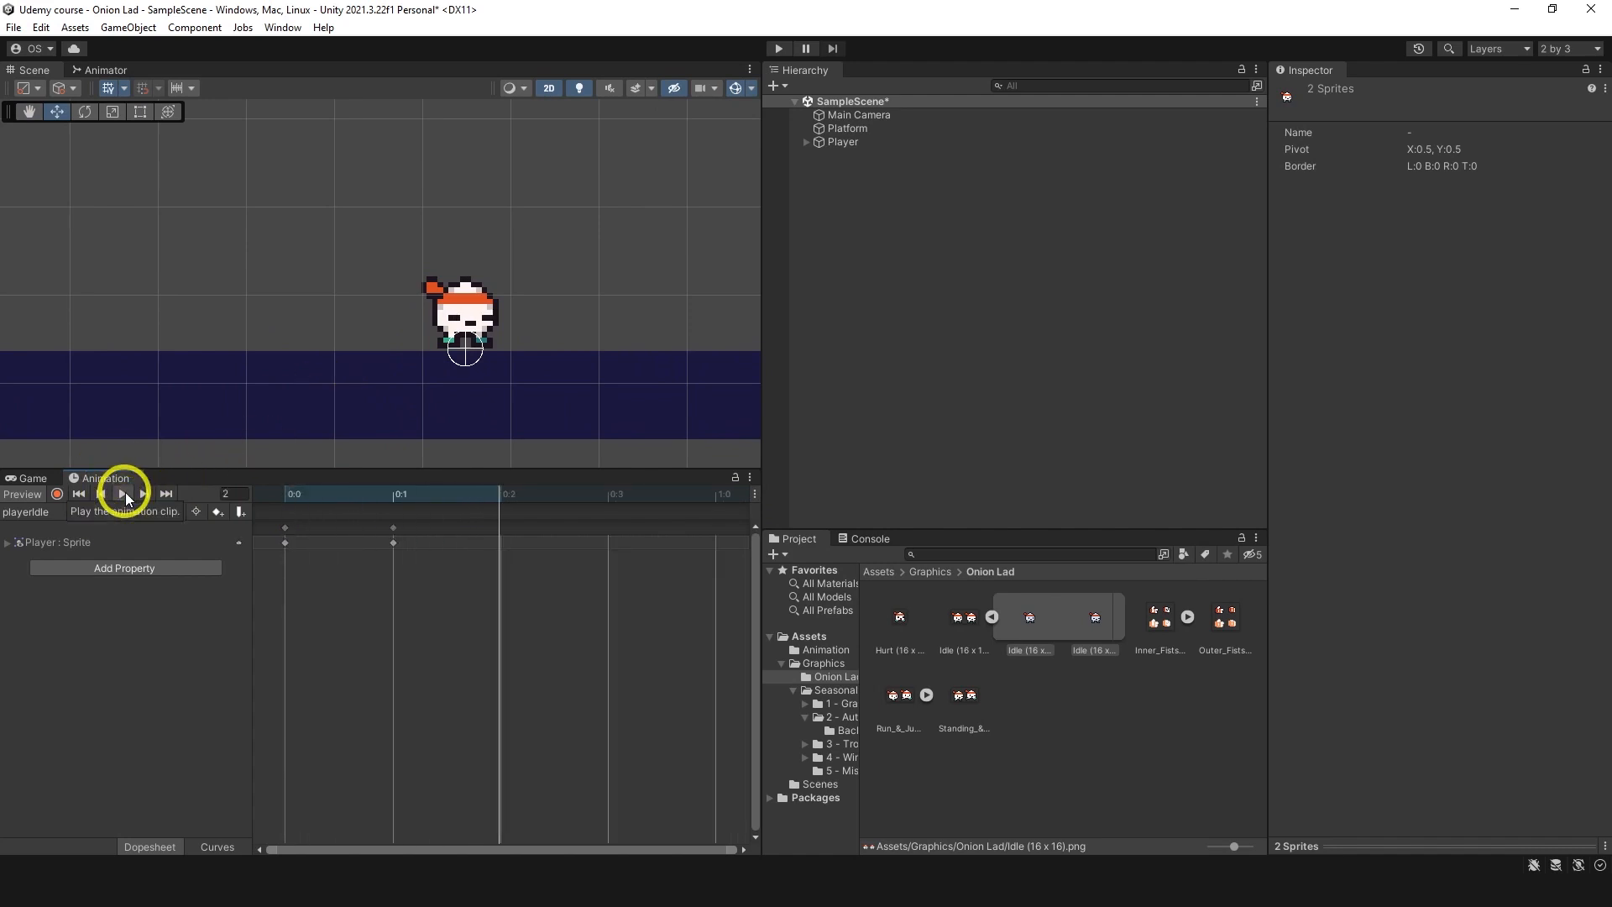
left_click(30, 479)
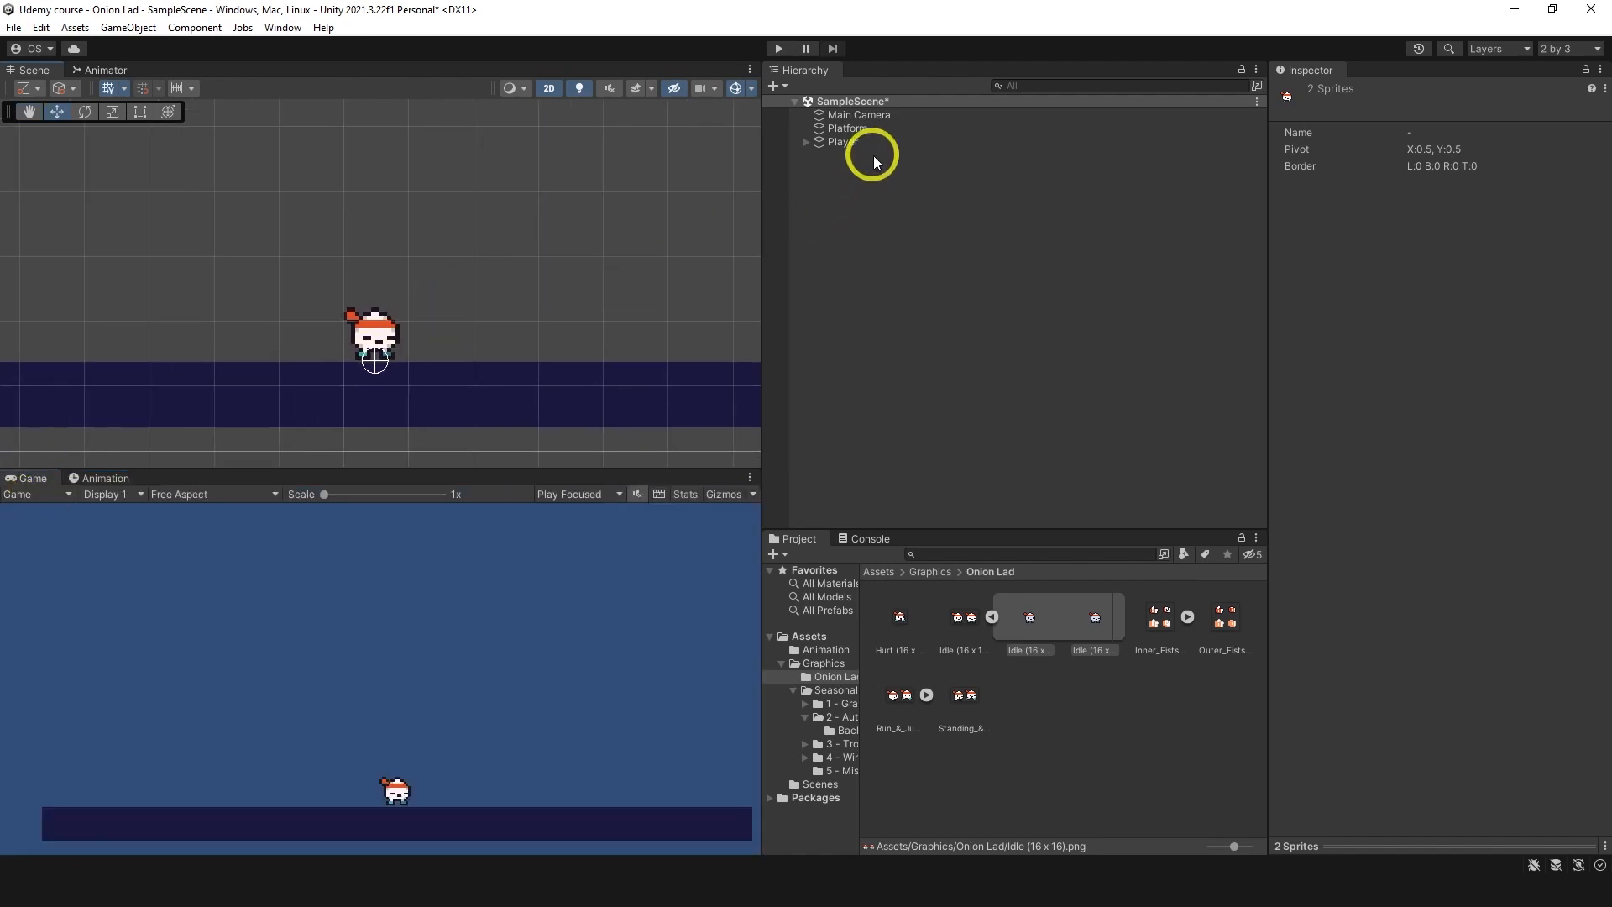
left_click(841, 141)
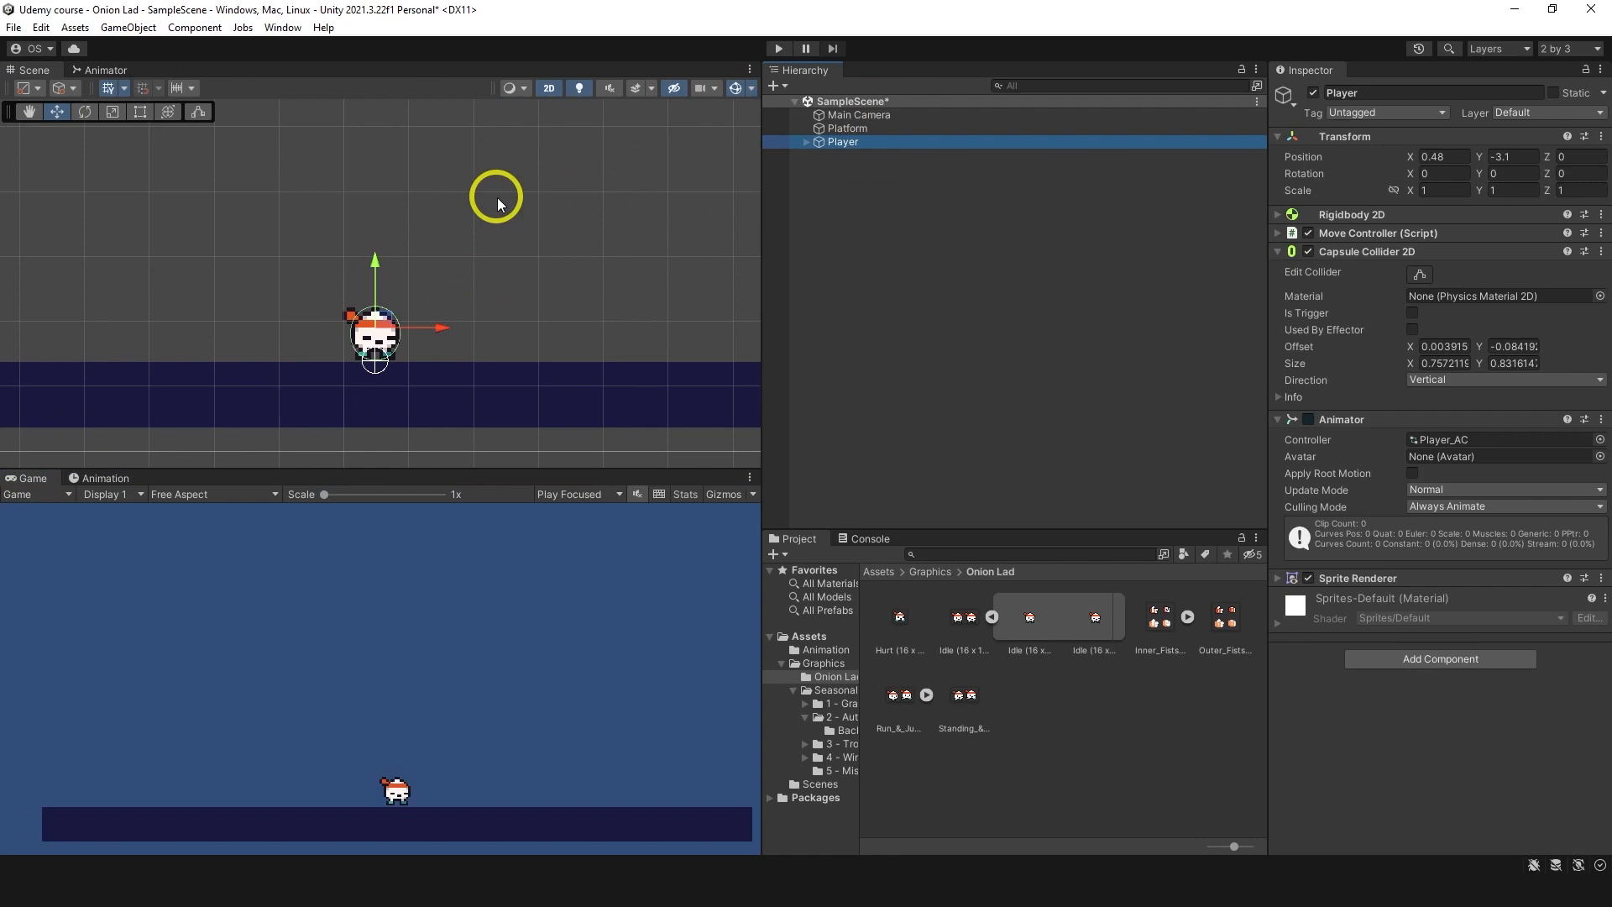
left_click(105, 70)
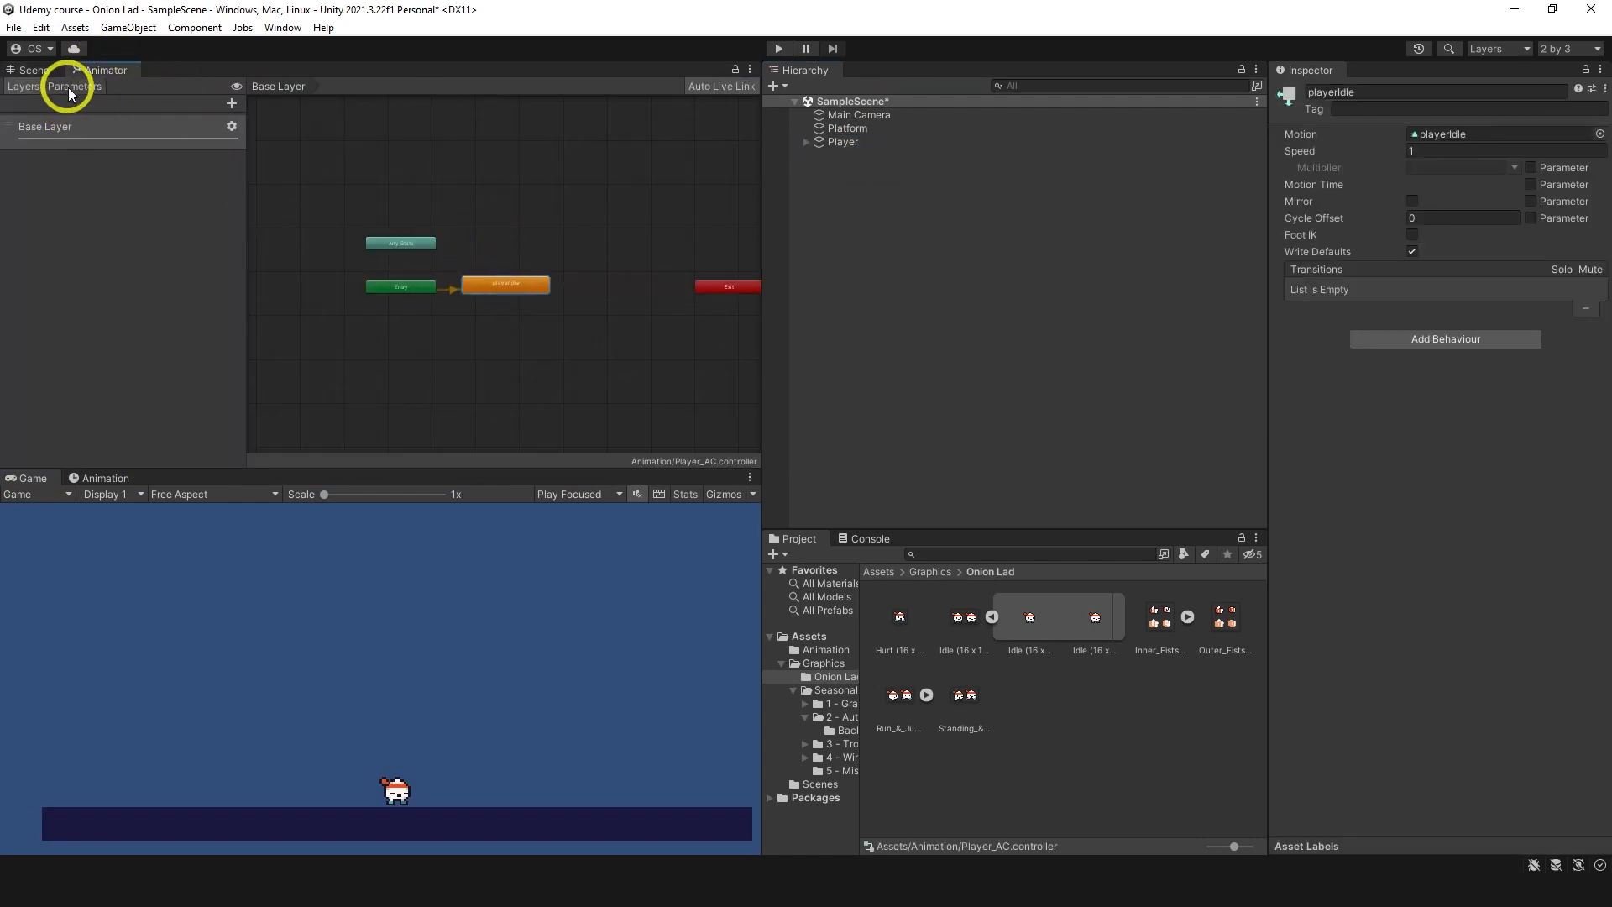
left_click(74, 86)
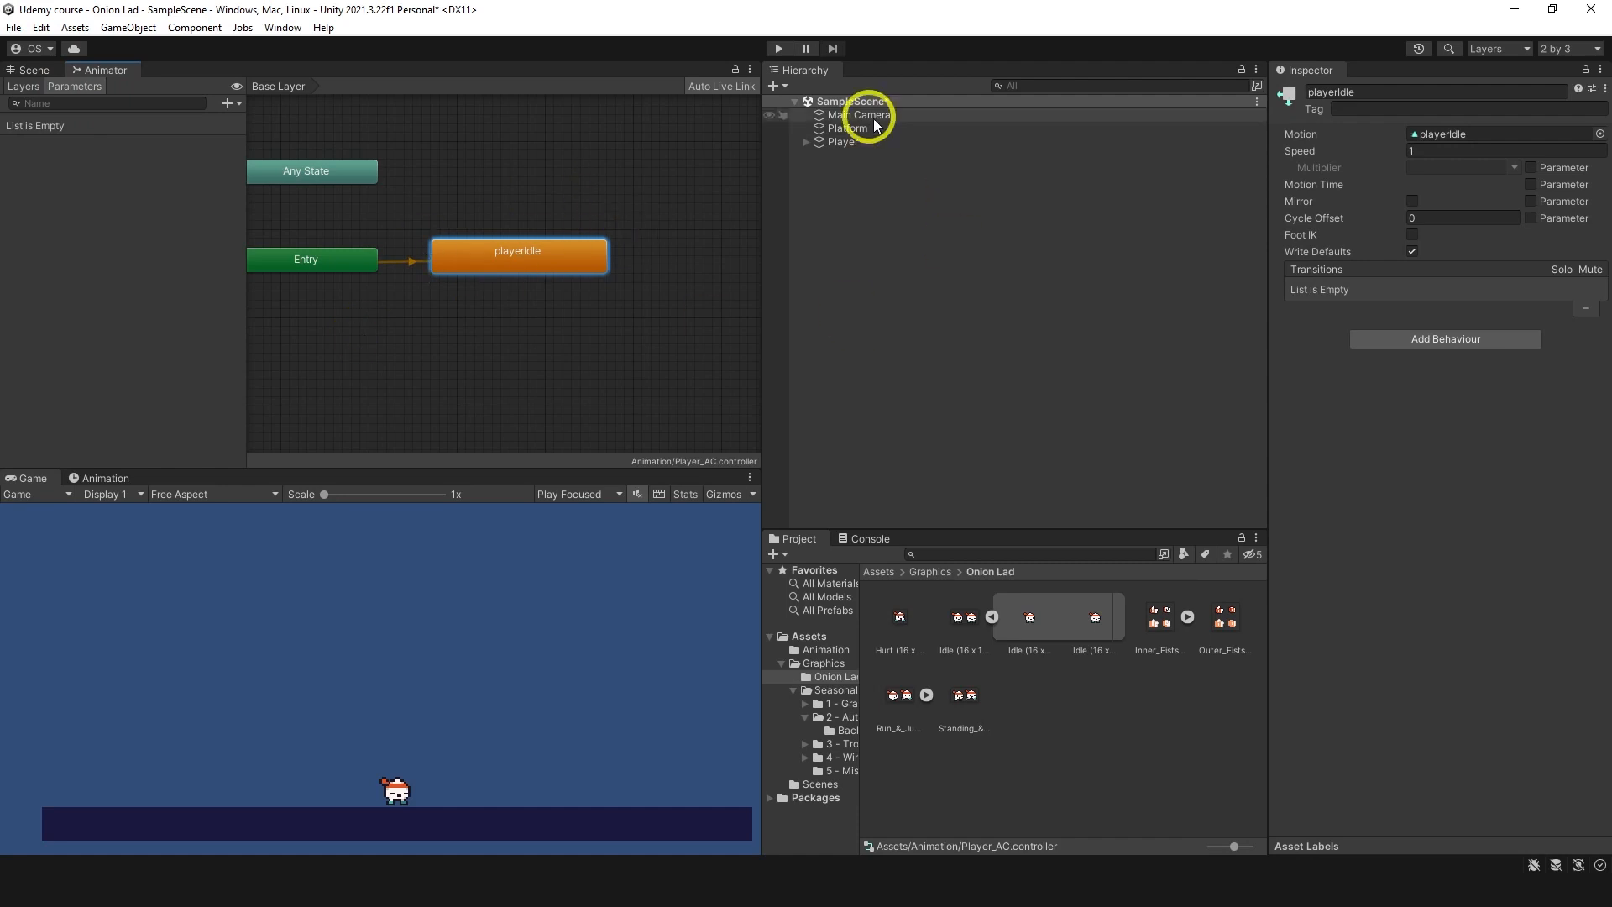
left_click(778, 48)
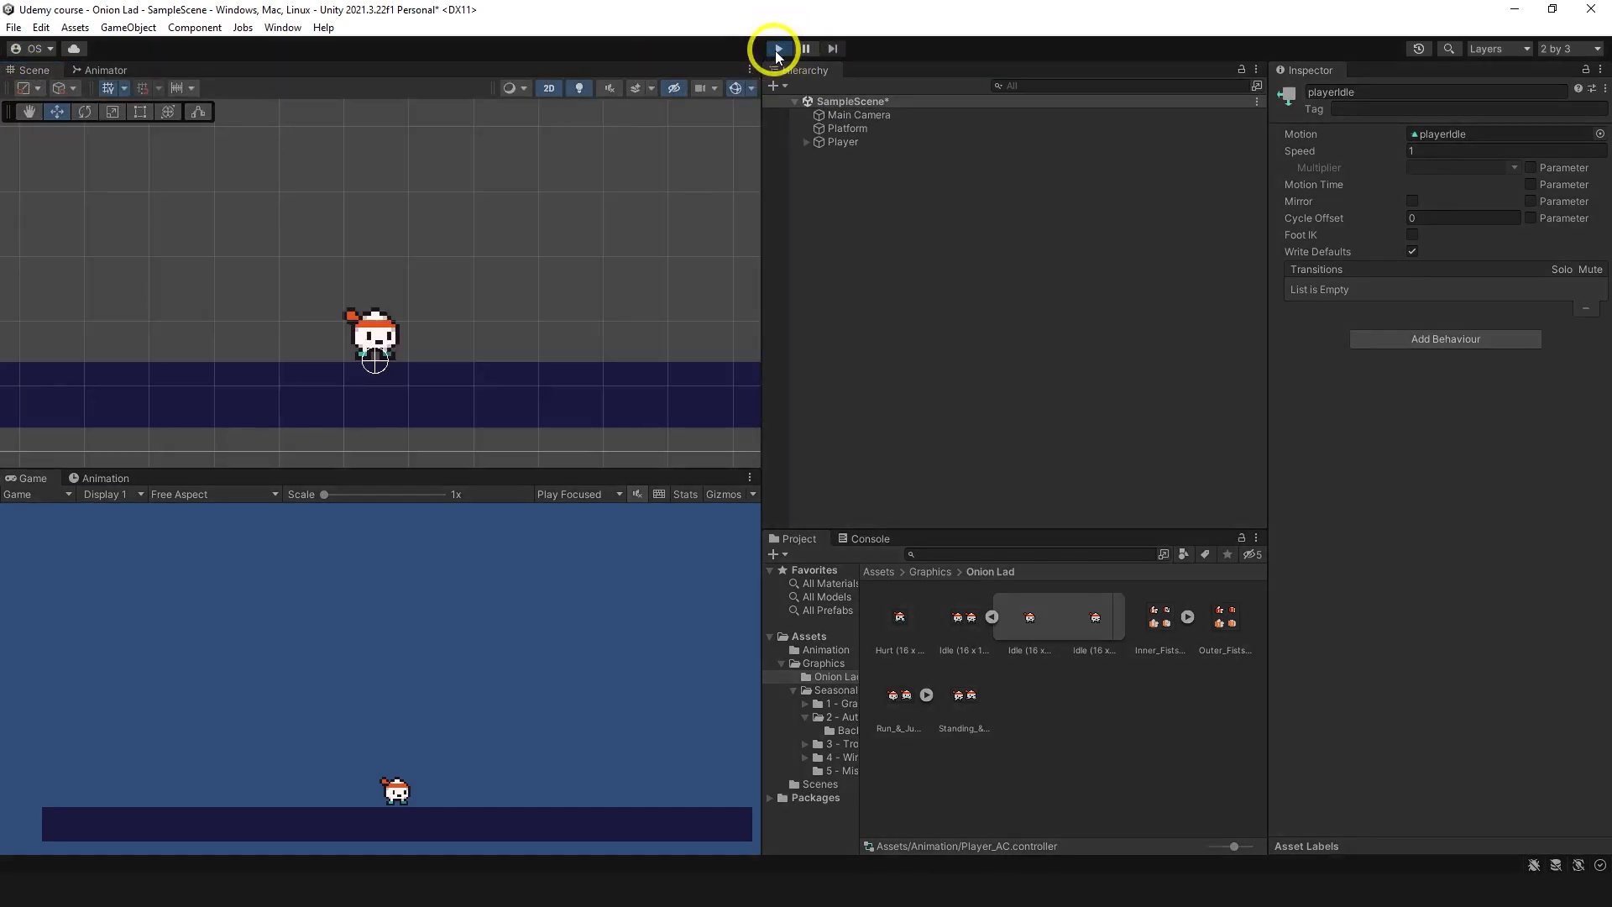
left_click(772, 49)
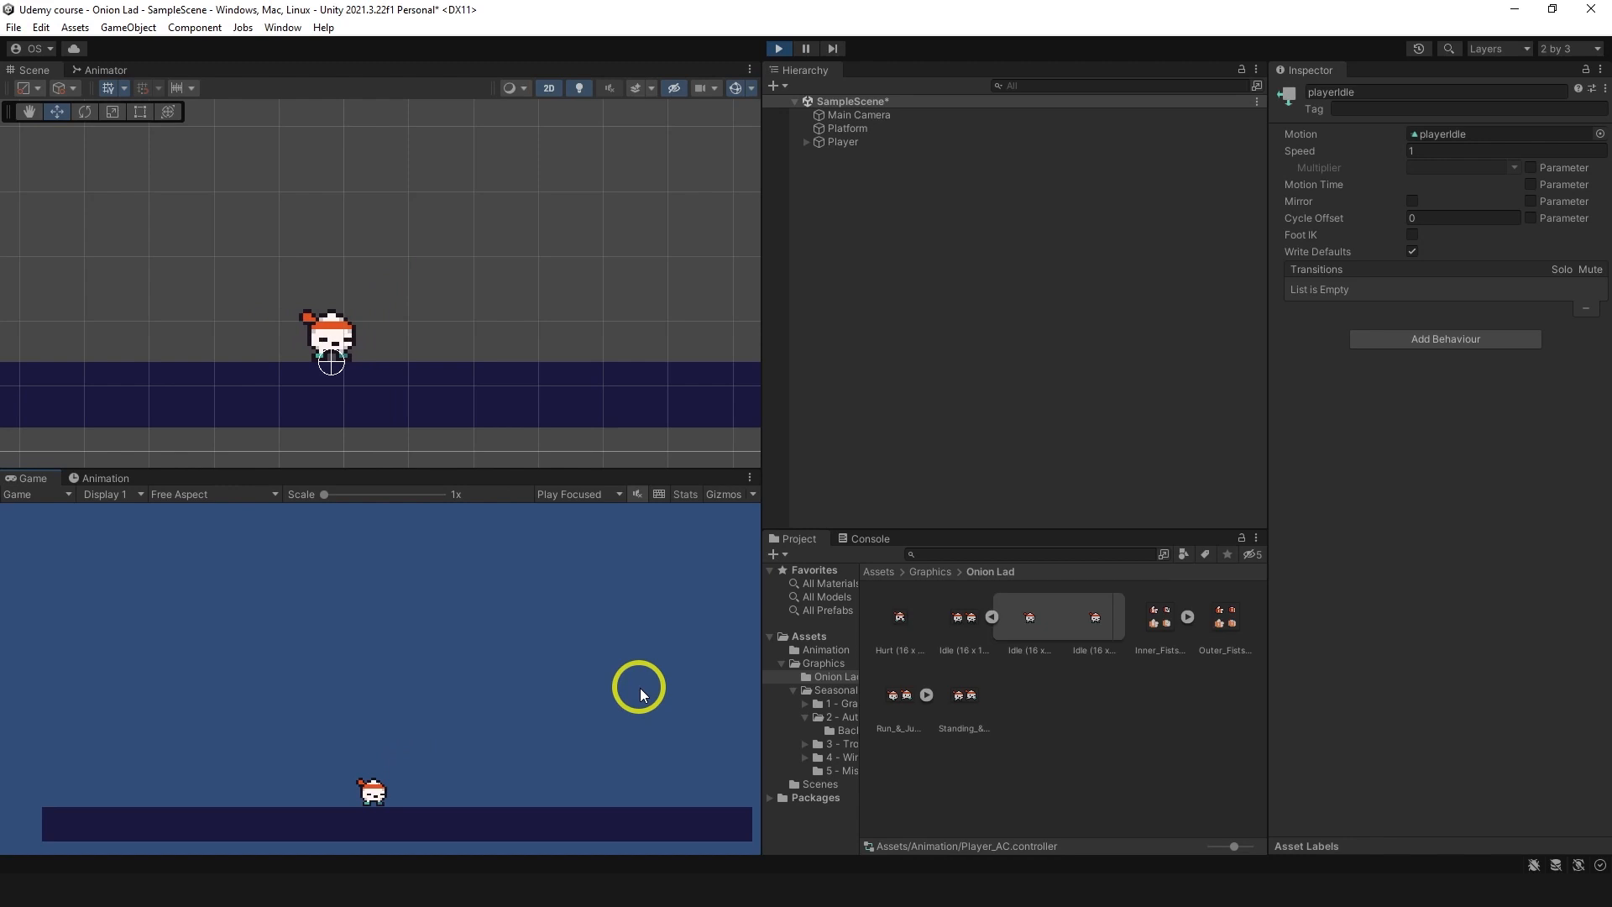
mouse_move(208, 460)
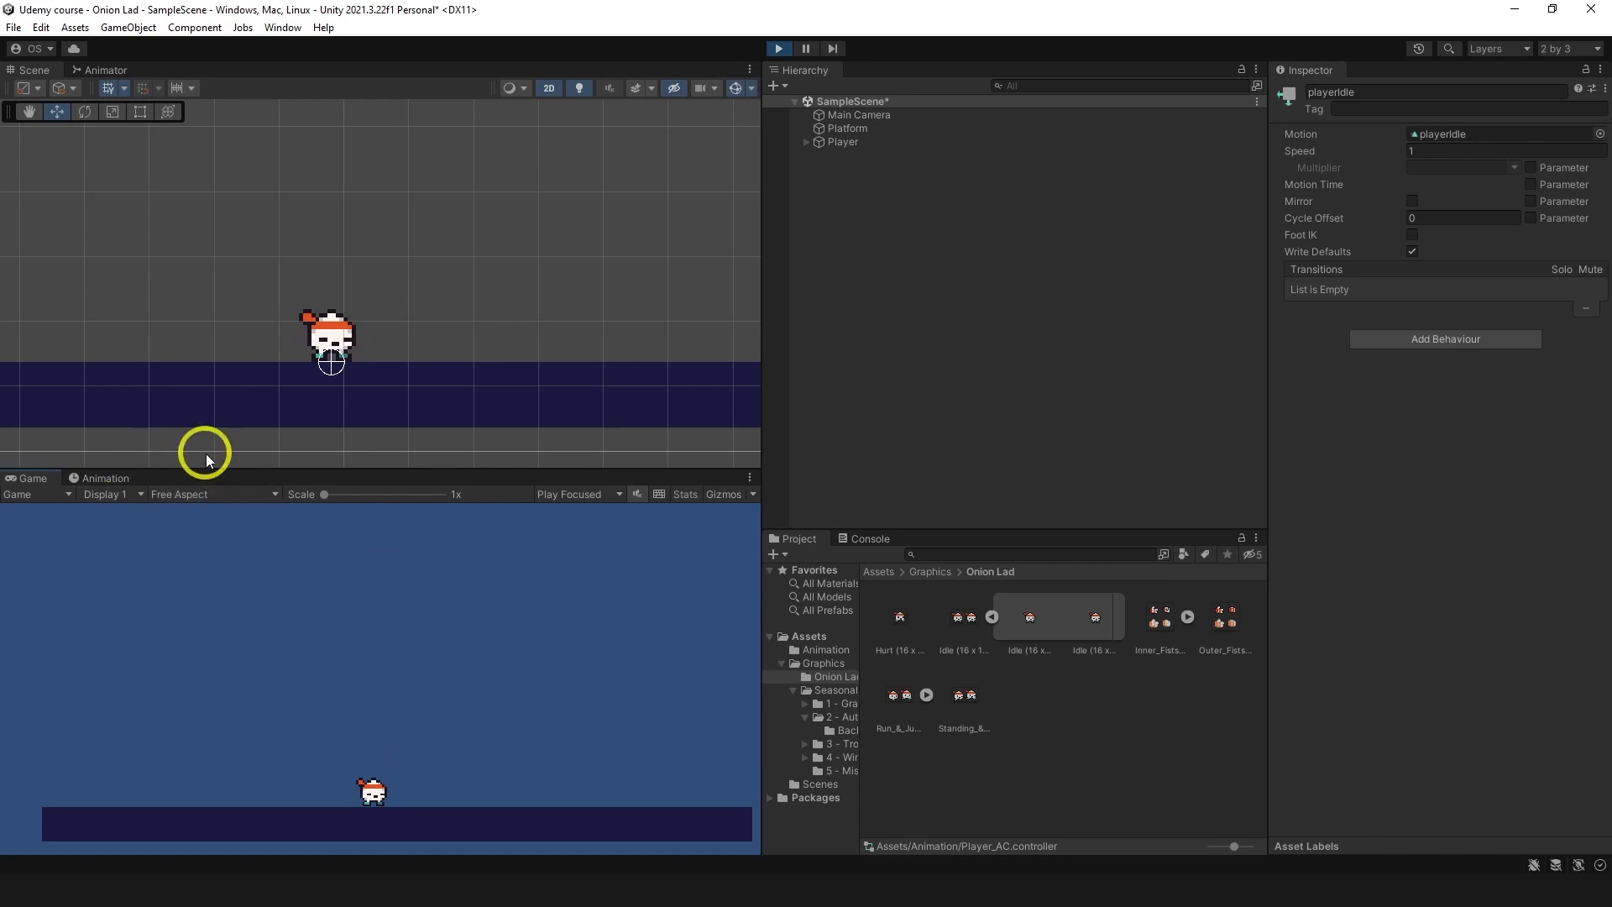
left_click(778, 49)
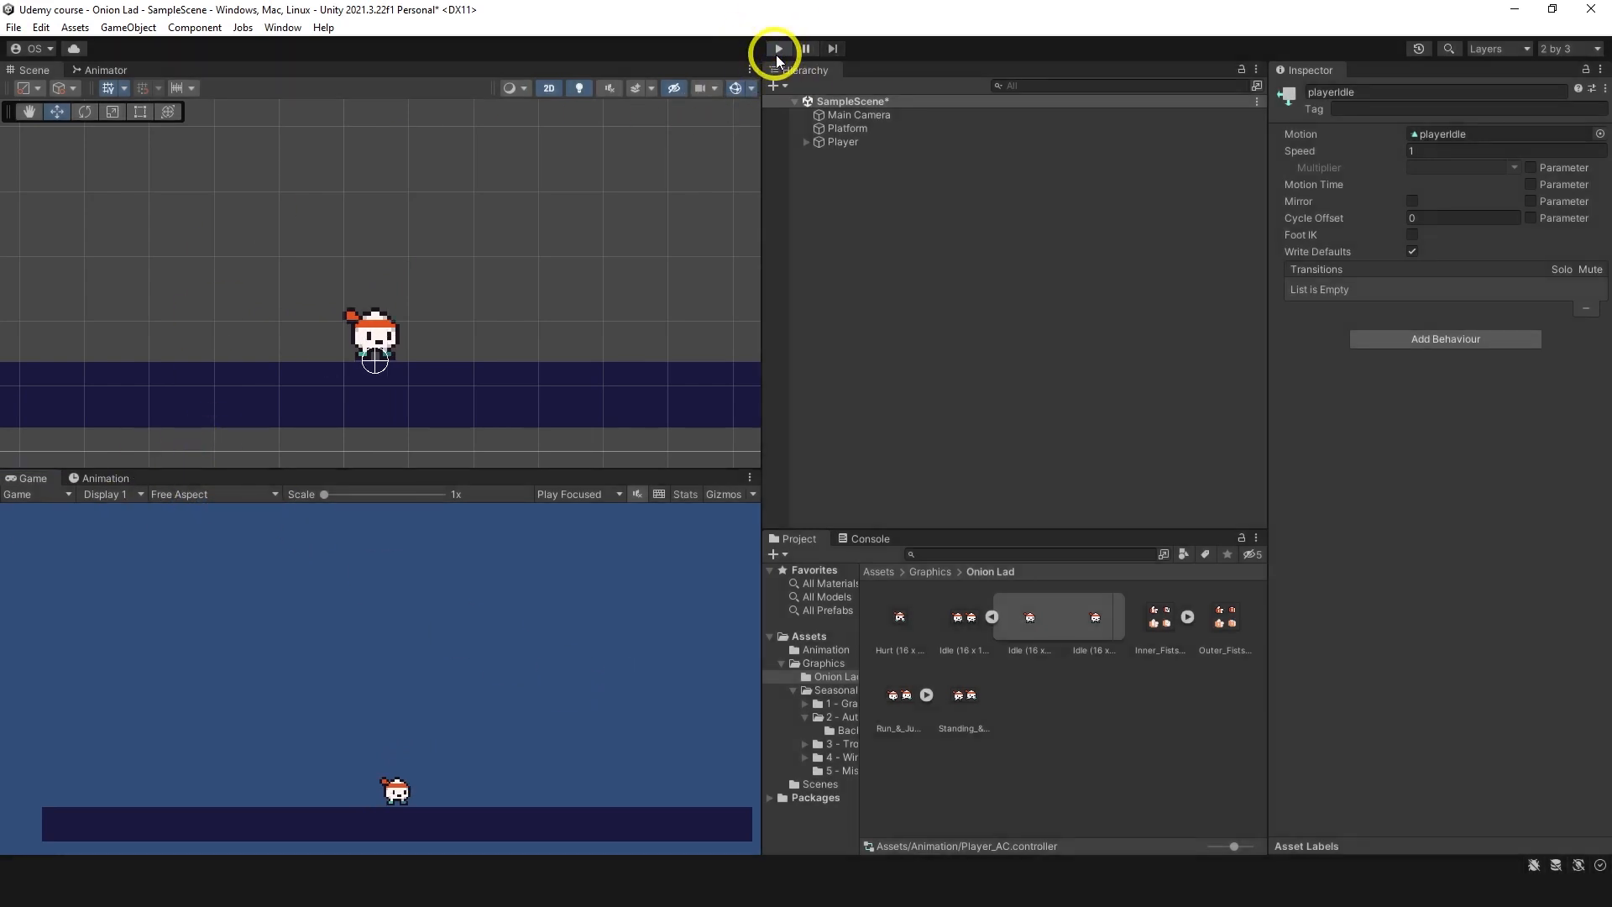
Step: Create the playerMove clip in Assets/Animation from two Run & Jump sprites at a lower sample rate
left_click(841, 141)
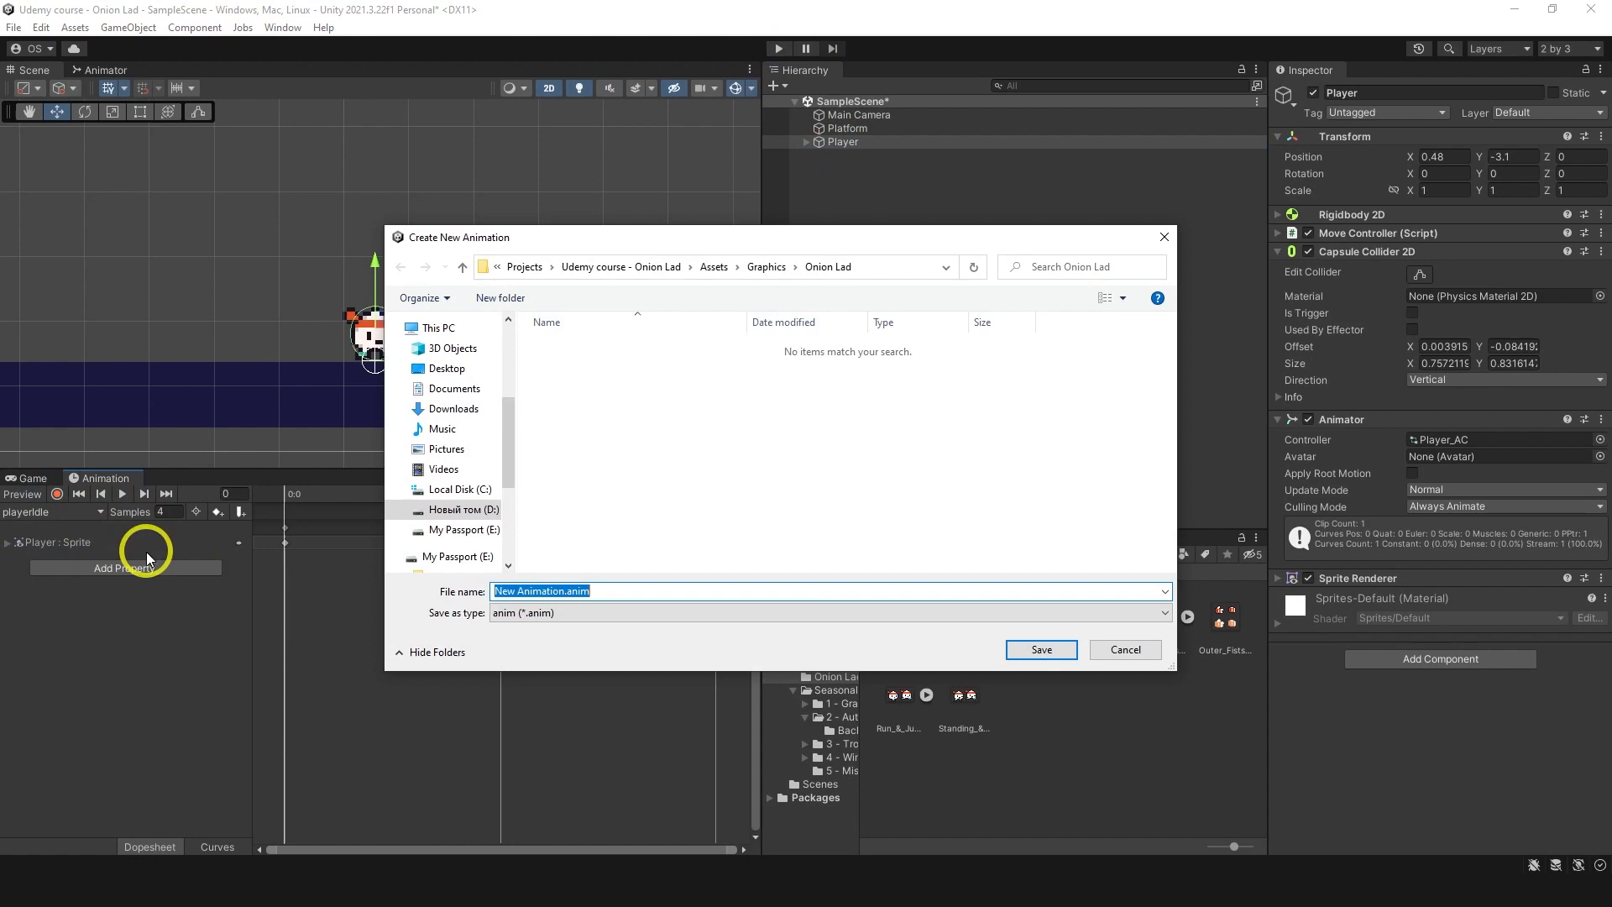
mouse_move(728, 243)
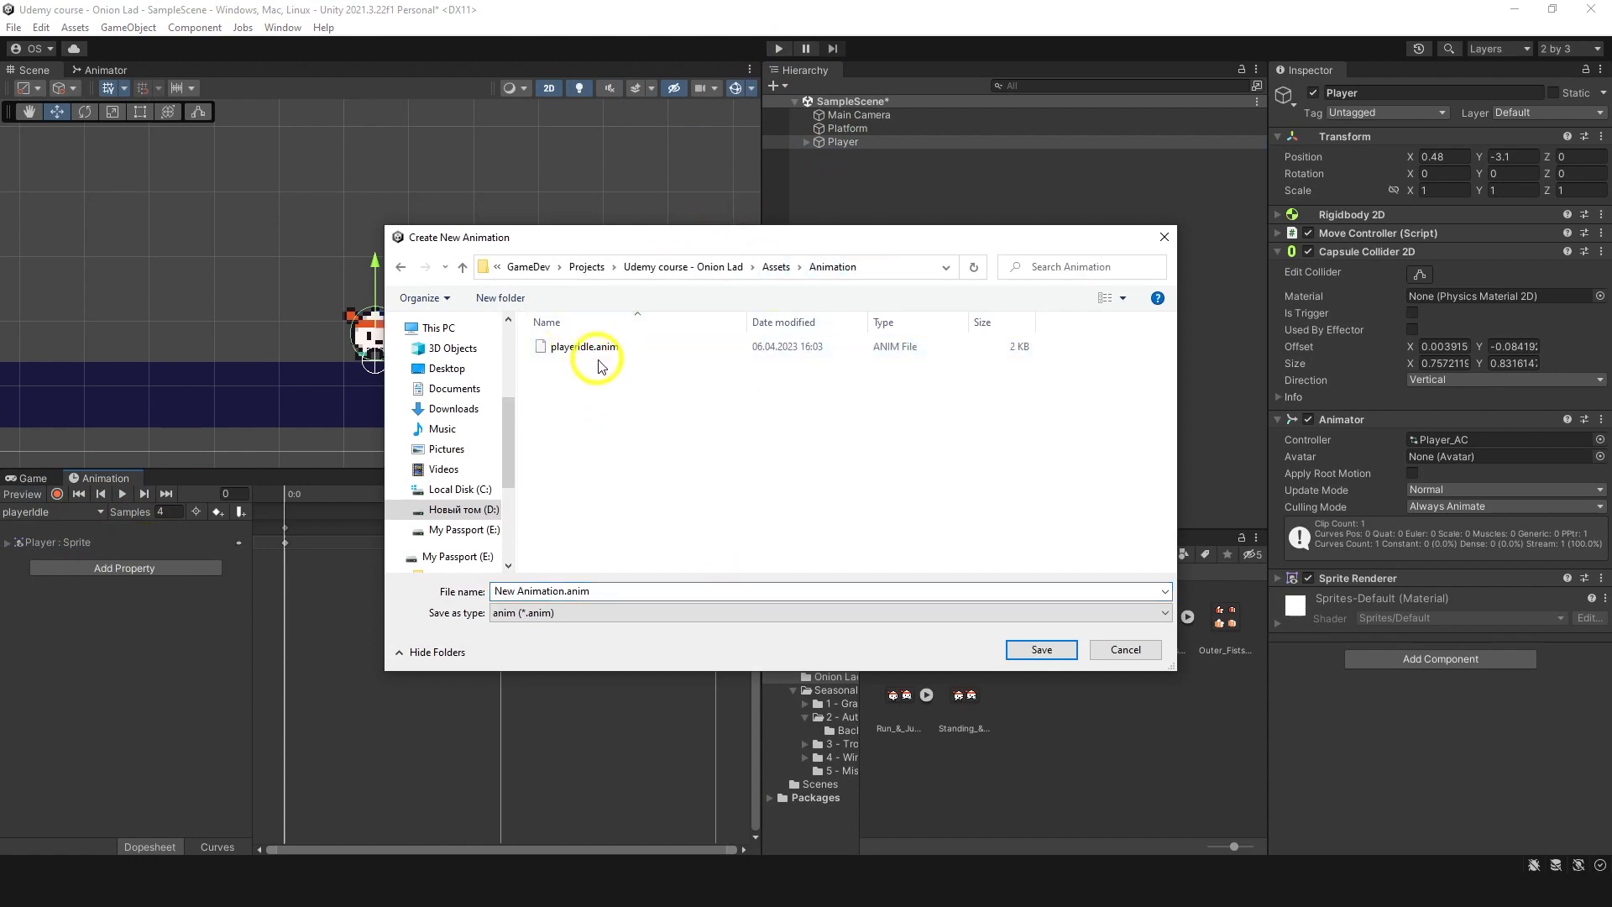
type("player")
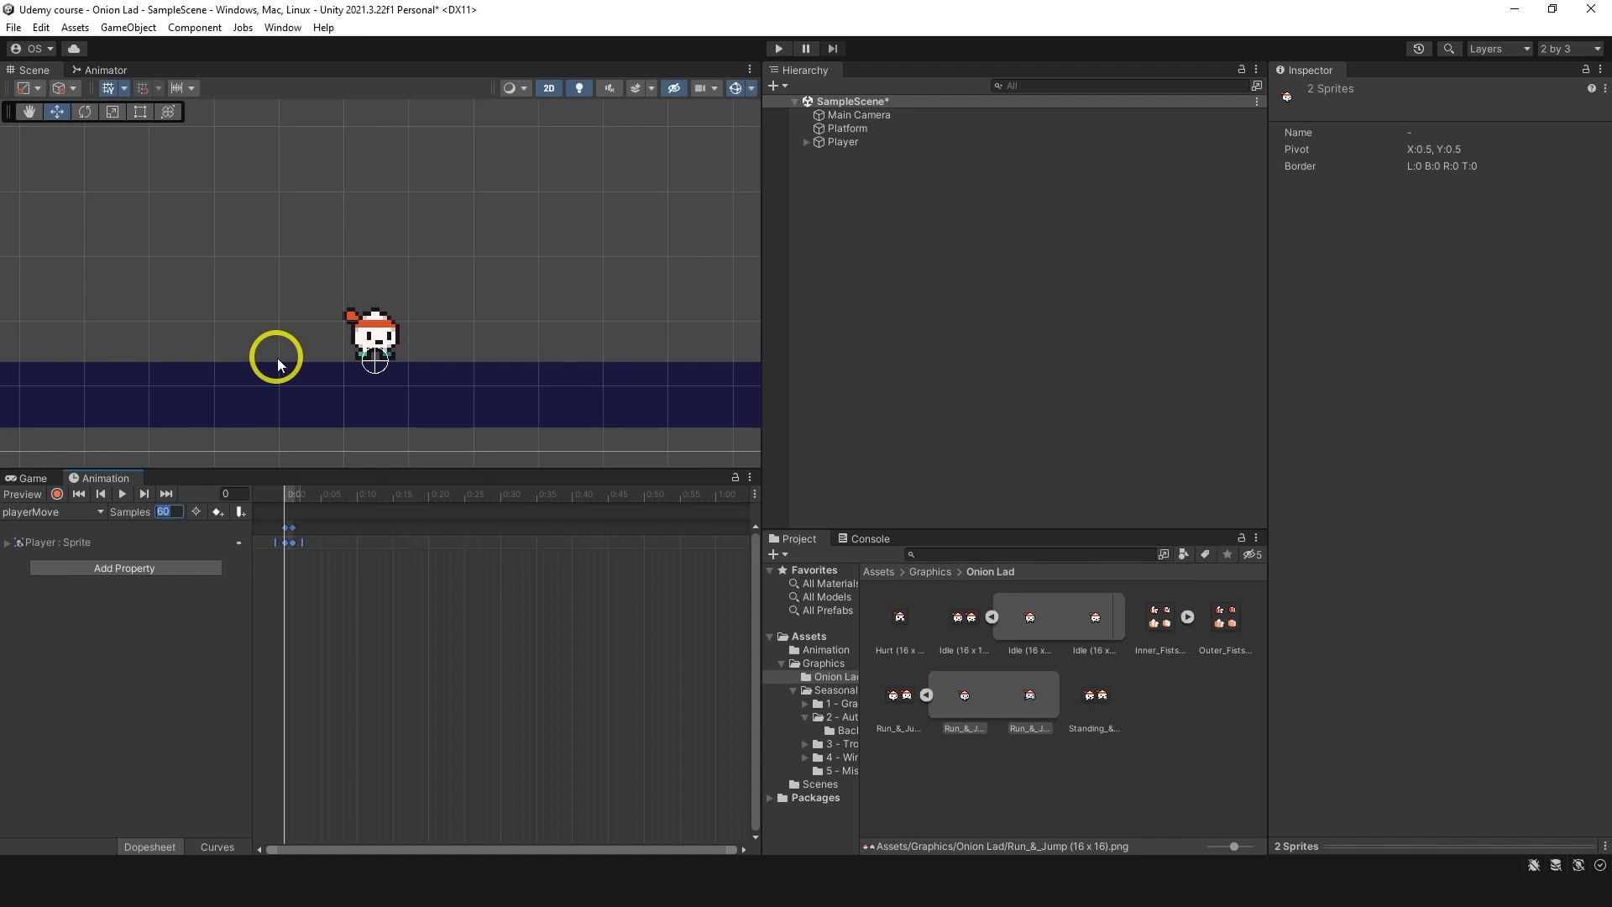
left_click(121, 494)
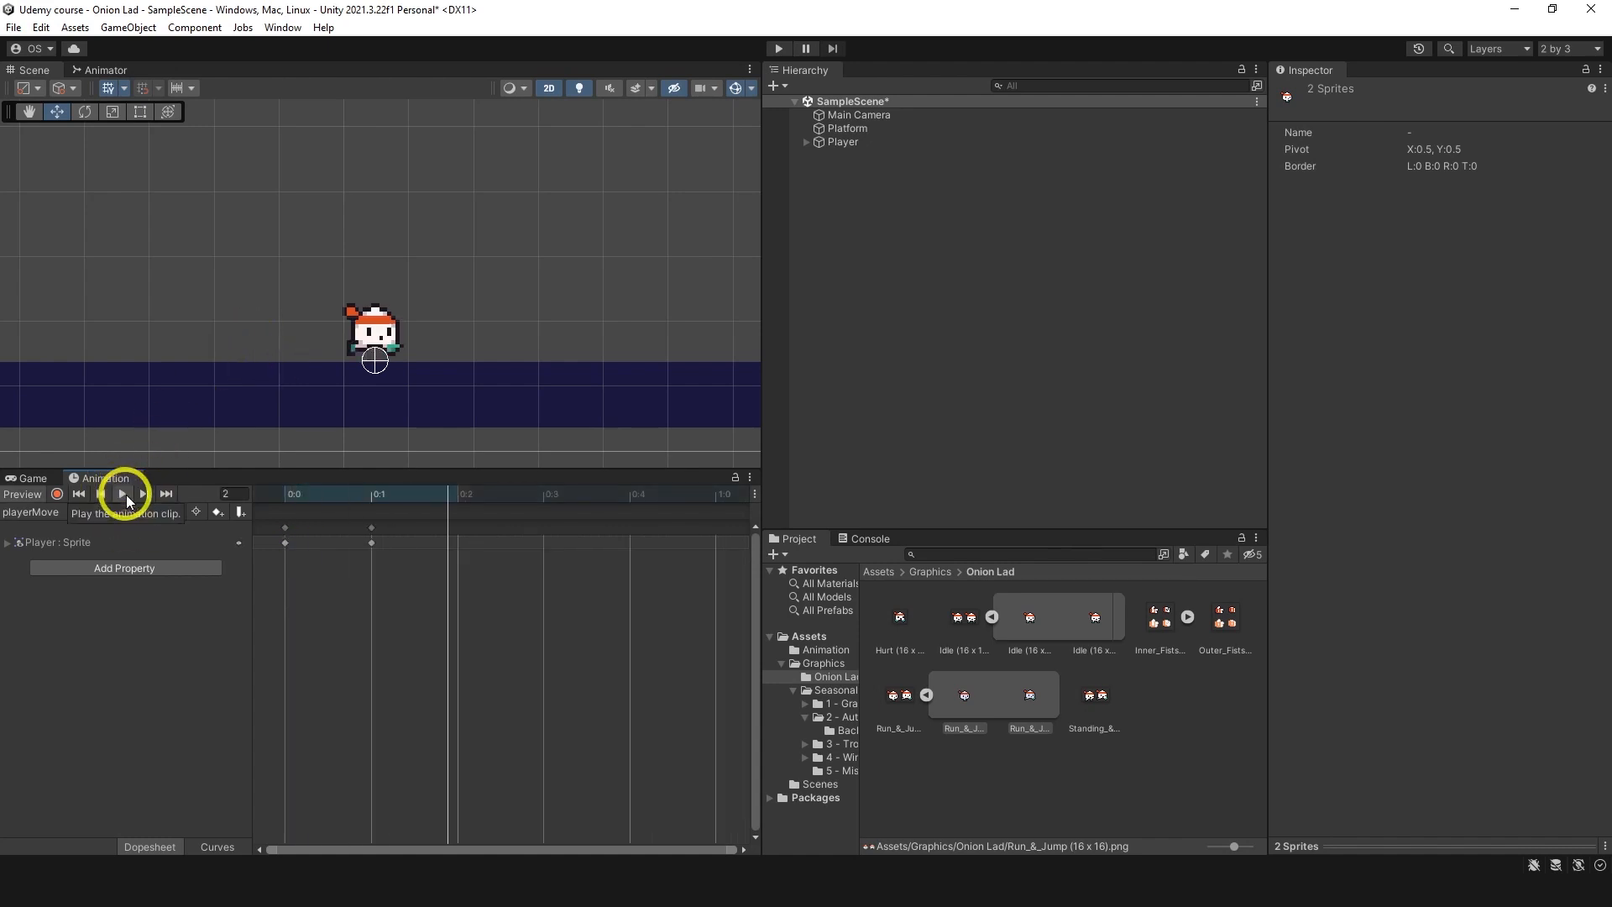
left_click(126, 493)
type("6")
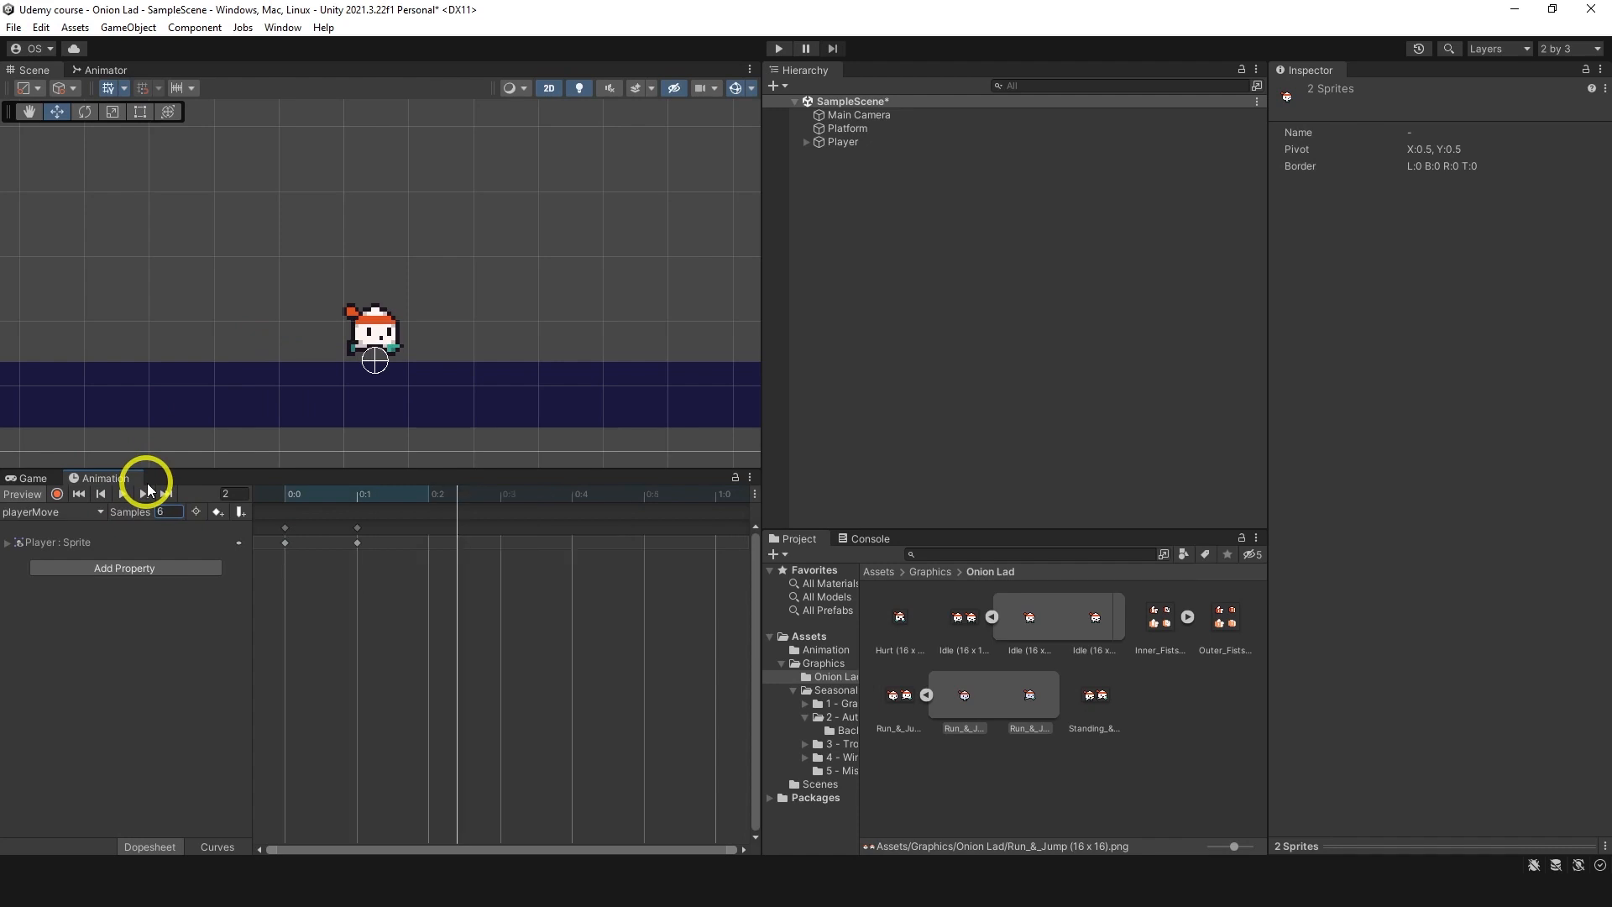
left_click(123, 493)
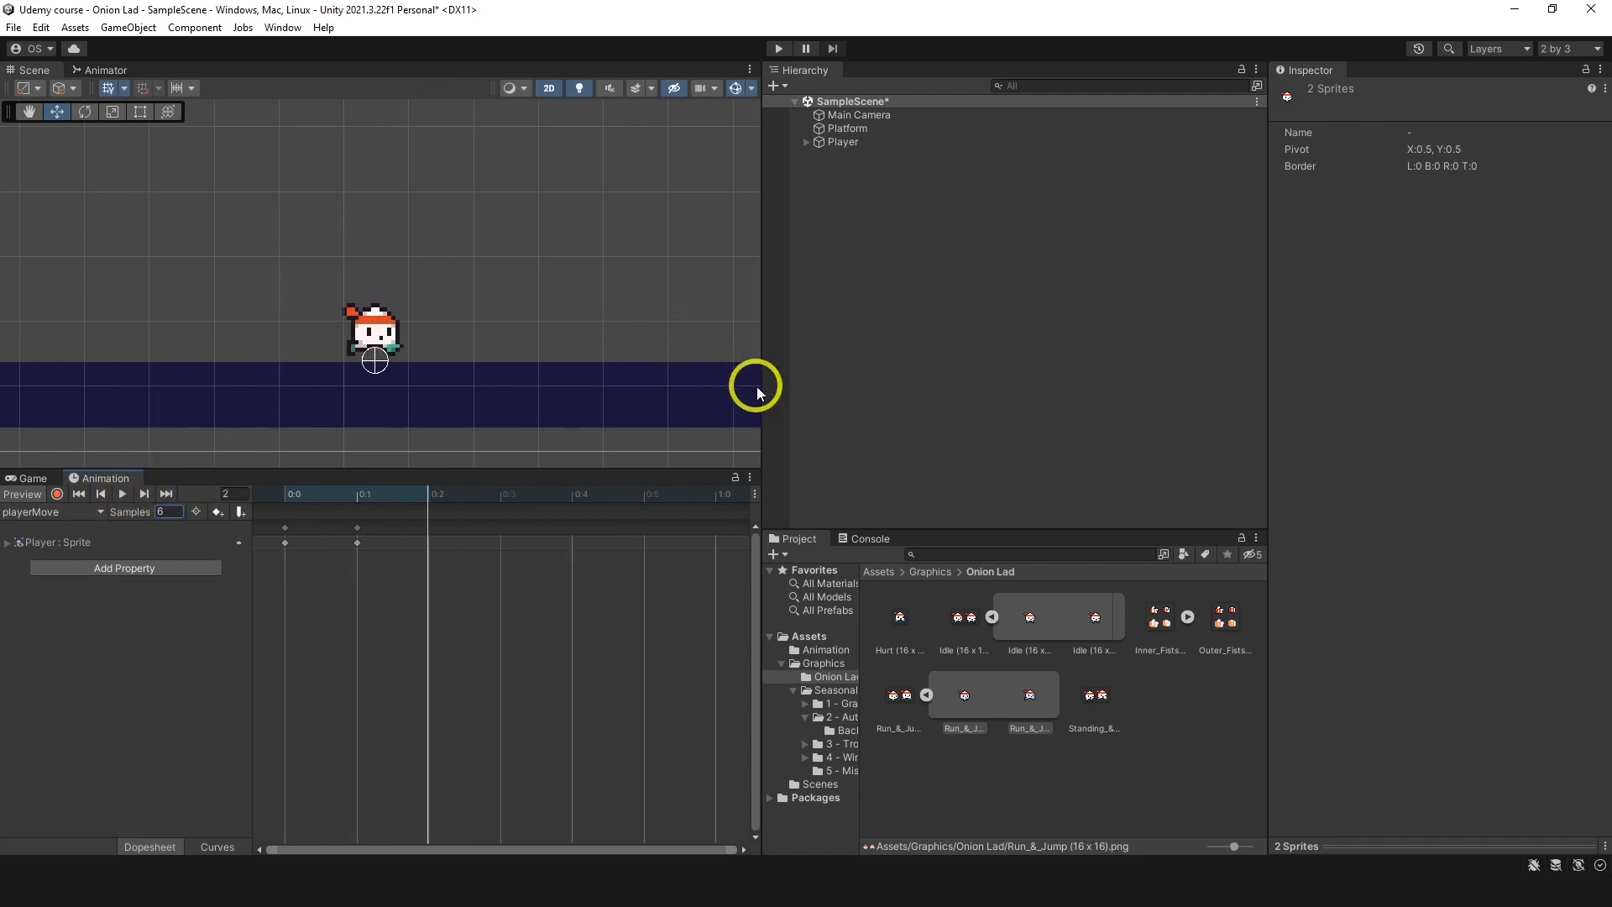
left_click(30, 477)
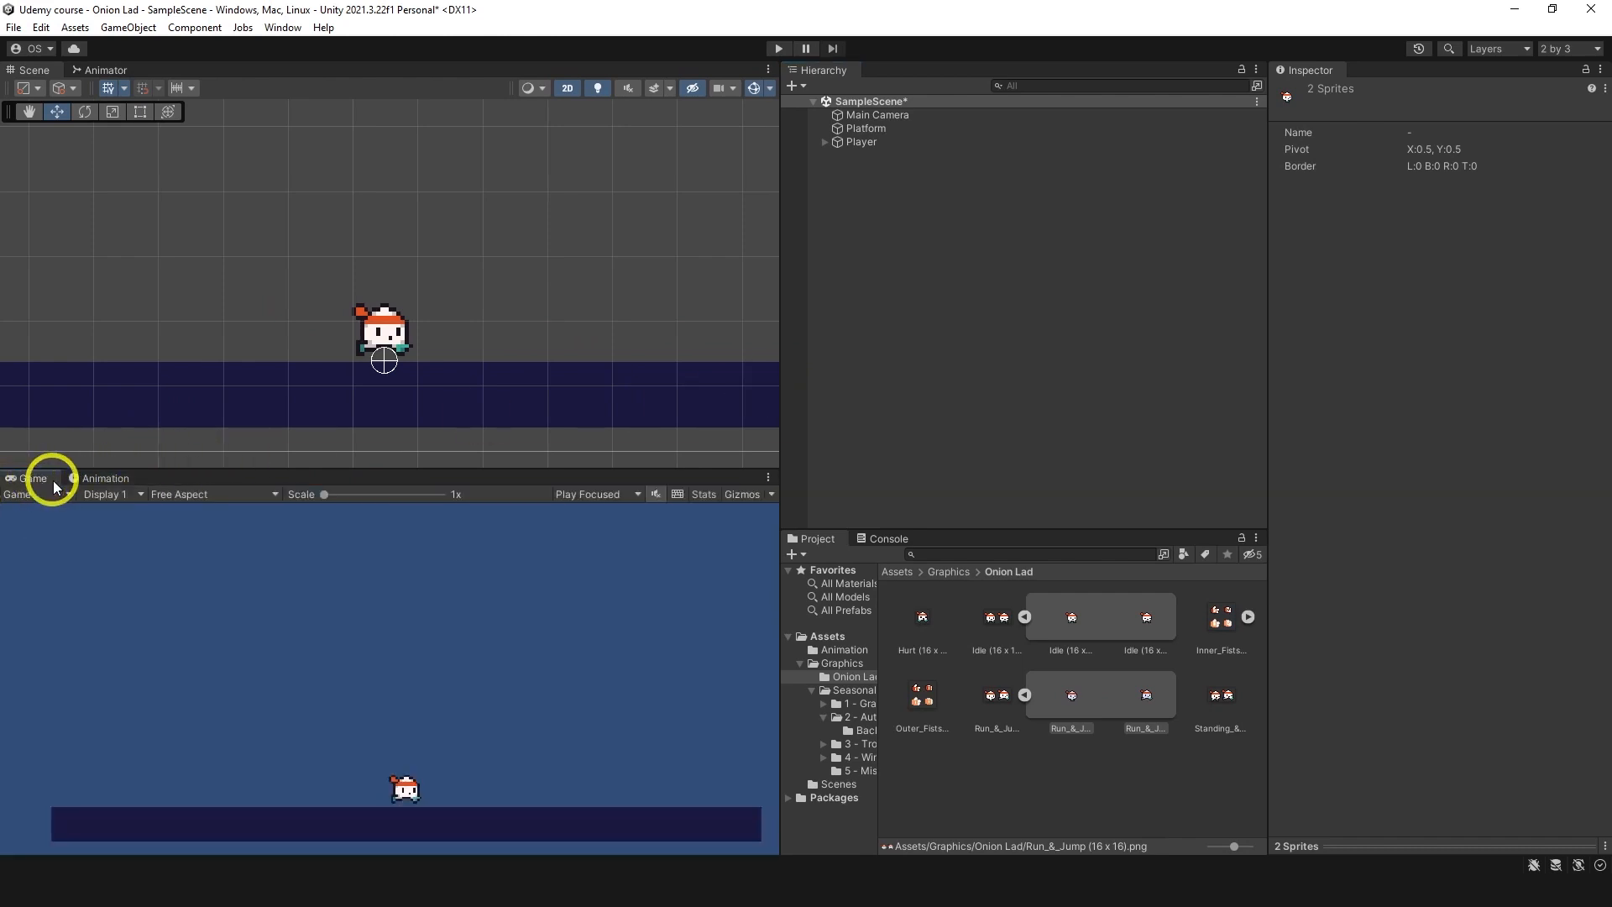
Step: Make a transition from playerIdle to playerMove in the Player_AC animator graph
left_click(110, 69)
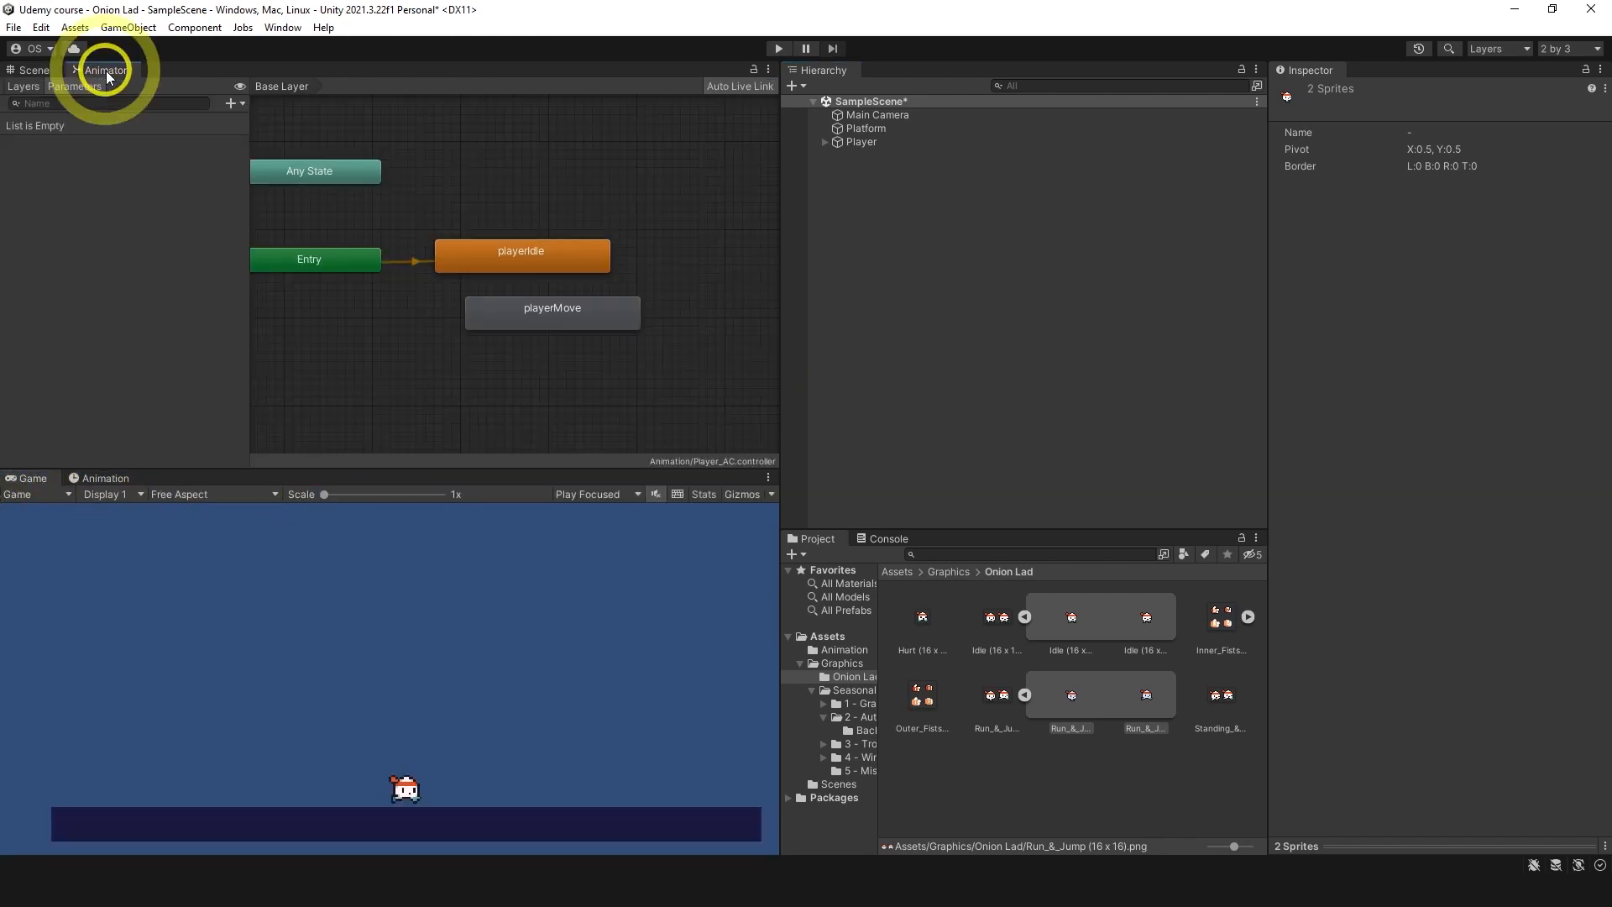
left_click(520, 253)
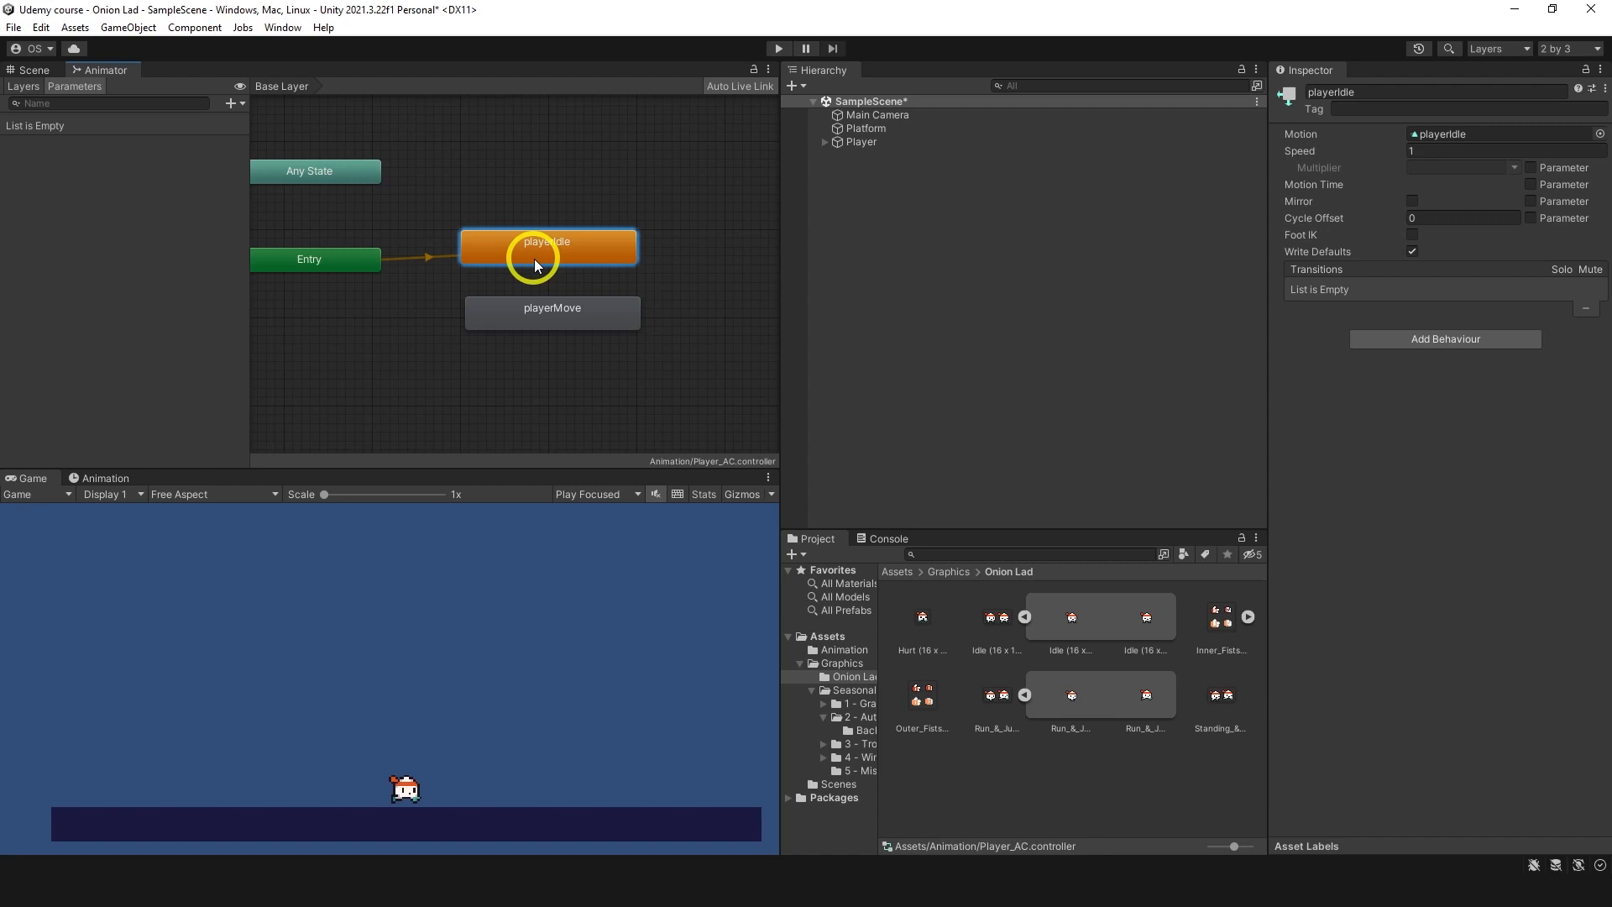
left_click(552, 331)
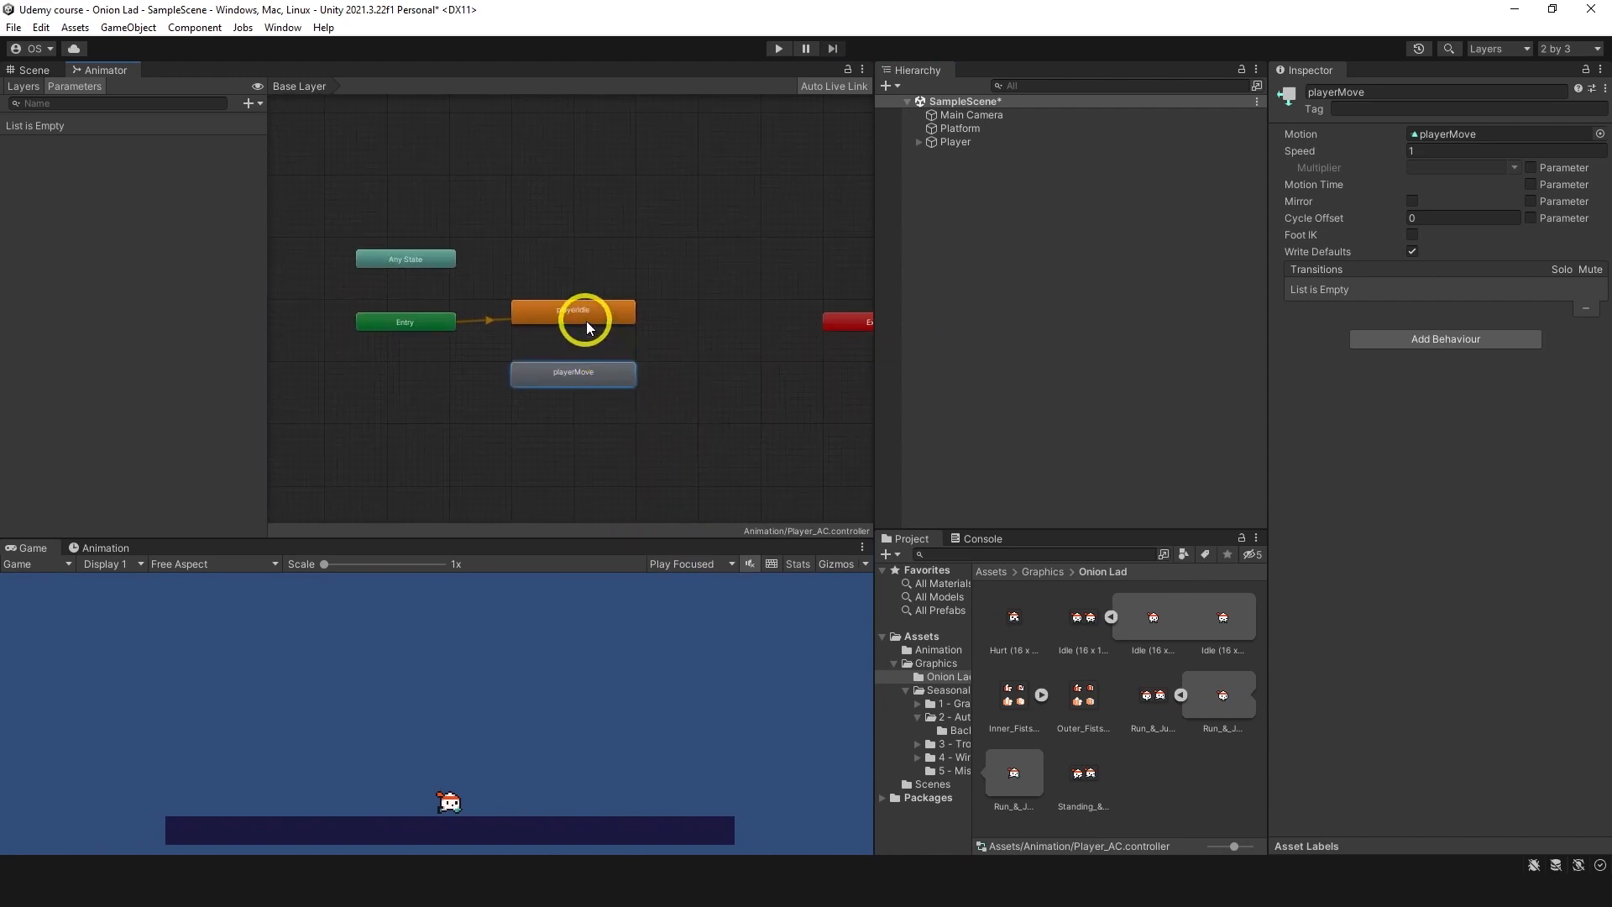
left_click(573, 311)
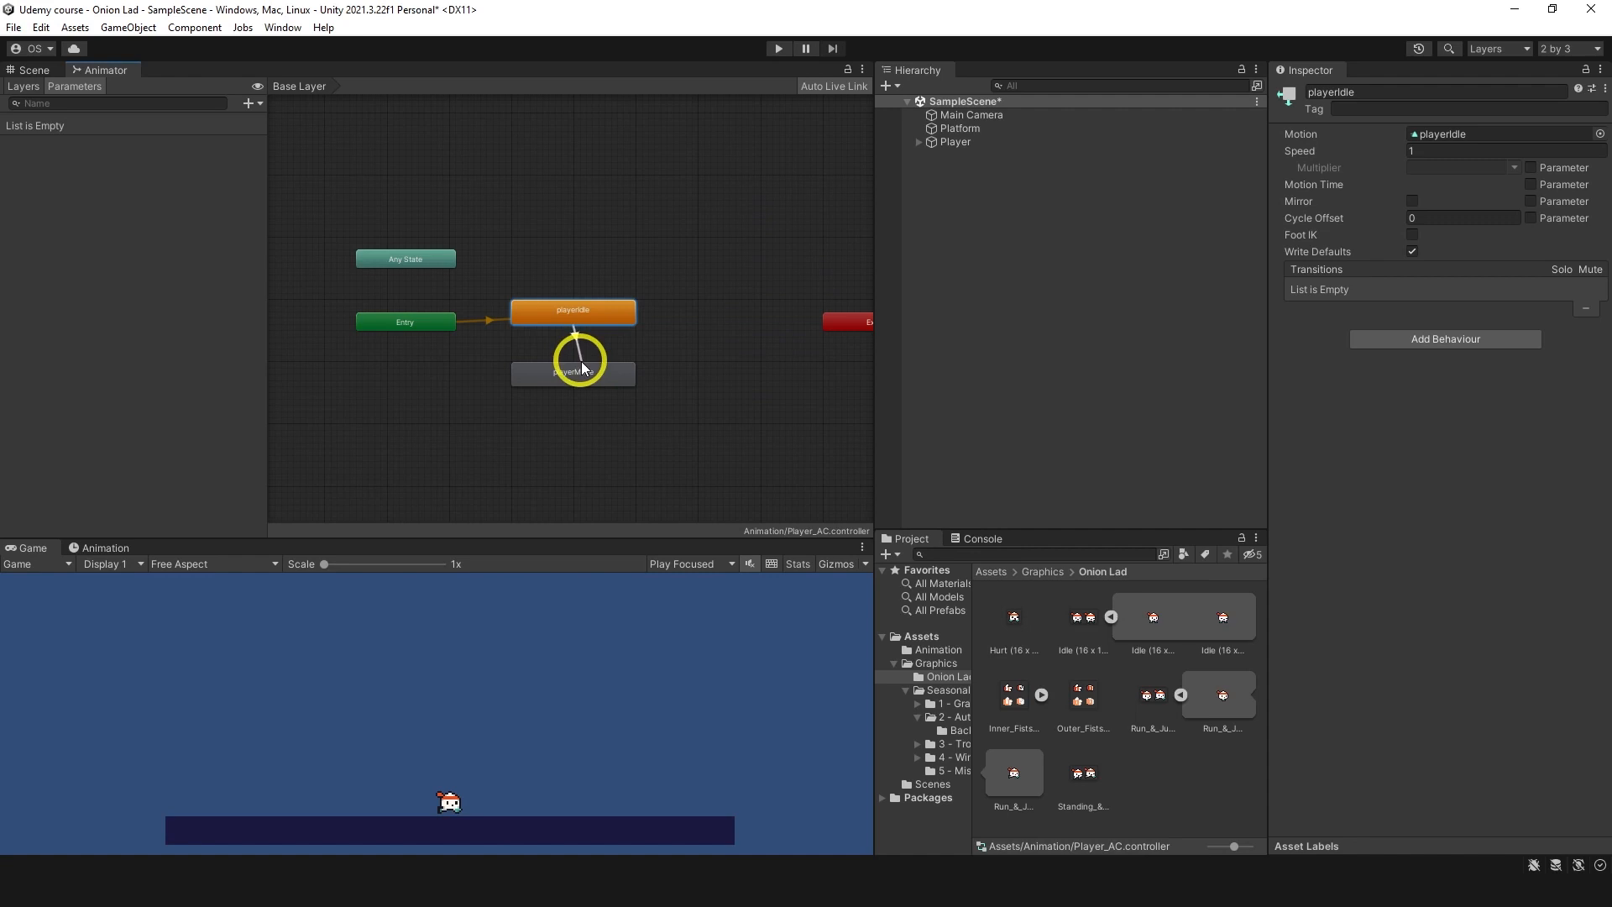
left_click(573, 391)
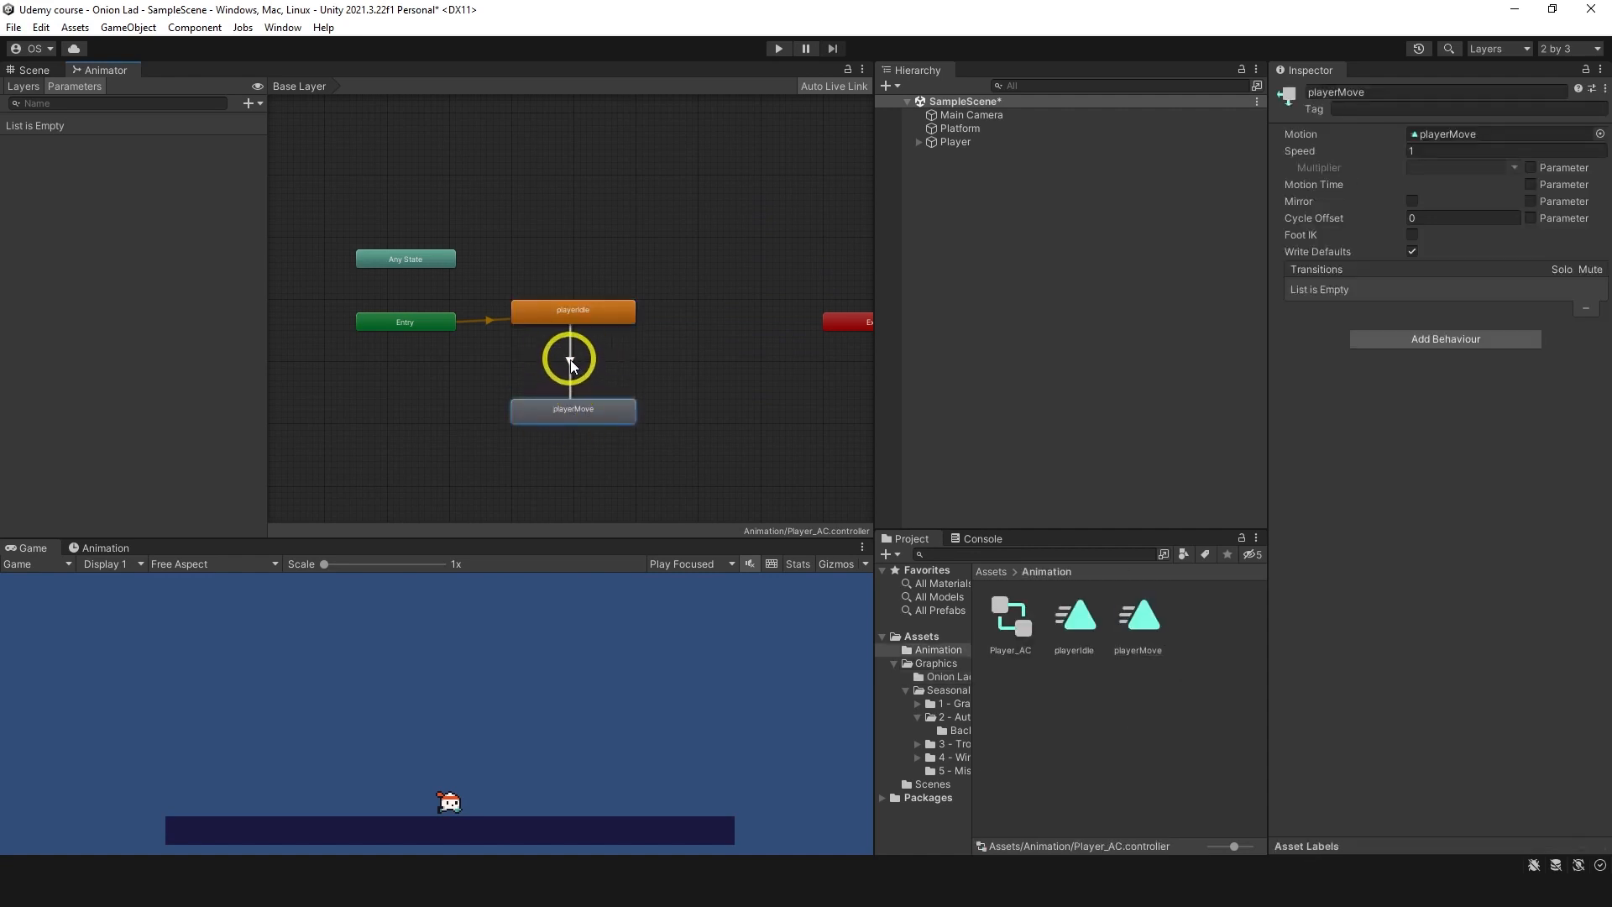
left_click(571, 370)
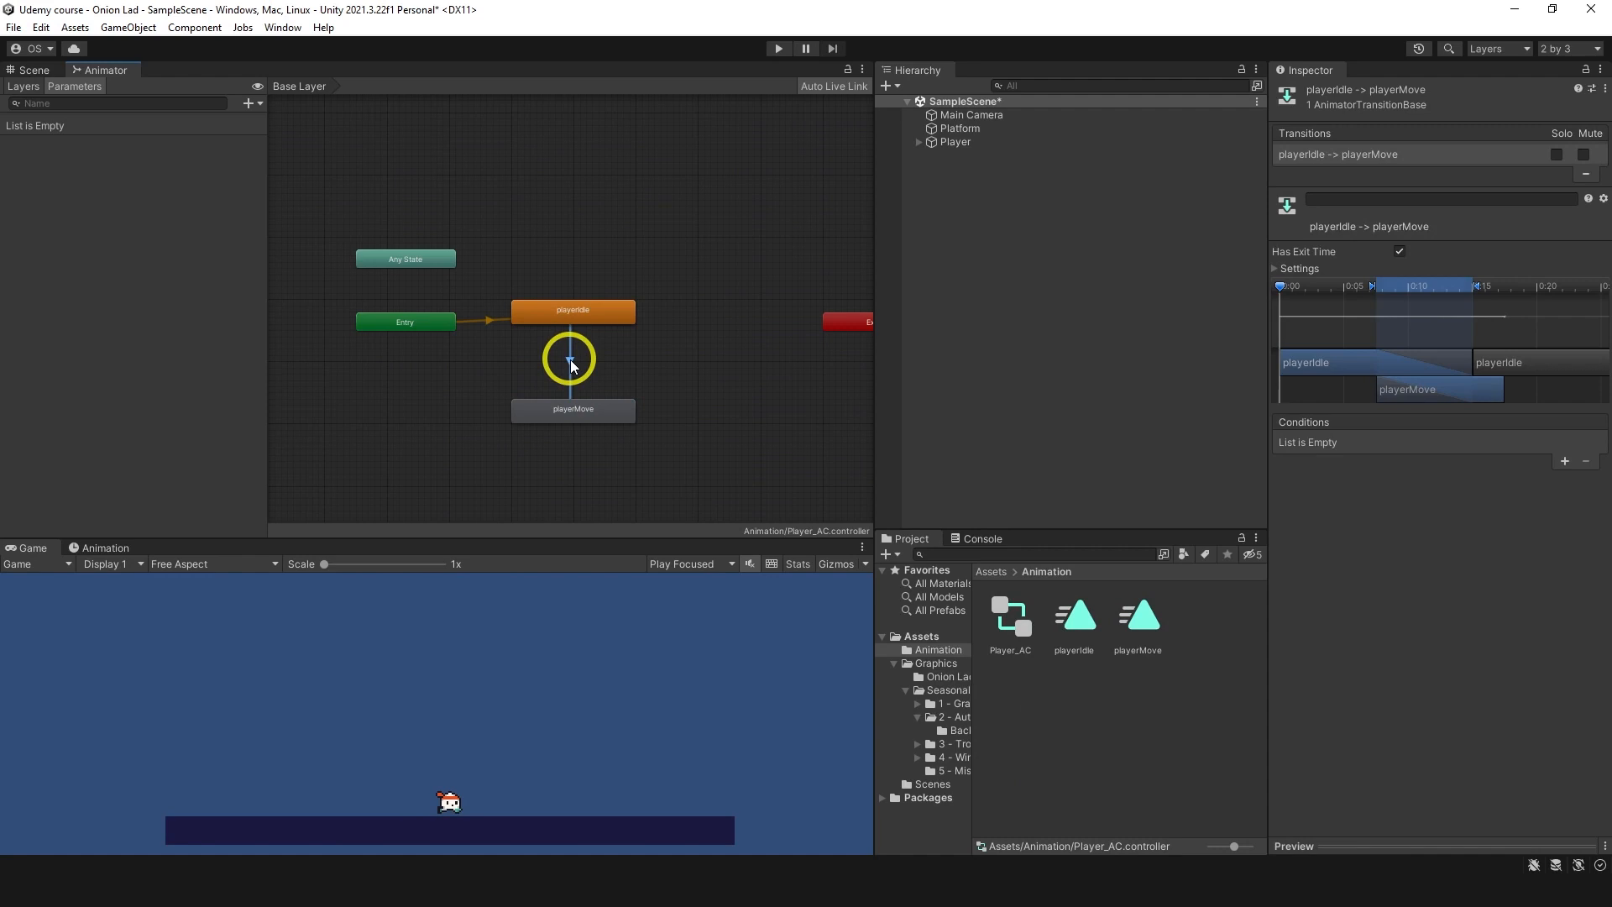
left_click(249, 103)
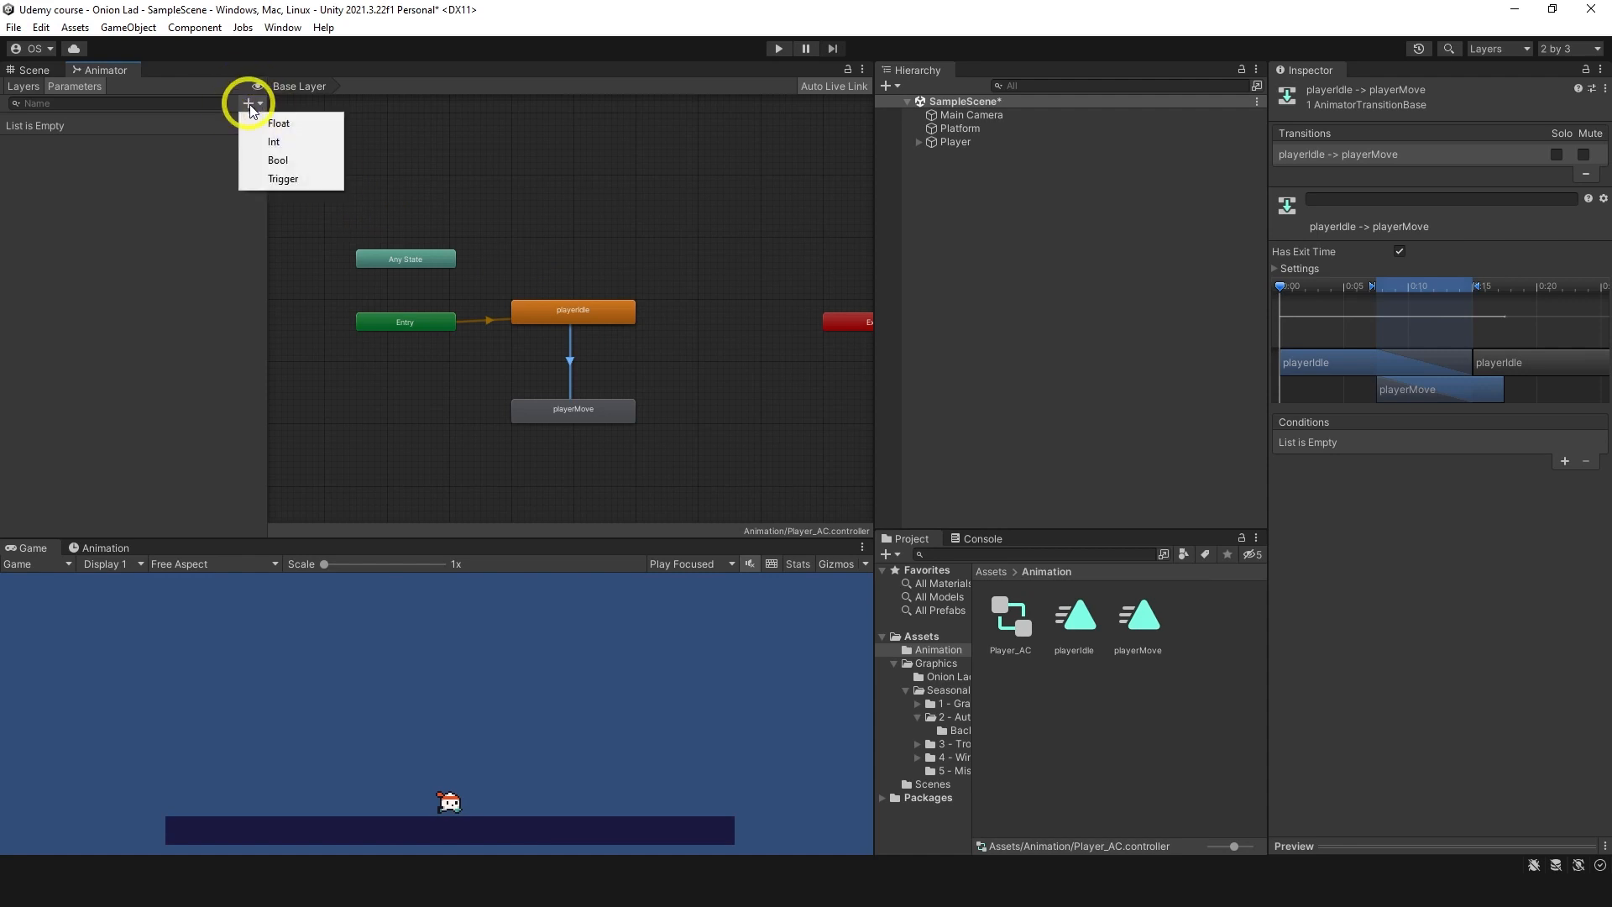
Step: Add an isMoving Bool parameter and use it as the idle-to-move transition condition
left_click(277, 159)
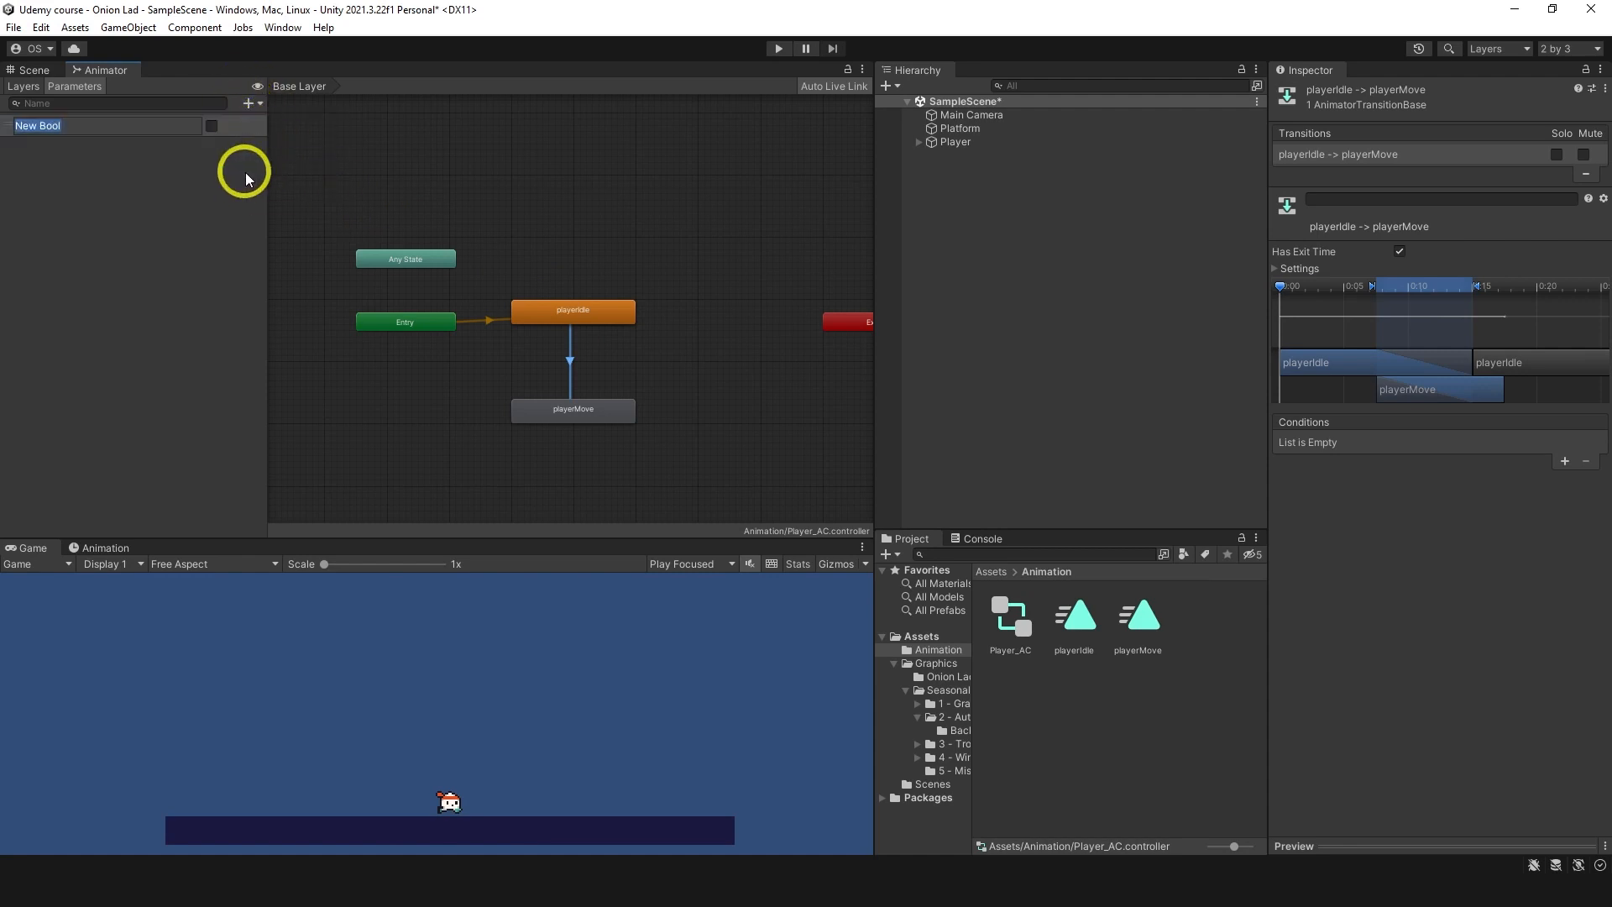
type("isMoving")
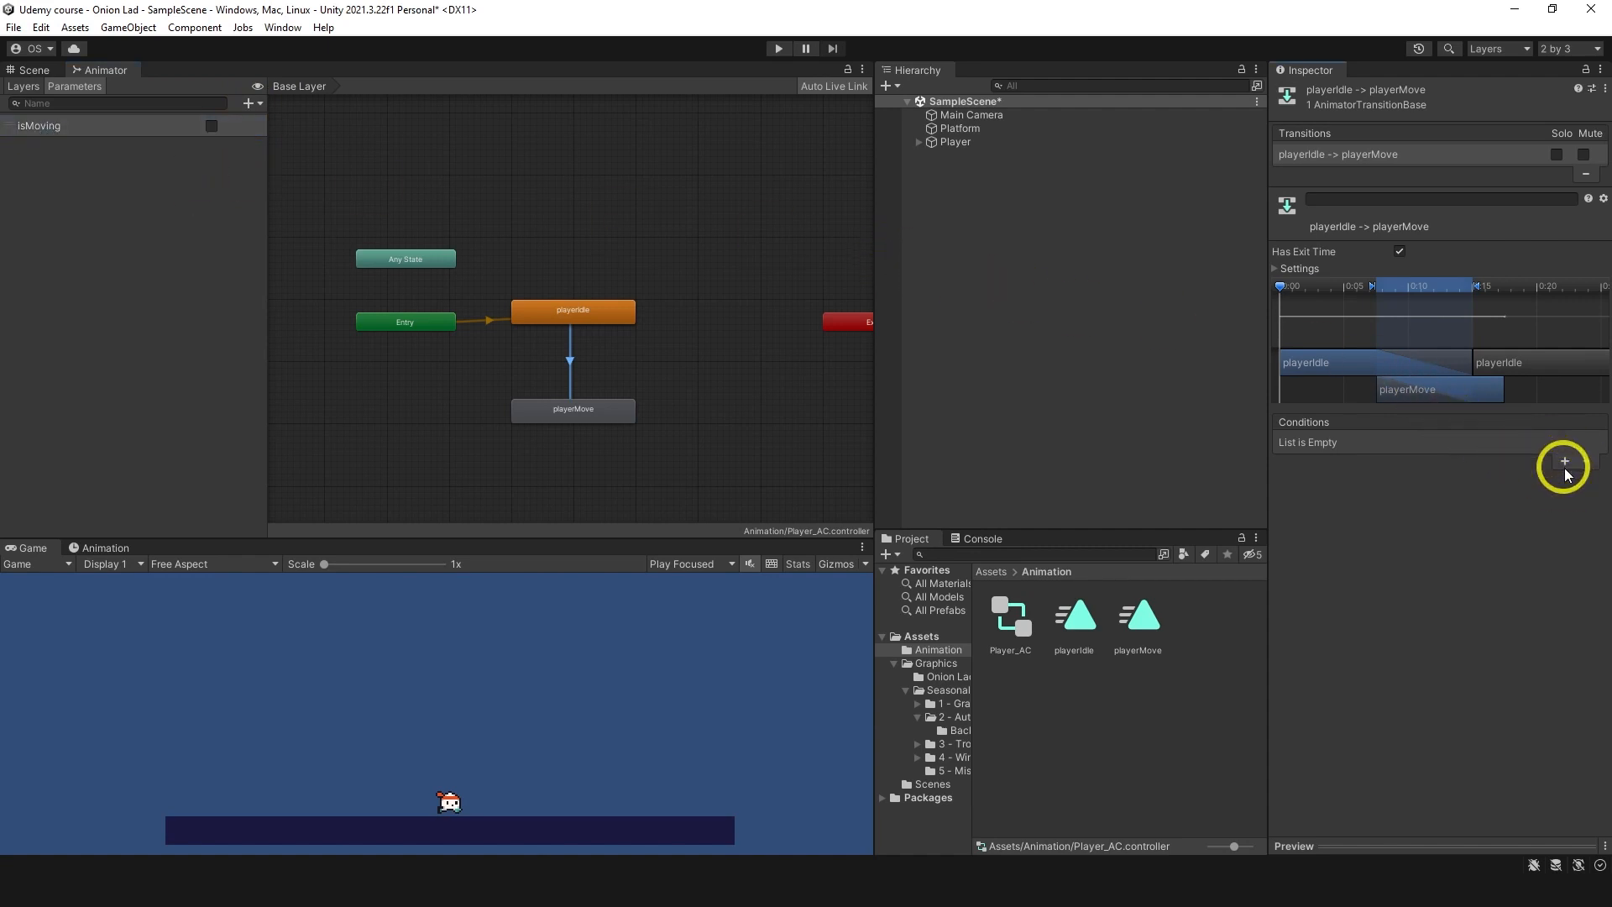
left_click(1564, 464)
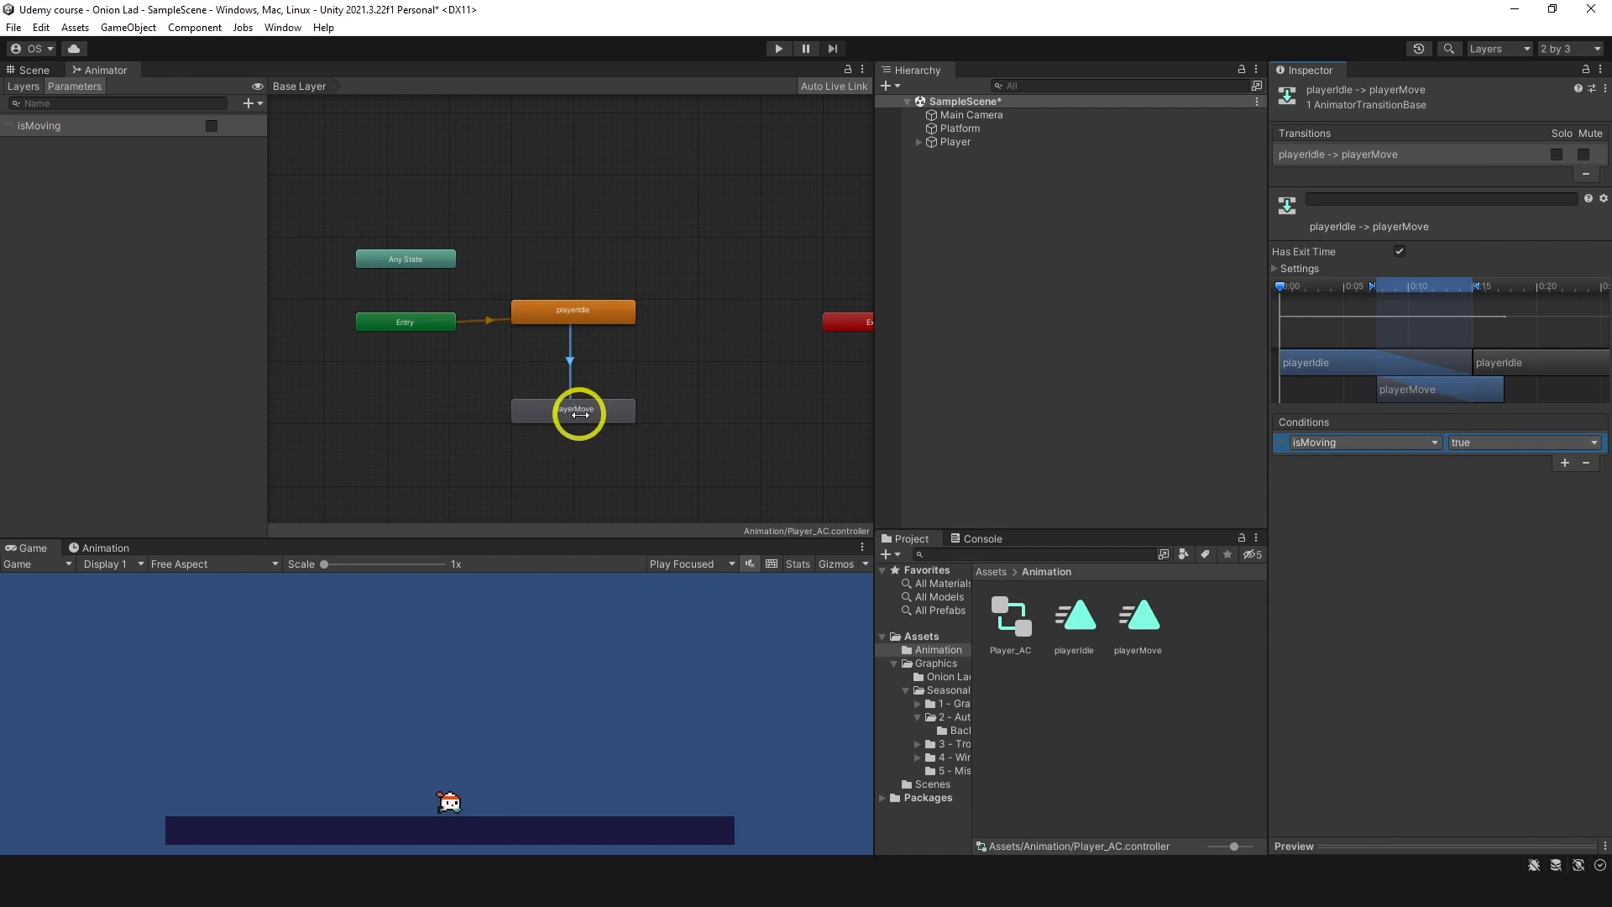
Step: Add a playerMove-to-playerIdle transition conditioned on isMoving false, then select the Player object
left_click(572, 311)
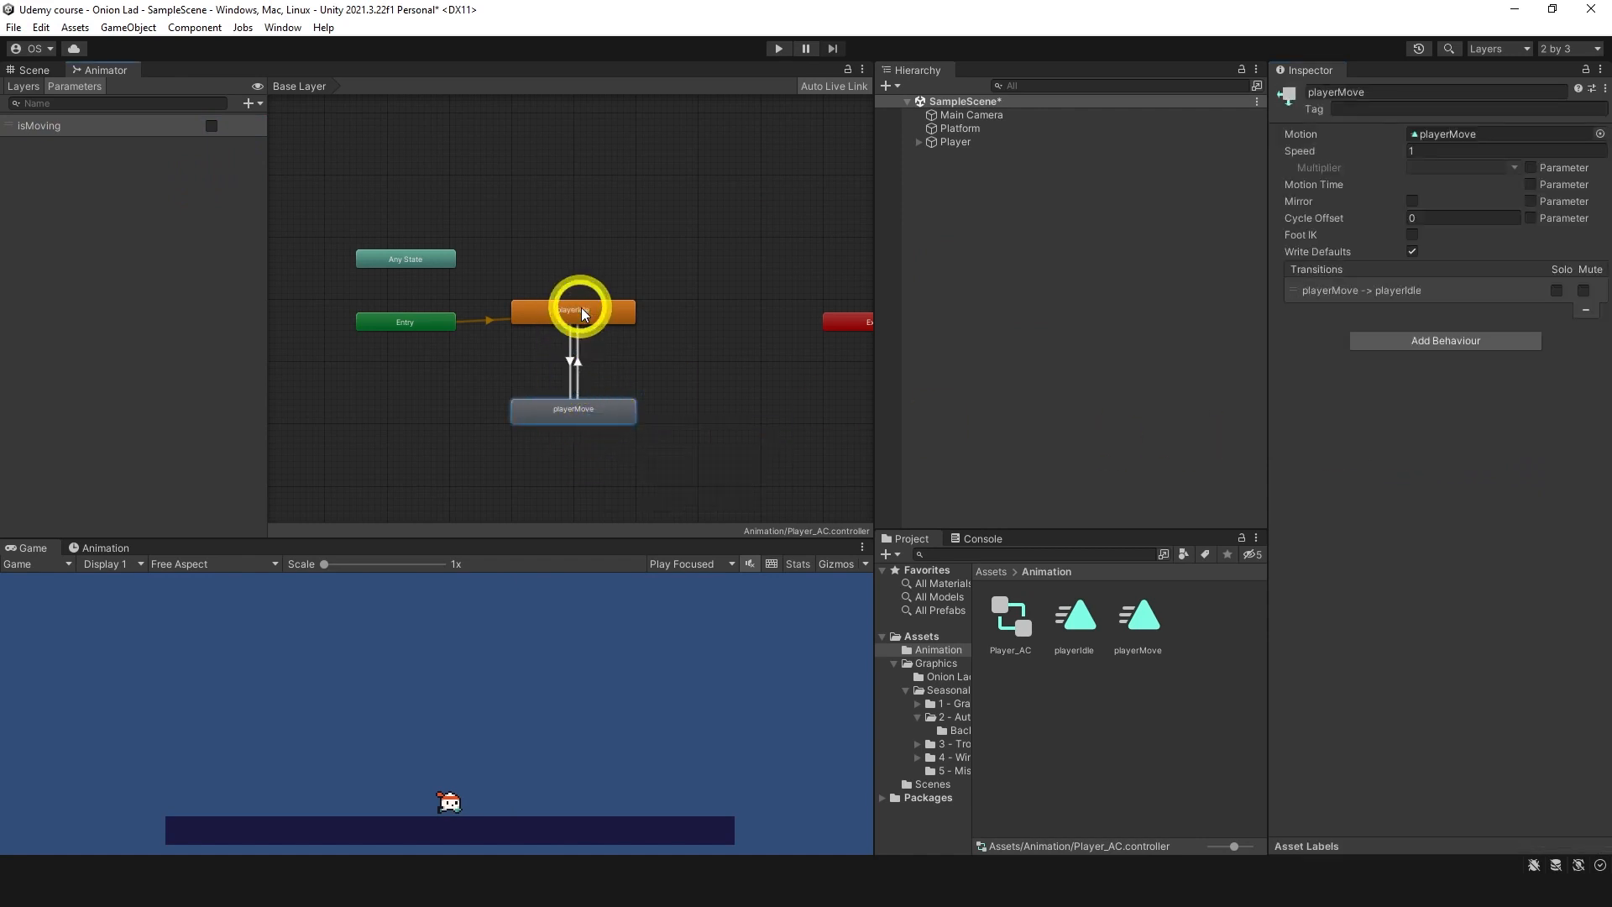
left_click(573, 364)
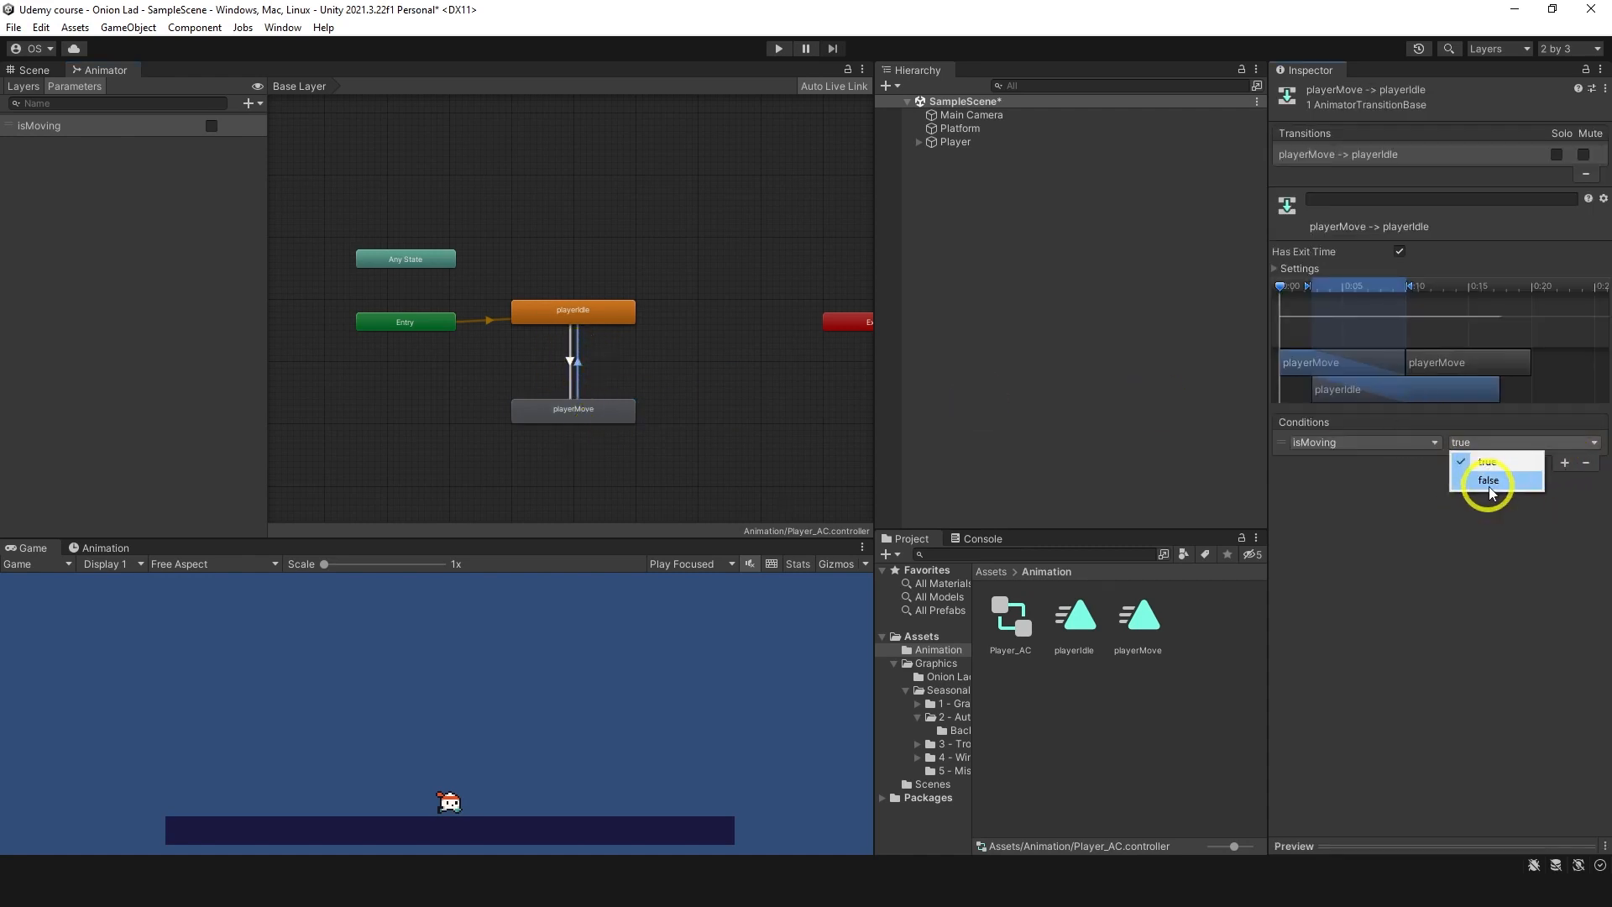
left_click(1488, 480)
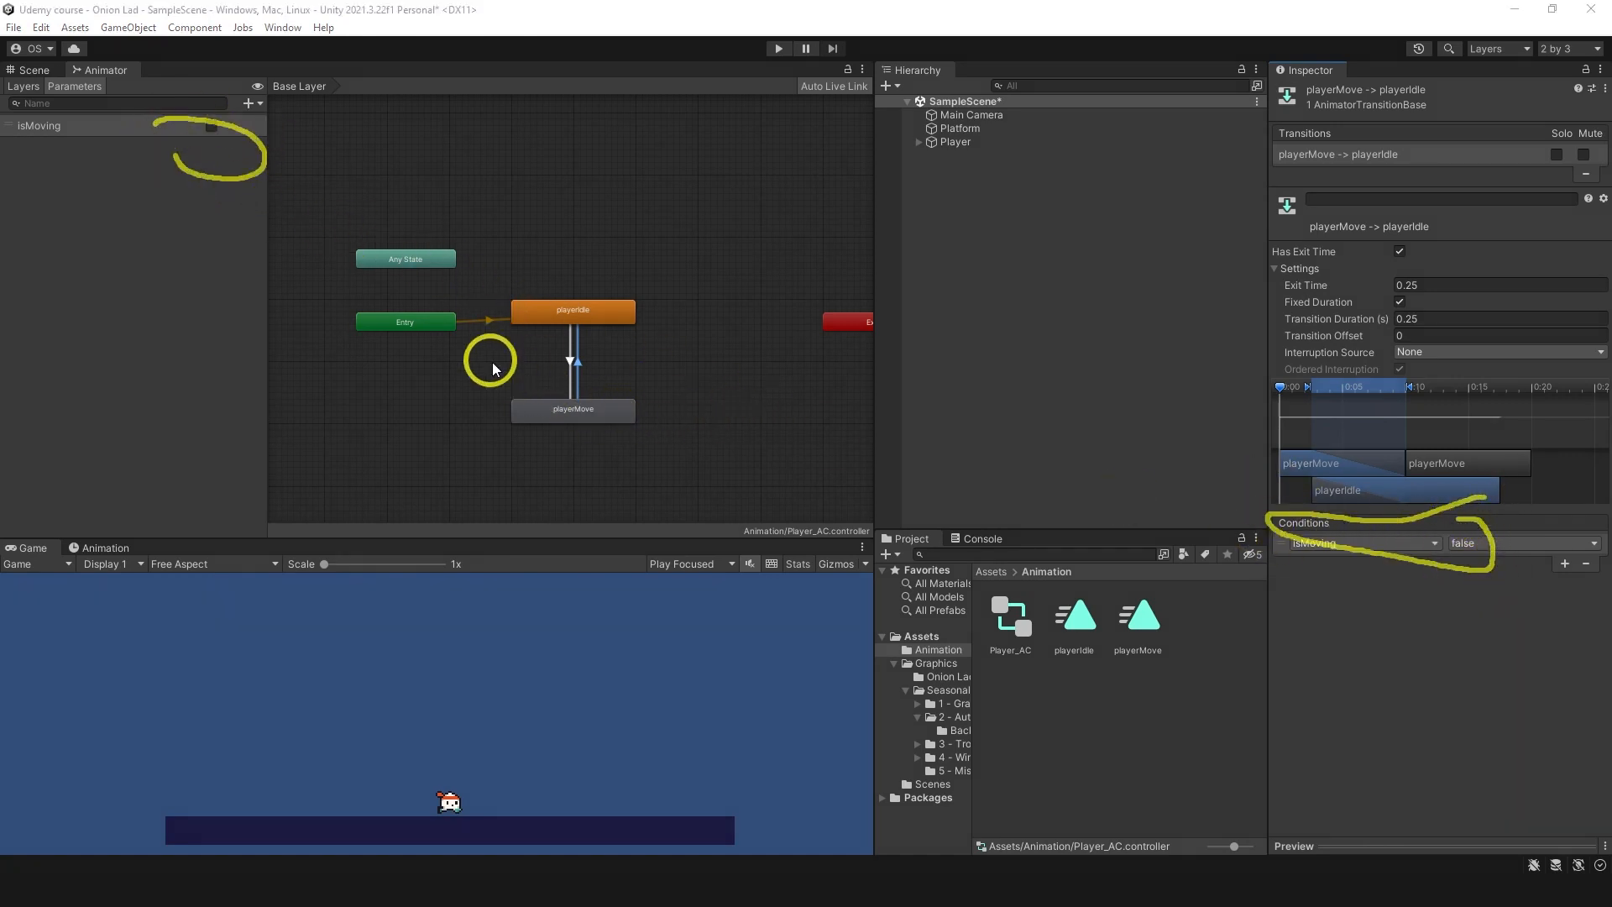
left_click(956, 141)
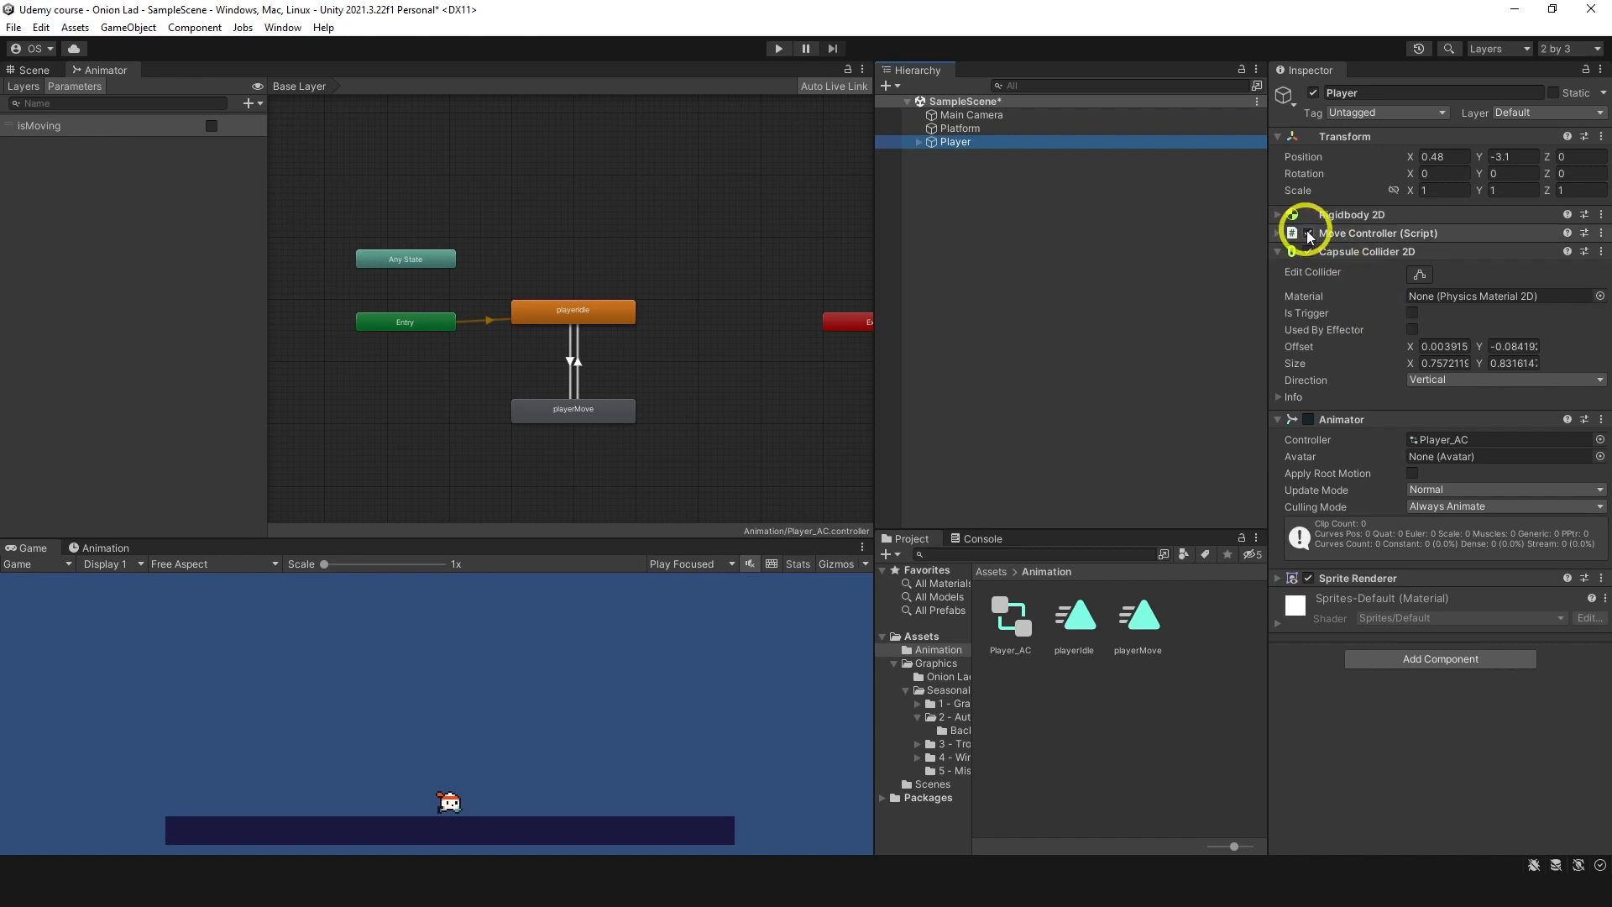
Step: Reorder Move Controller above Rigidbody 2D on the Player and open MoveController.cs
left_click(1280, 213)
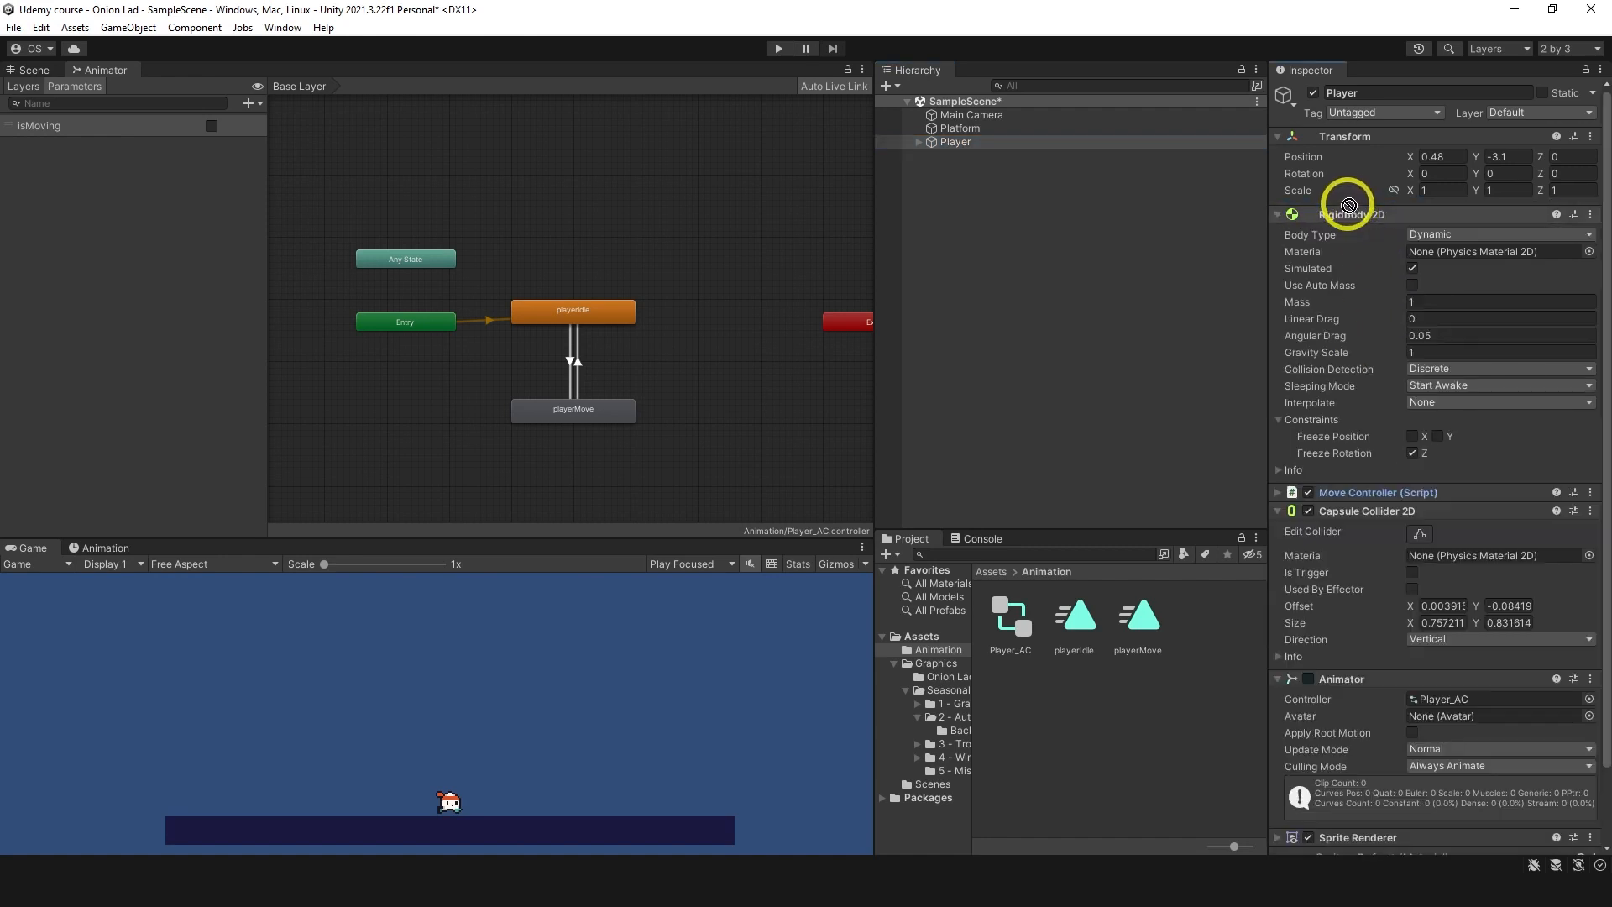
left_click(1278, 214)
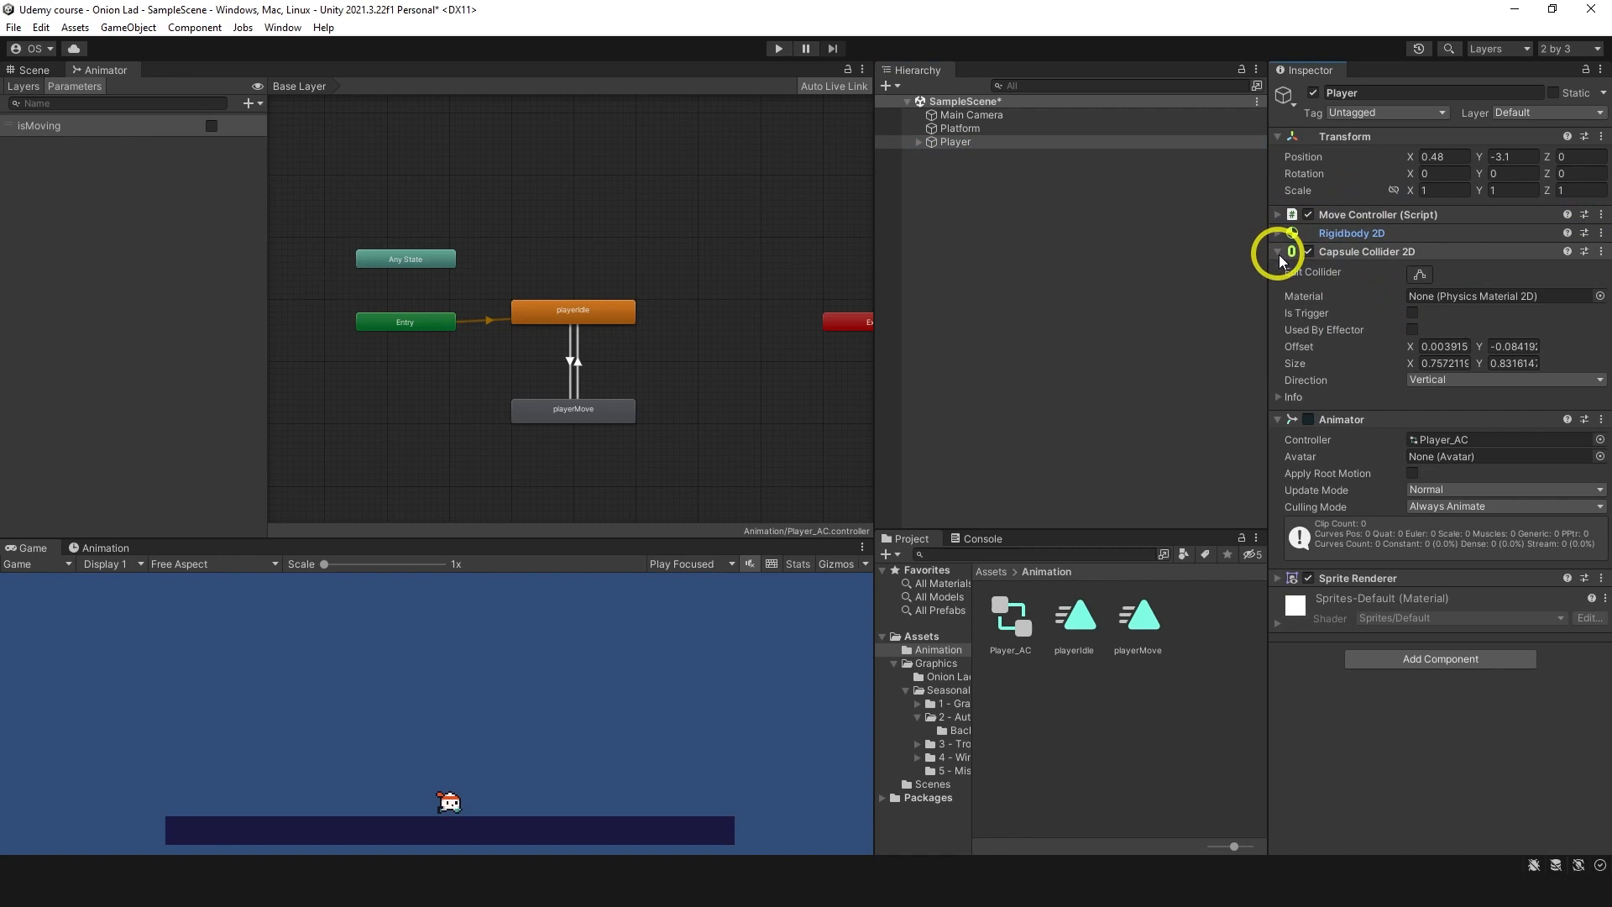
left_click(1277, 213)
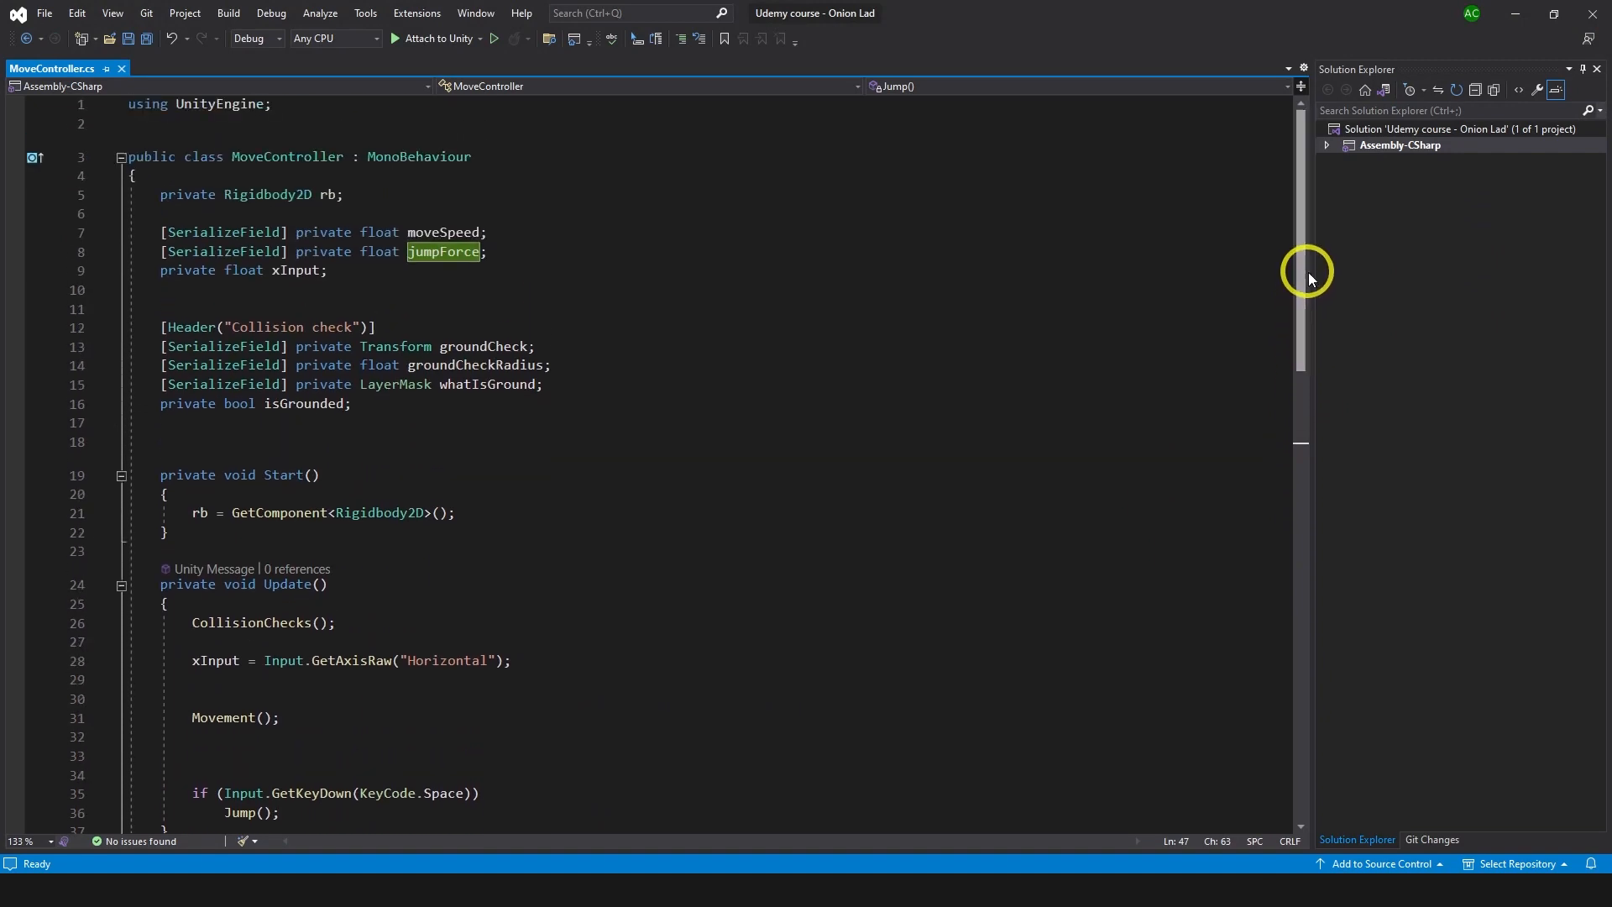
Step: Declare 'private Animator anim;' and assign anim = GetComponent<Animator>() in Start, then save
type("private Animator ani;")
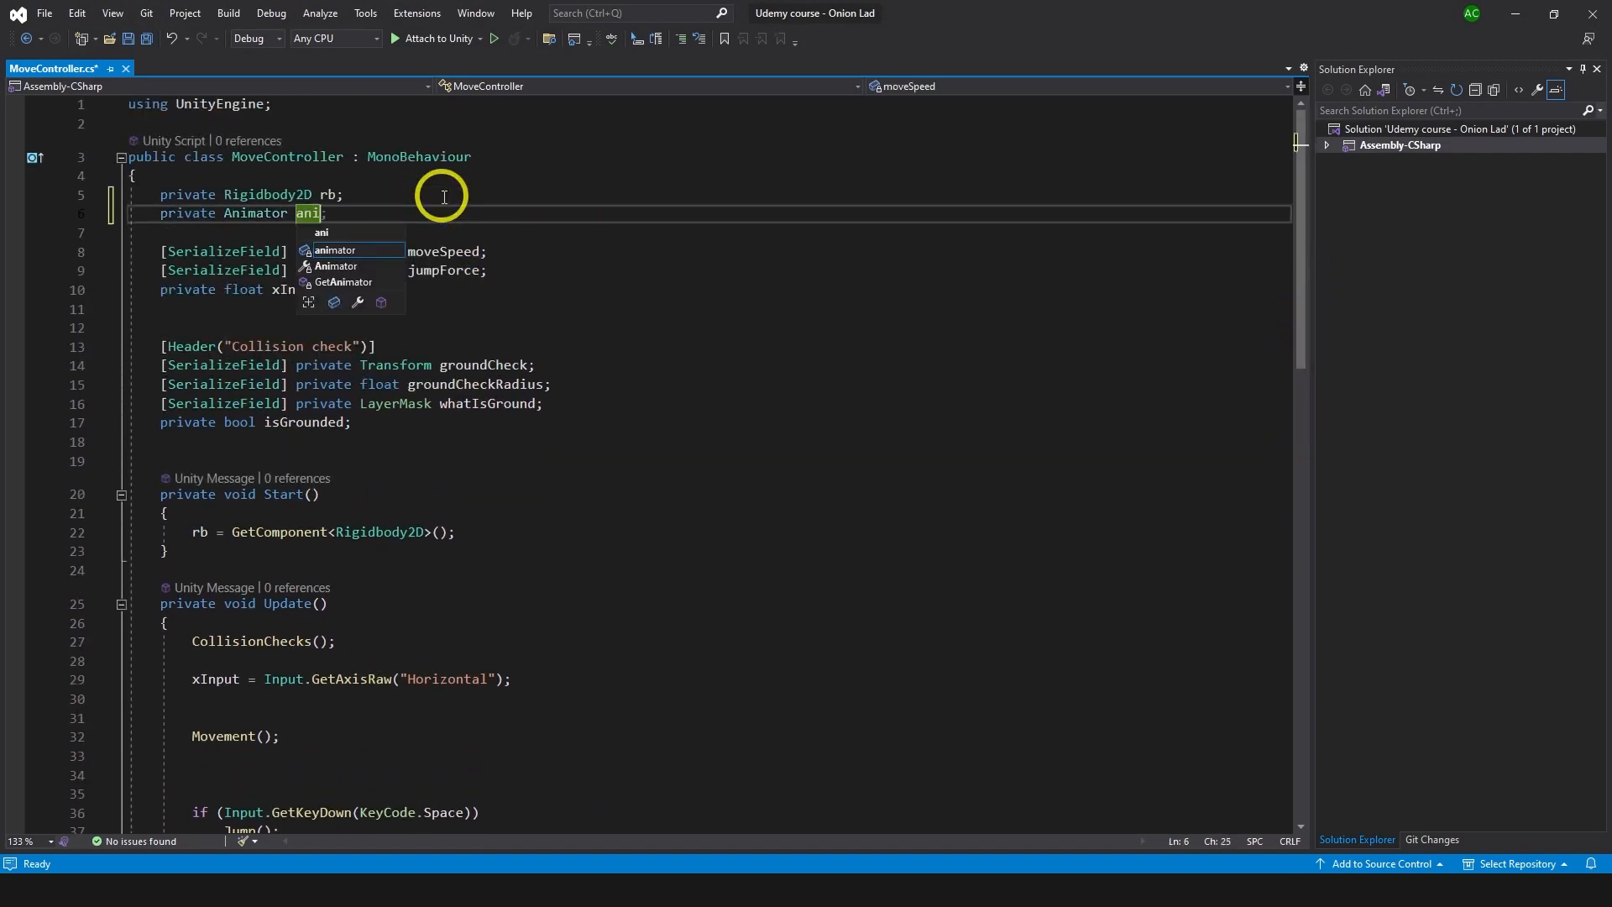
type("m")
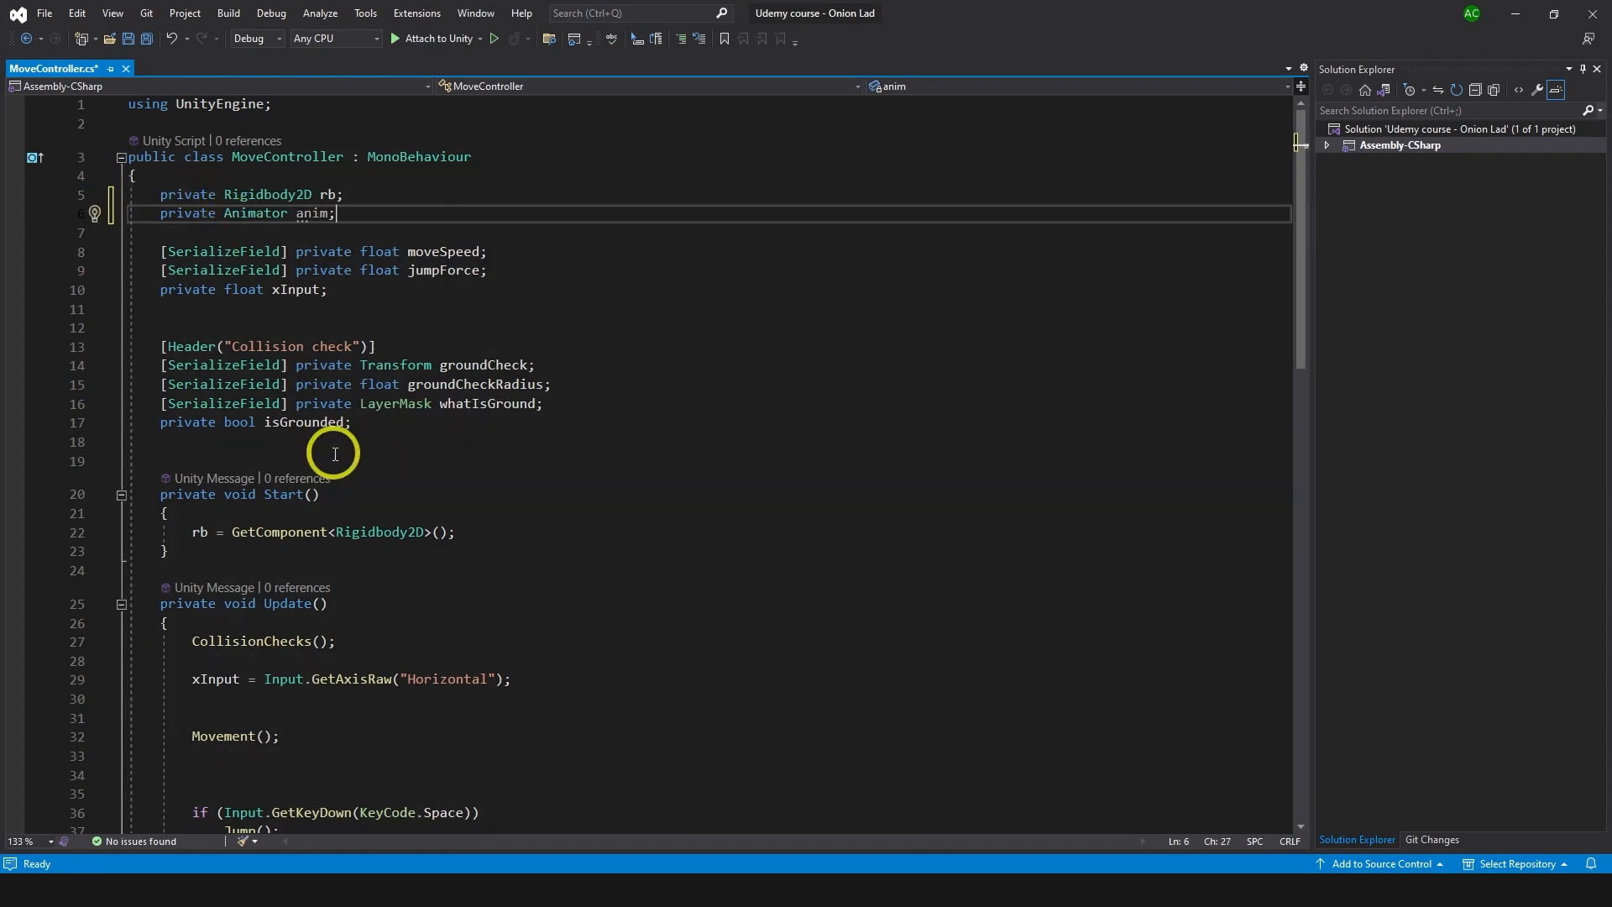
type("a")
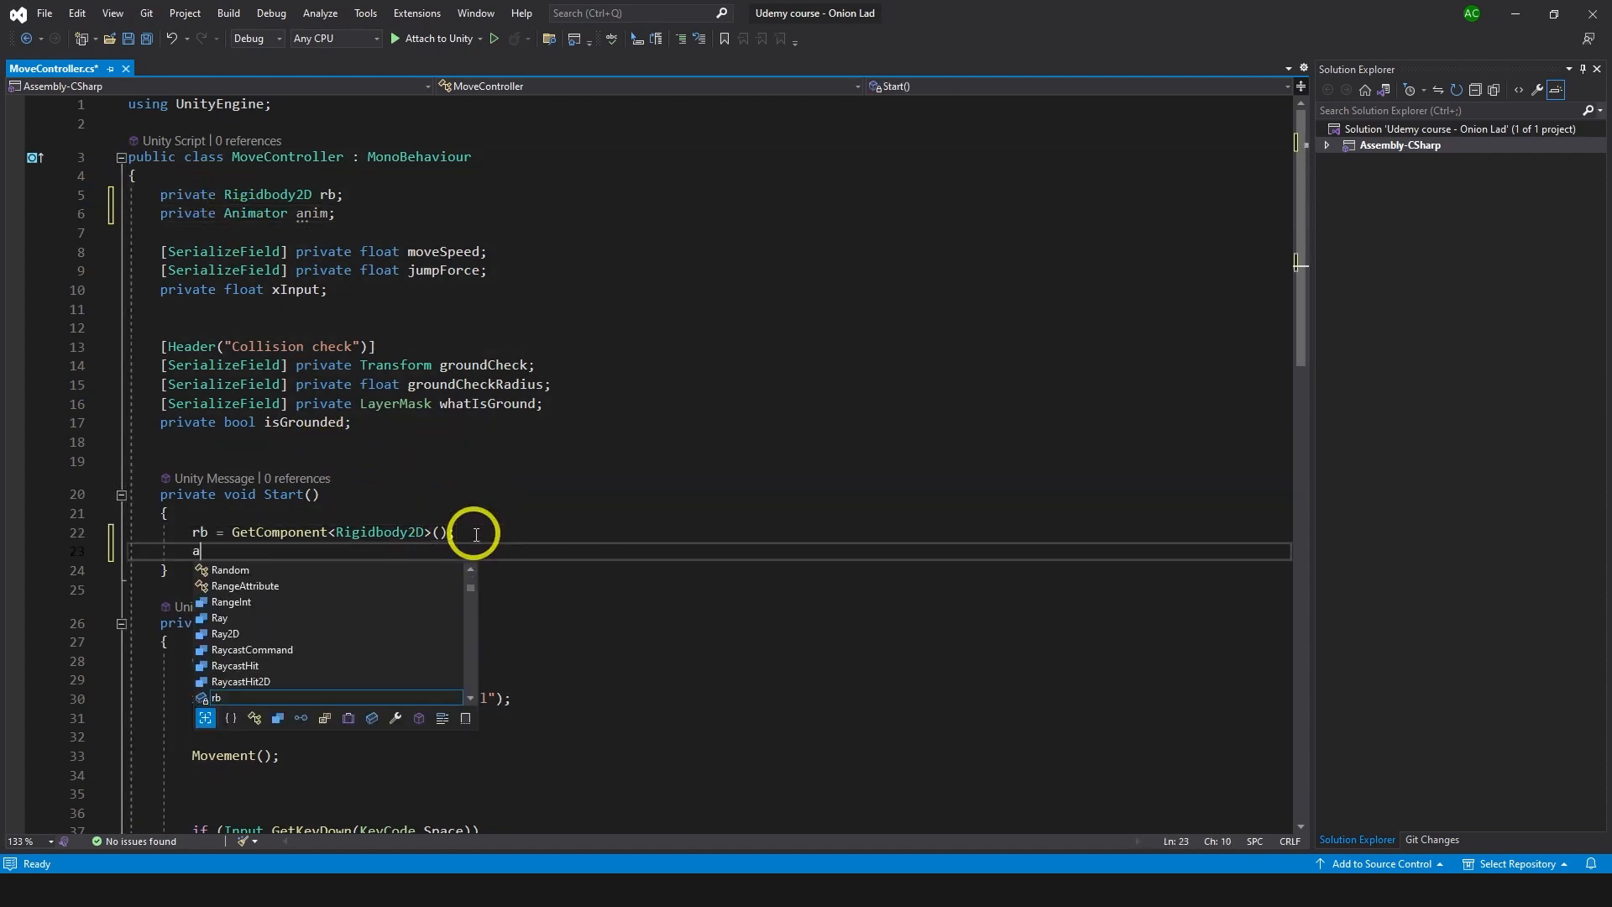
type("anim = GetComponent<Animator>();")
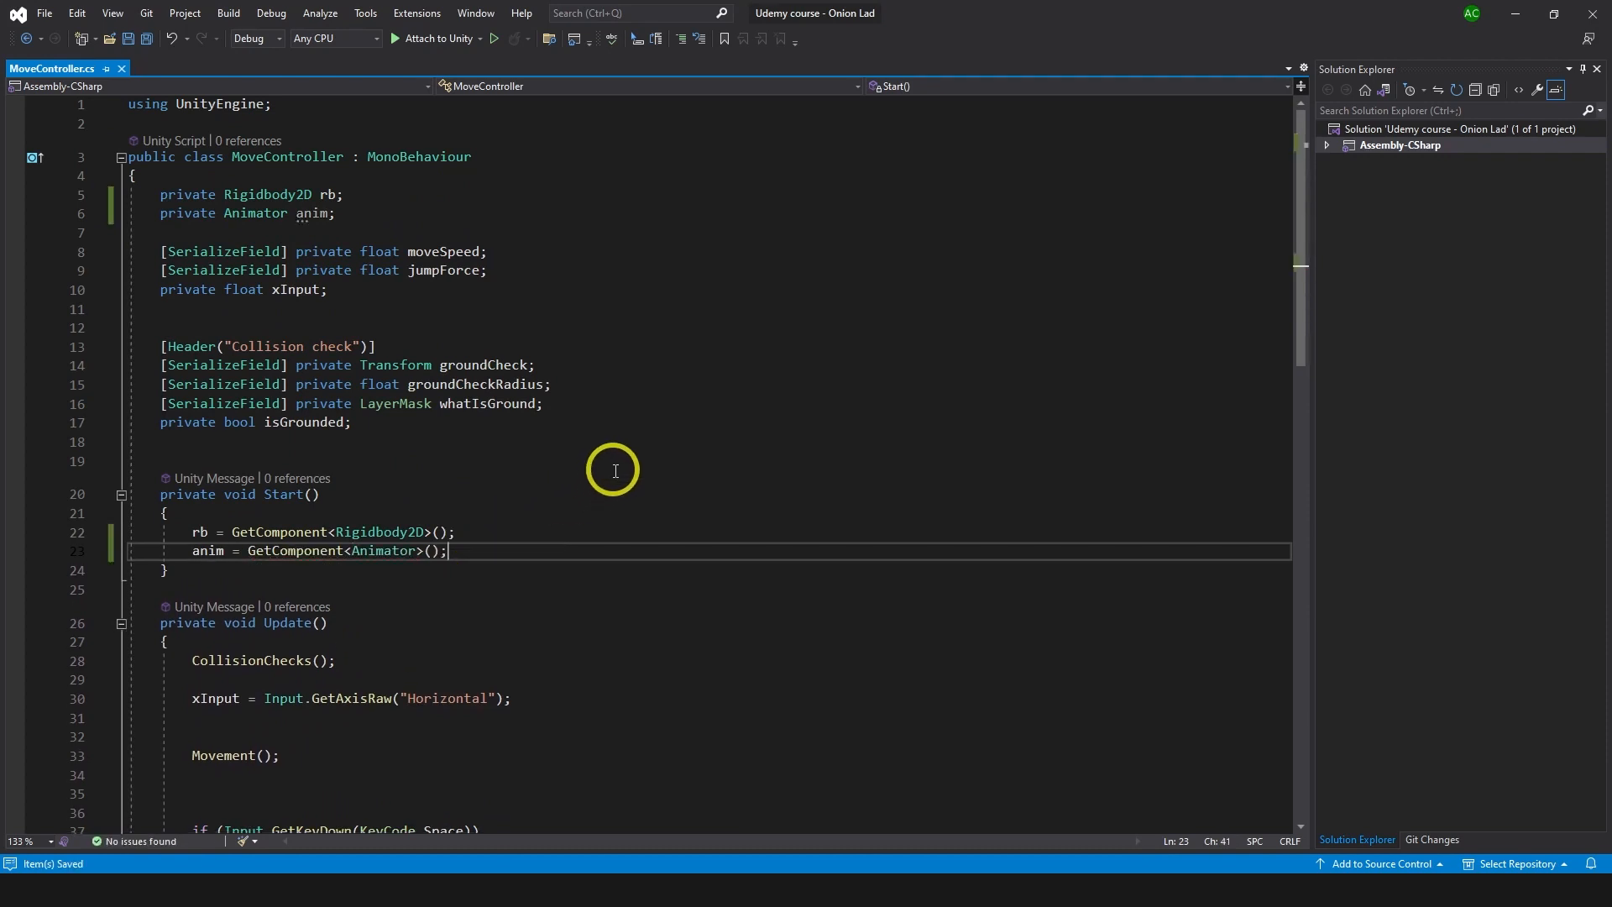
mouse_move(606, 481)
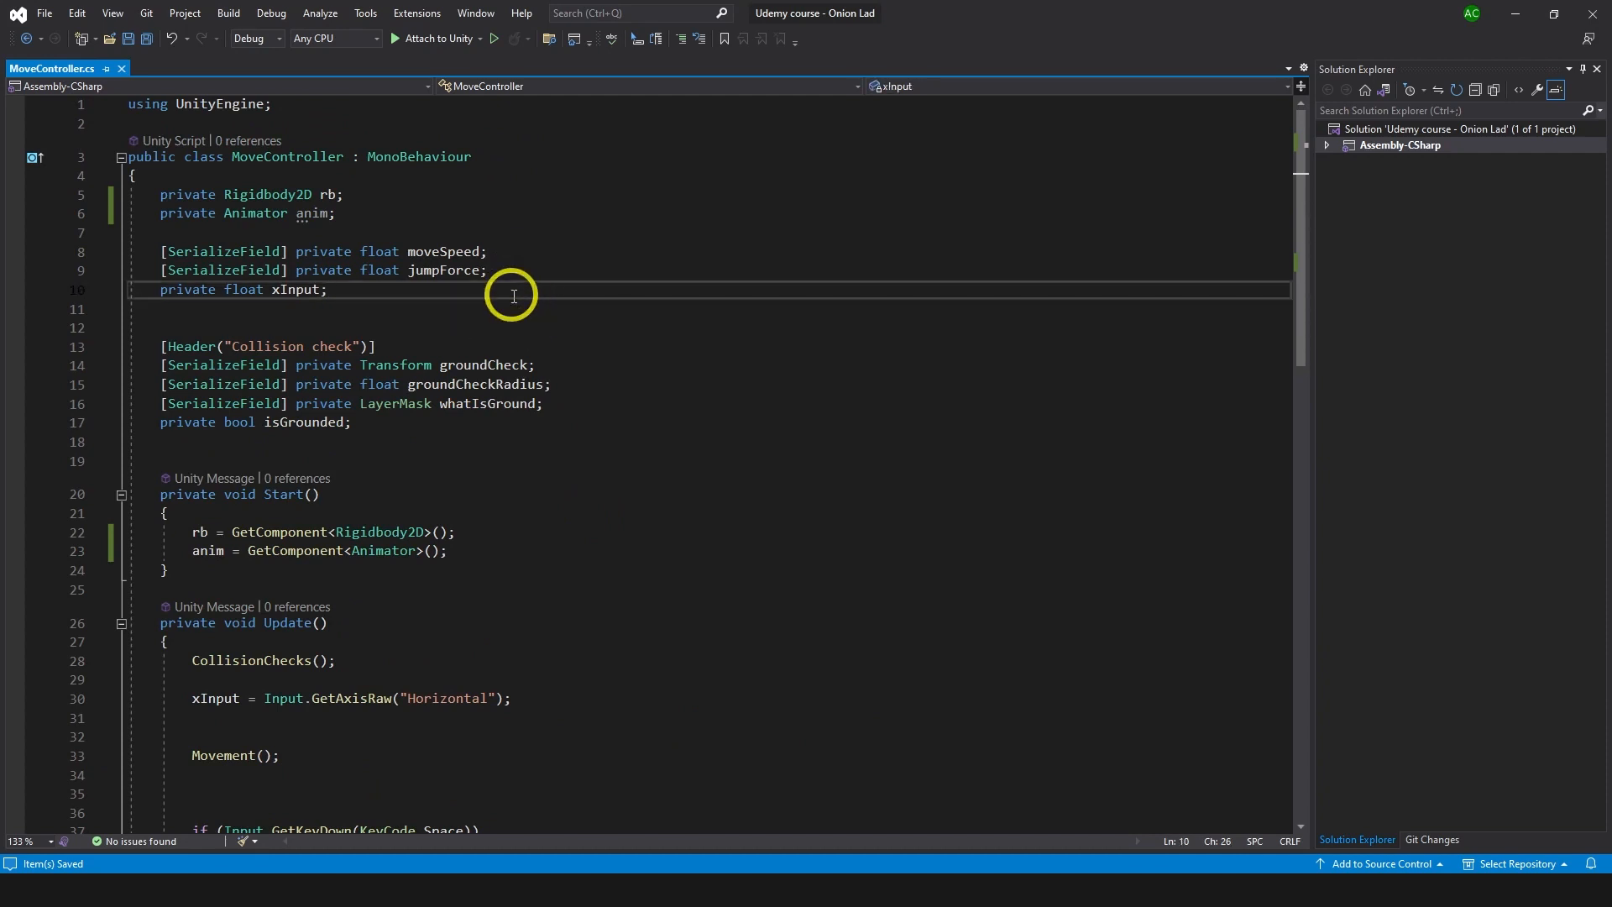
Step: Add 'public bool isMoving;' and begin anim.SetBool("isMoving", ...) at the top of Update
type("public bool i")
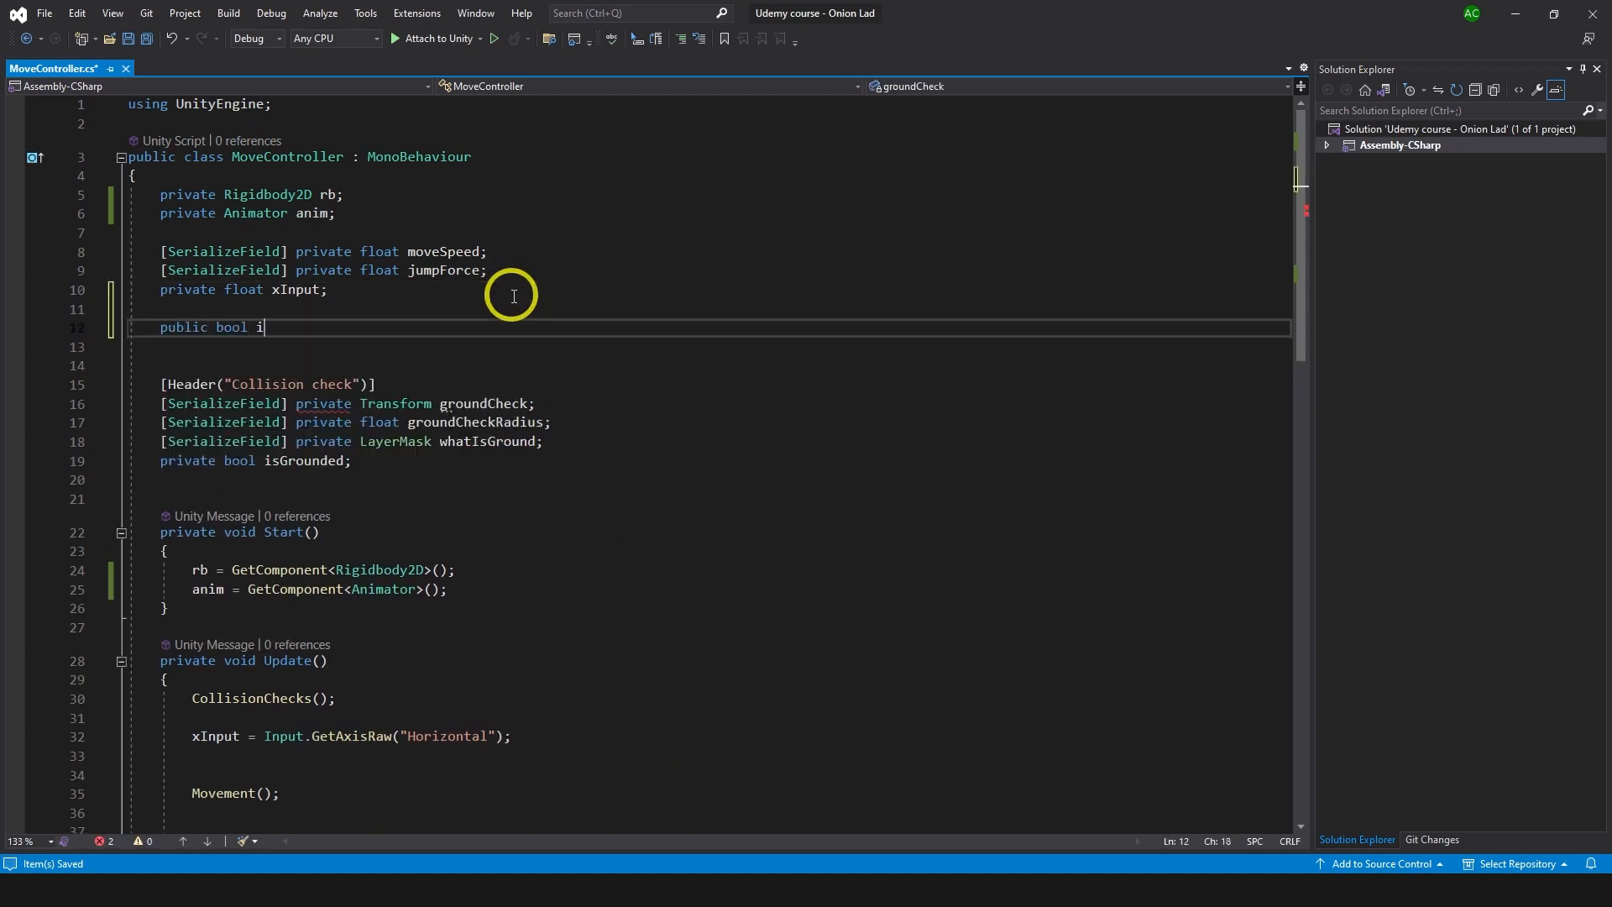
type("sMoving;")
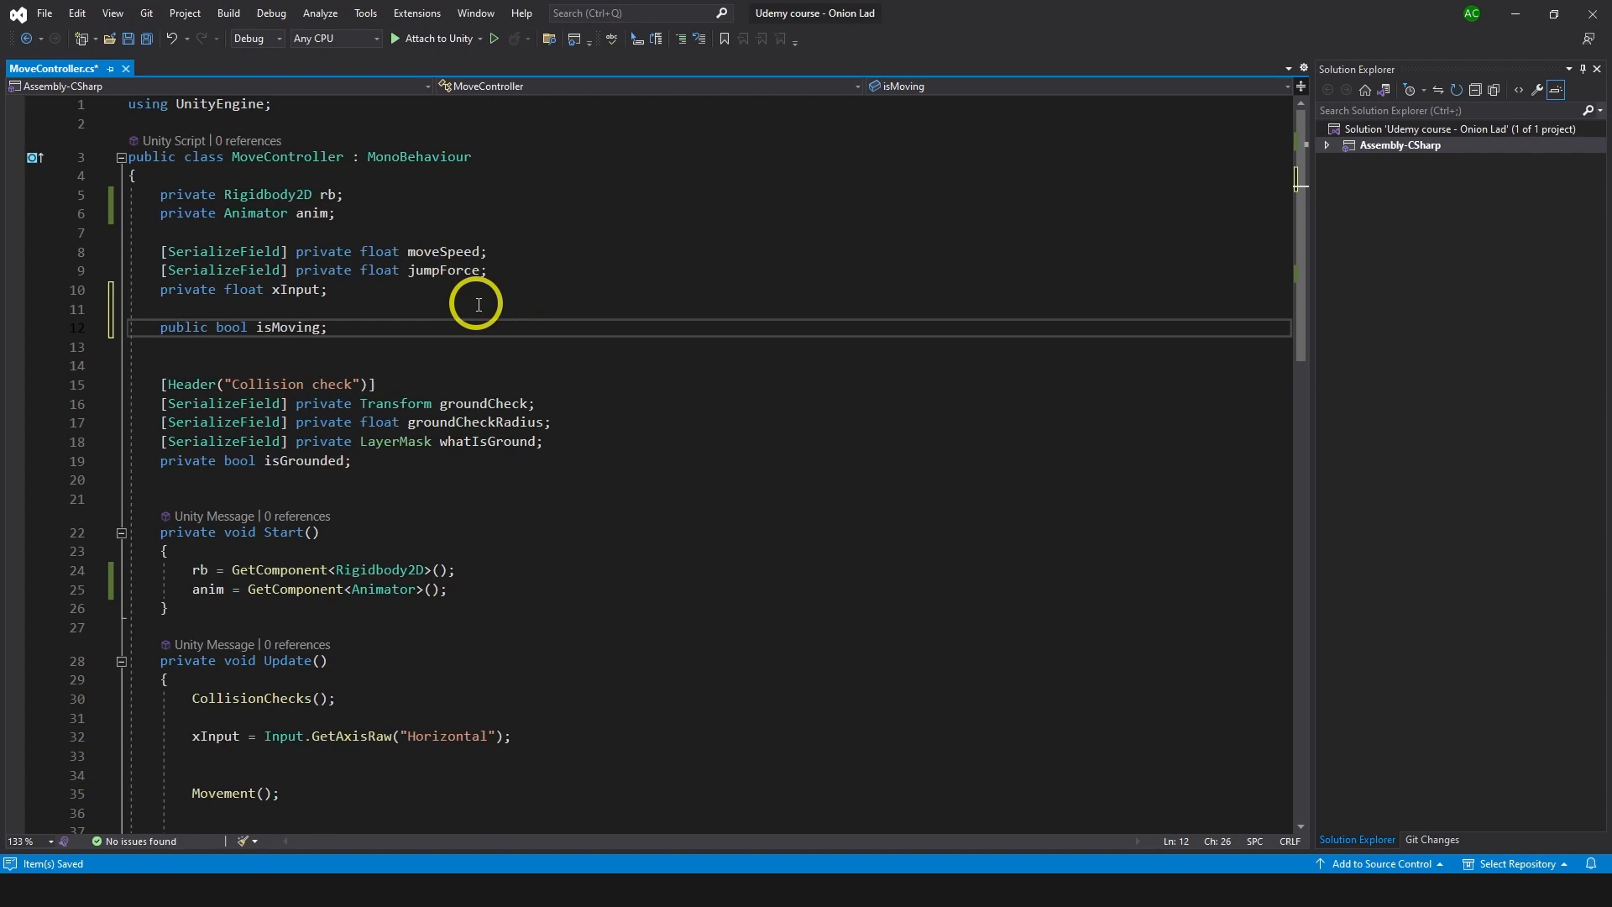
scroll("down", 3)
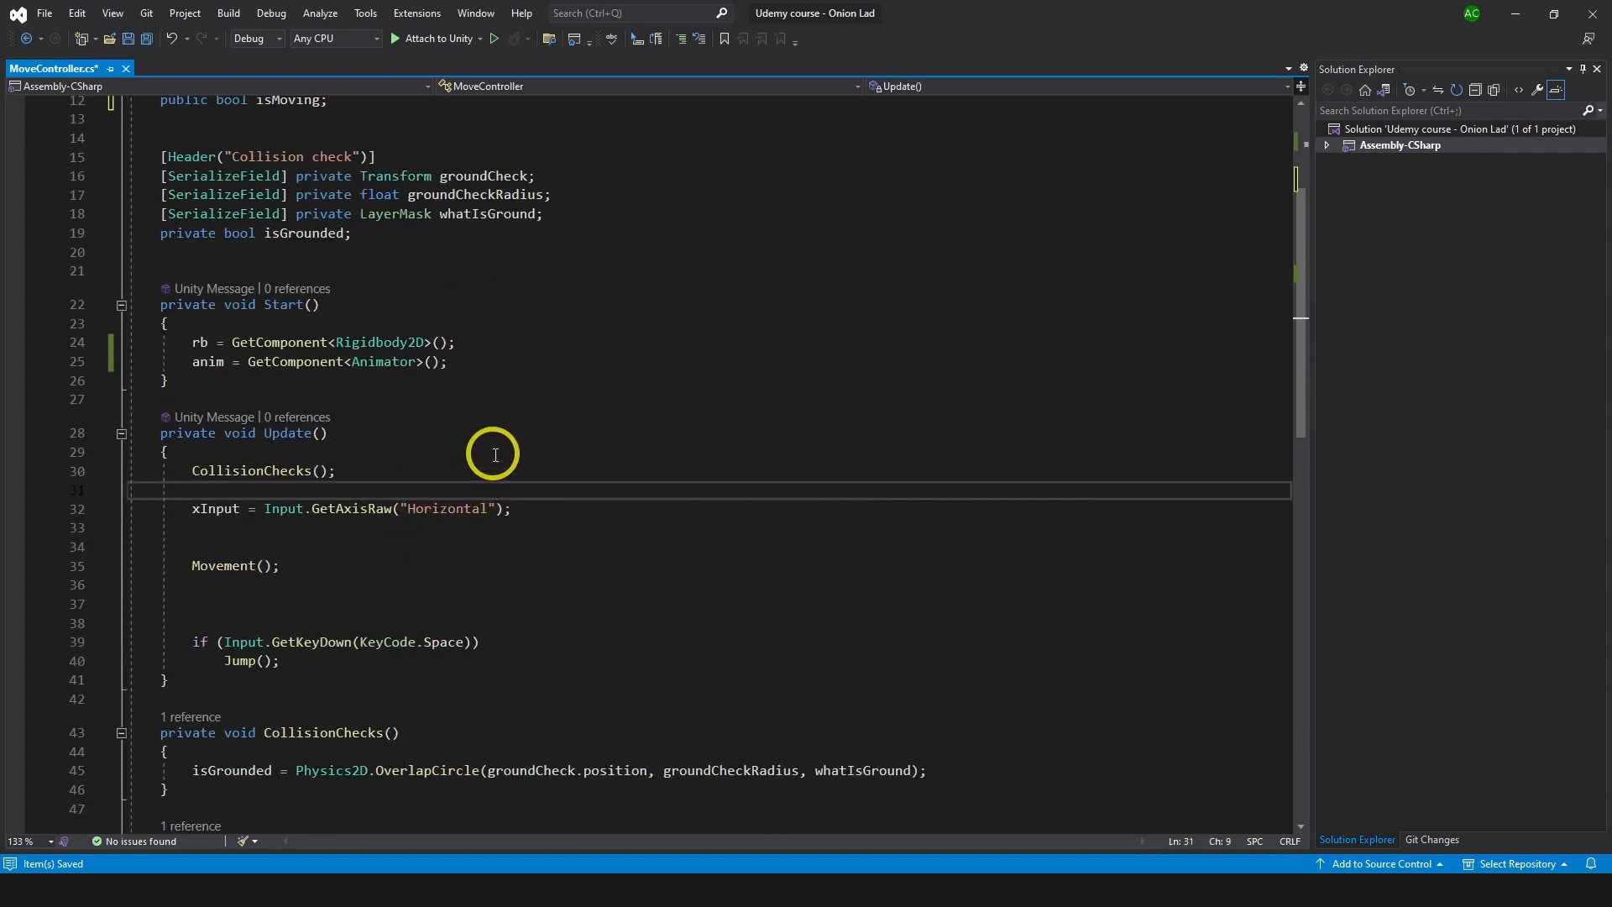
type("a")
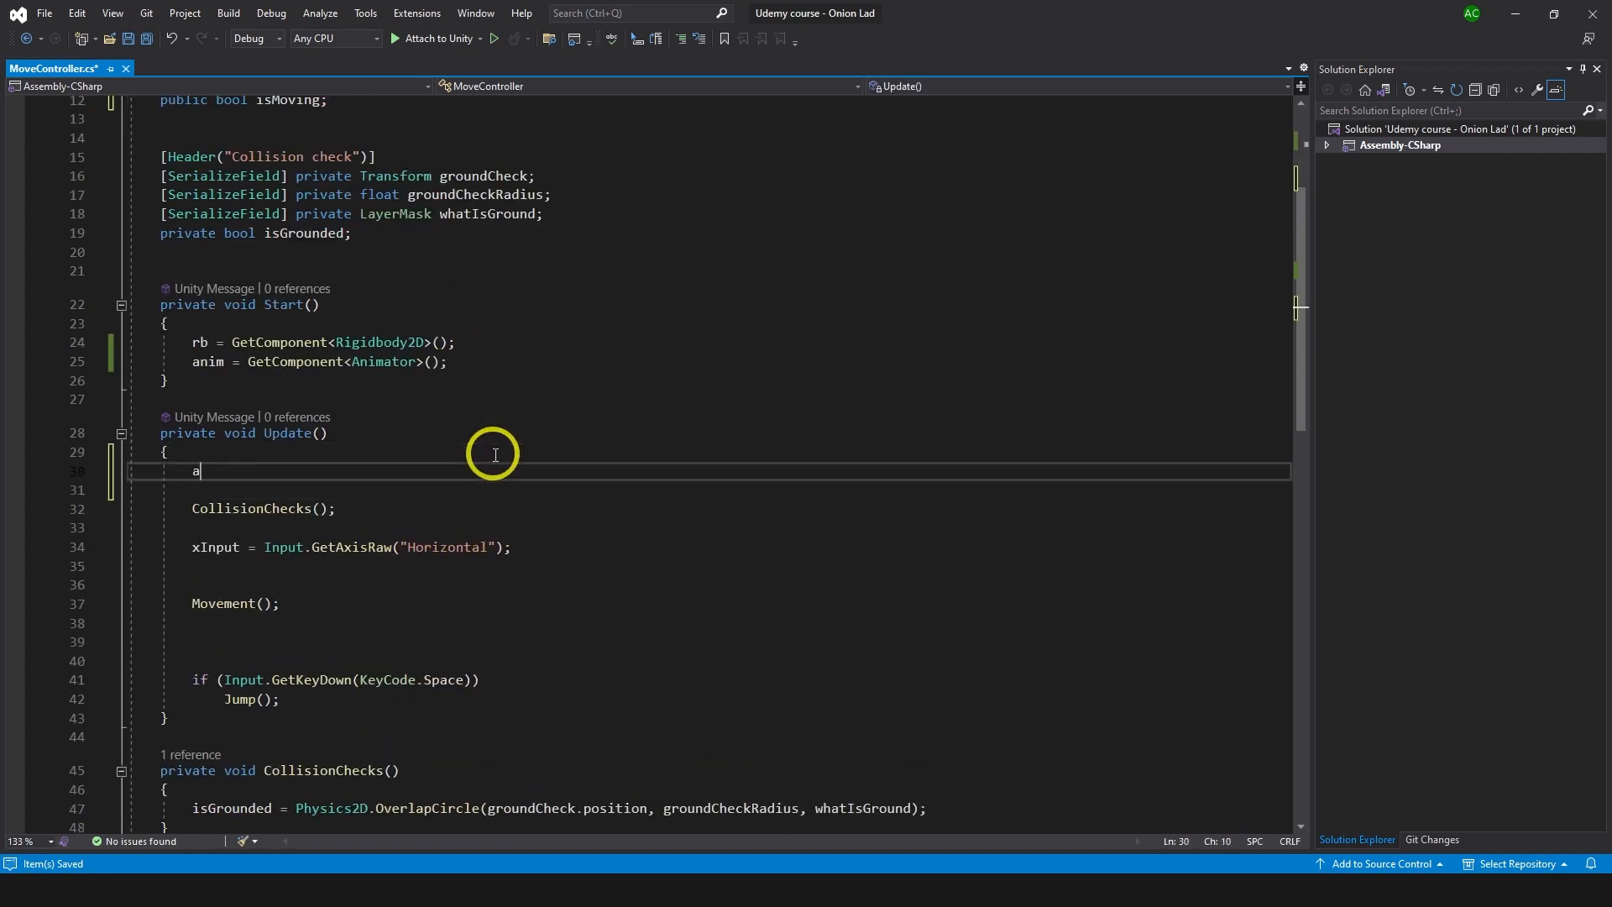
type("nim.setb")
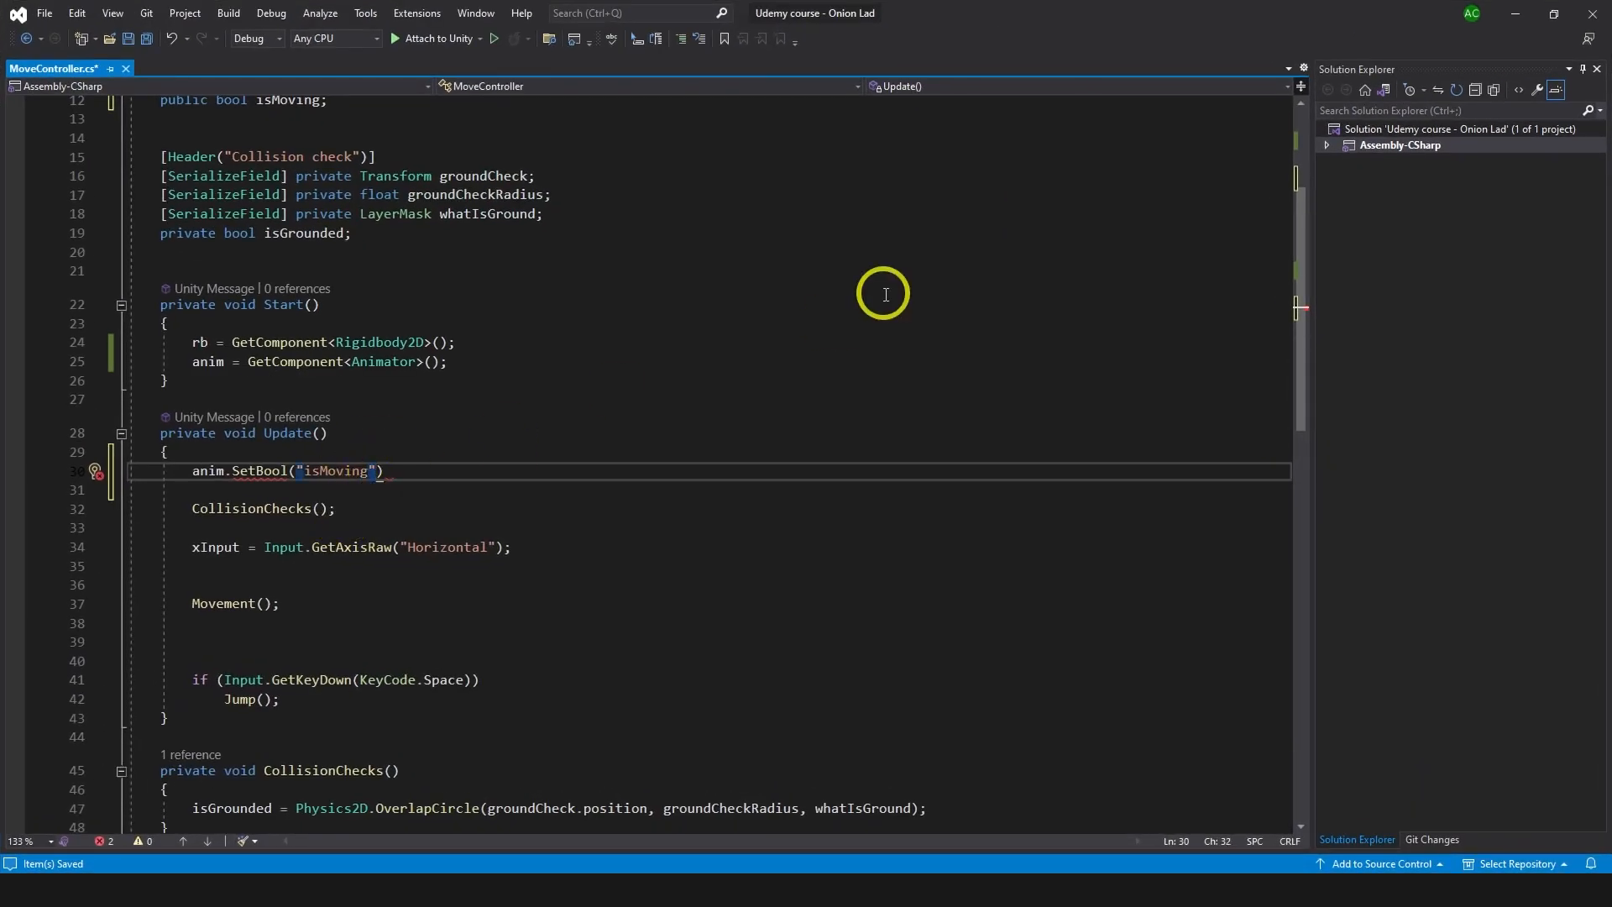
type(",")
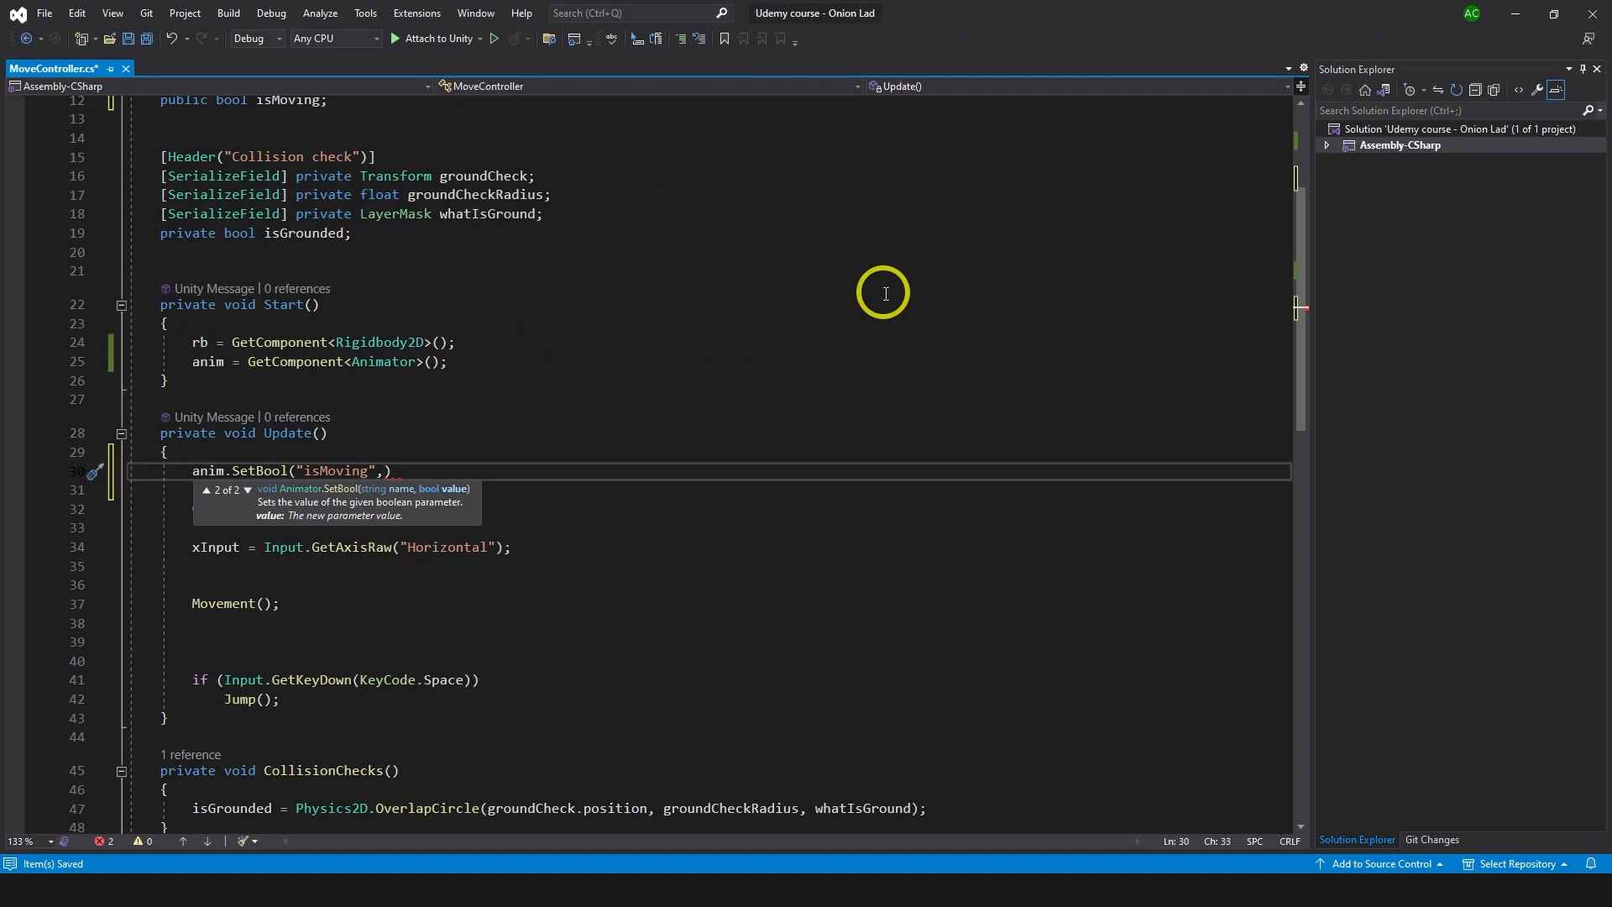
type("i")
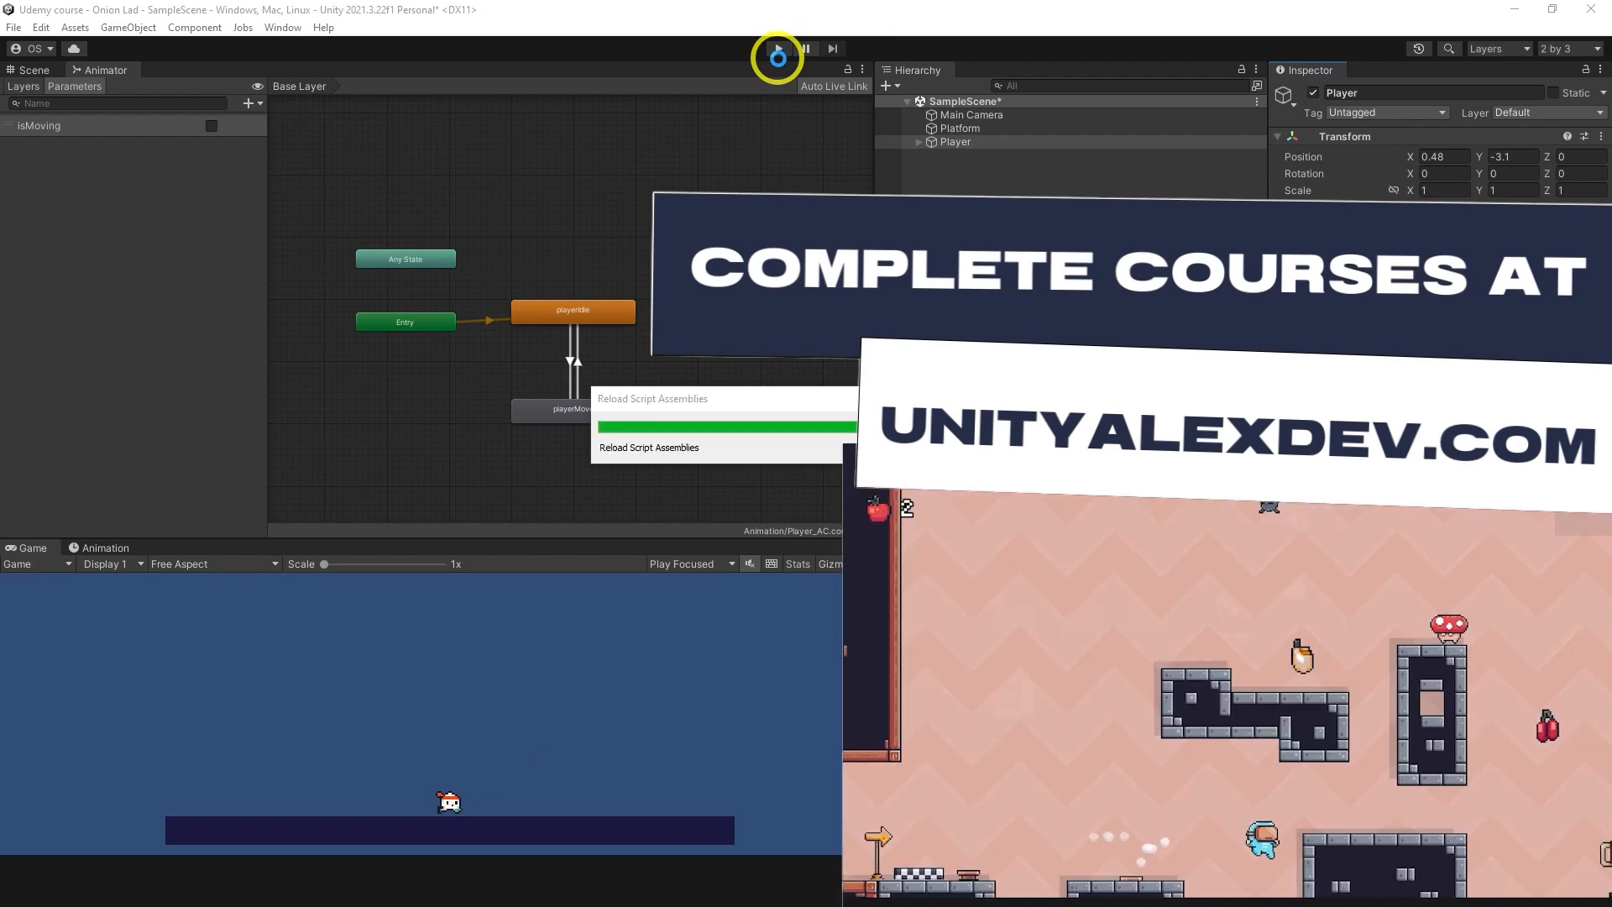
Step: Run the game and turn on the Player's Is Moving flag, watching the Animator and Scene views
left_click(775, 49)
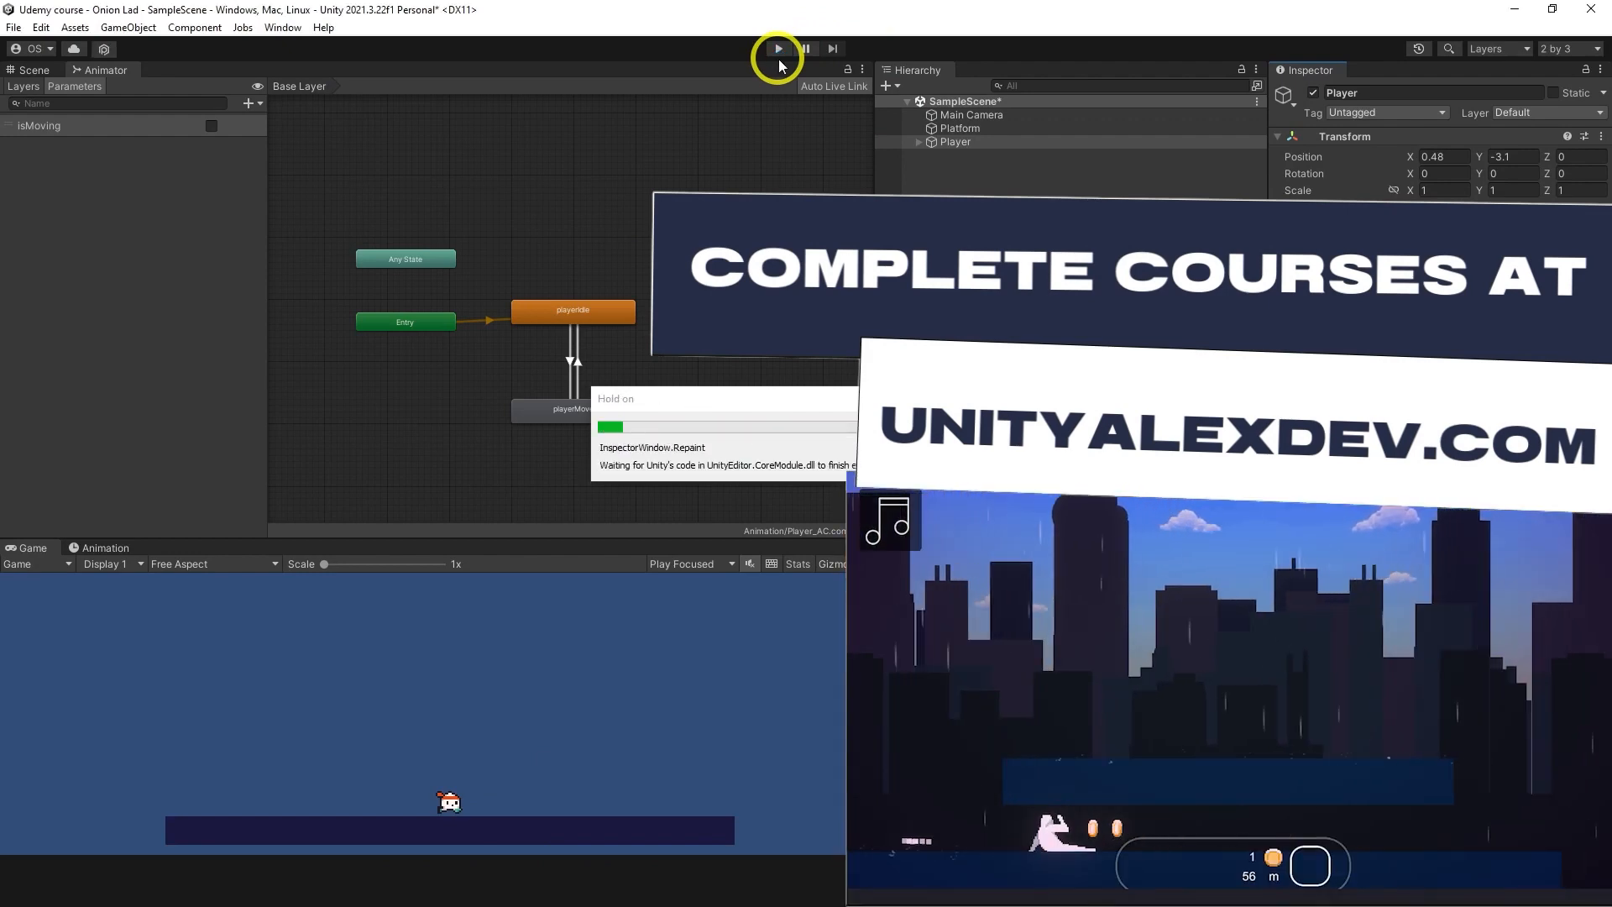
left_click(777, 47)
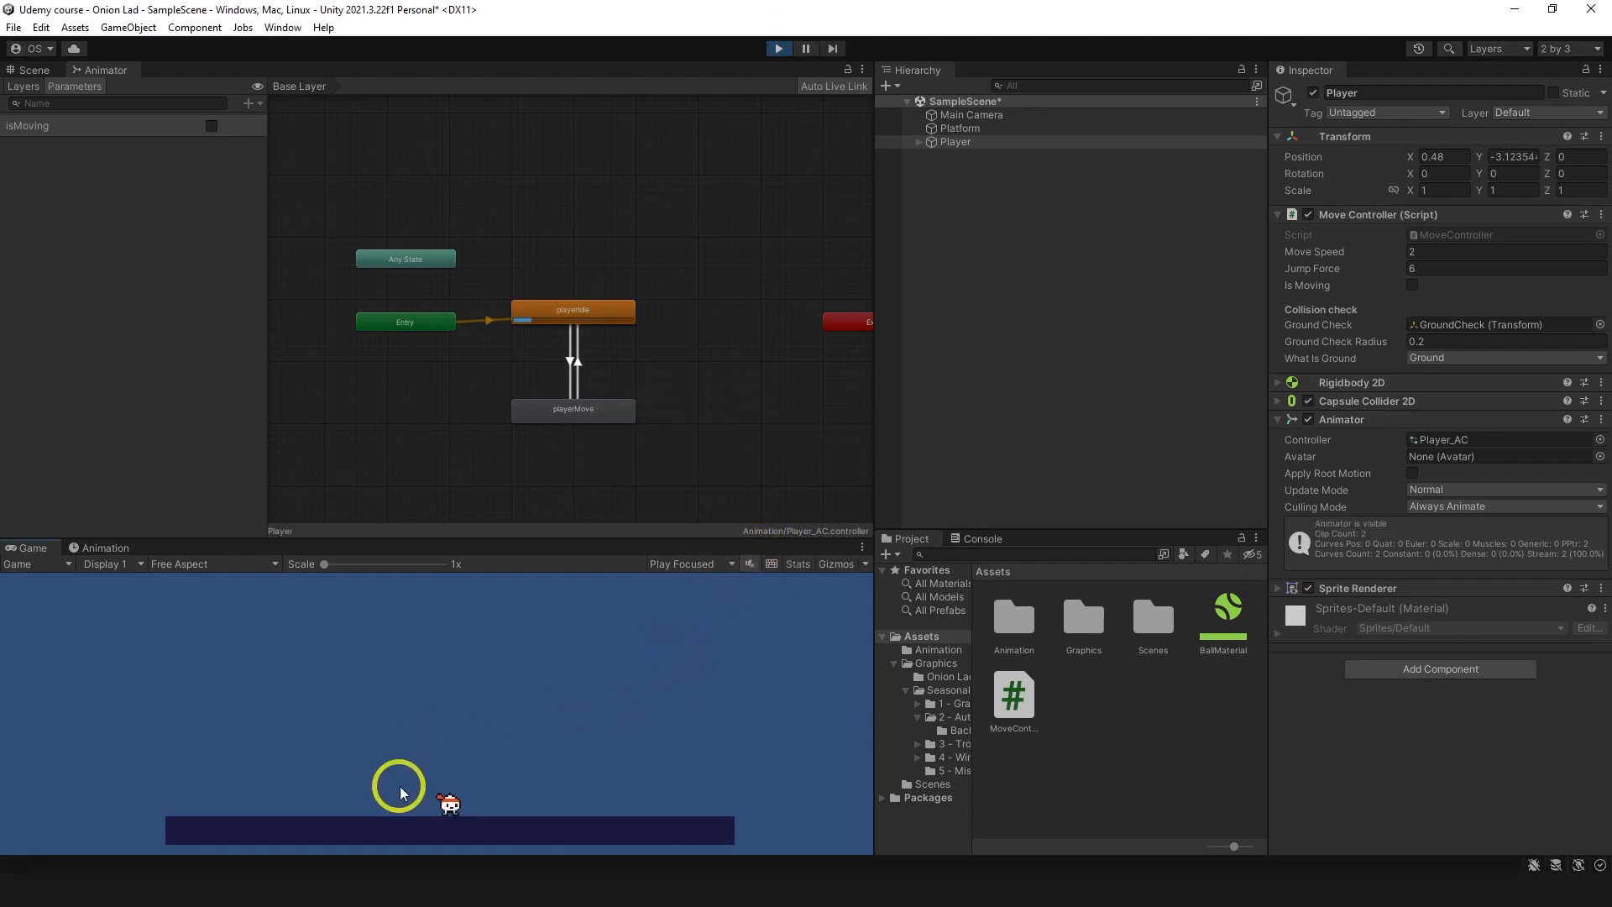
mouse_move(205, 135)
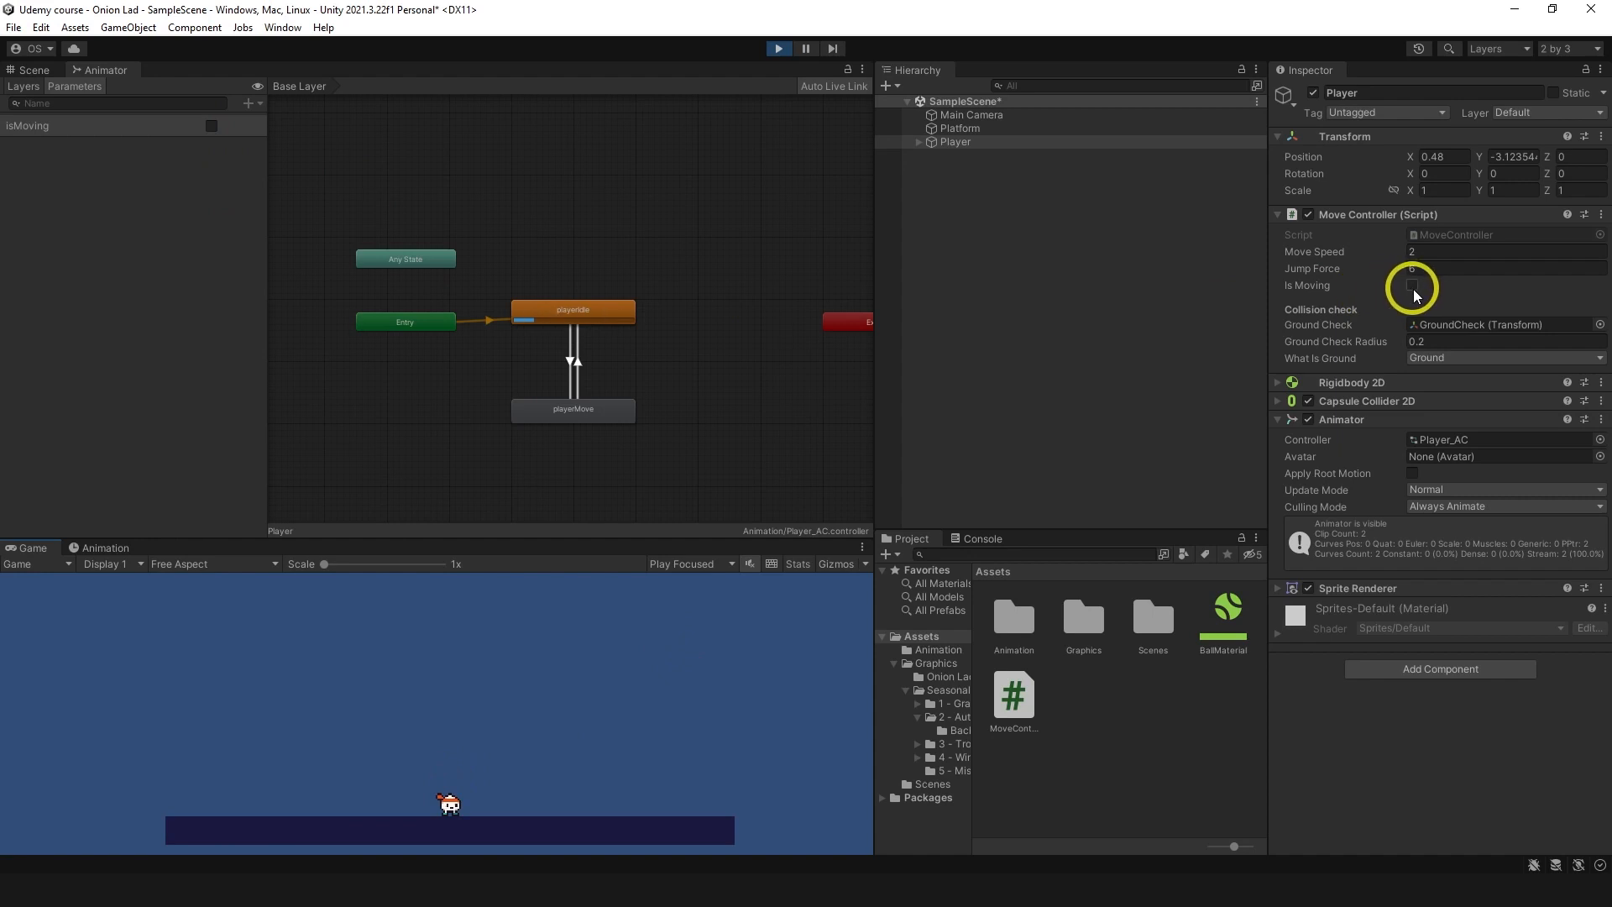
left_click(1412, 285)
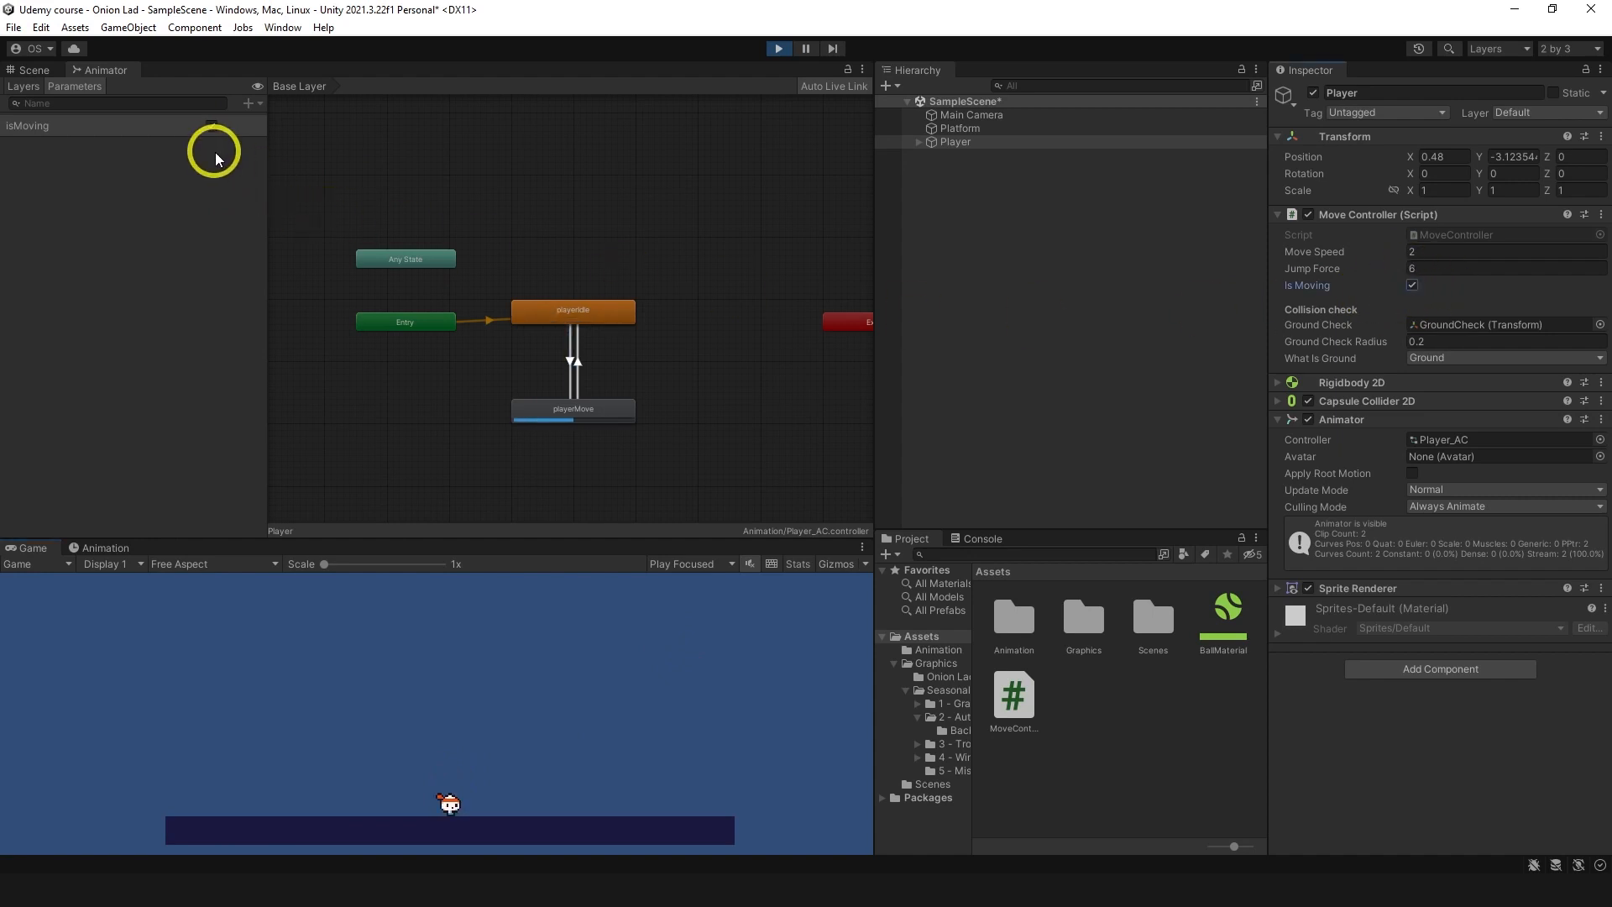
left_click(212, 126)
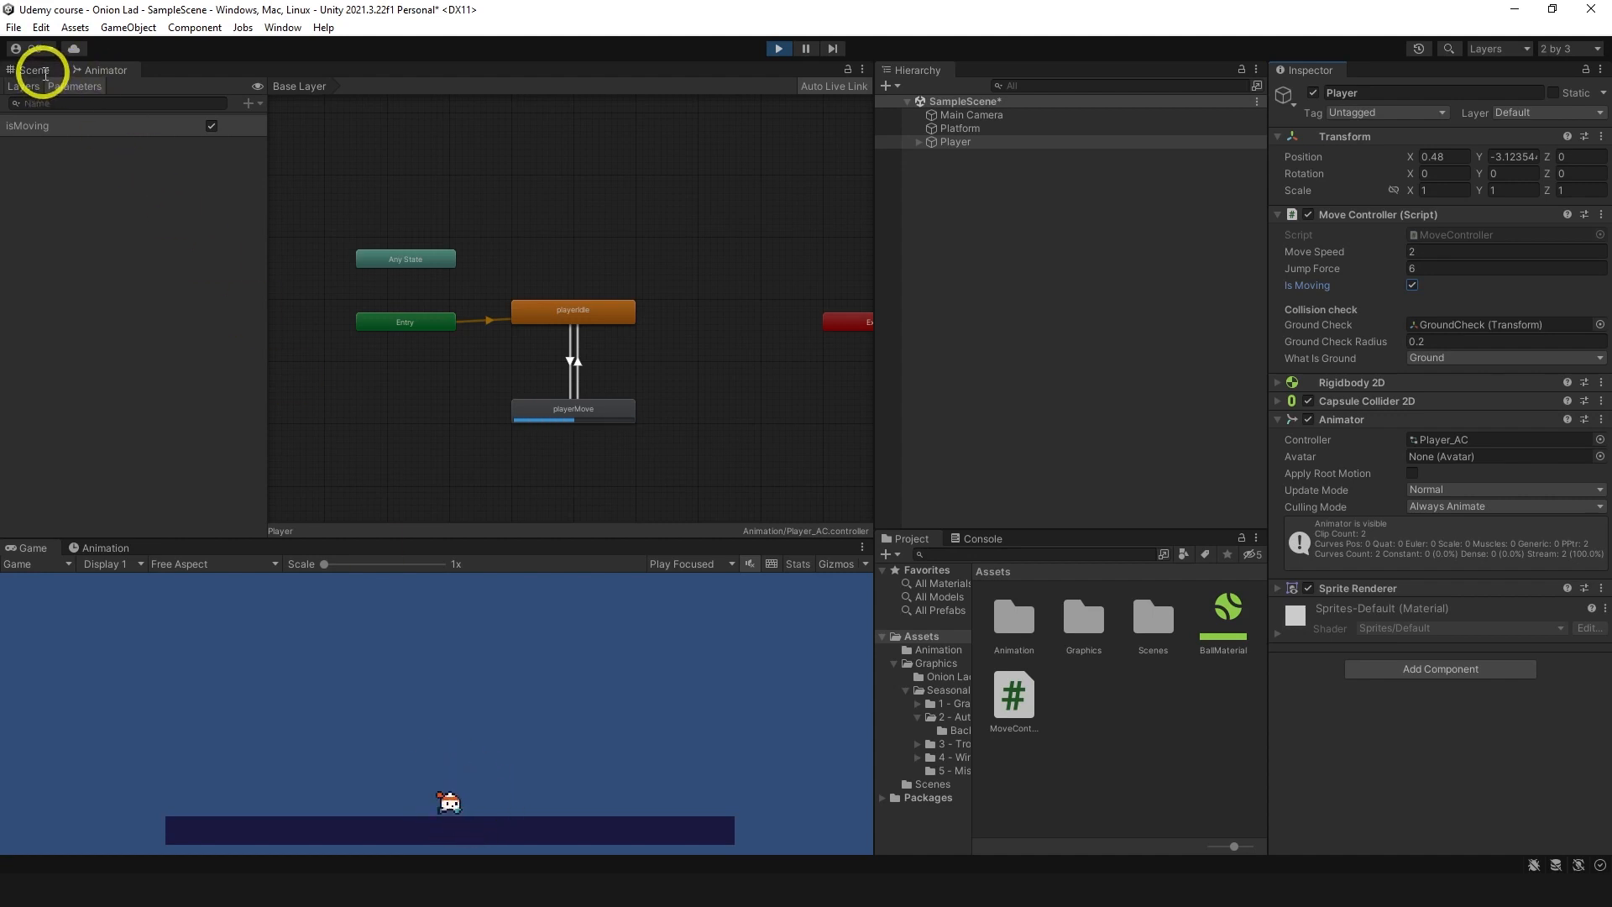
left_click(34, 70)
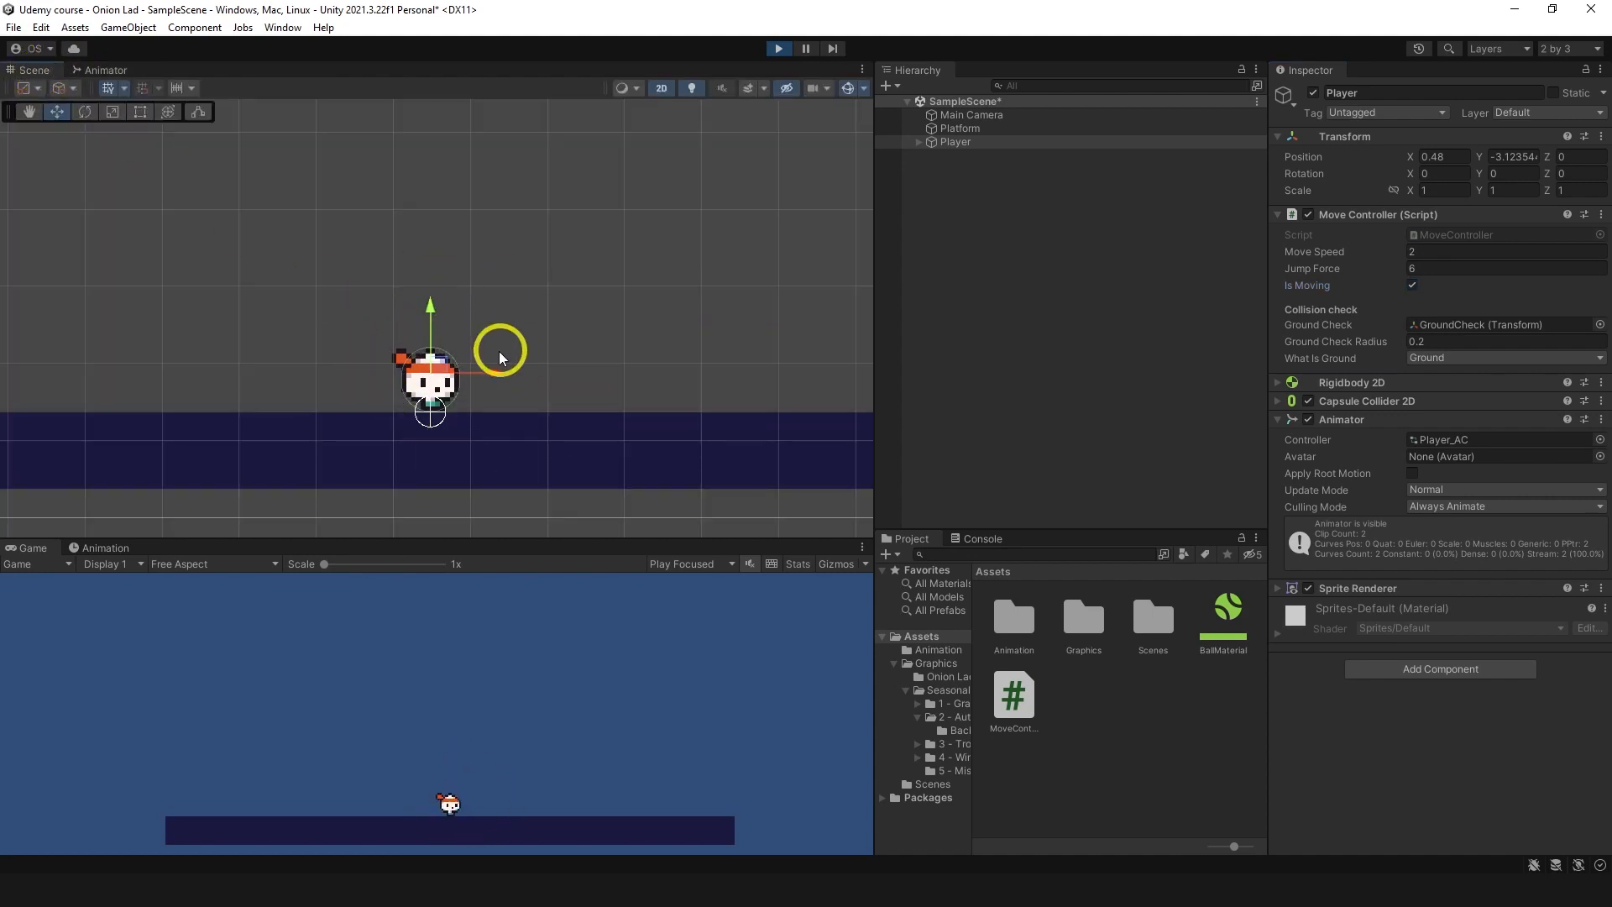
Step: Toggle Is Moving repeatedly to check the idle and move animations swap
left_click(1412, 285)
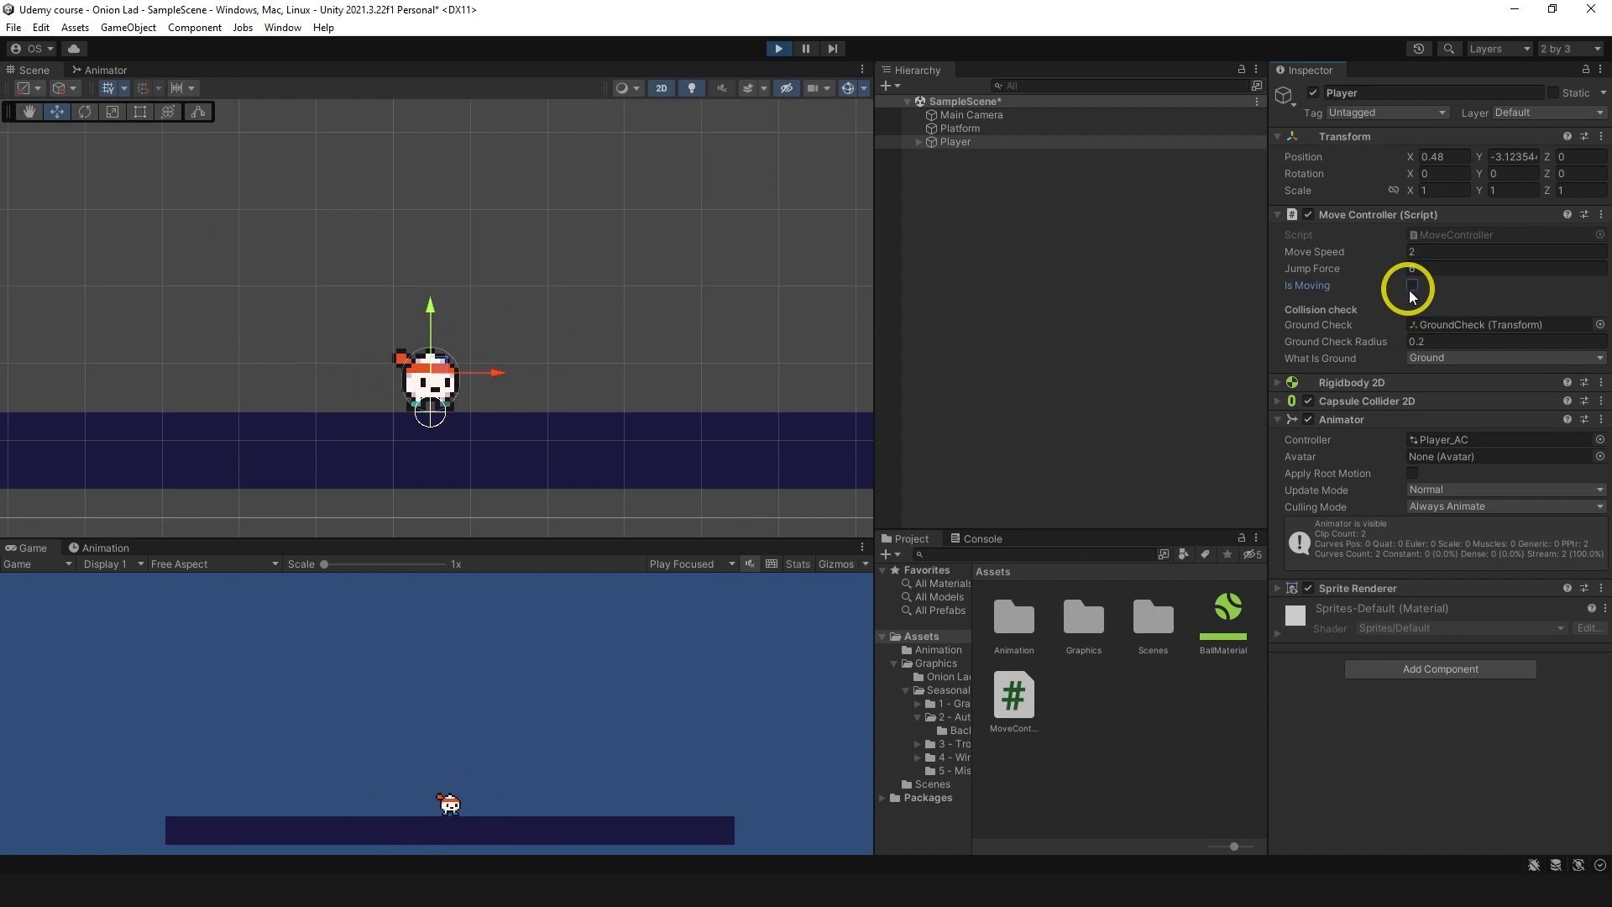
left_click(1409, 285)
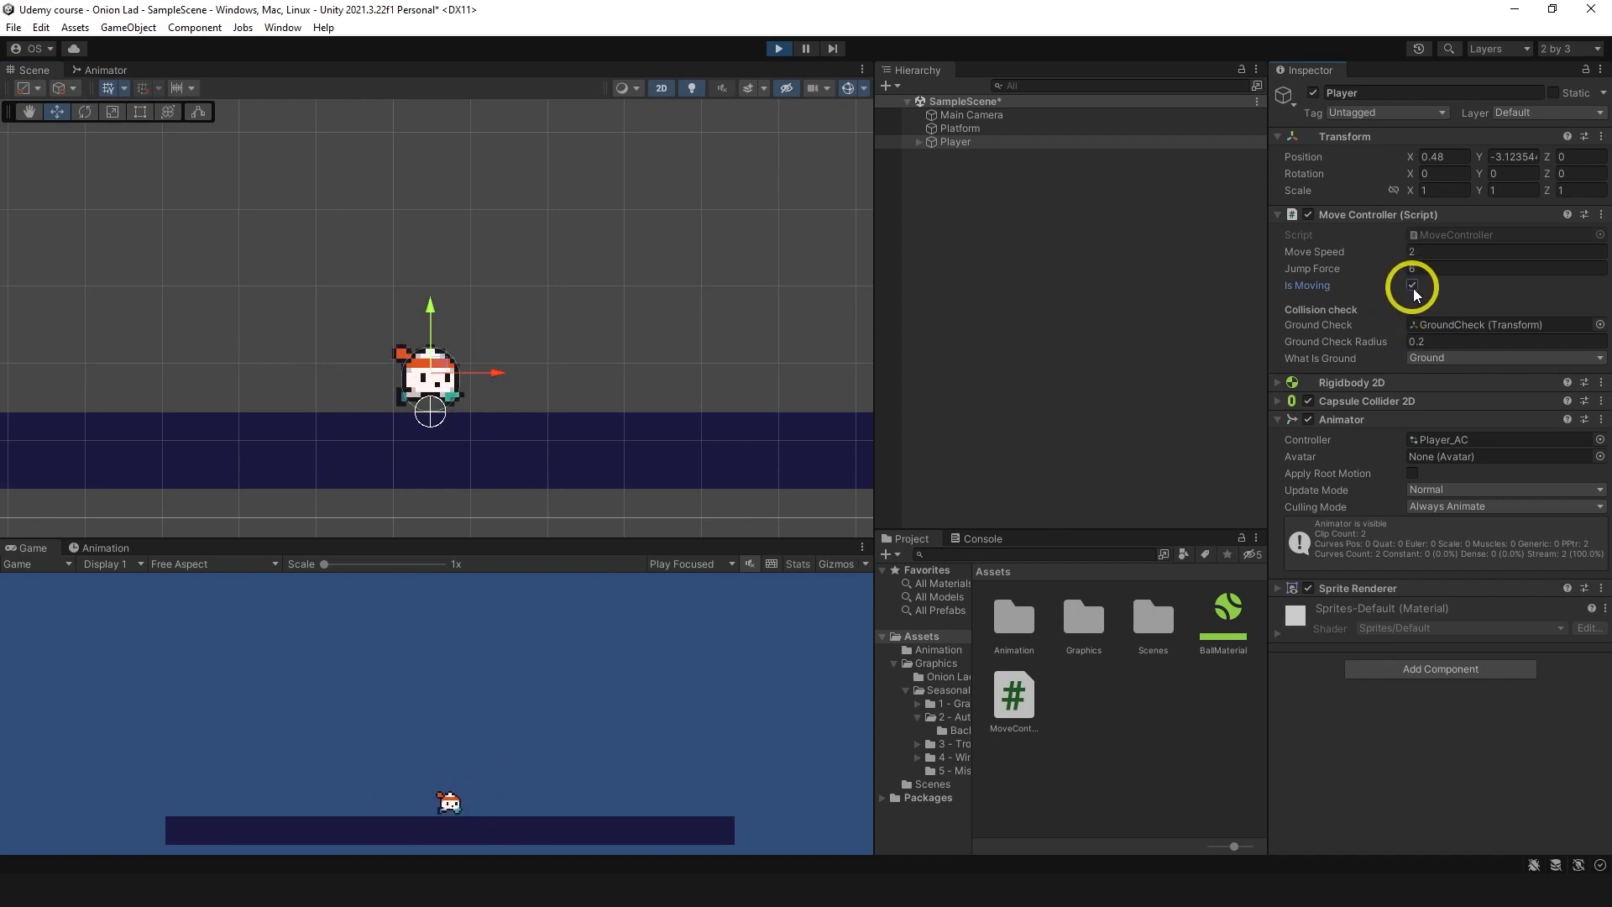
left_click(1411, 286)
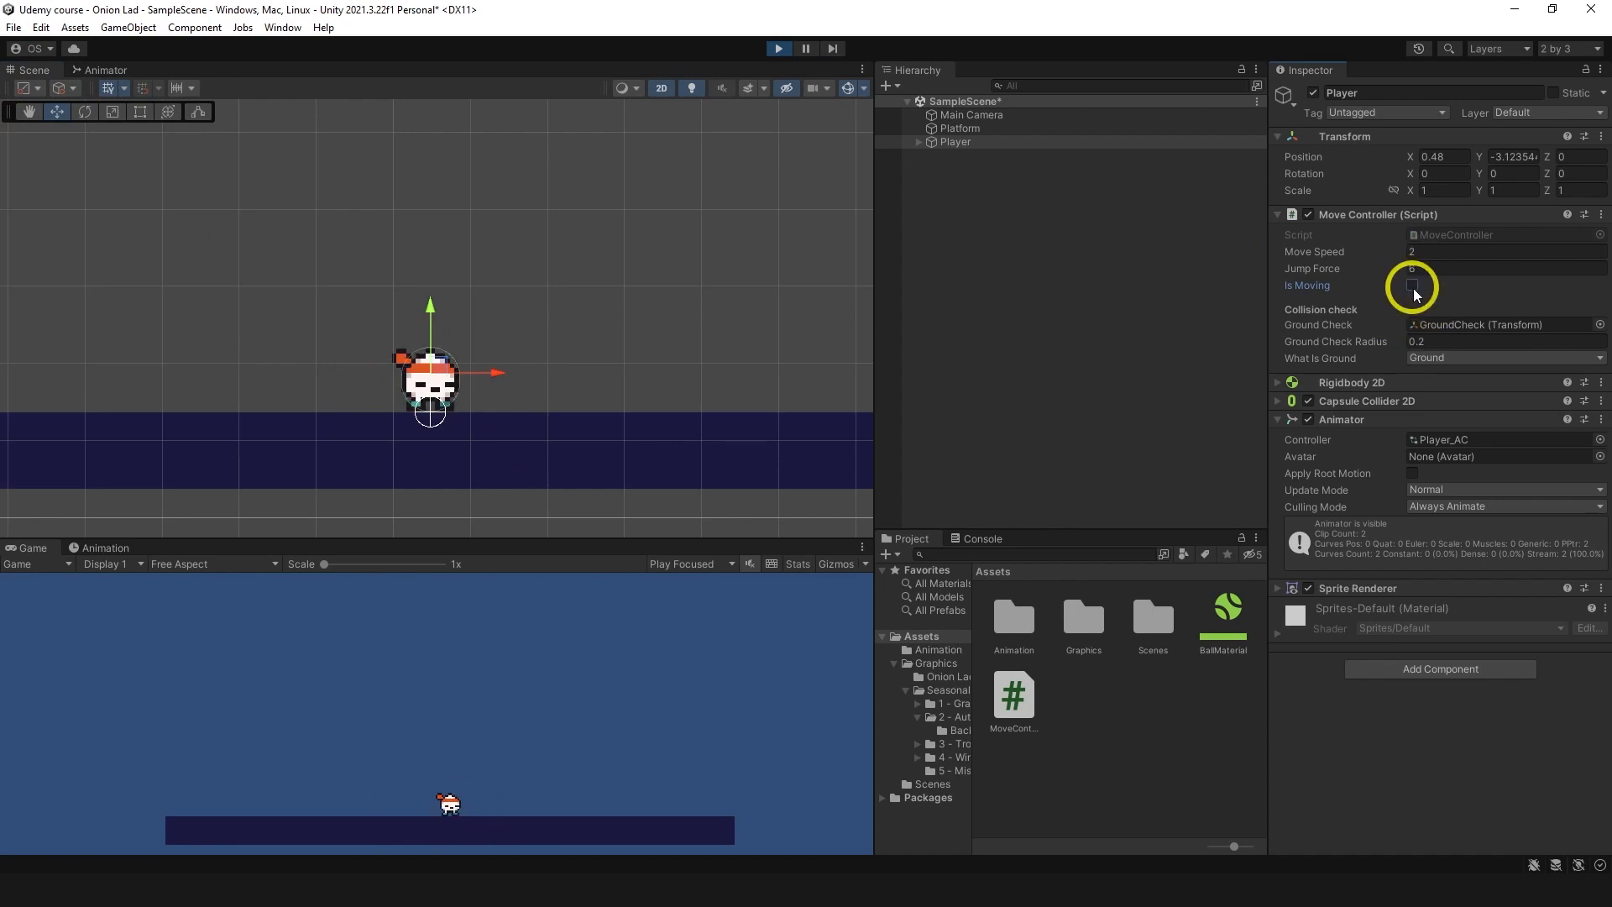
type("6")
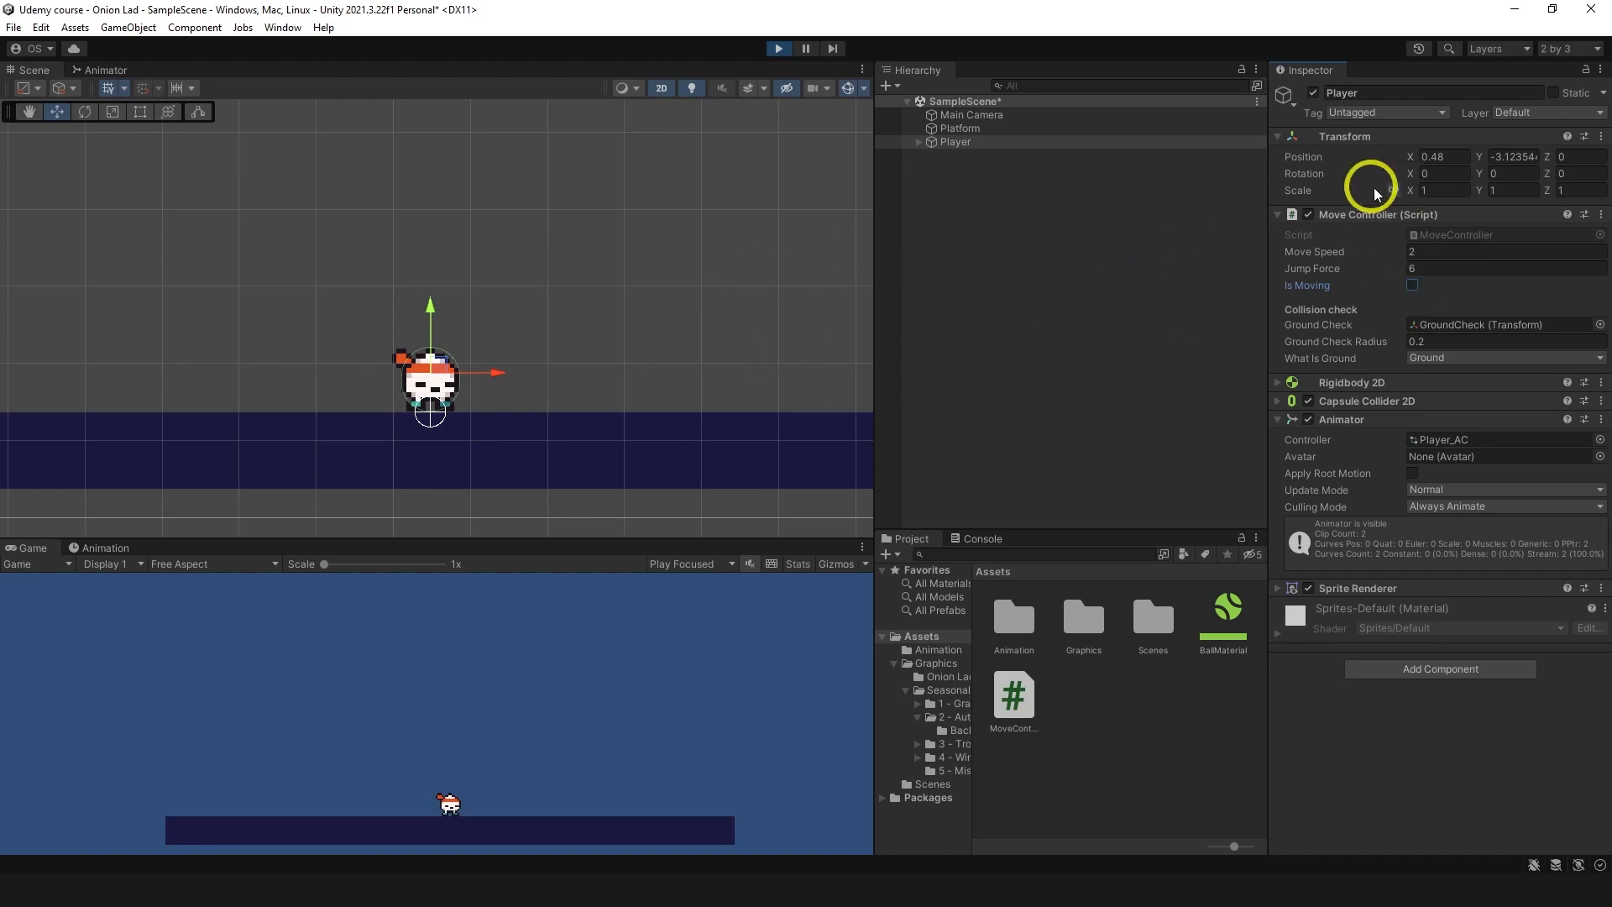
left_click(1412, 286)
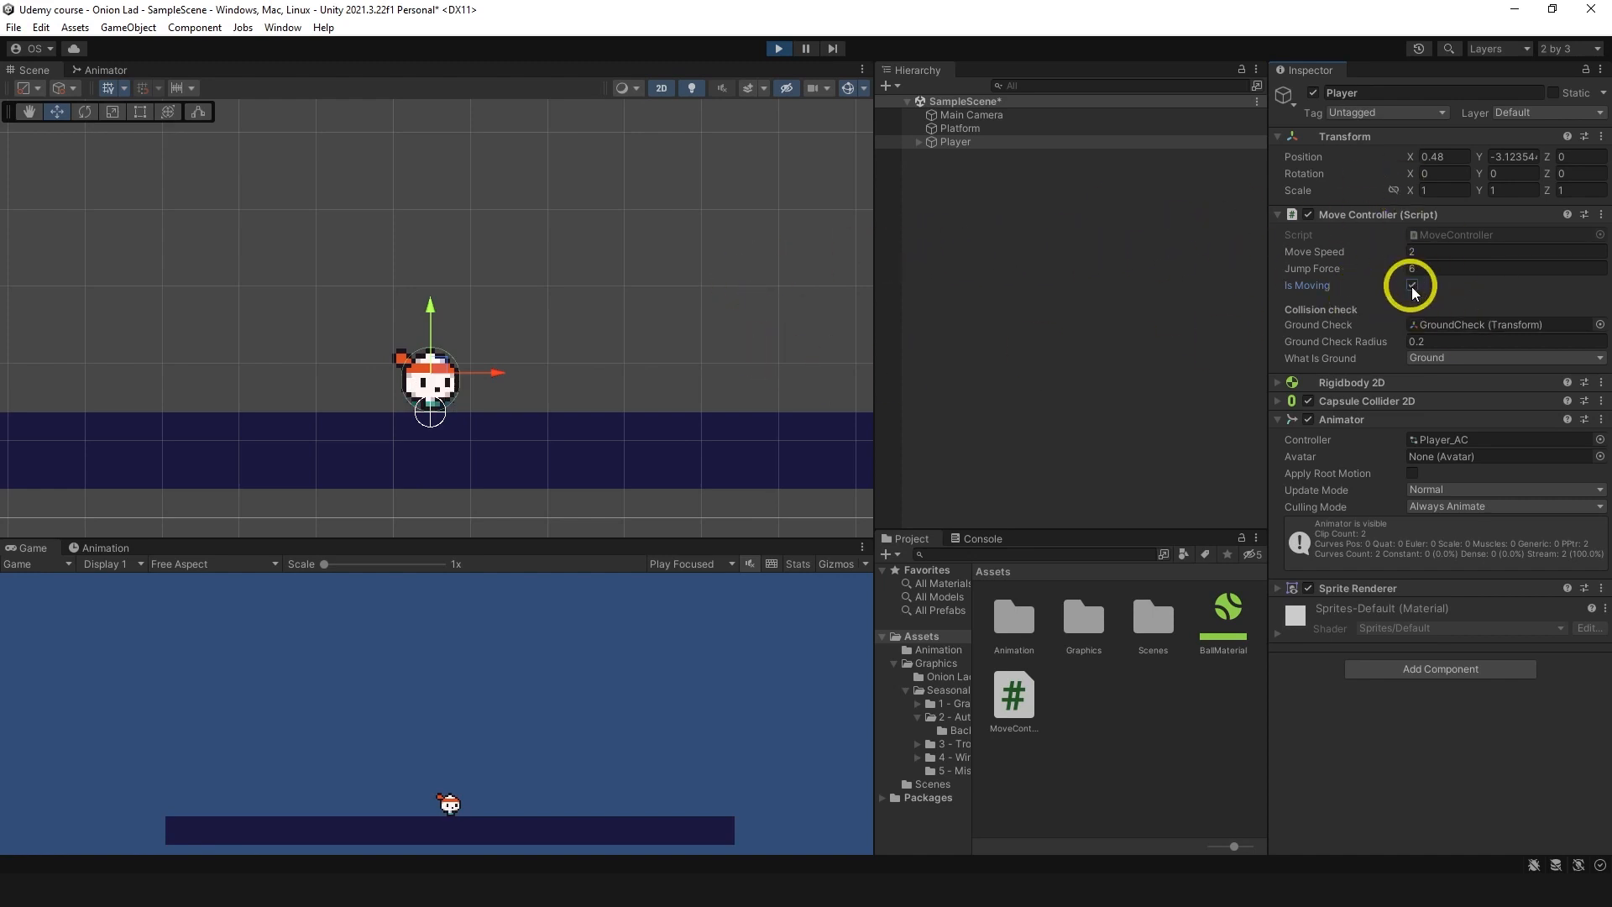
left_click(1412, 286)
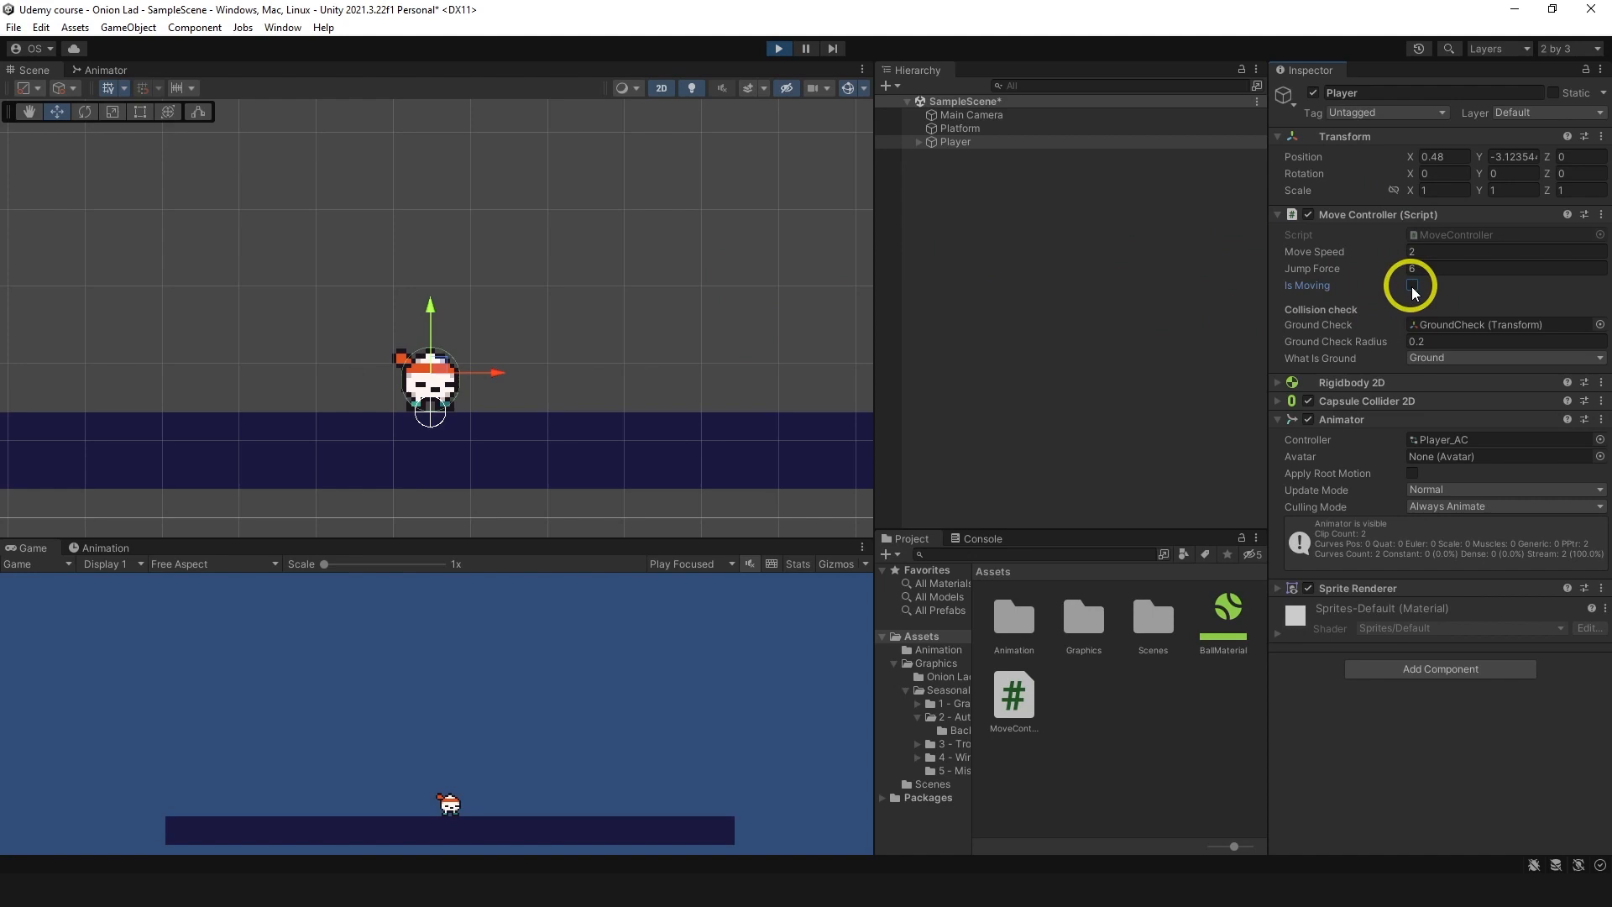
left_click(104, 68)
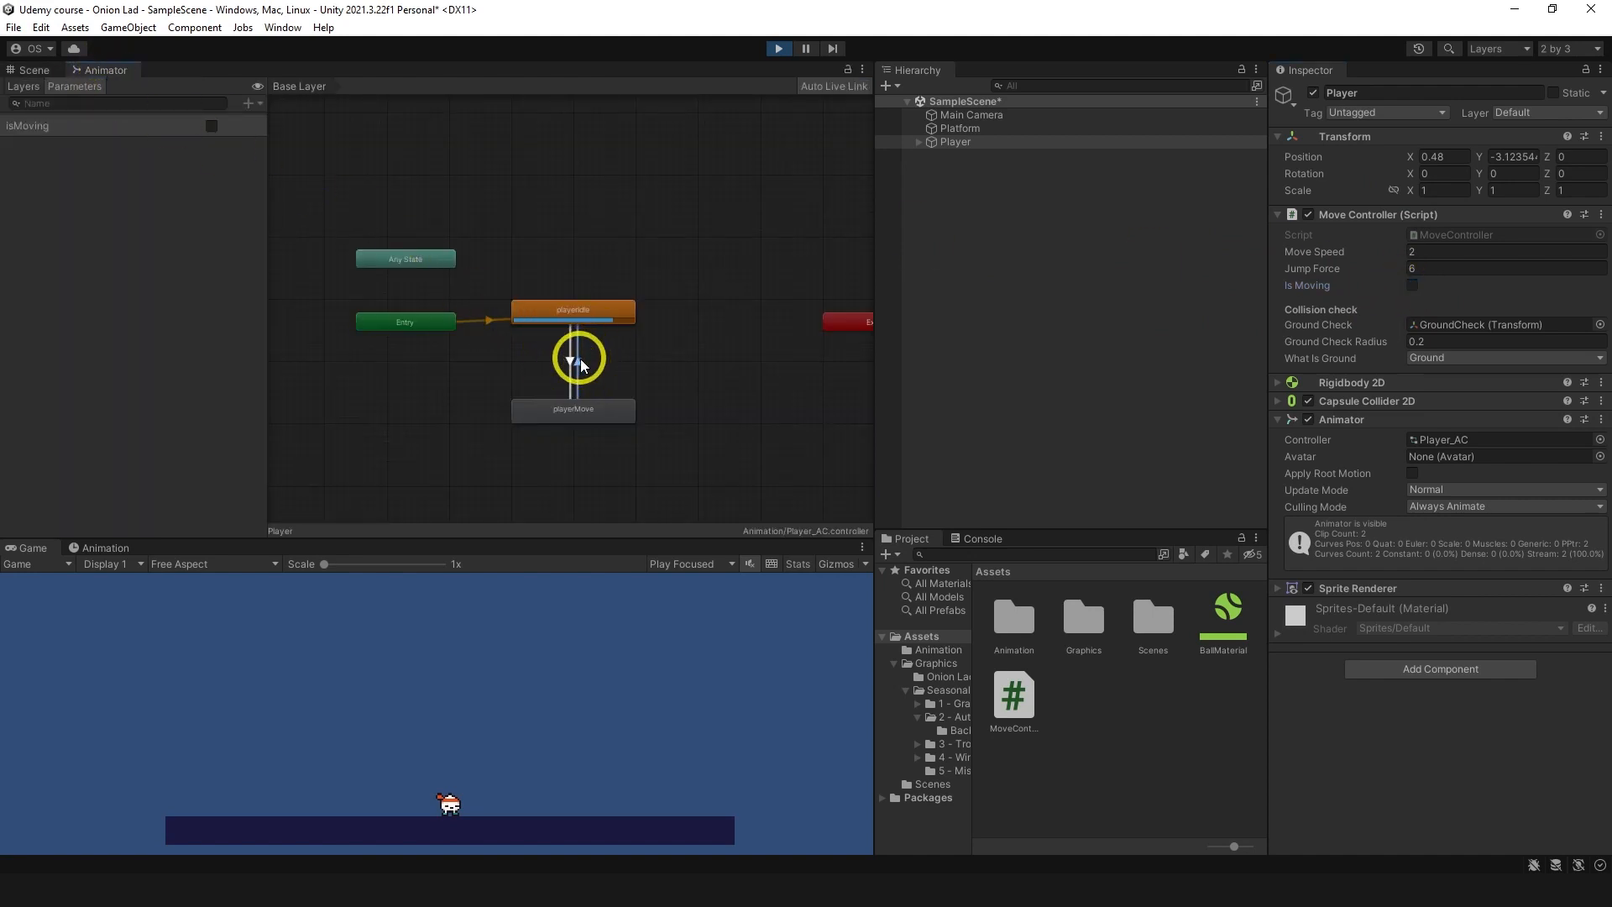
Step: Turn off Has Exit Time and set Transition Duration 0 on the isMoving transitions
left_click(574, 359)
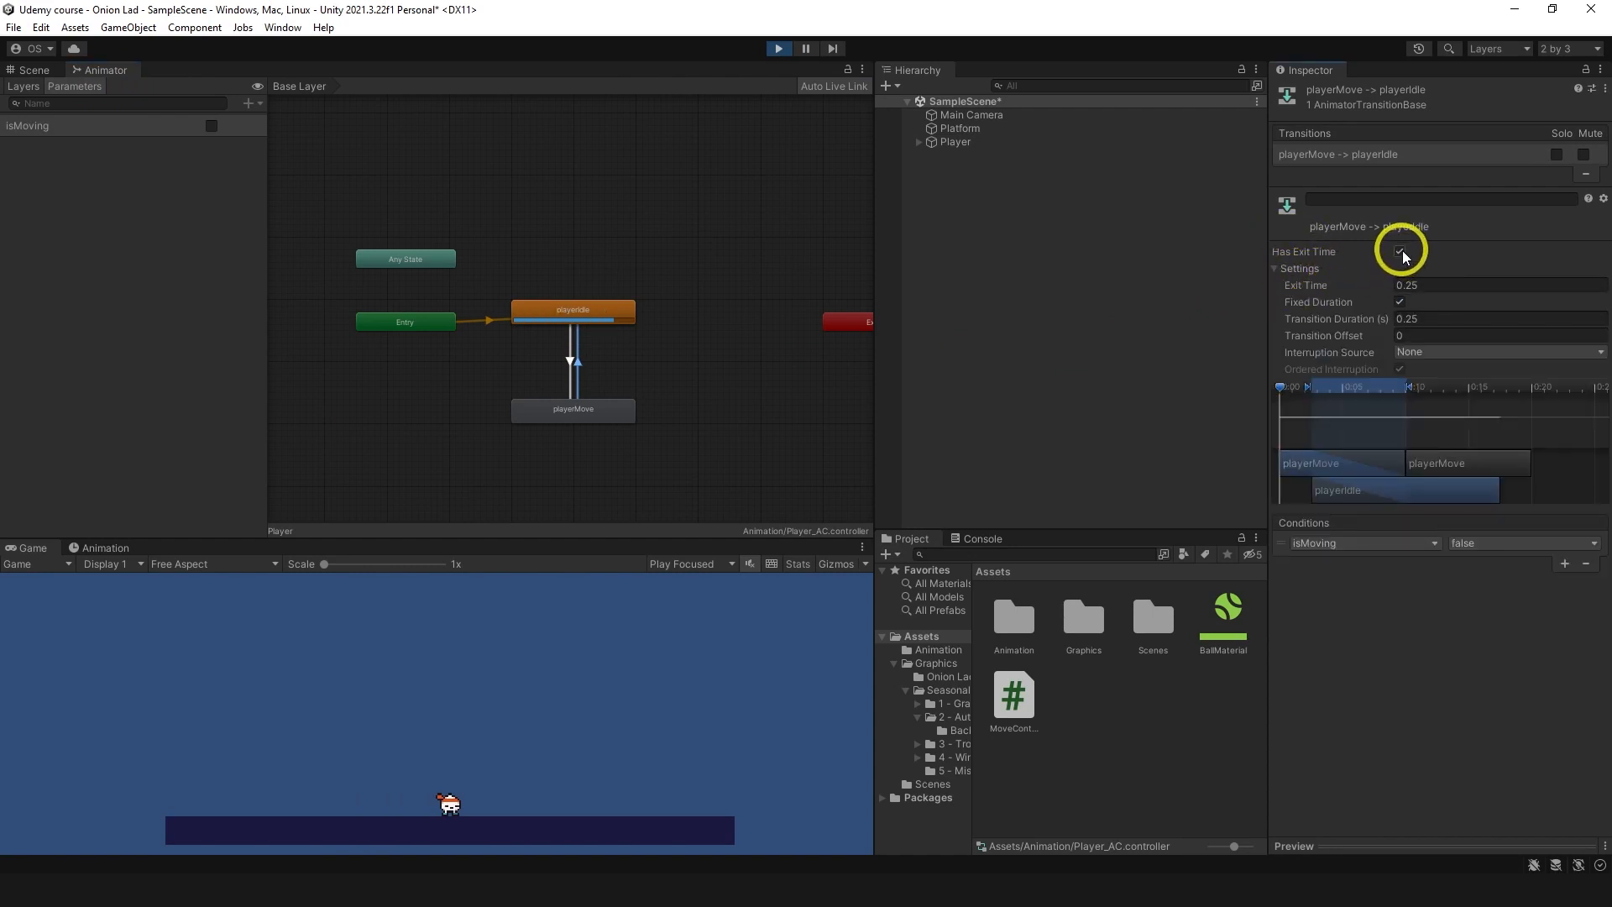
left_click(1399, 252)
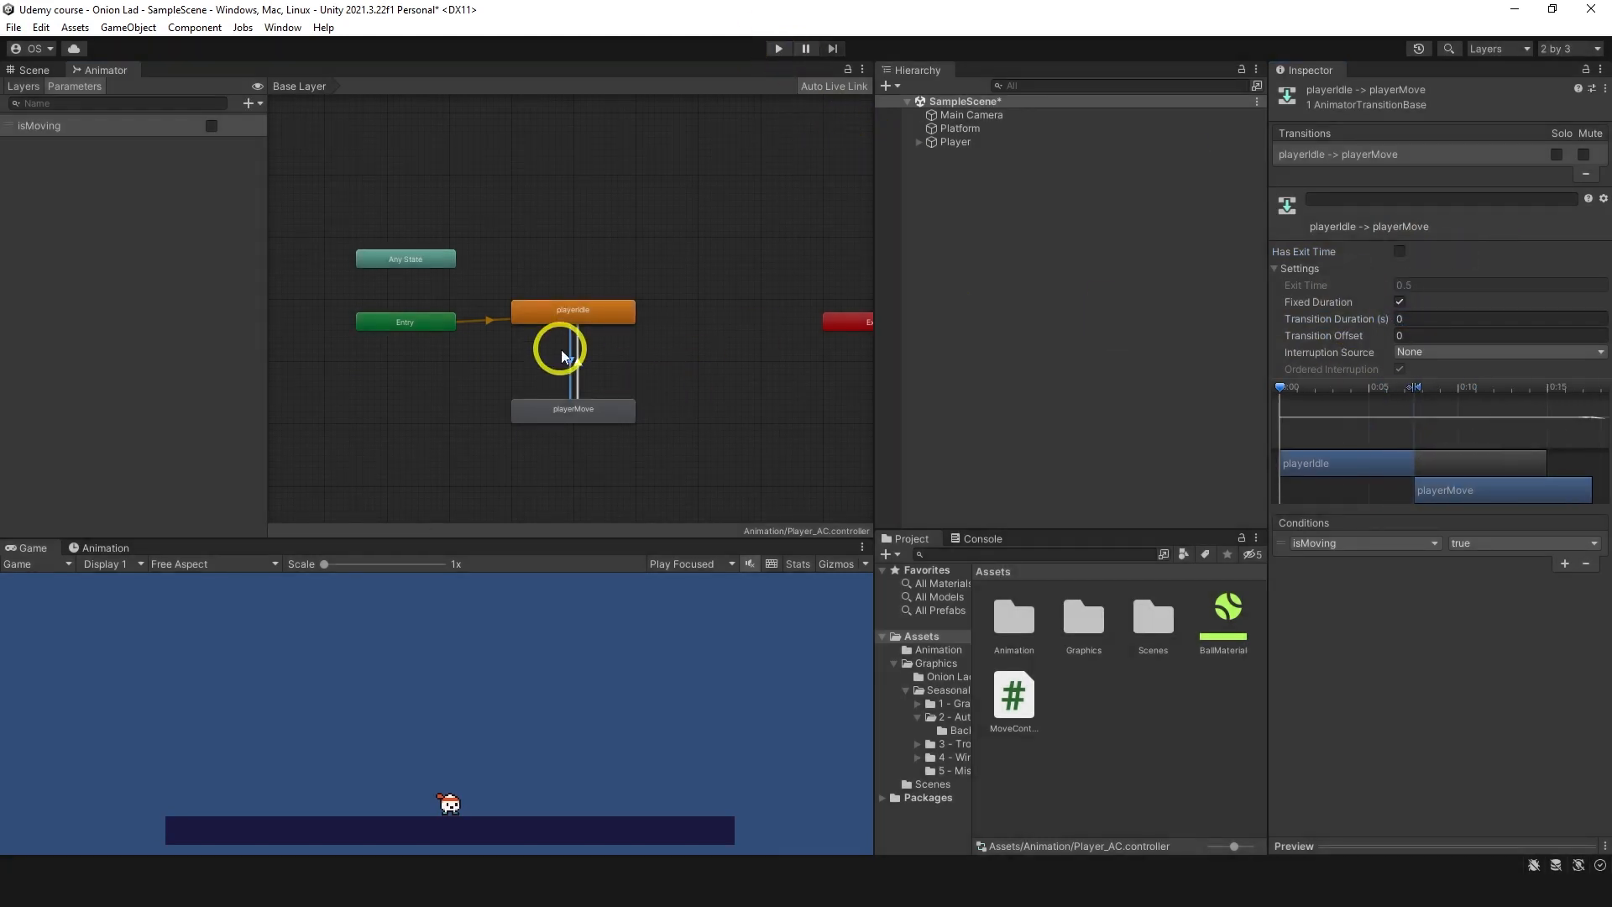
mouse_move(144, 216)
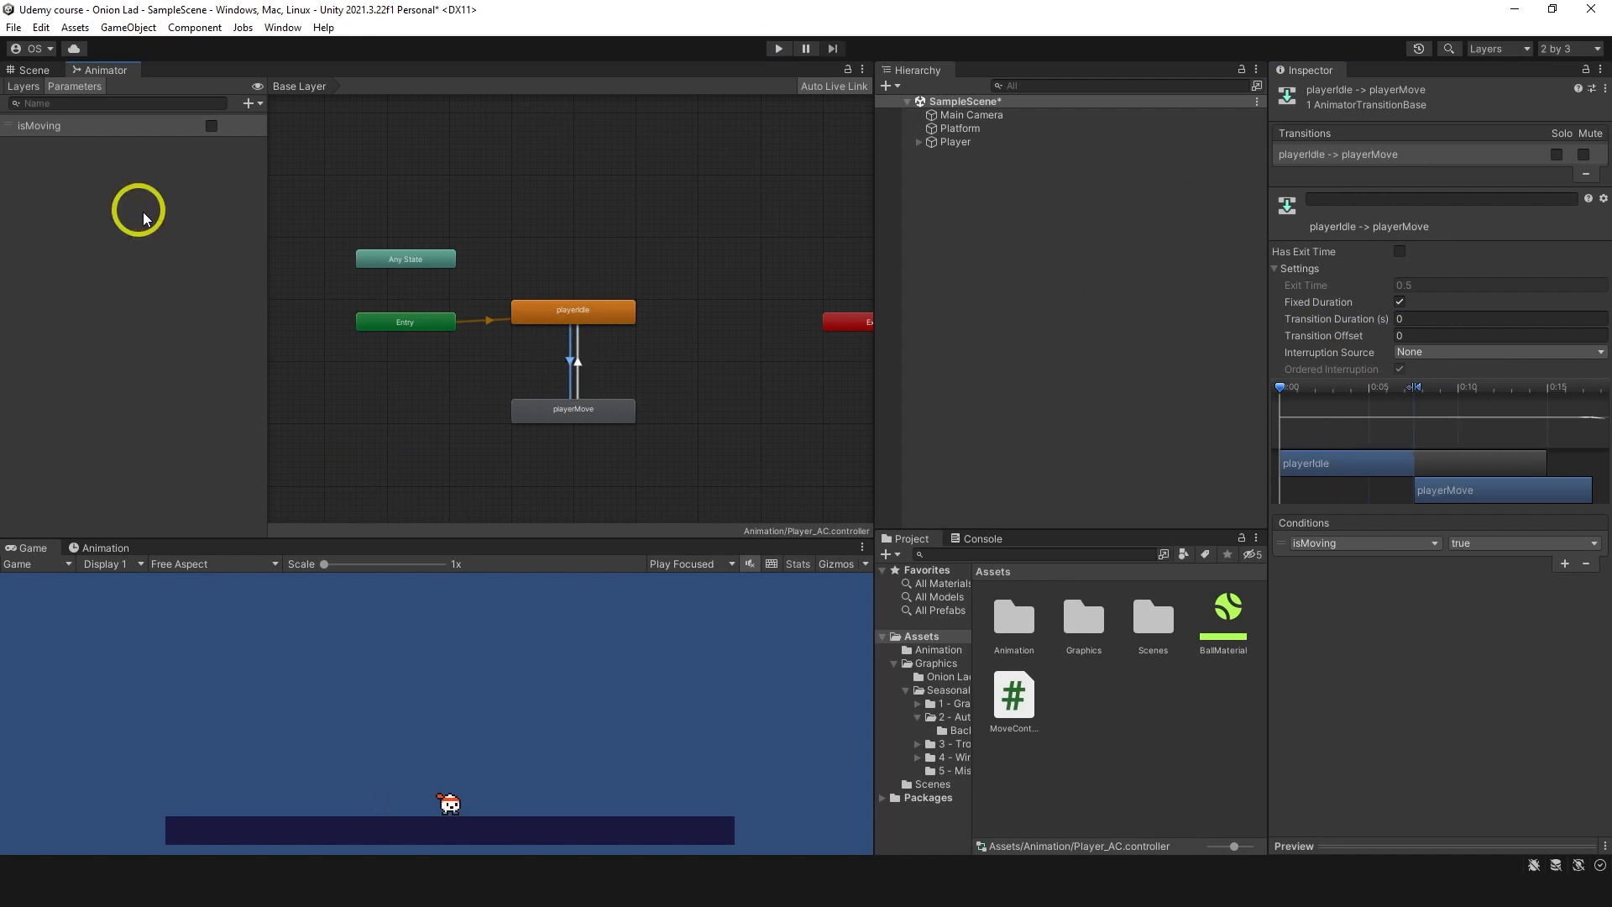
left_click(778, 47)
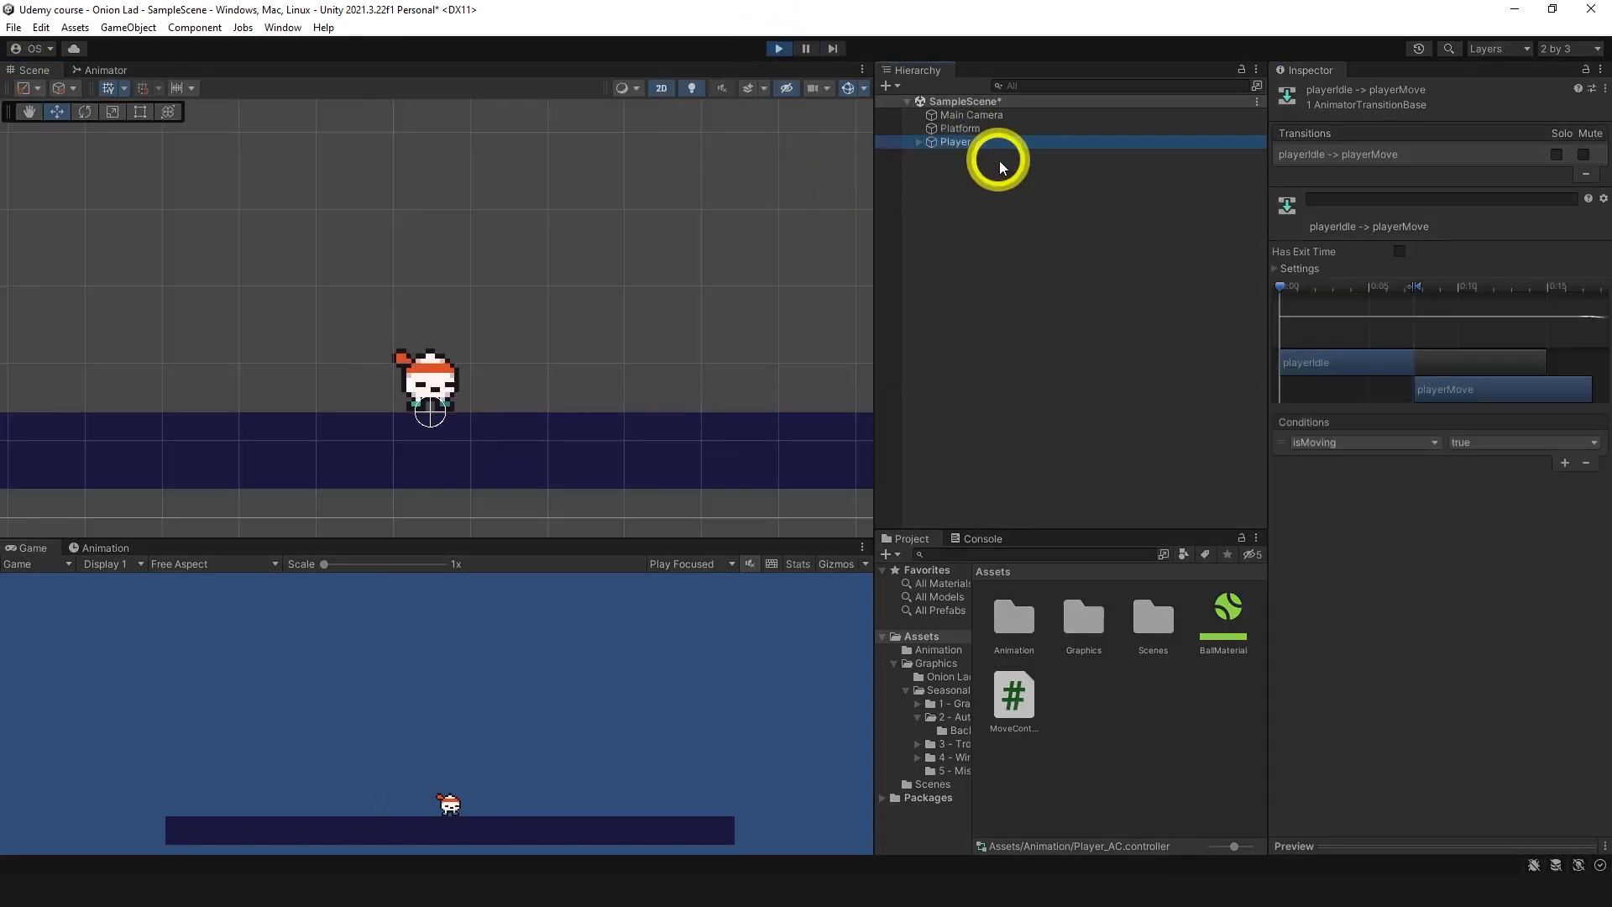
Step: Select Player and toggle its Is Moving flag on and back off during play mode
left_click(951, 141)
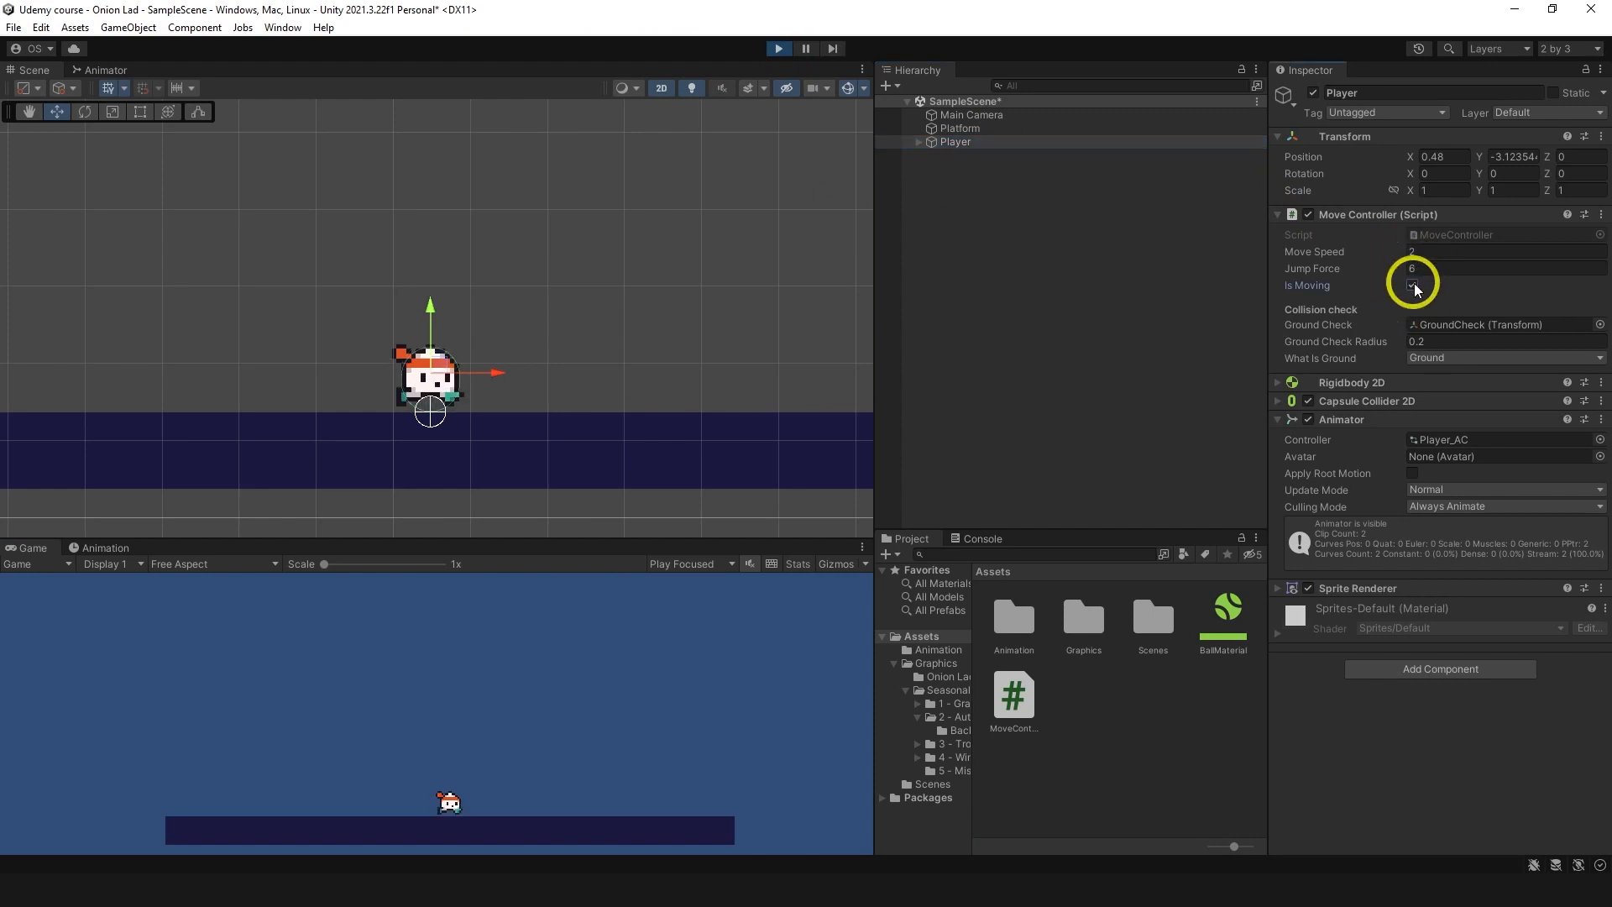
left_click(1412, 285)
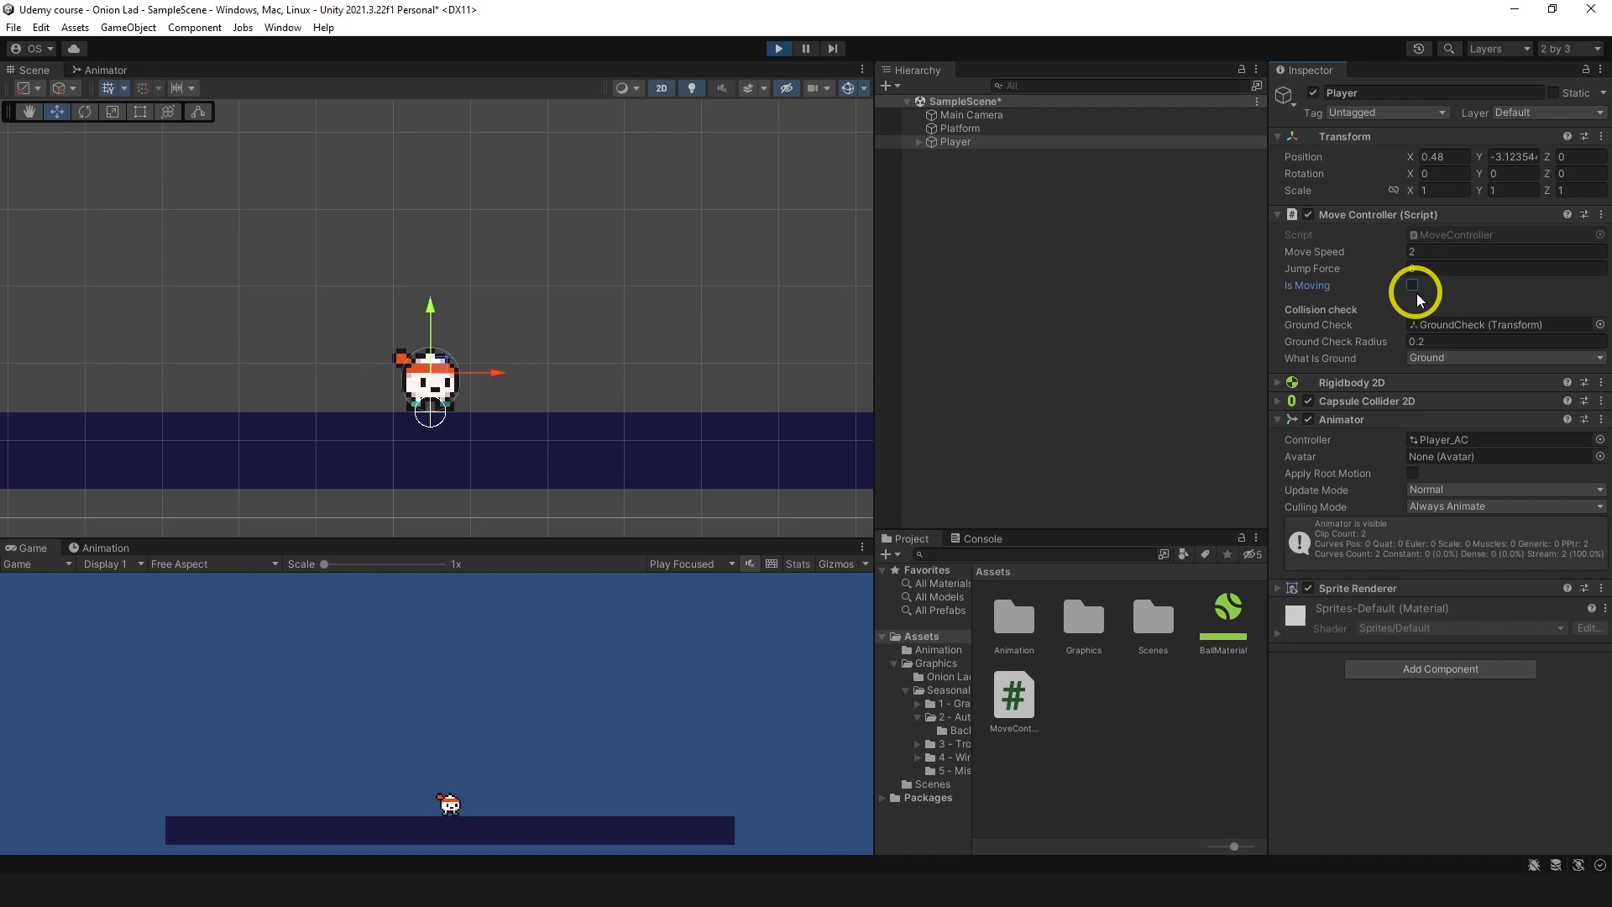
left_click(1414, 286)
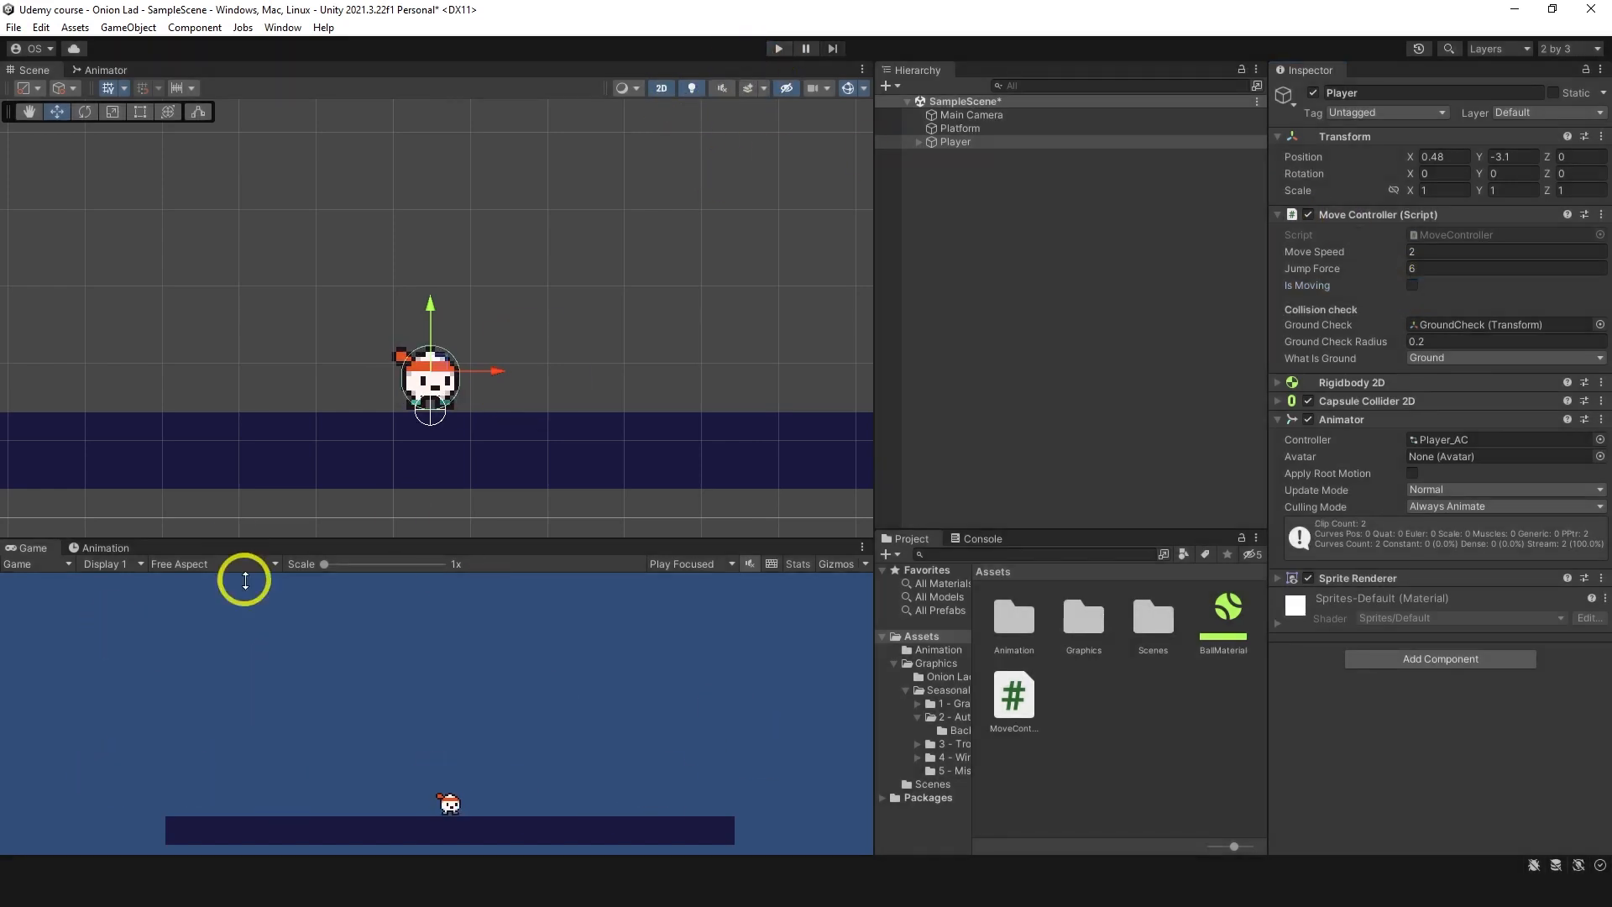
Step: Set the Game view resolution to Full HD 1920x1080
left_click(214, 512)
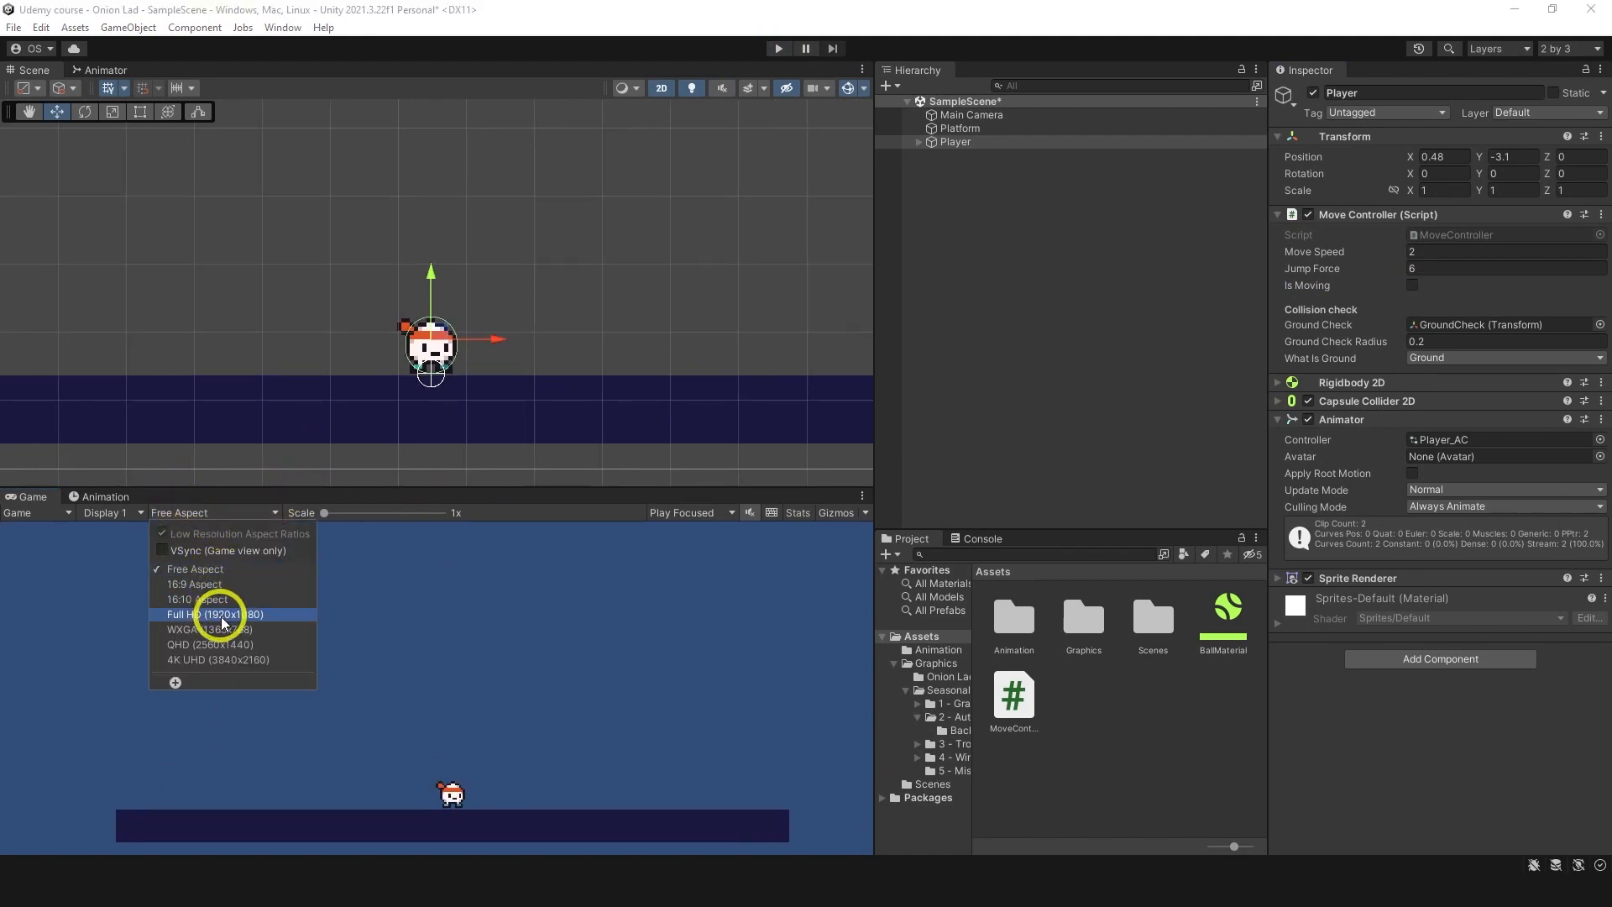
left_click(215, 615)
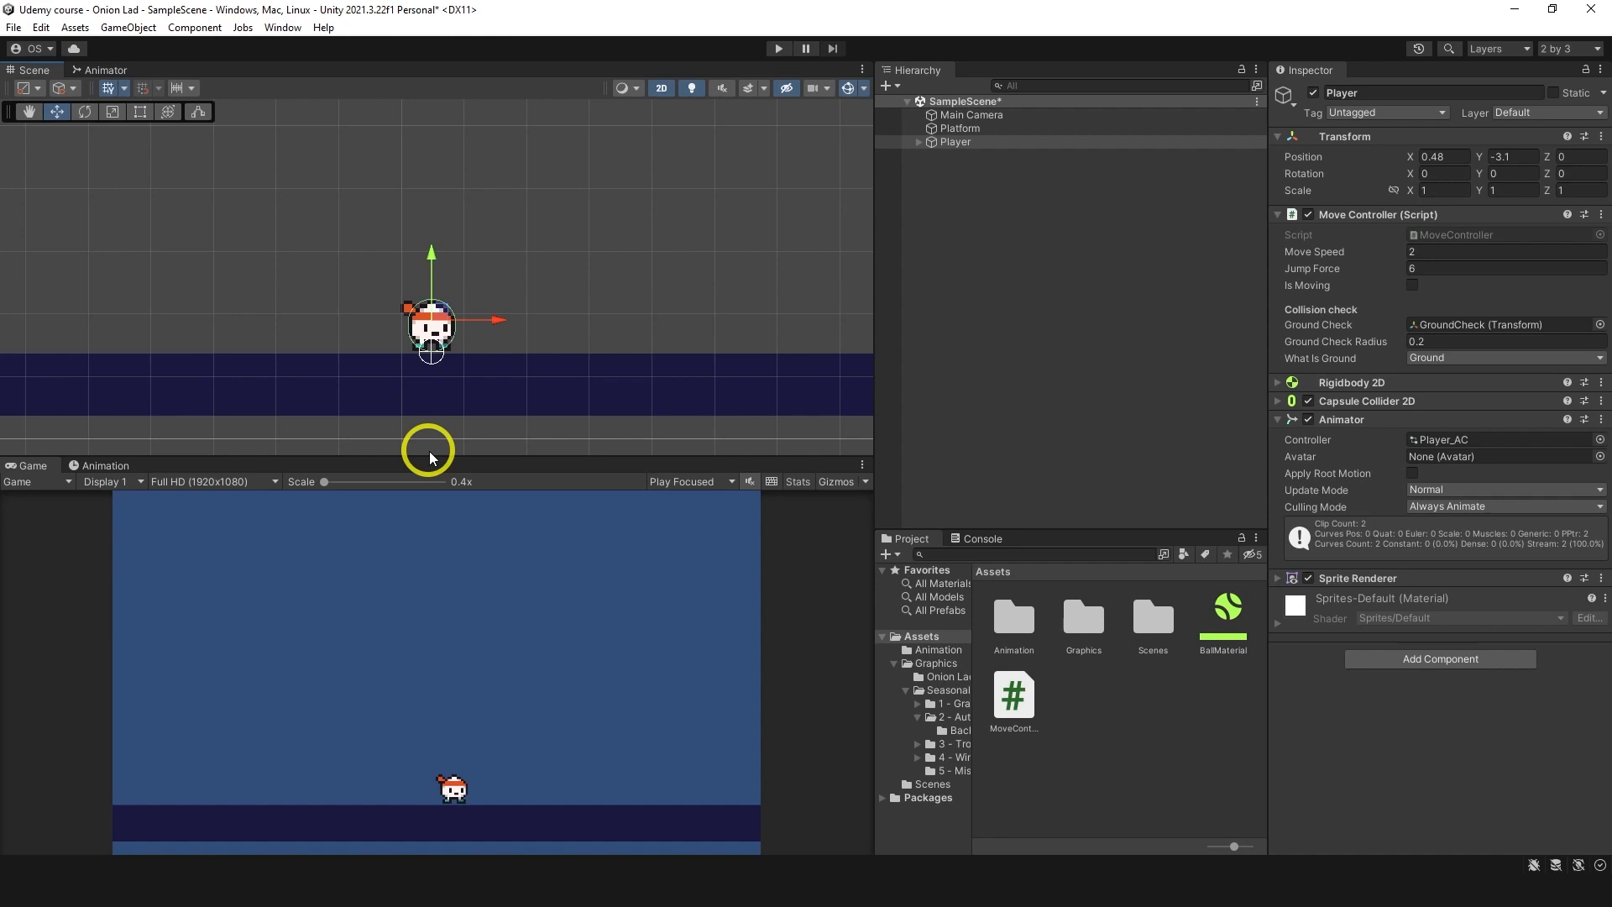
mouse_move(1471, 237)
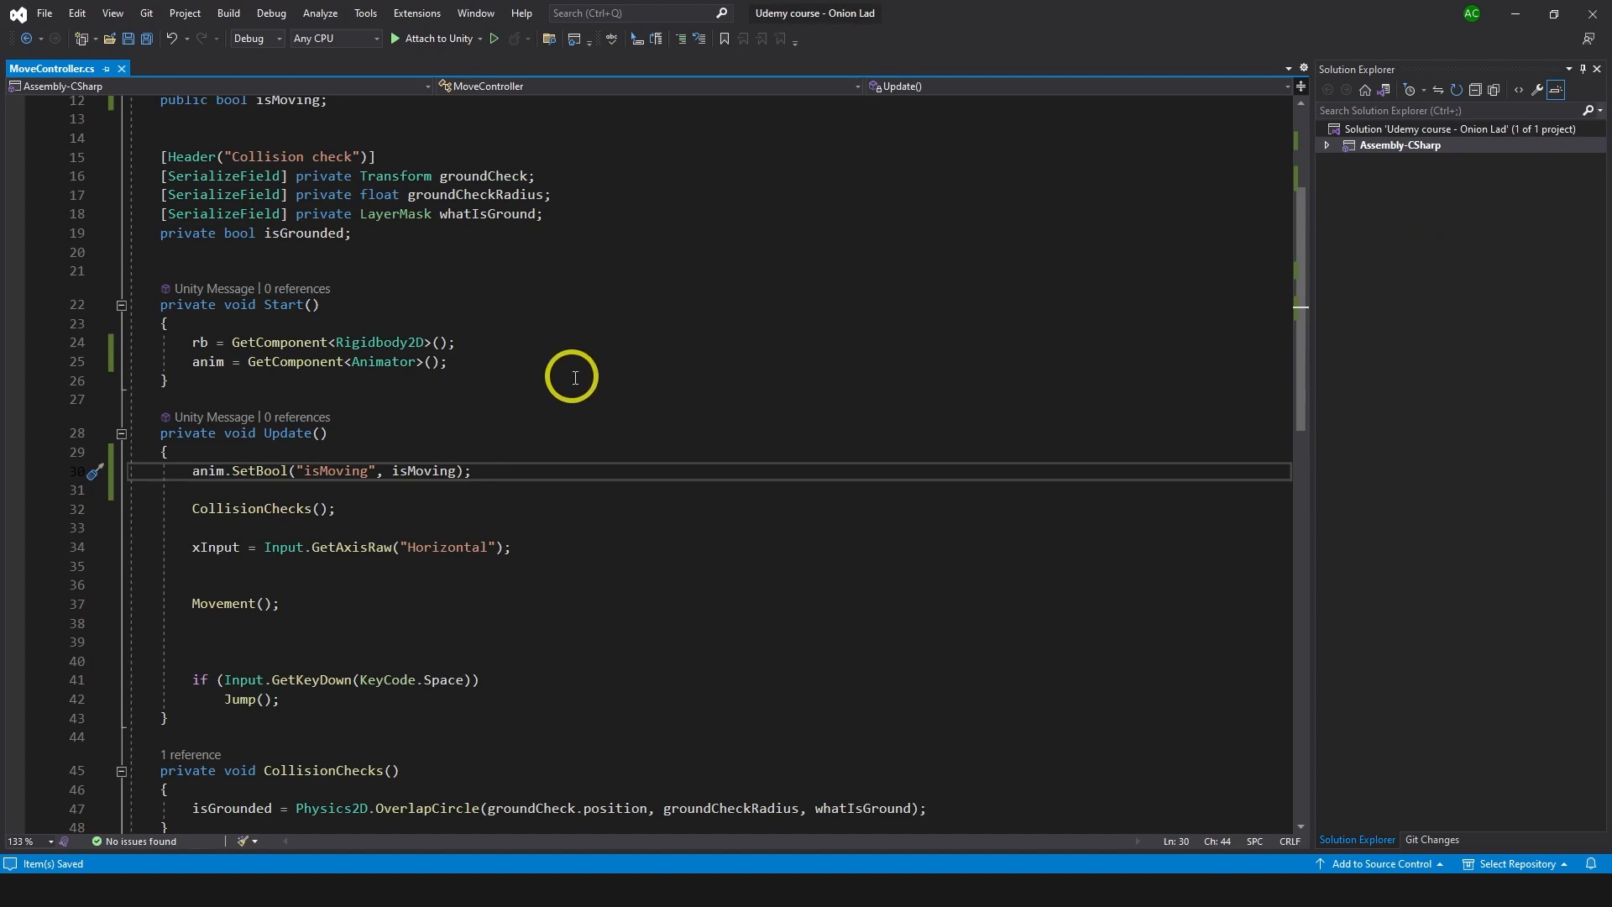
Step: Add isMoving = rb.velocity.x != 0 above anim.SetBool("isMoving", isMoving) in Update and save
double_click(424, 471)
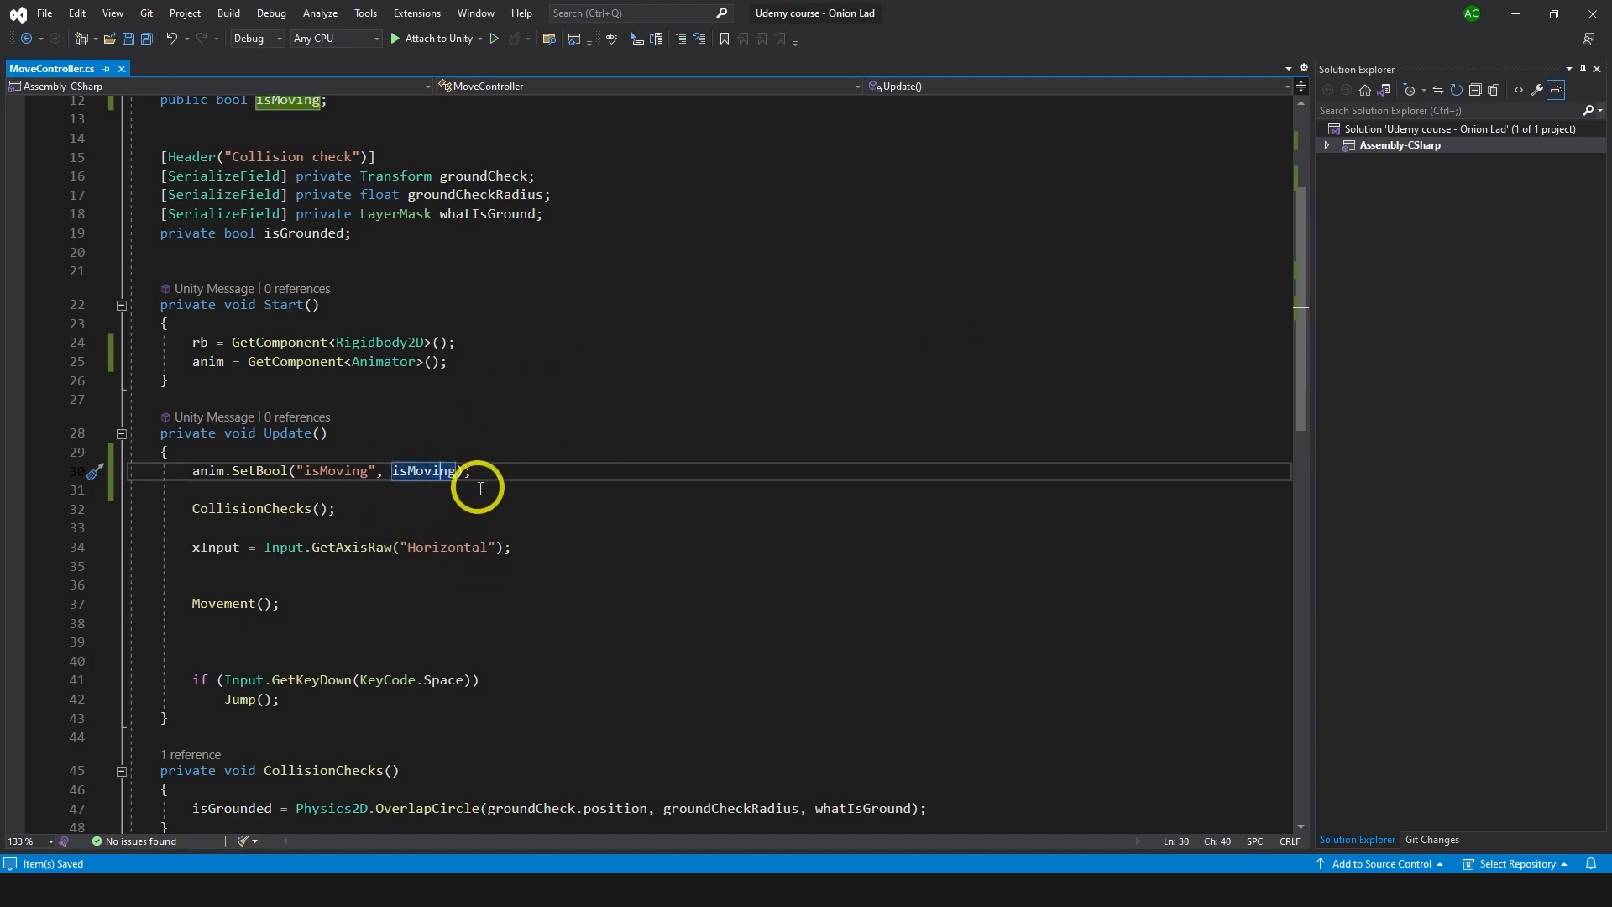
left_click(164, 451)
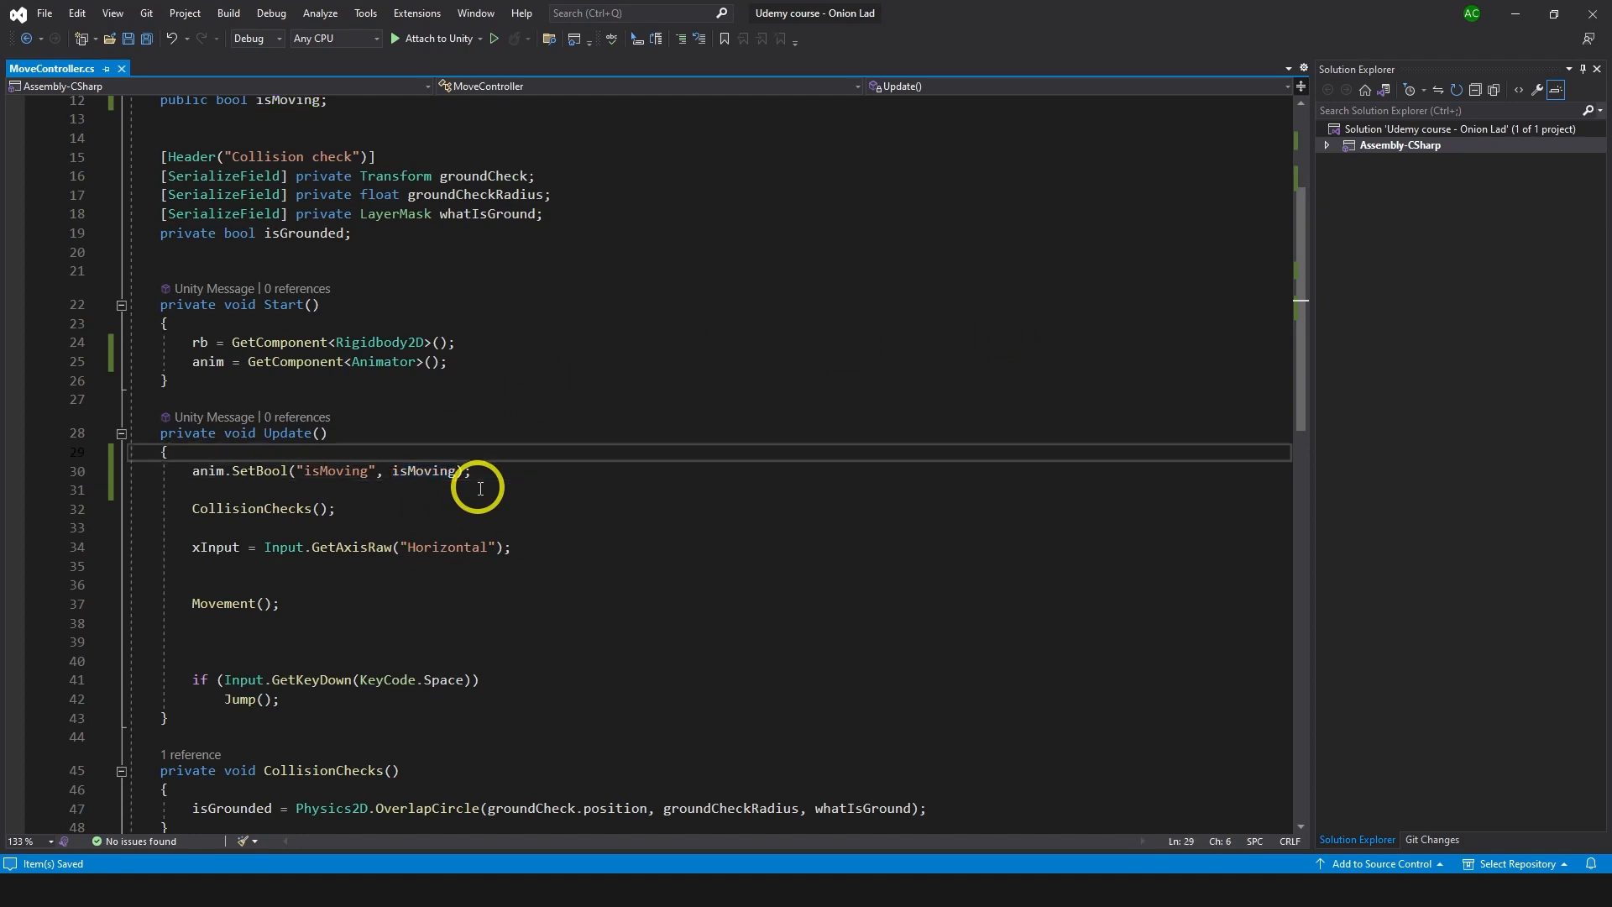
type("isMoving = Time.time > moveSpeed;")
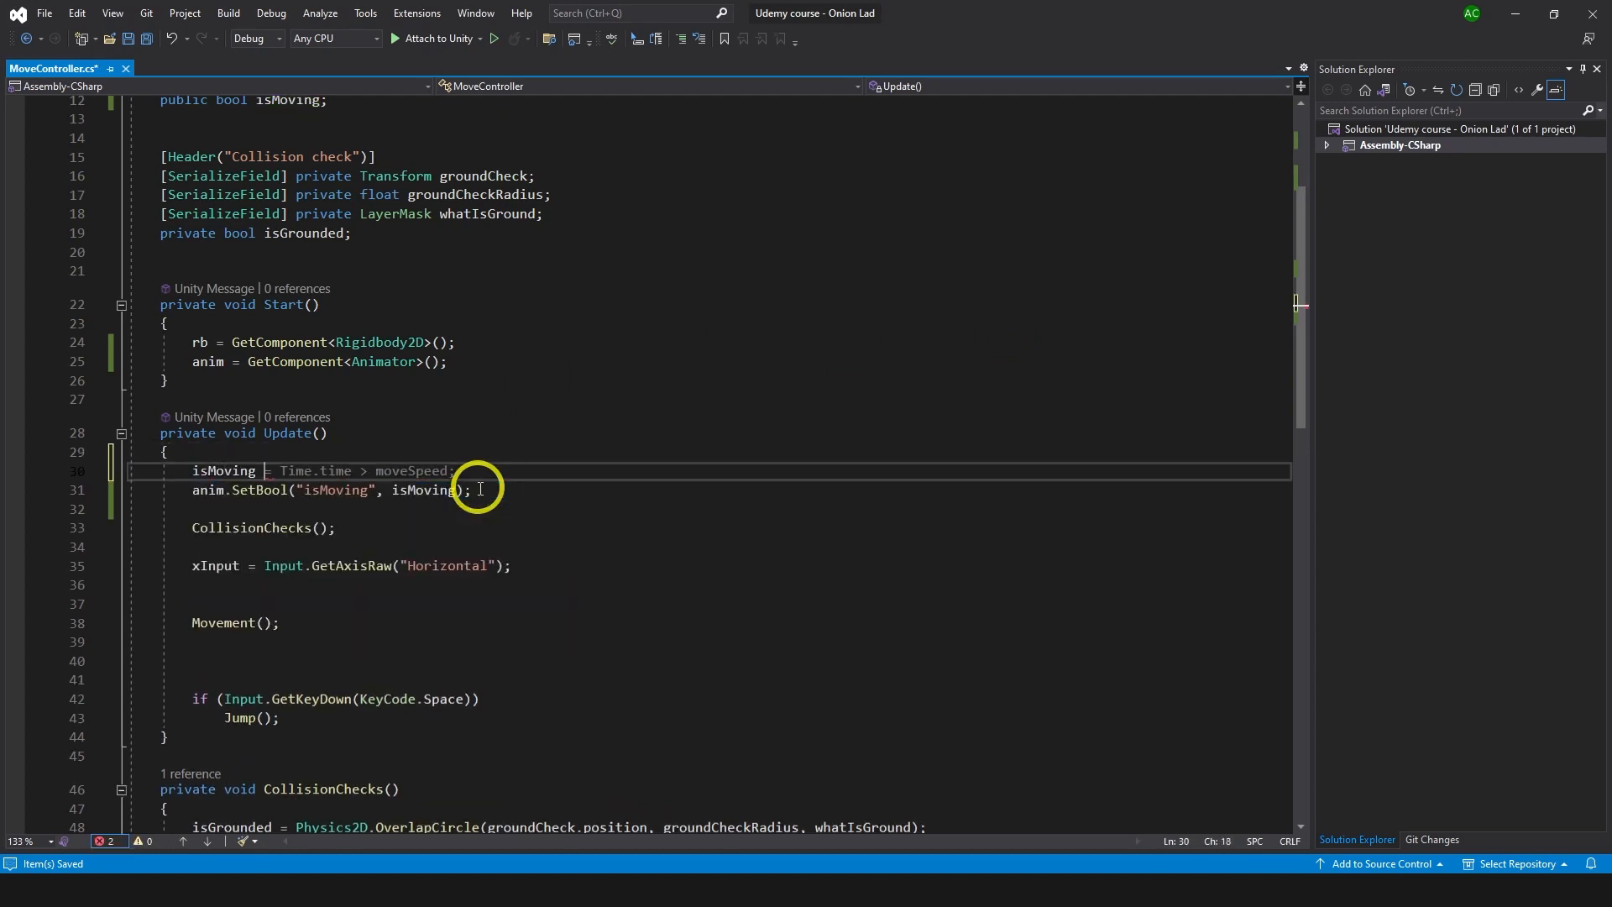
type("rb")
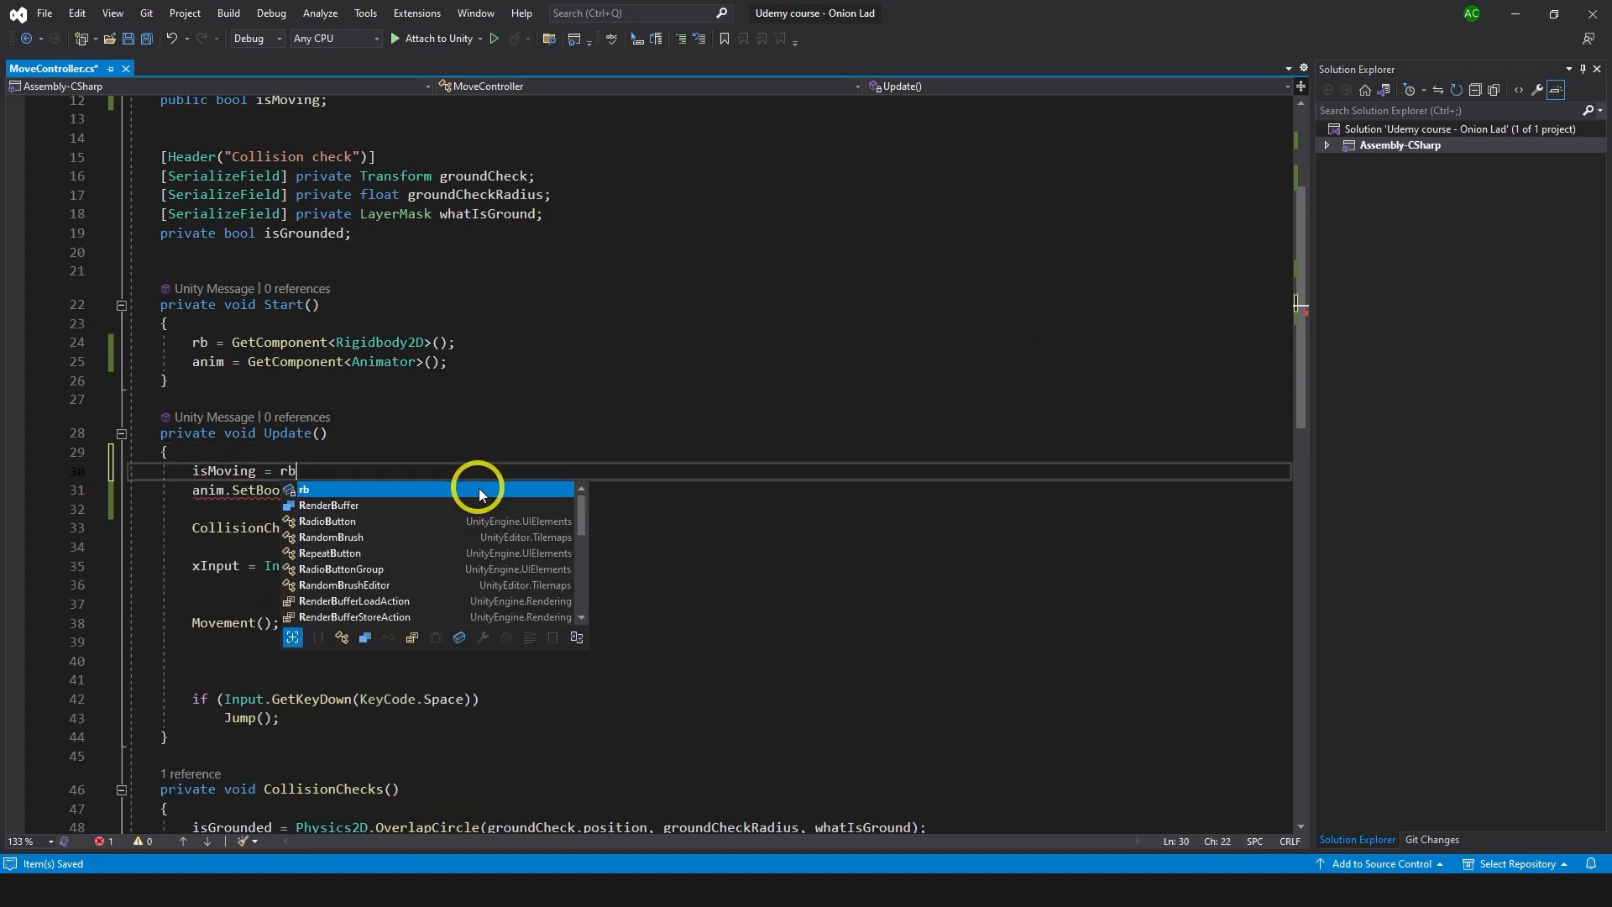
type(".velocity.x > 0;")
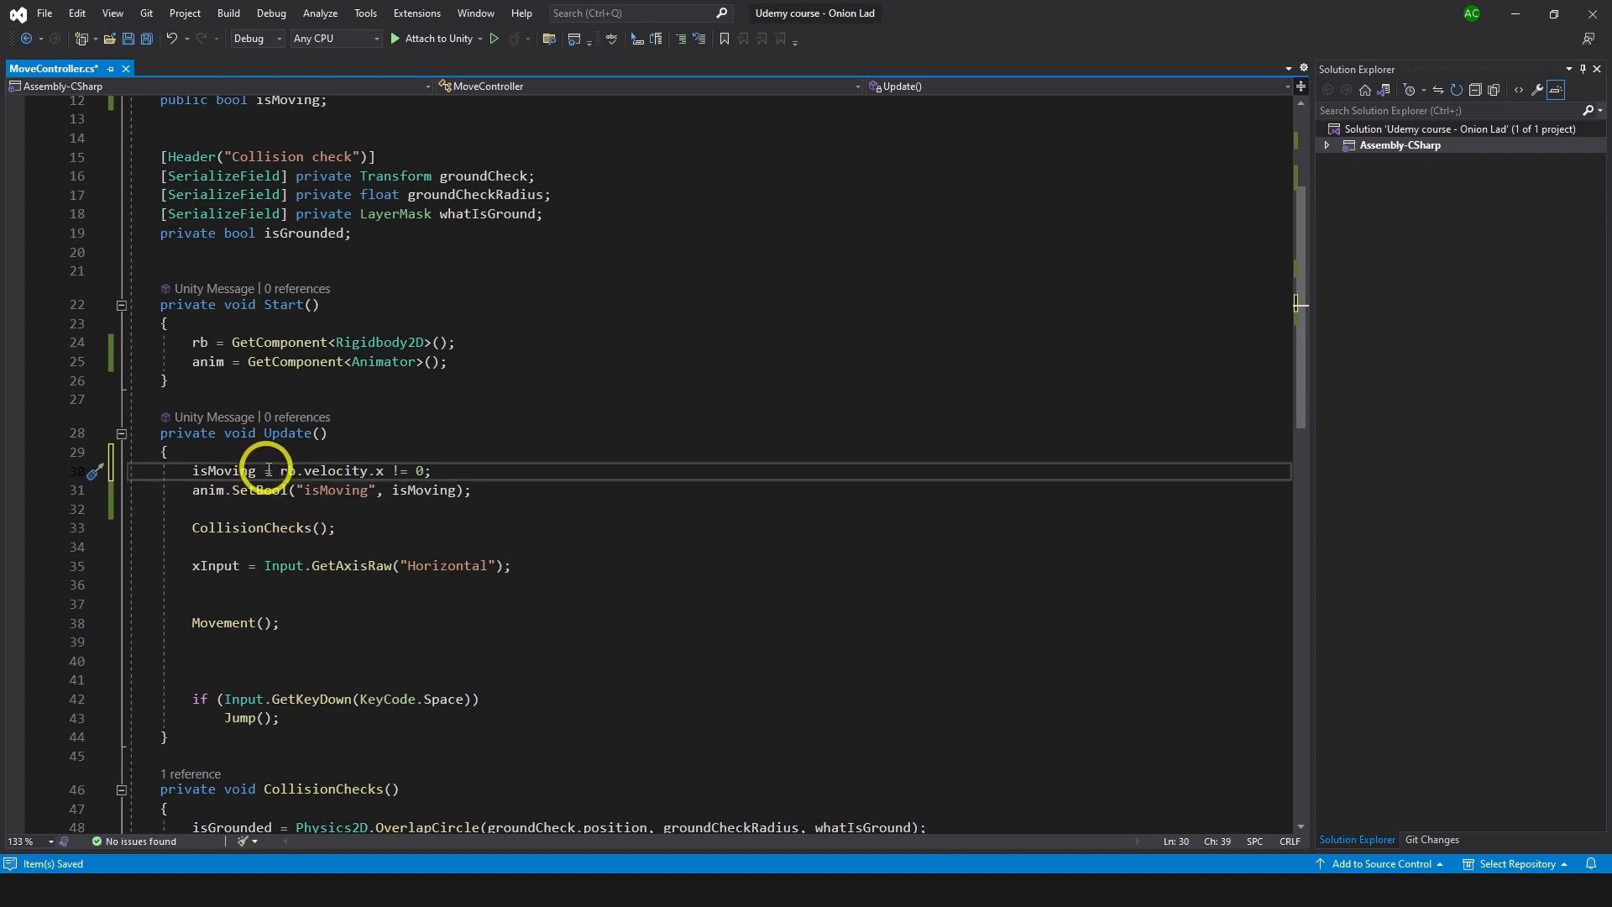
double_click(331, 470)
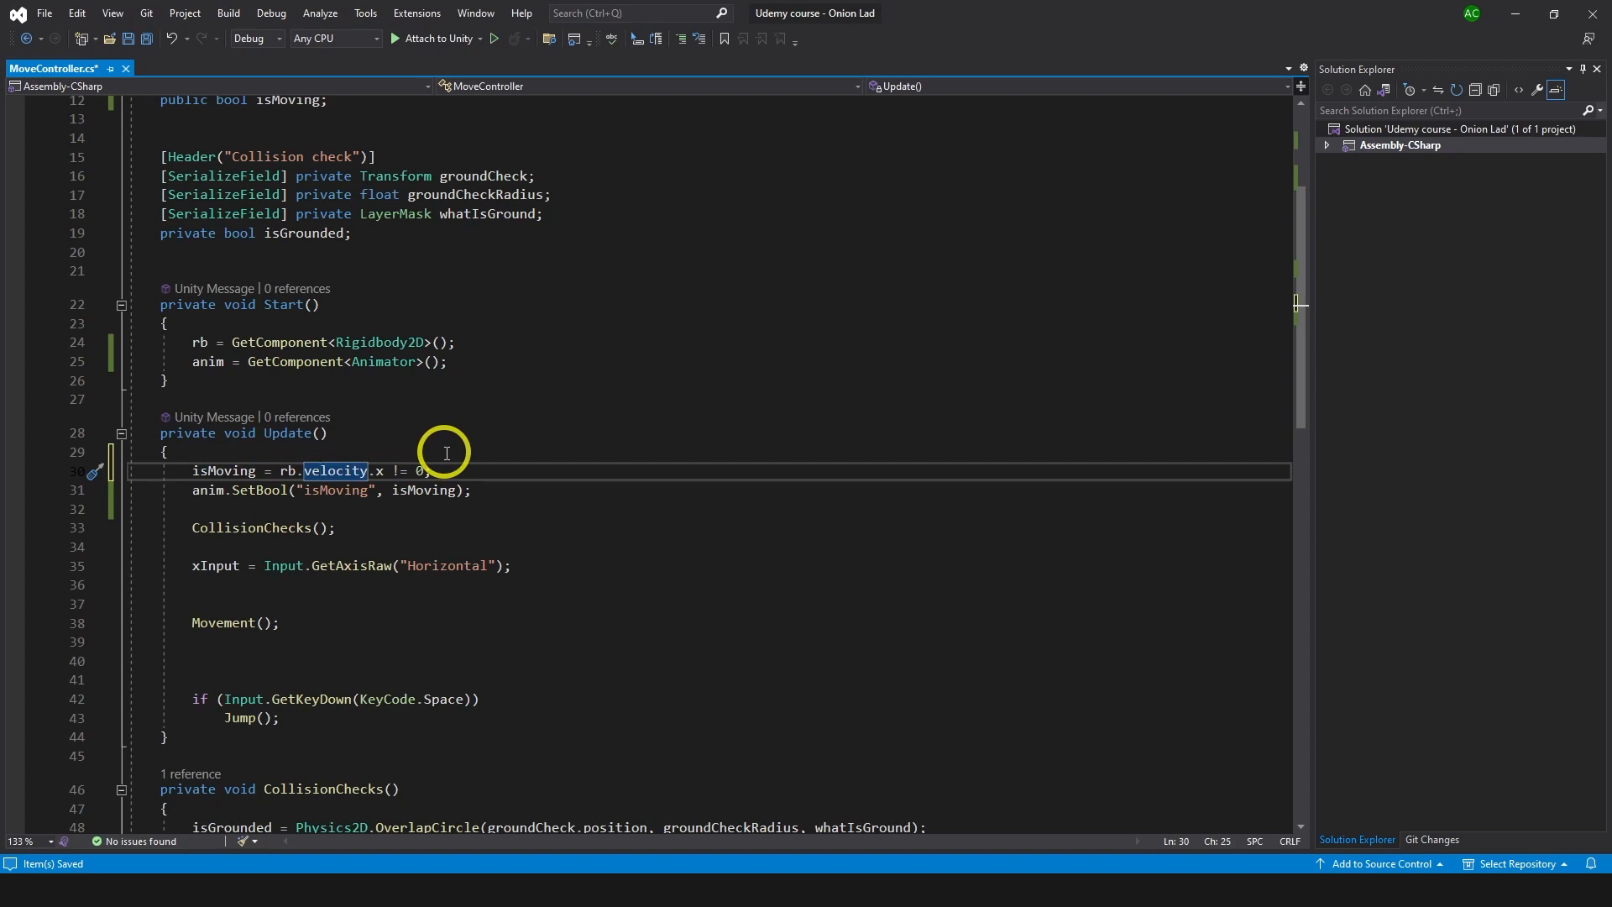
key("ctrl+s")
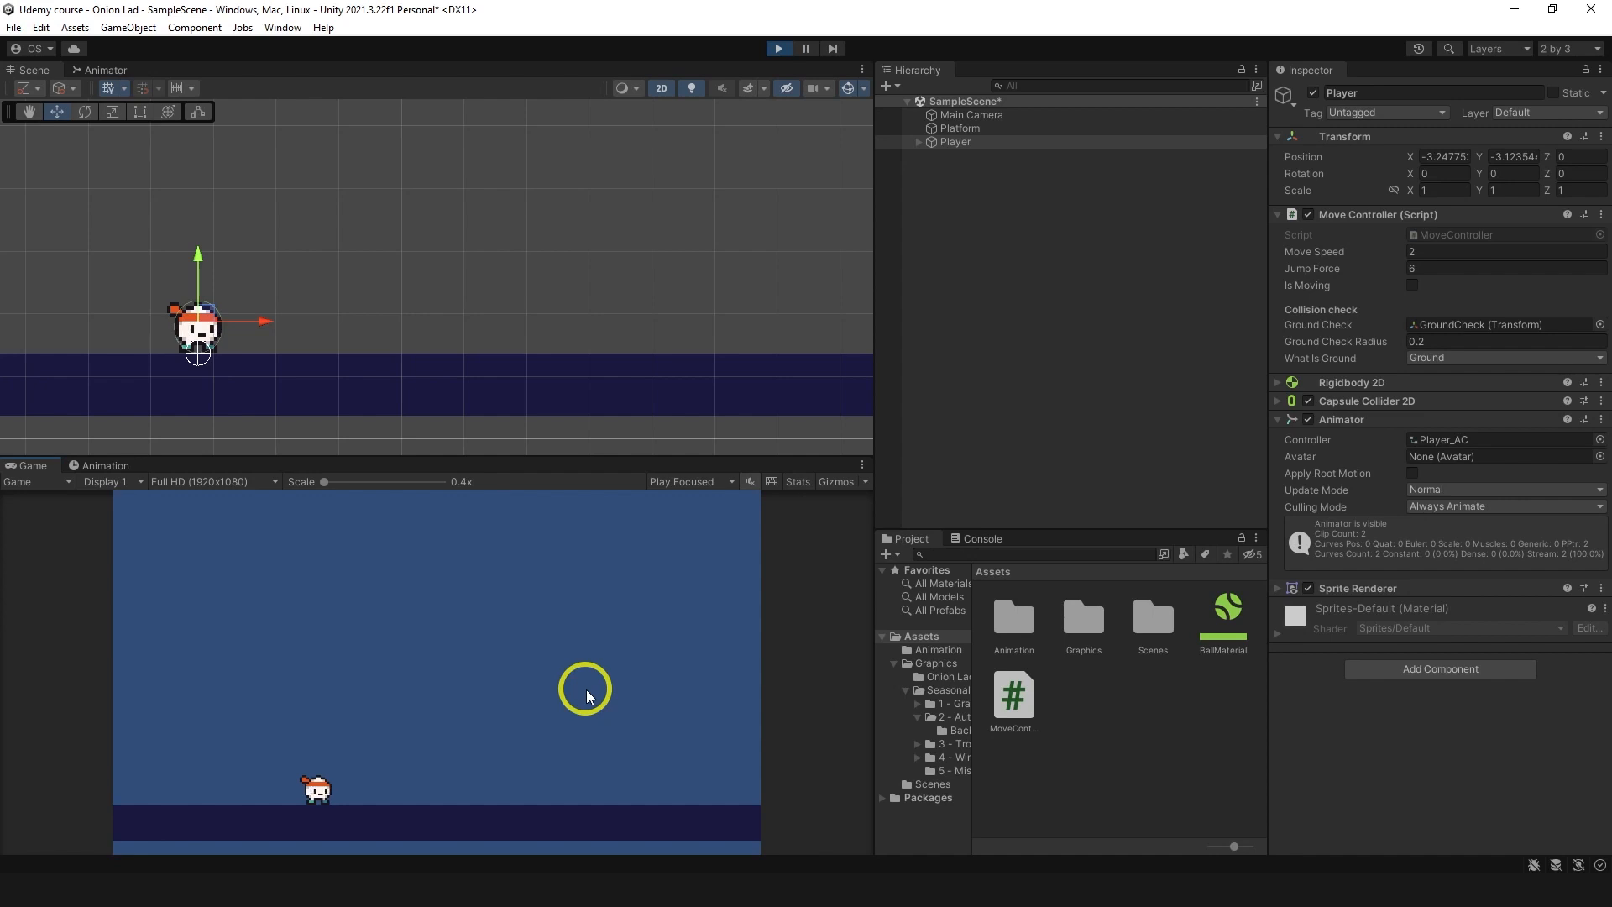
mouse_move(675, 622)
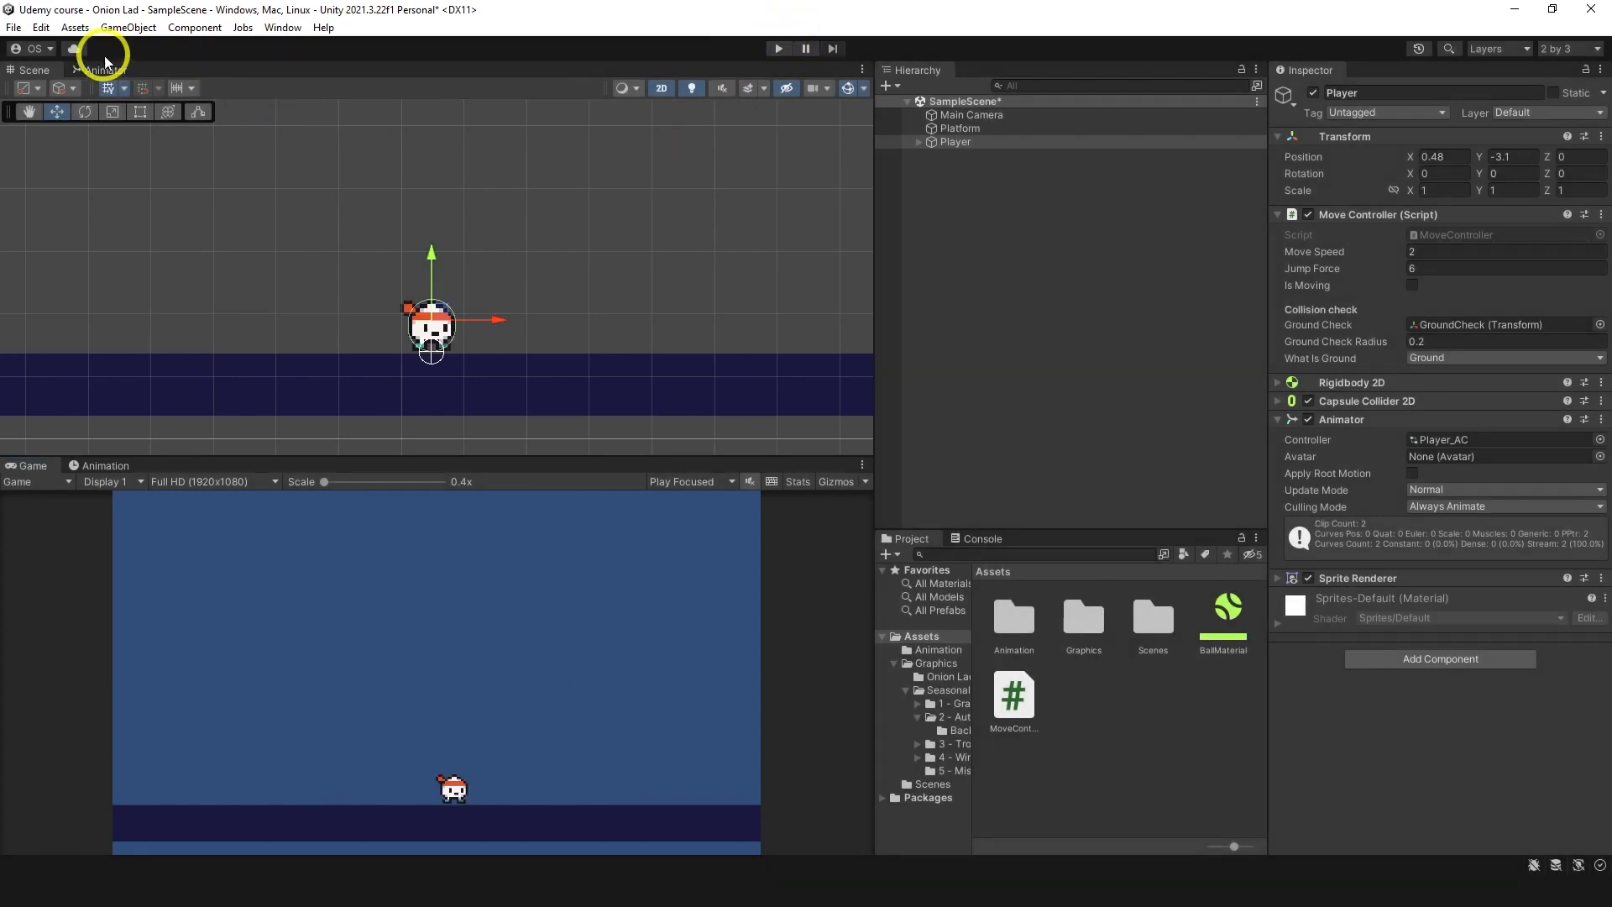
Step: Bring the Player_AC animator state graph back into view after testing movement
left_click(104, 69)
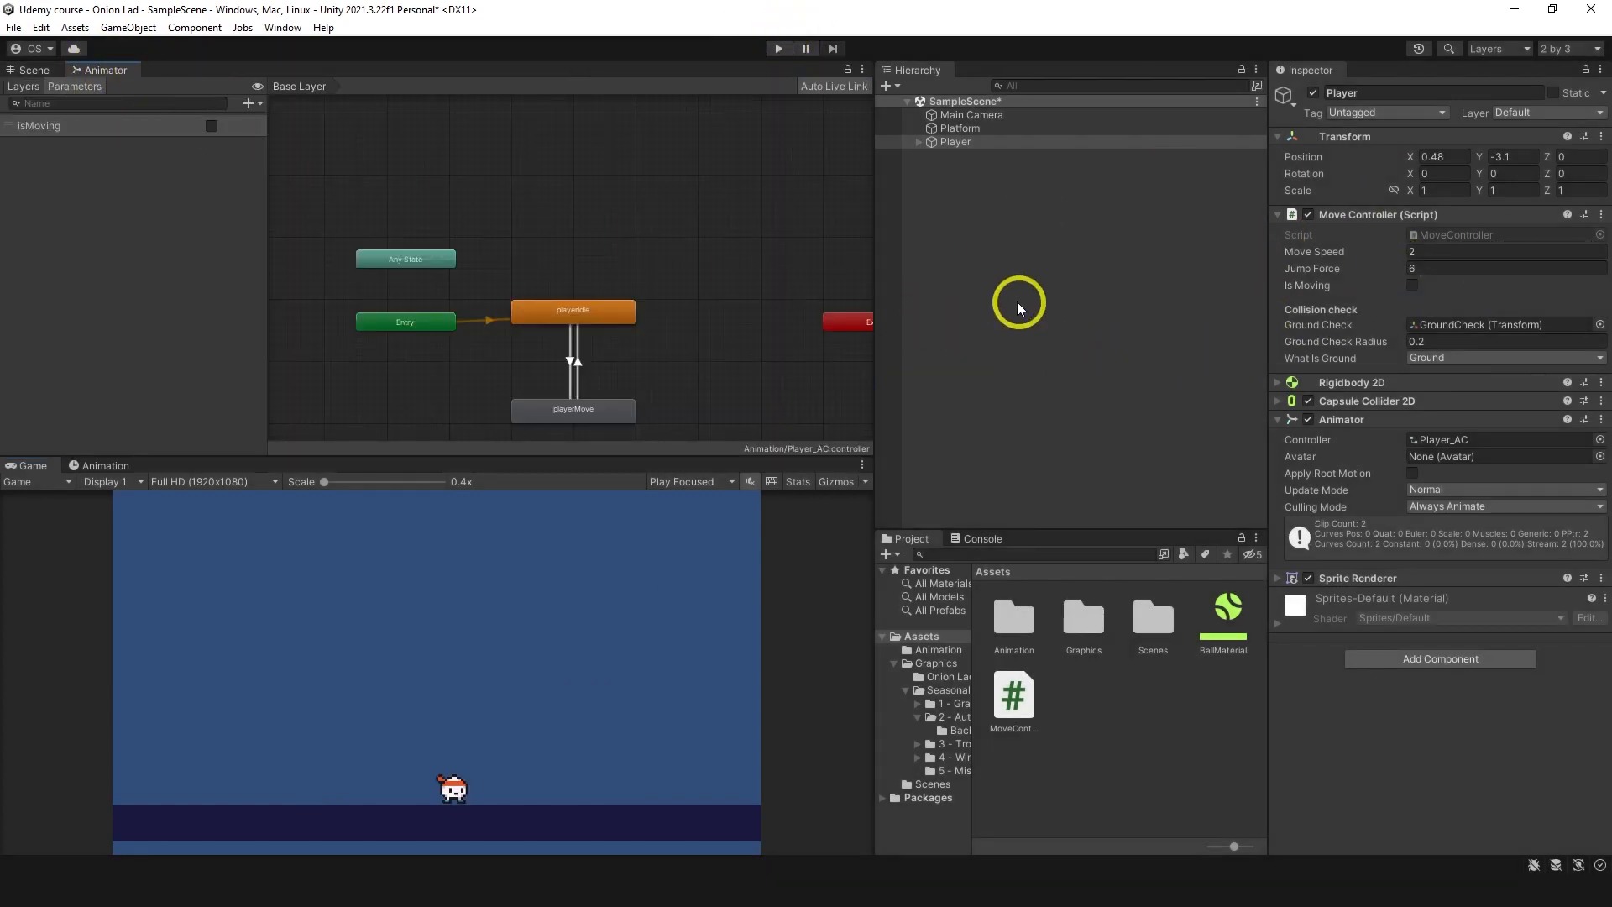
mouse_move(1454, 237)
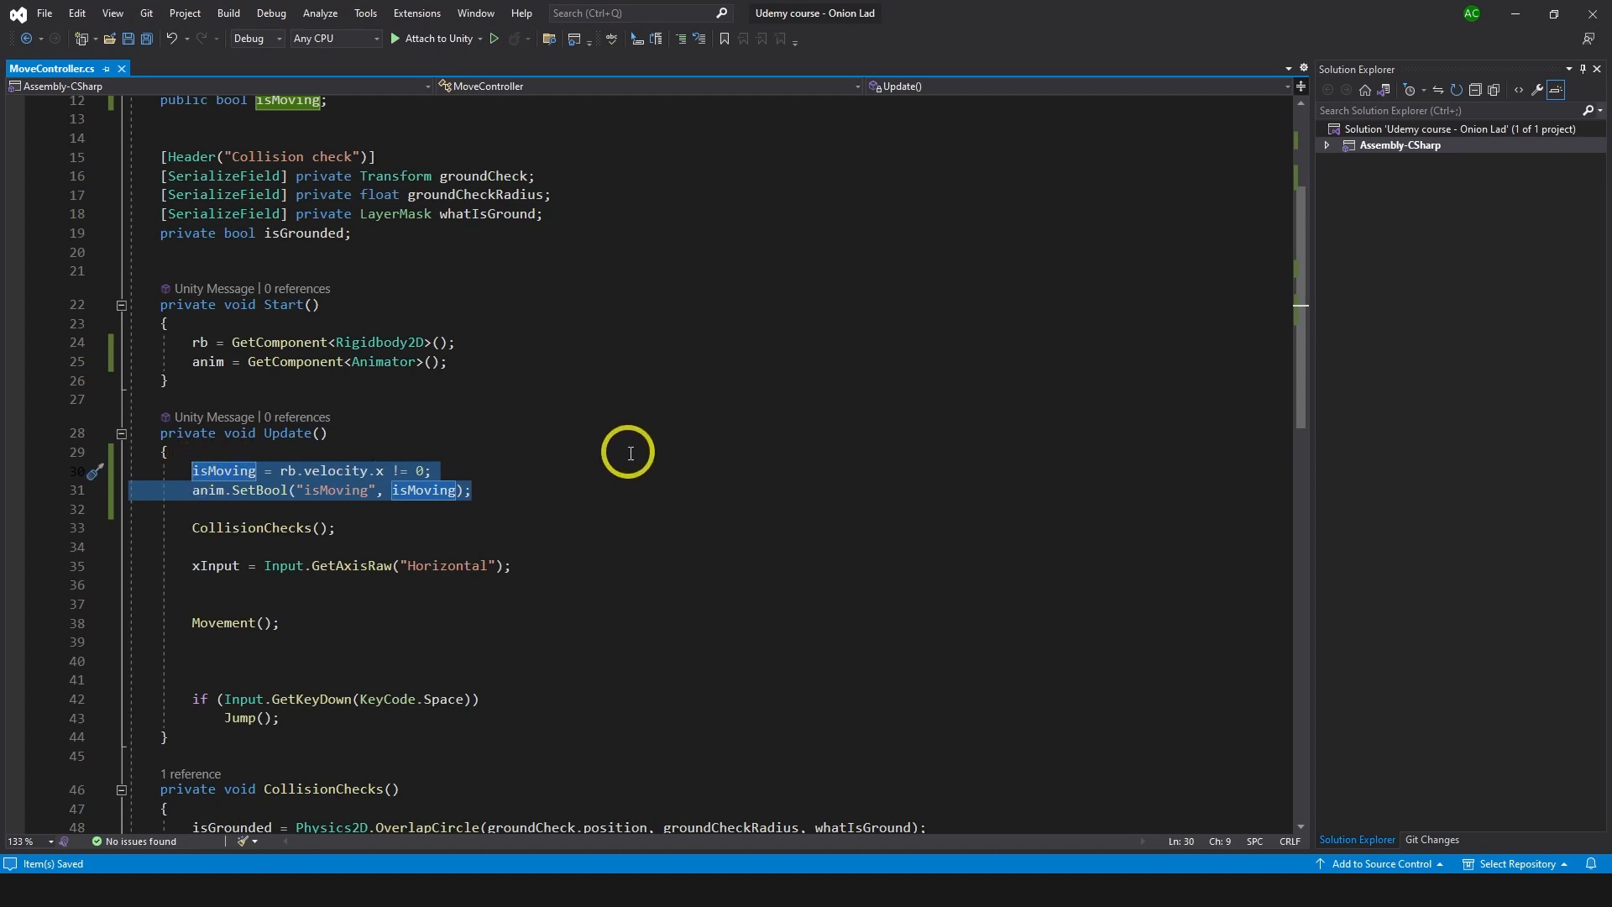
Step: Extract the two isMoving lines into a new method named AnimationControllers called from Update
left_click(91, 470)
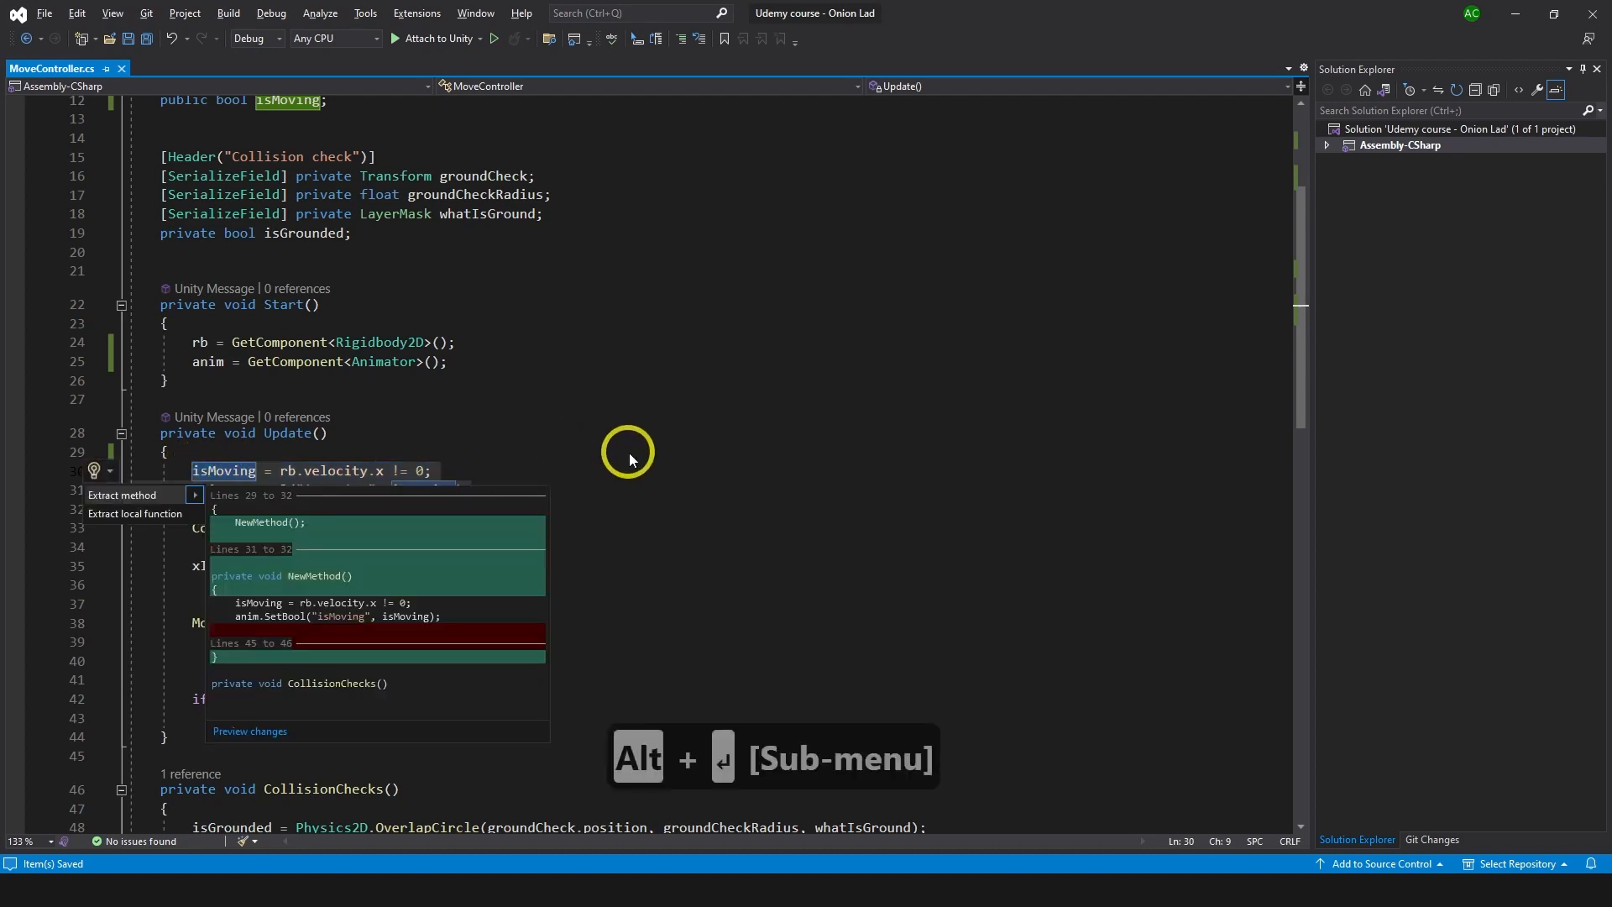
left_click(121, 494)
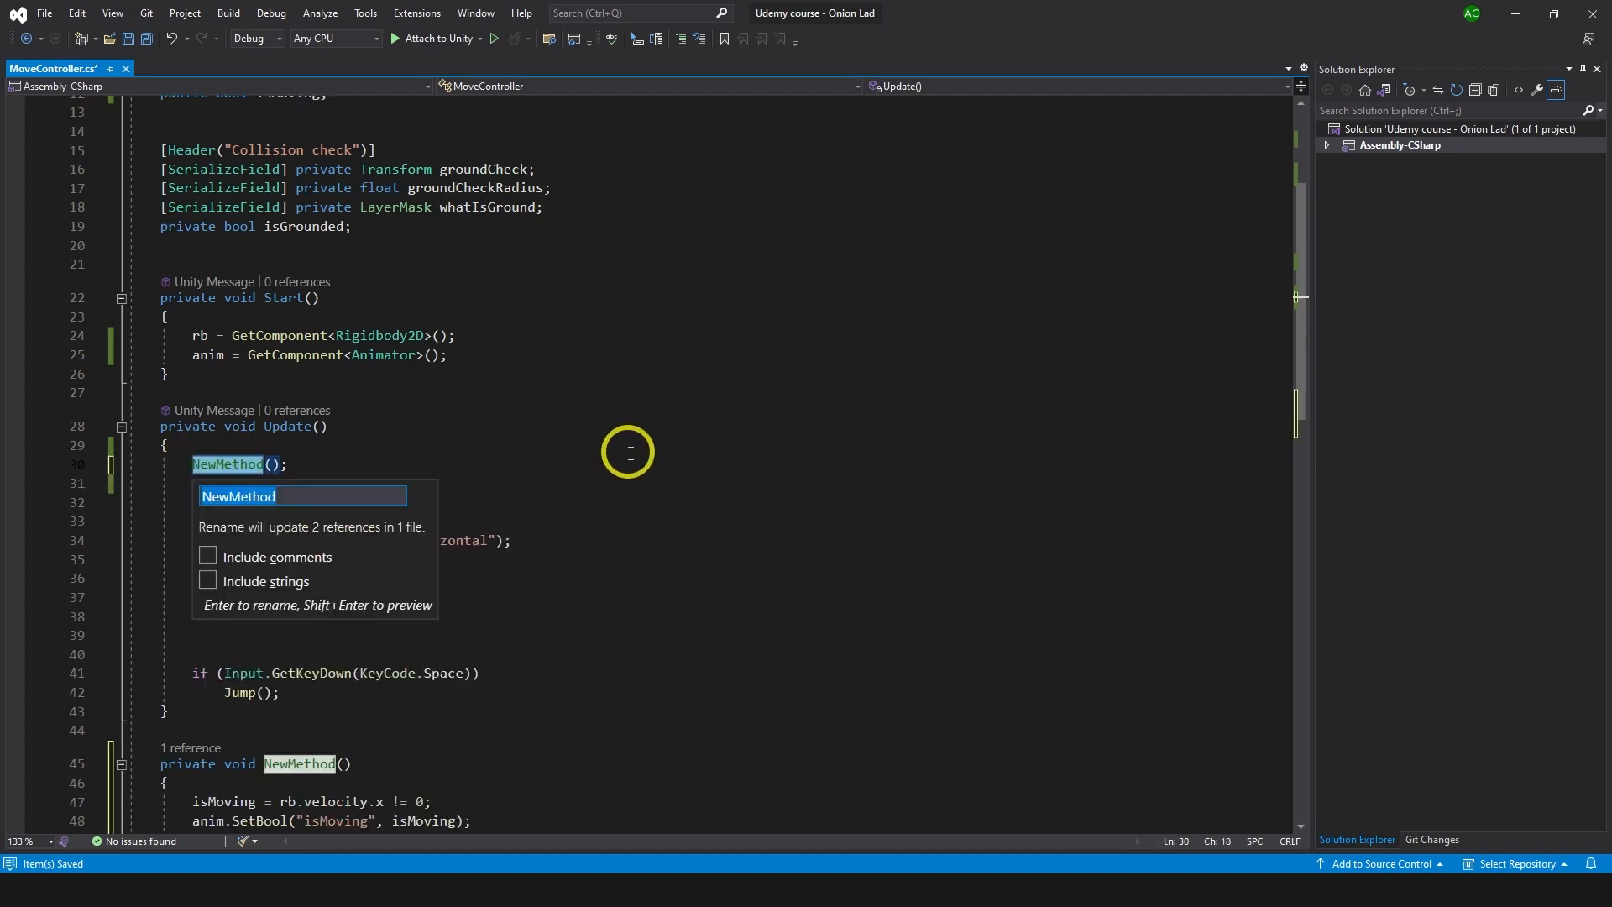
type("AnimationControllers();")
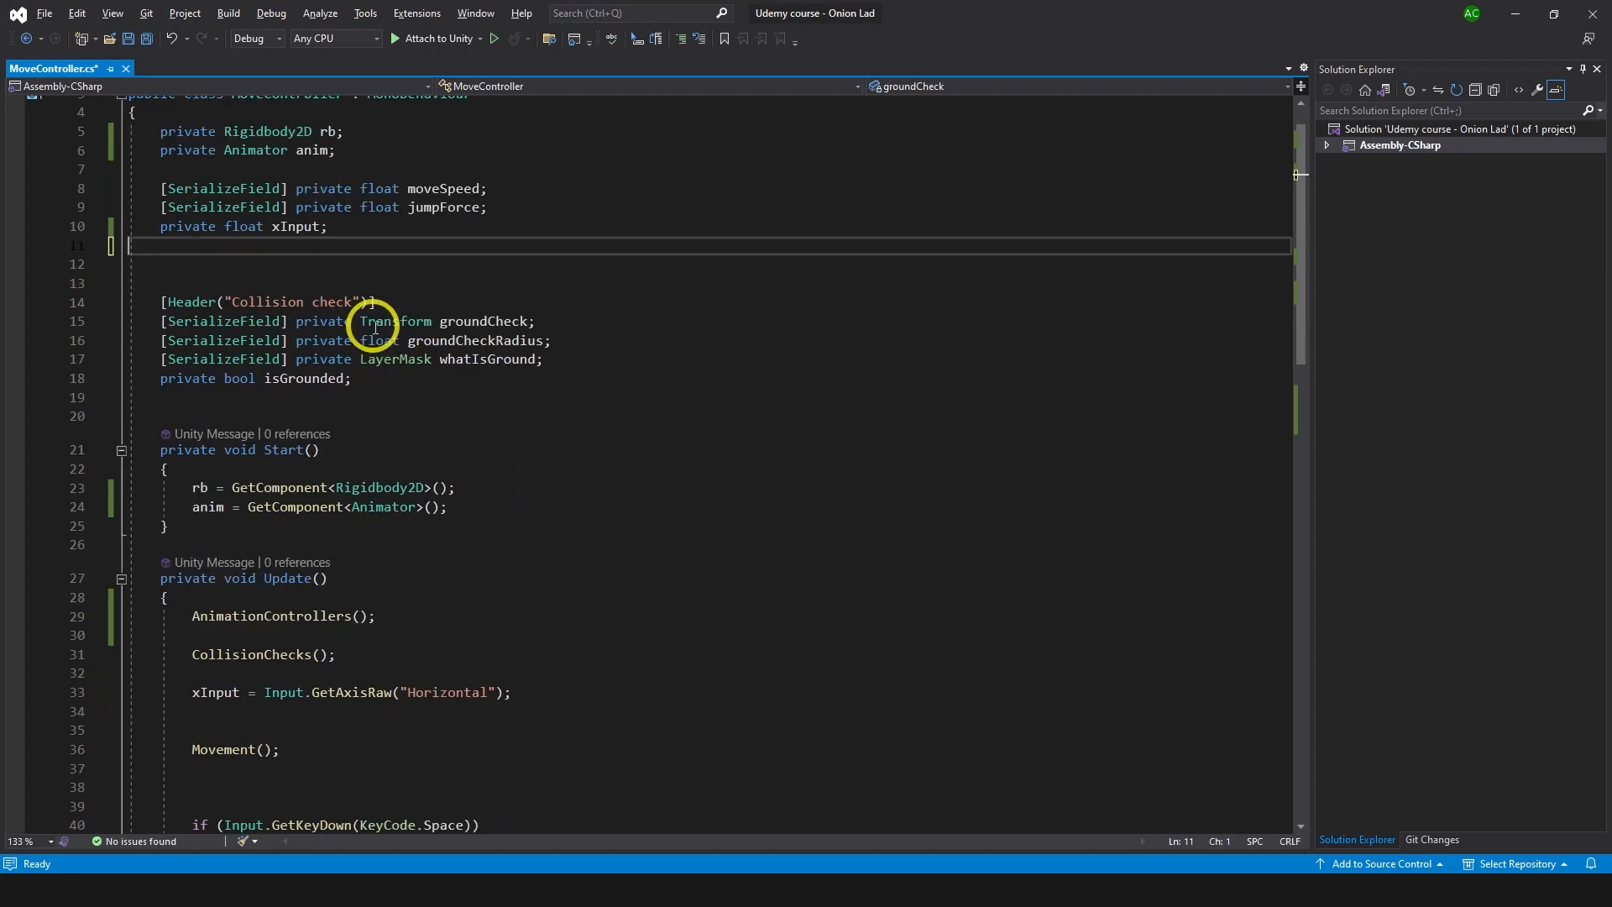
Step: Replace the public isMoving field with a local bool isMoving inside AnimationControllers and save
scroll("down", 3)
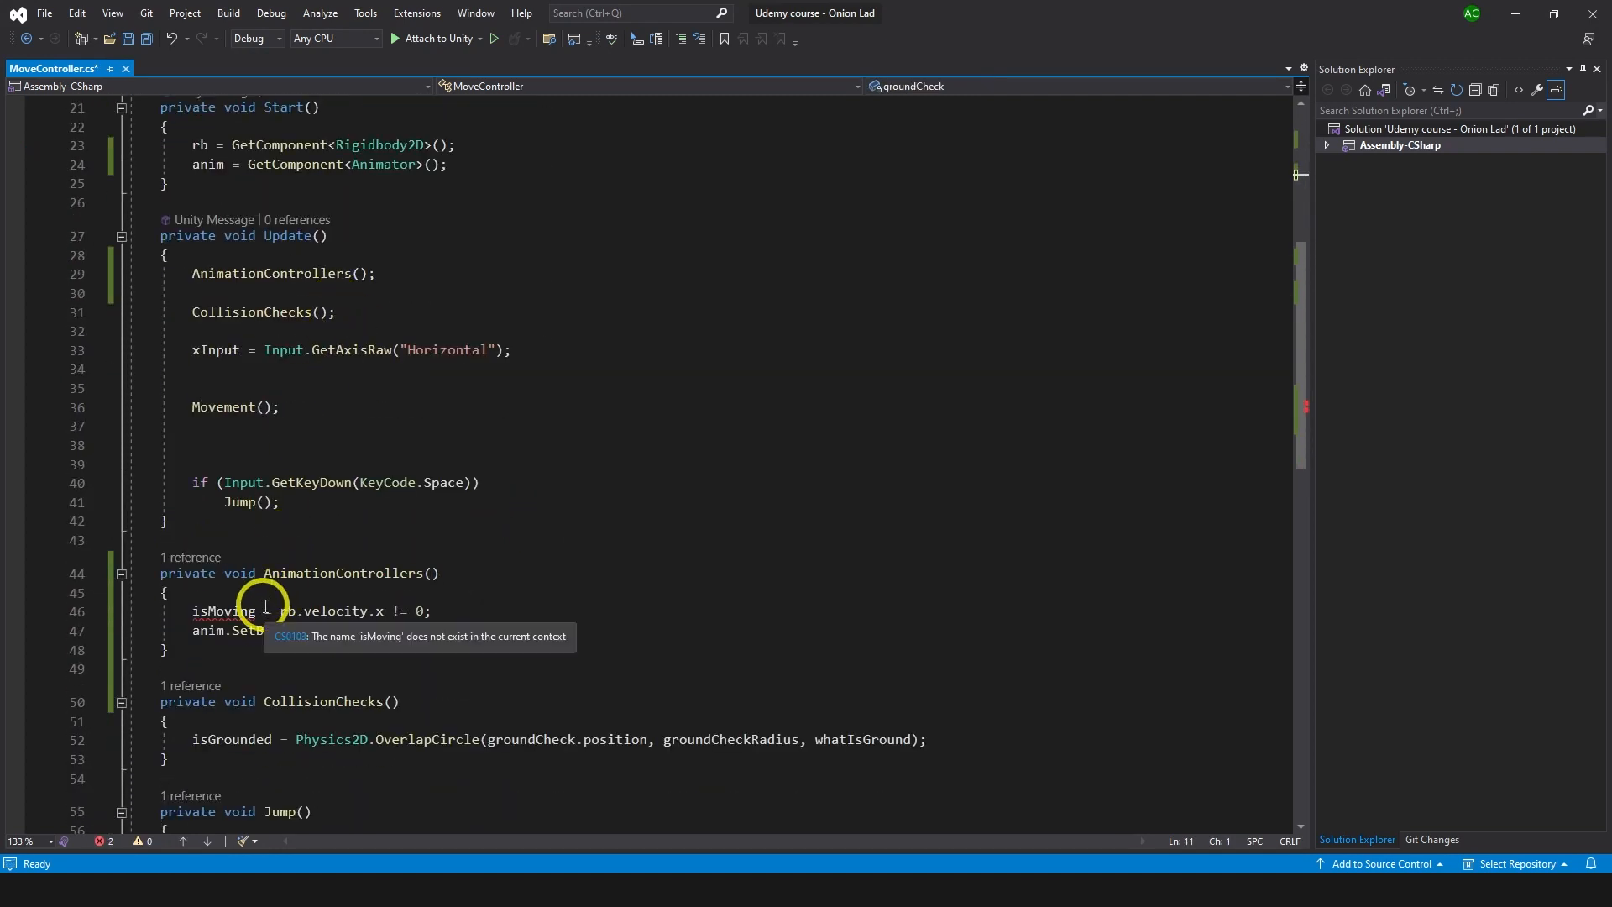
left_click(253, 612)
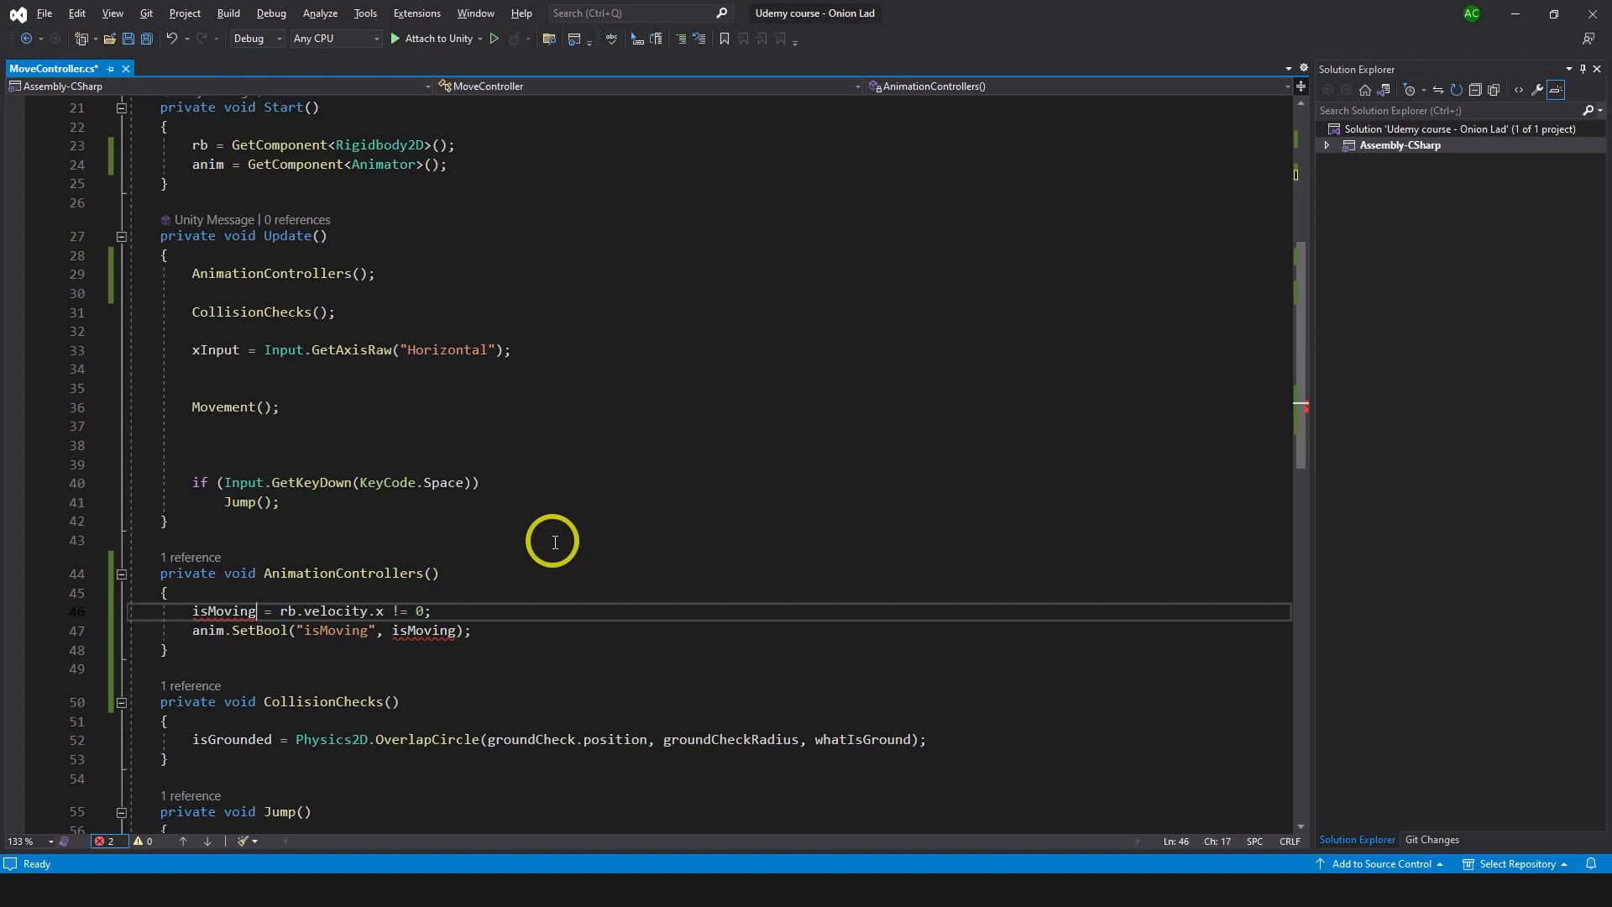
type("bool")
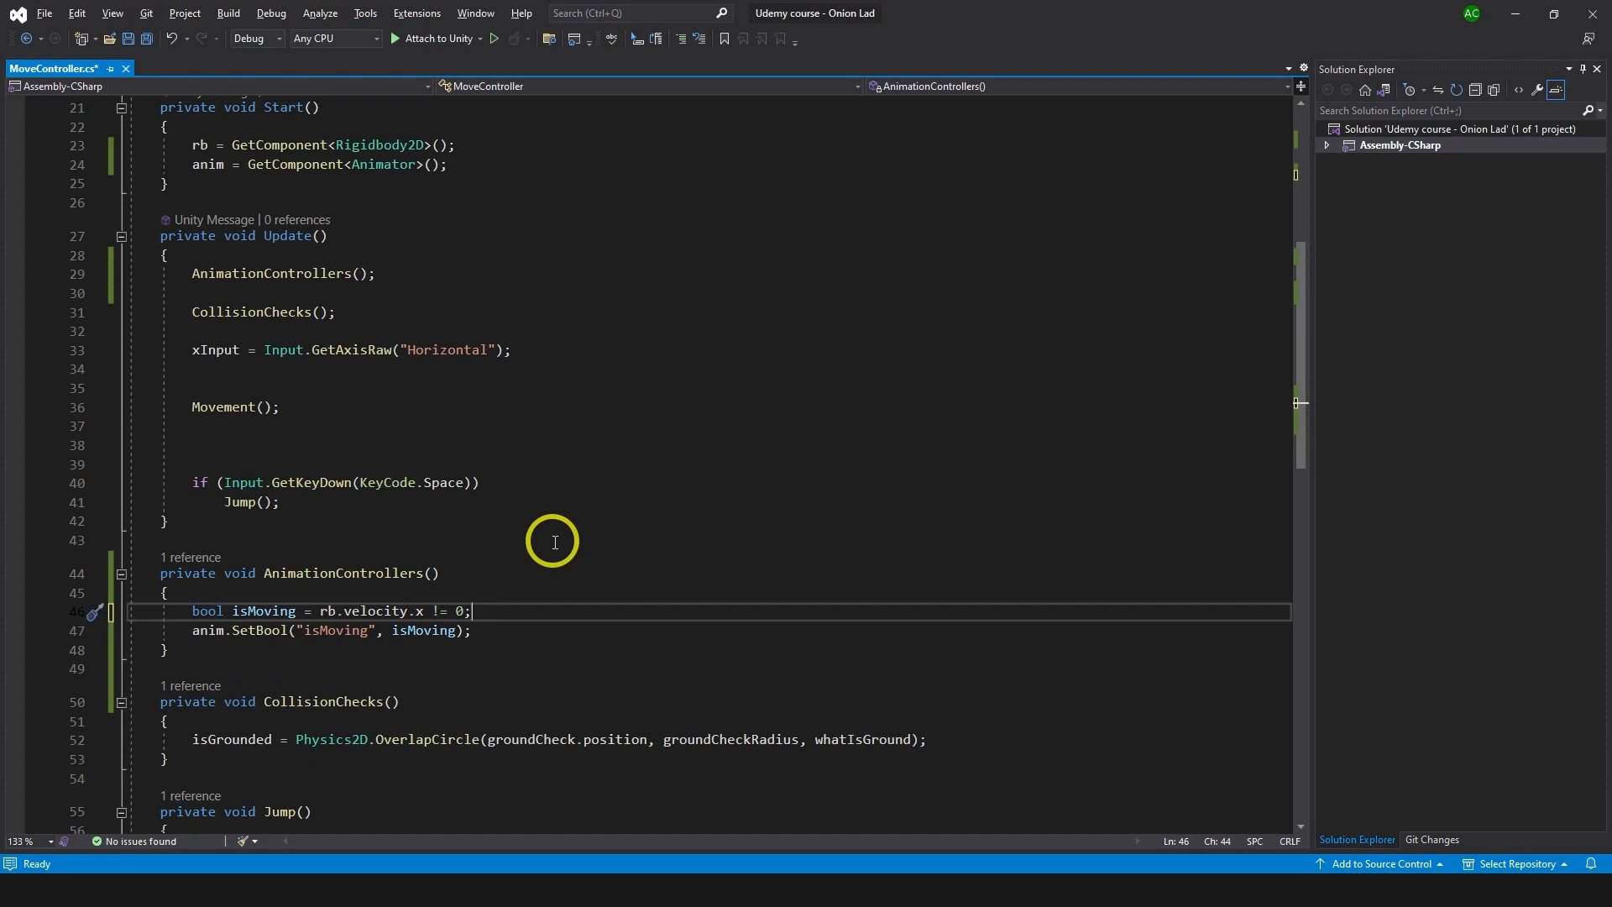
key("ctrl+s")
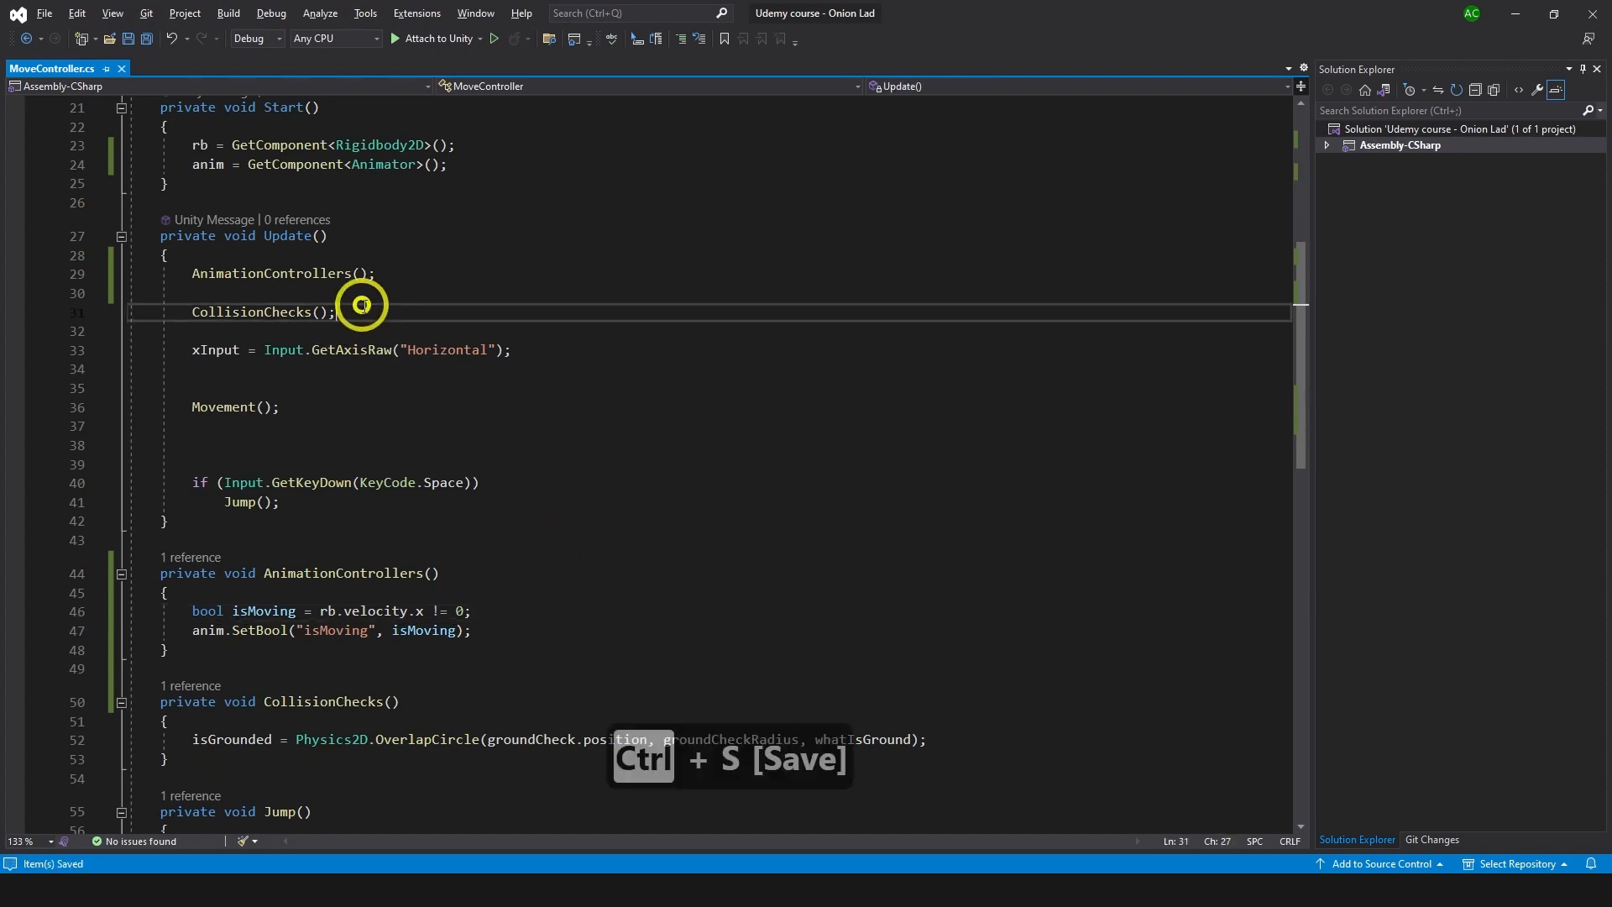